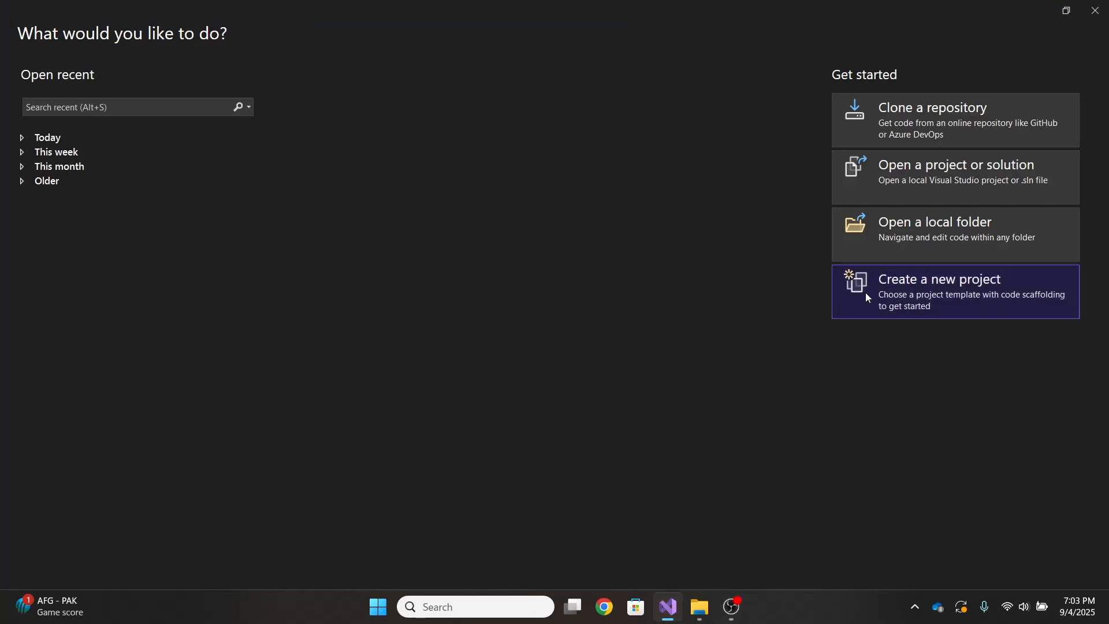
- Create the ASP.NET Core Web API project TaskYTDemoAPI on .NET 9 with controllers and OpenAPI
left_click(938, 279)
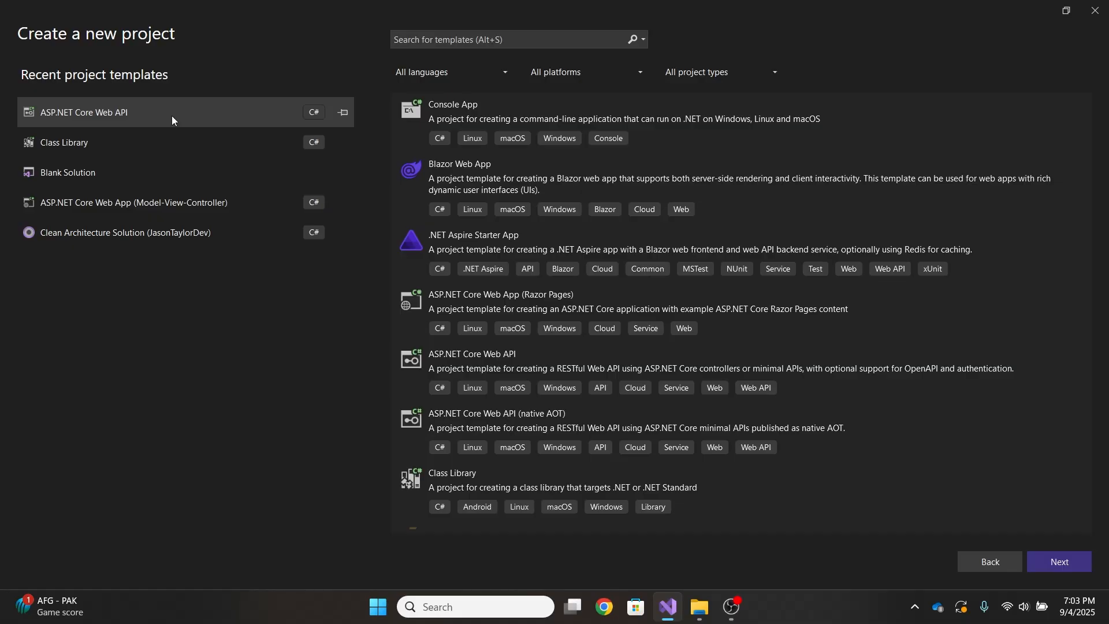
mouse_move(517, 80)
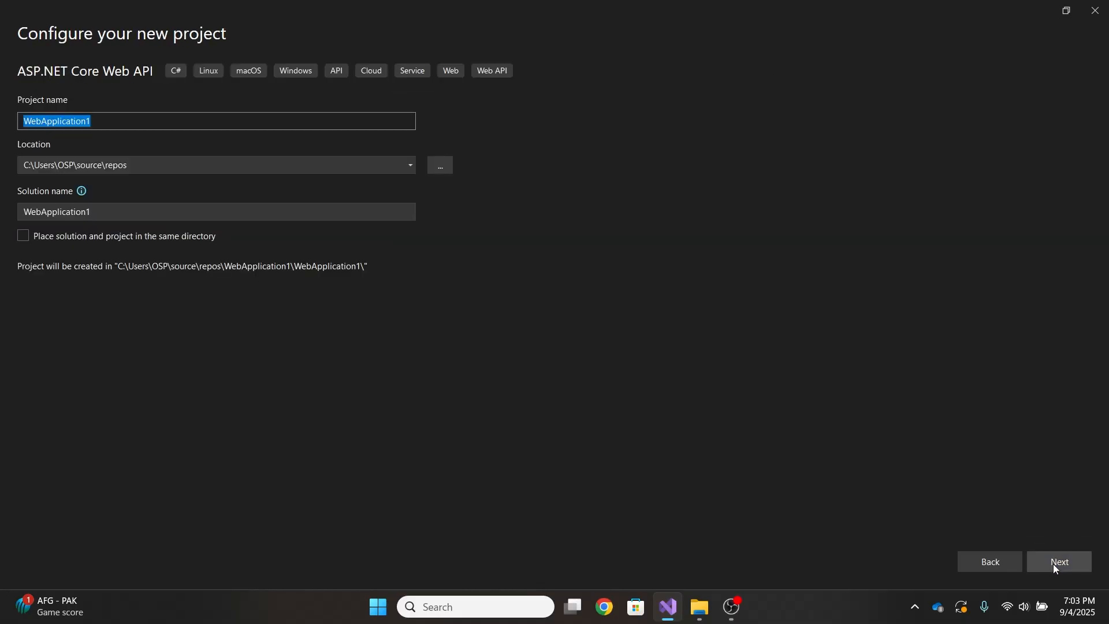
type("T")
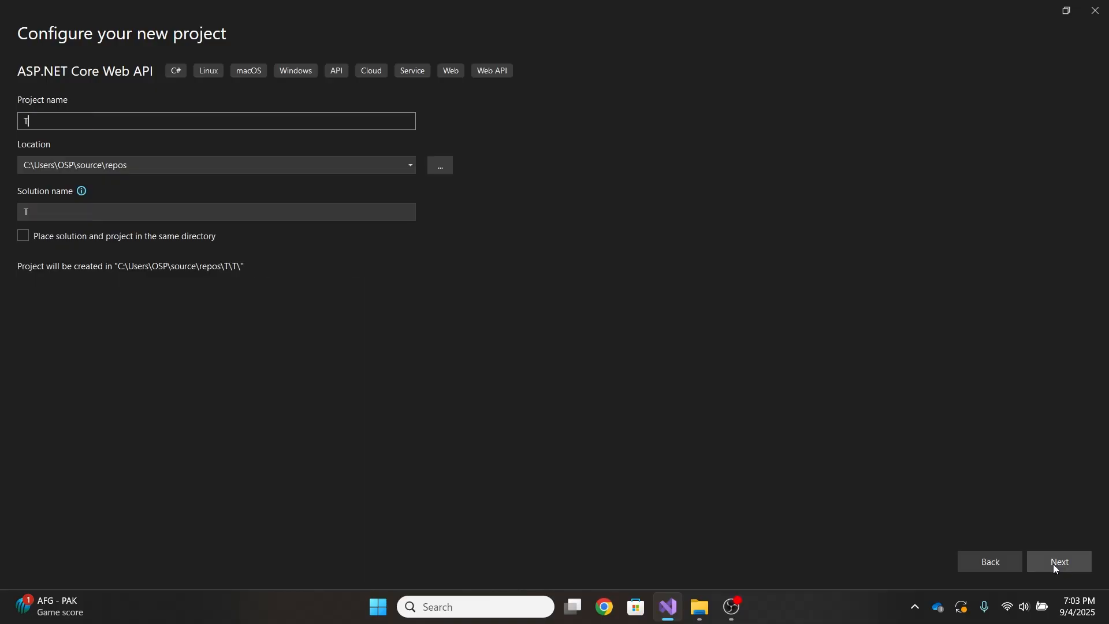
type("askYTDemoAPI")
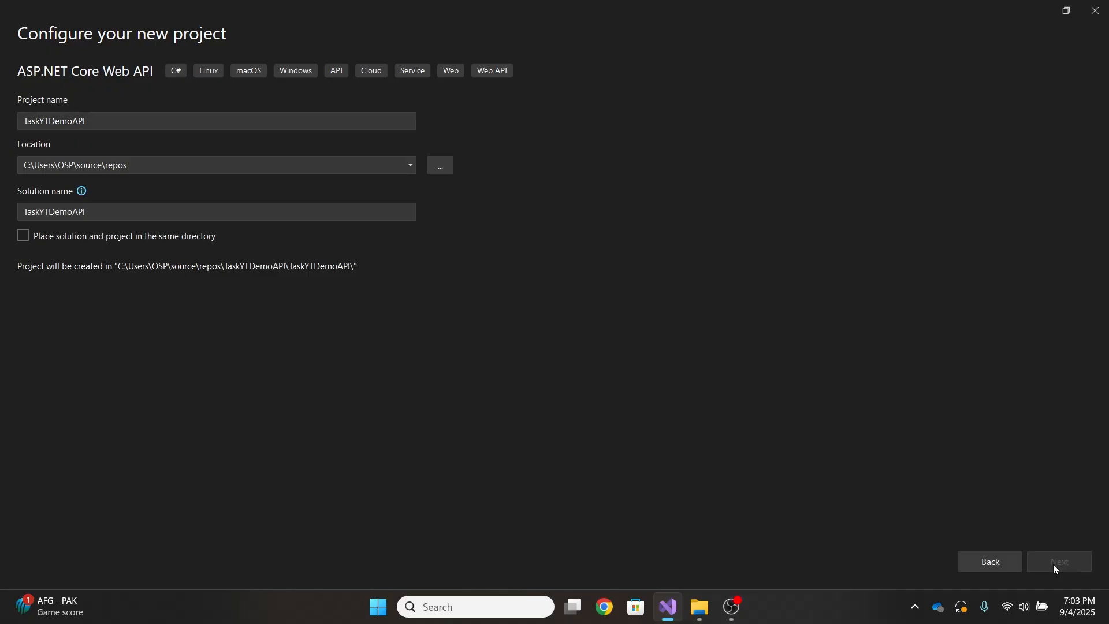
left_click(1058, 560)
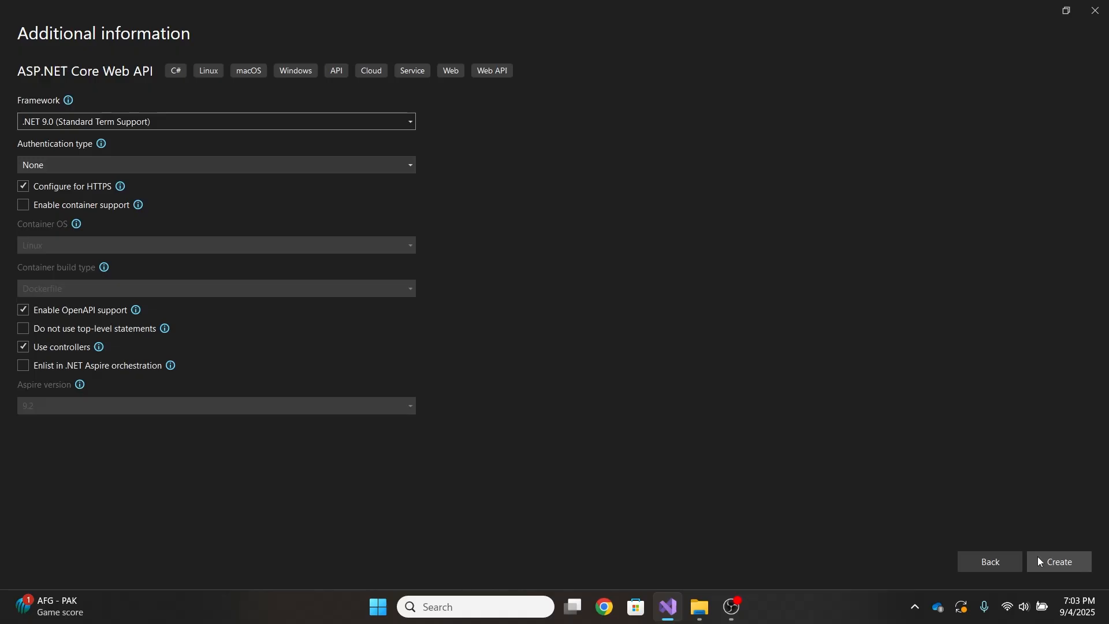
left_click(1058, 561)
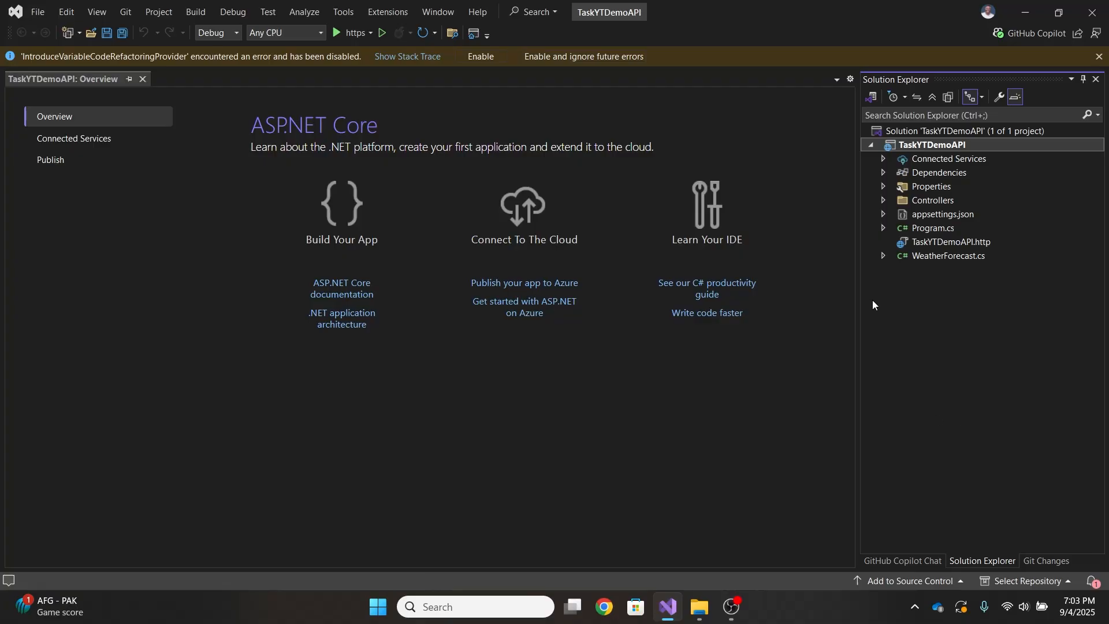
- Add a Models folder to the project and create a TaskItem class file inside it
right_click(932, 144)
type("Models")
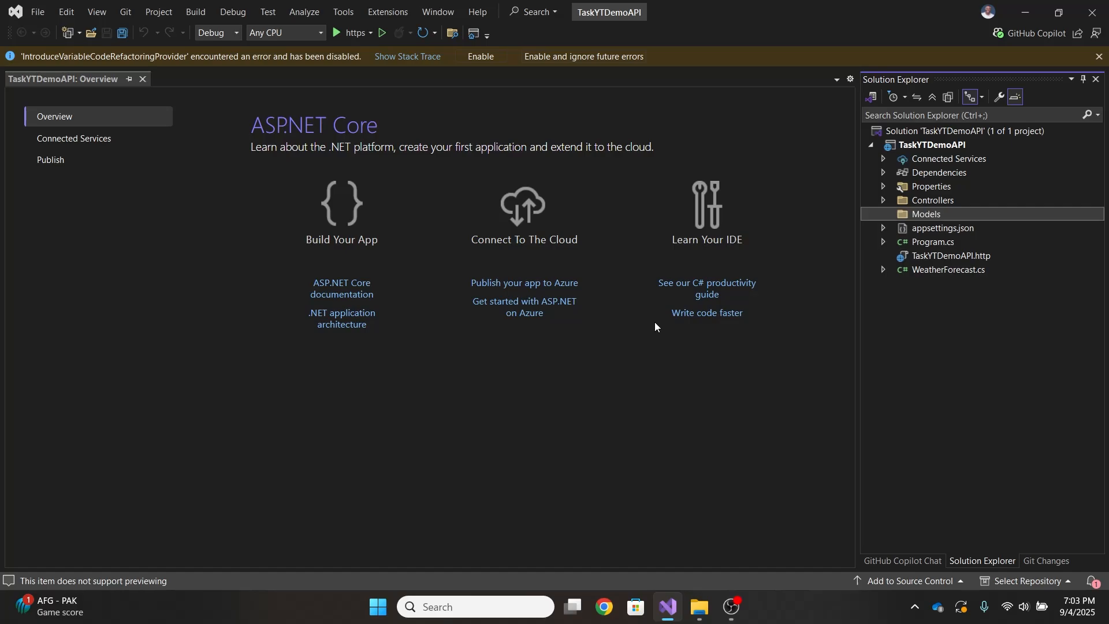
right_click(926, 214)
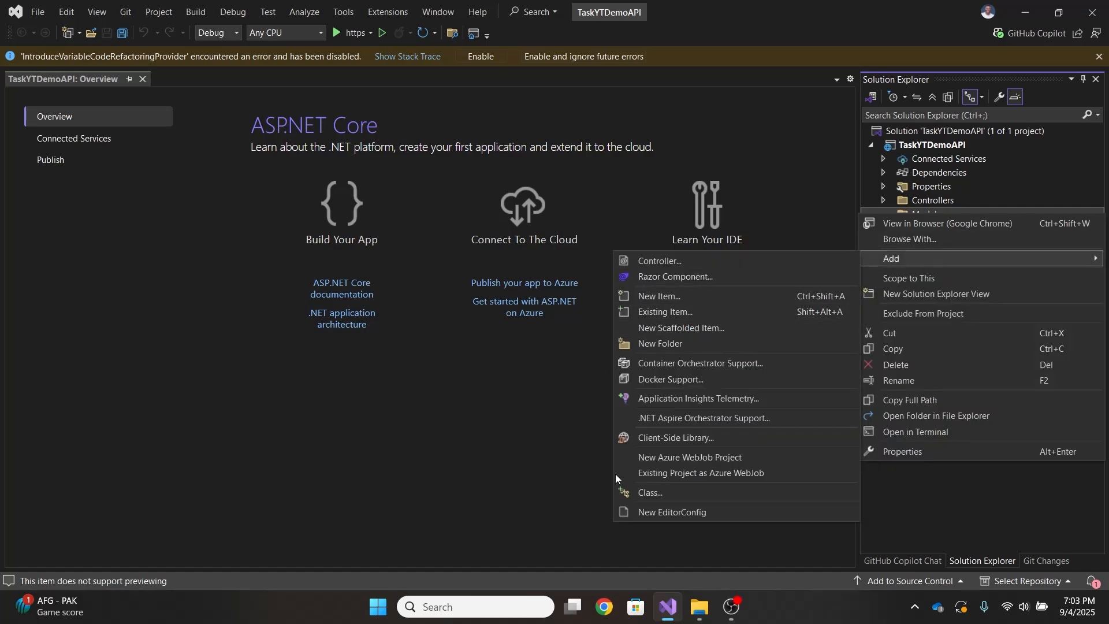
left_click(647, 492)
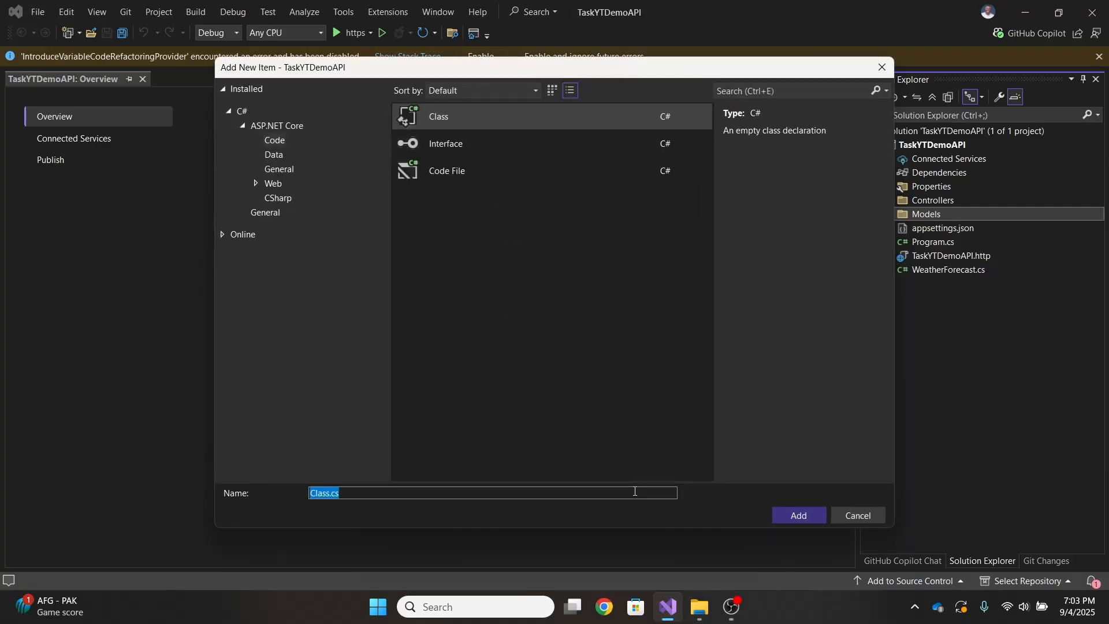
type("TaskIte")
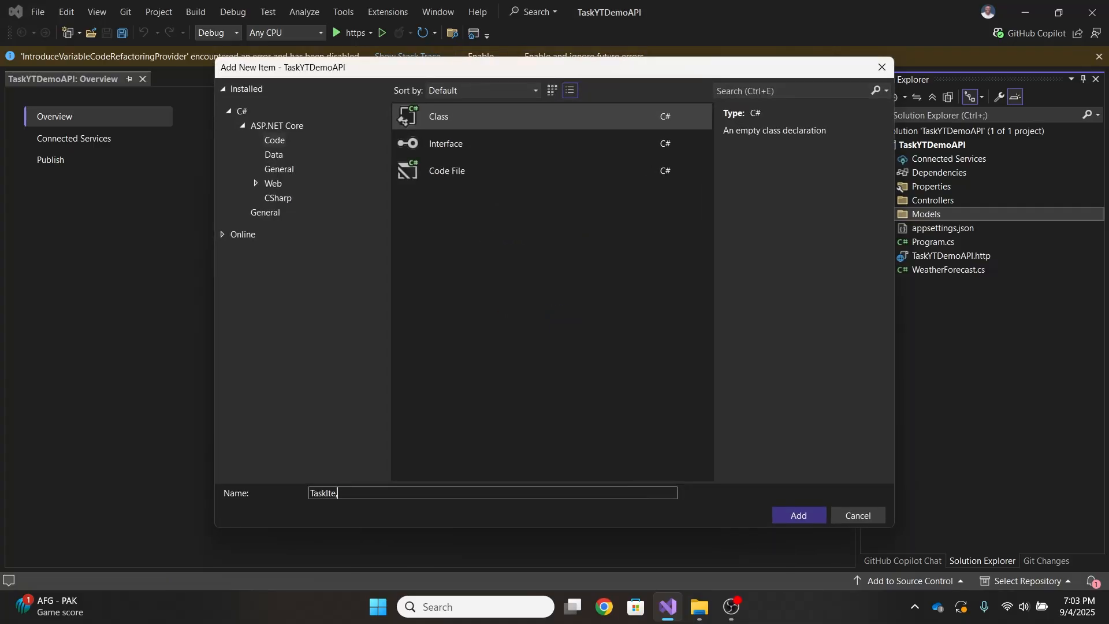
left_click(798, 515)
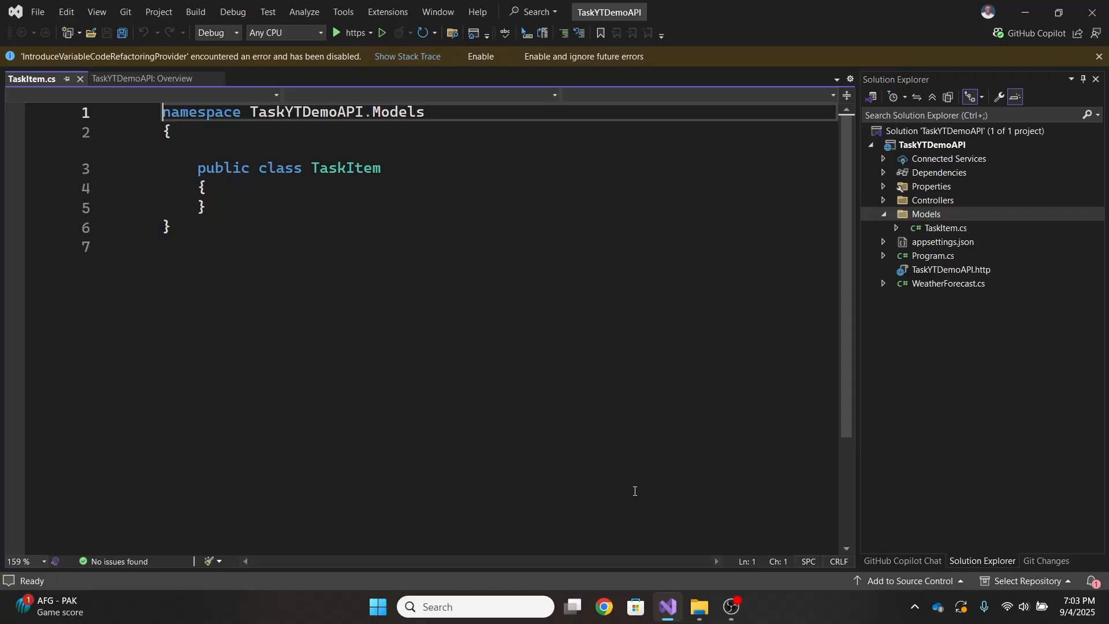
- Add an int Id property and begin a string Title property, removing a misplaced default from Id
left_click(207, 206)
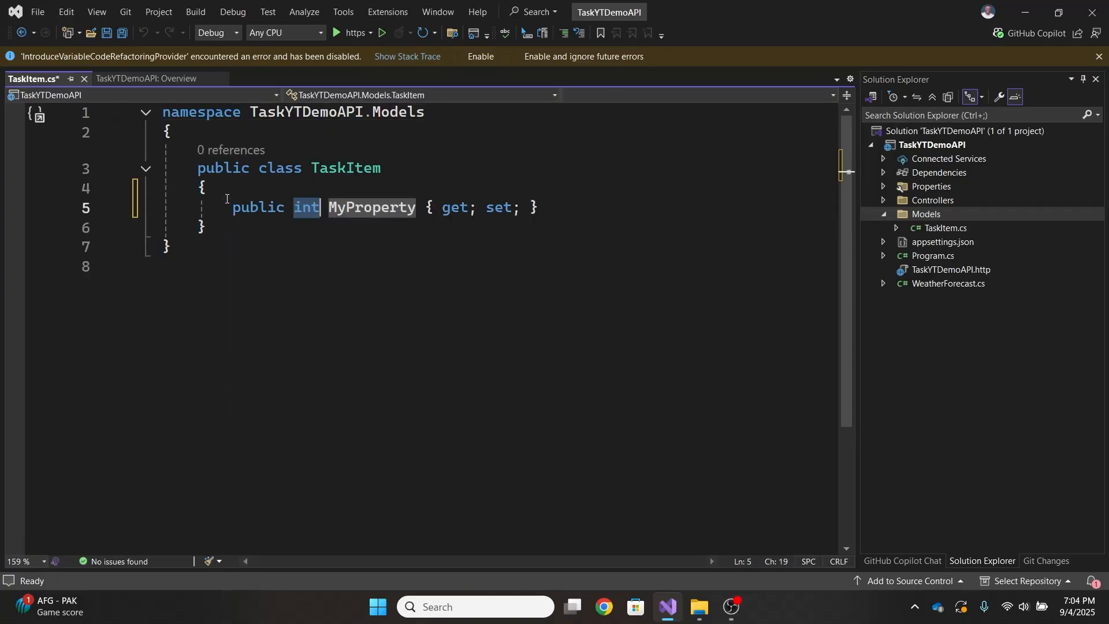
type("Id { get; set;")
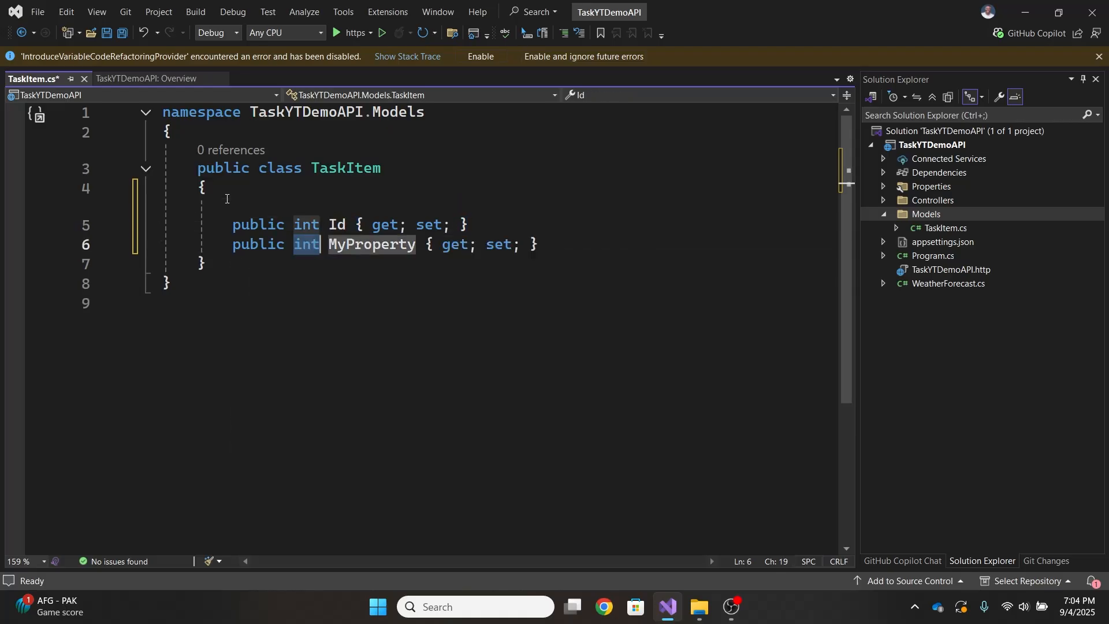
type("string")
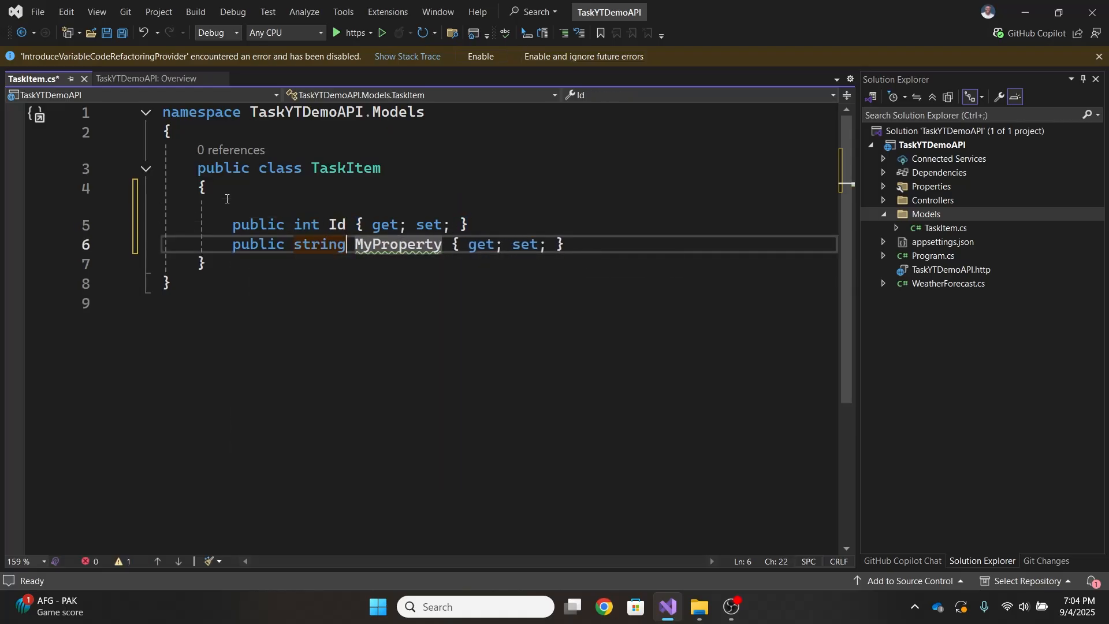
type("Title")
left_click(498, 225)
type(" =")
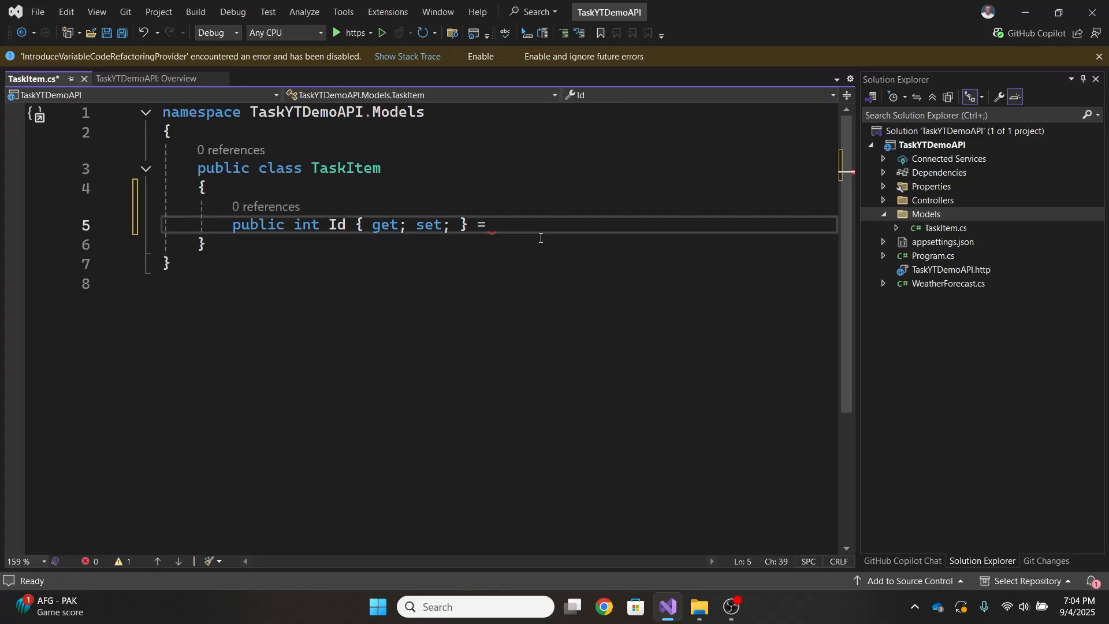
type("string.Empty;")
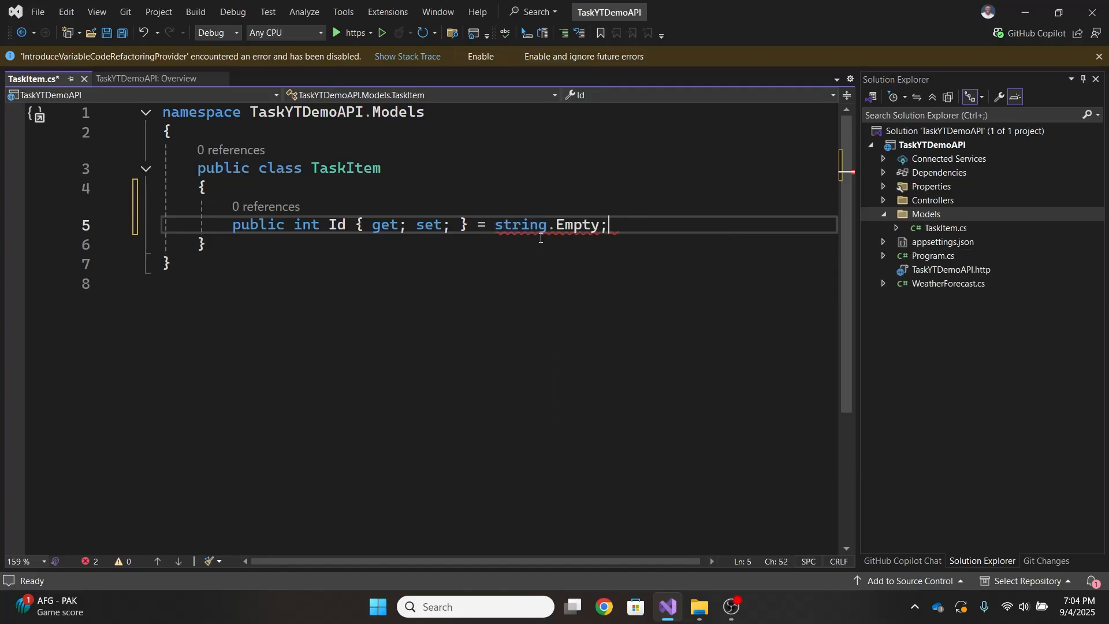
key("enter")
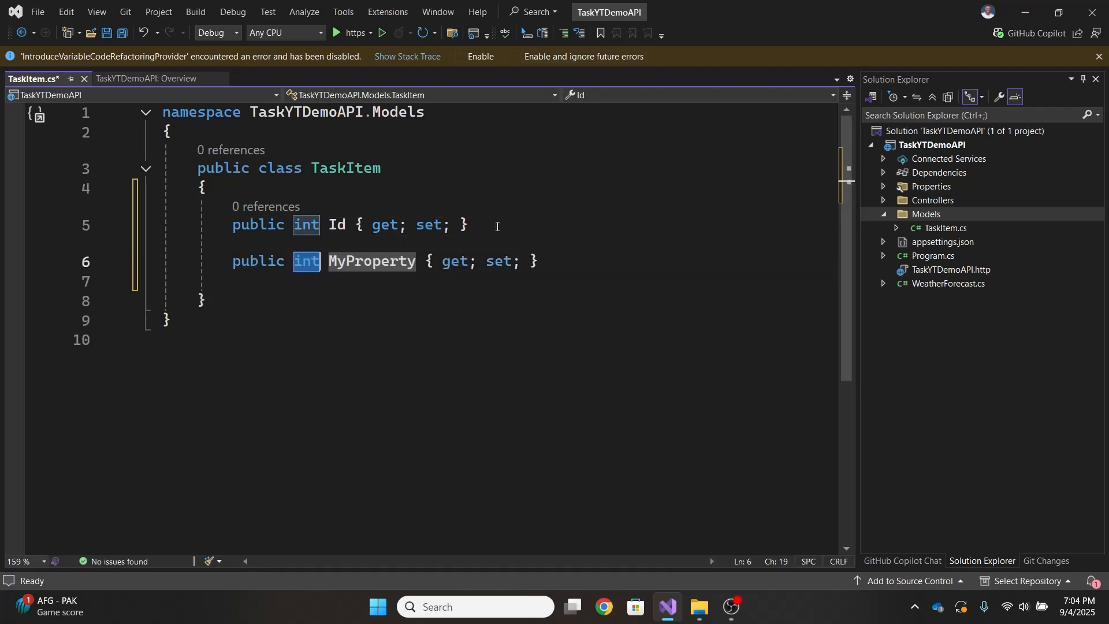
- Add string Title and Description defaulting to string.Empty and a bool IsCompleted property
type("string")
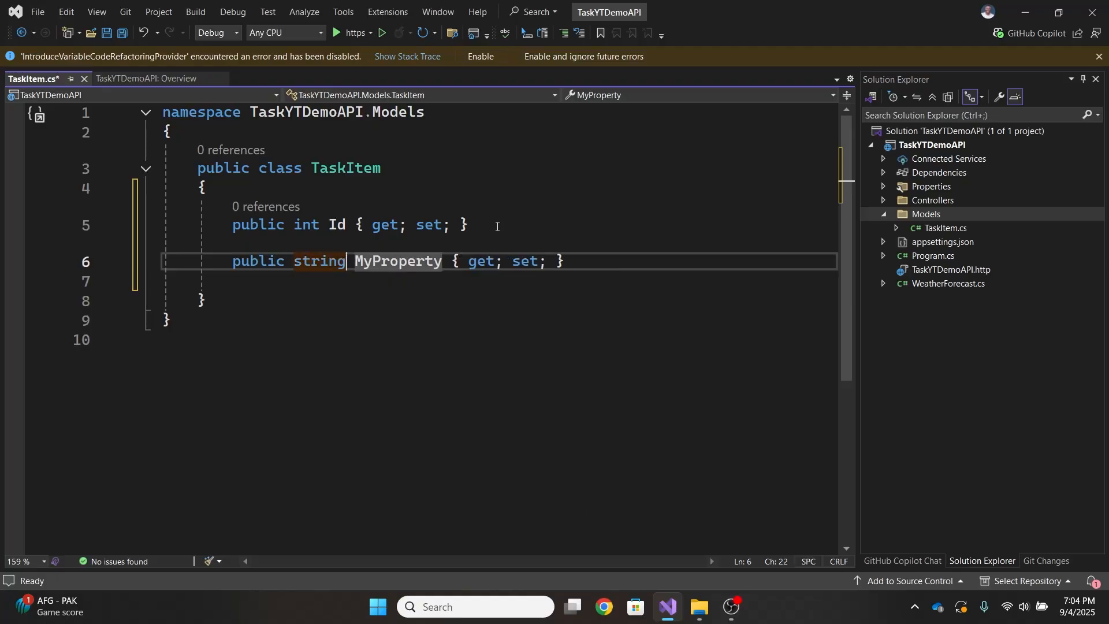
type("Titl")
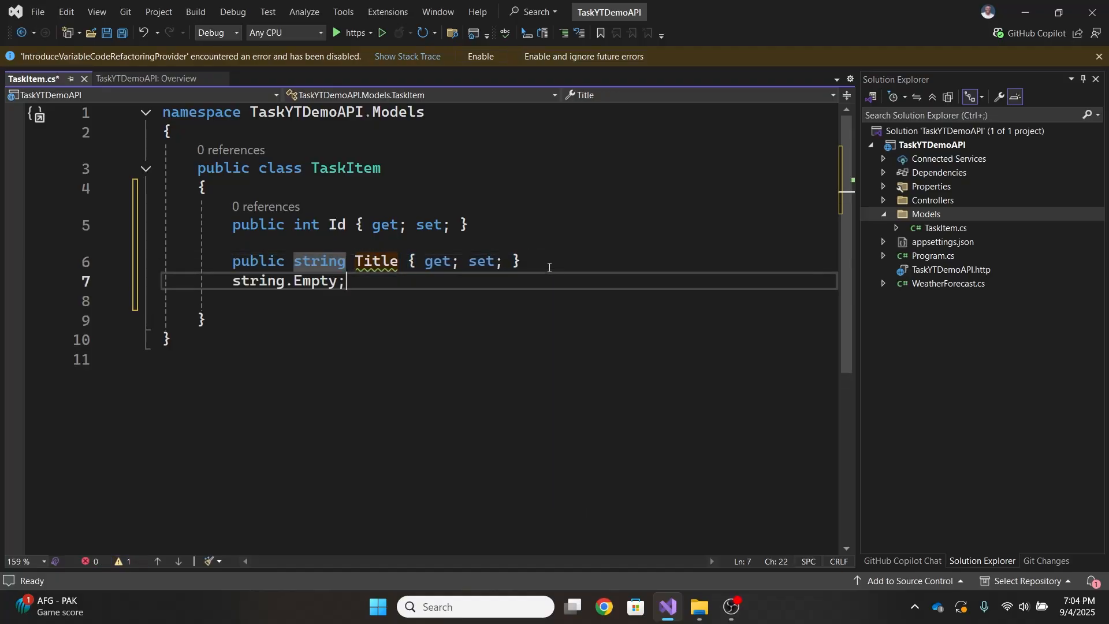
double_click(258, 281)
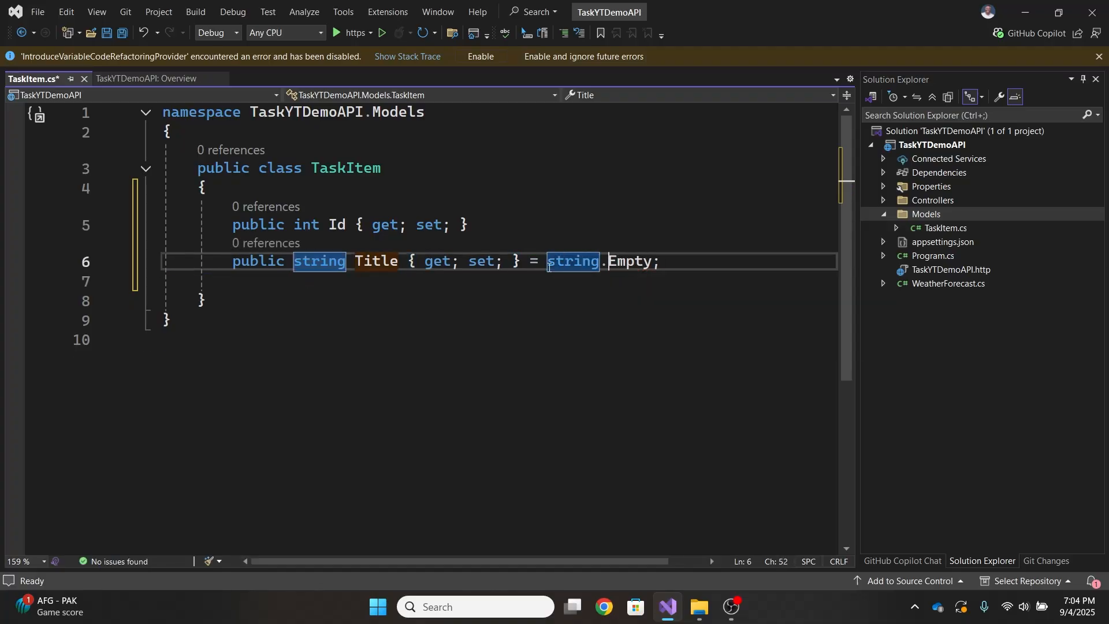
type("public bool IsCompleted { get; set; }")
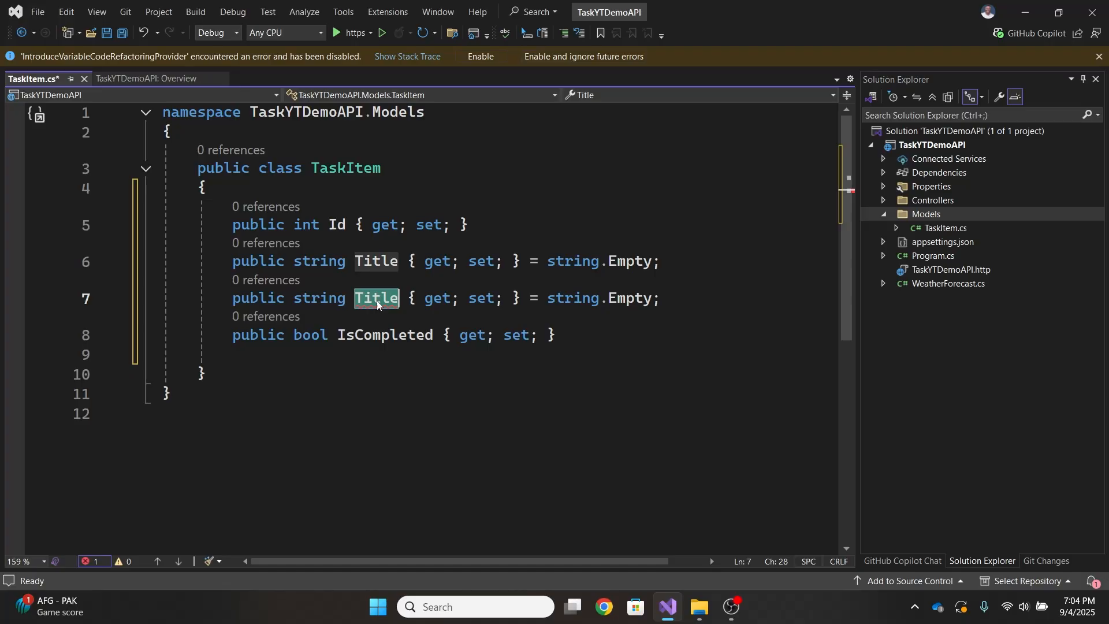
type("Description")
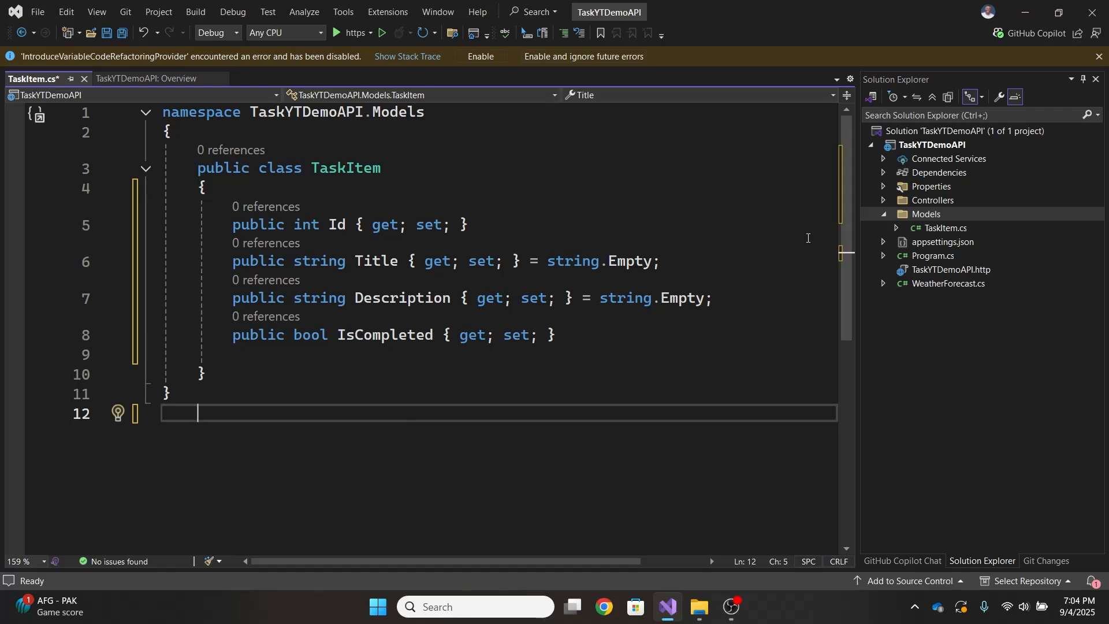
right_click(920, 145)
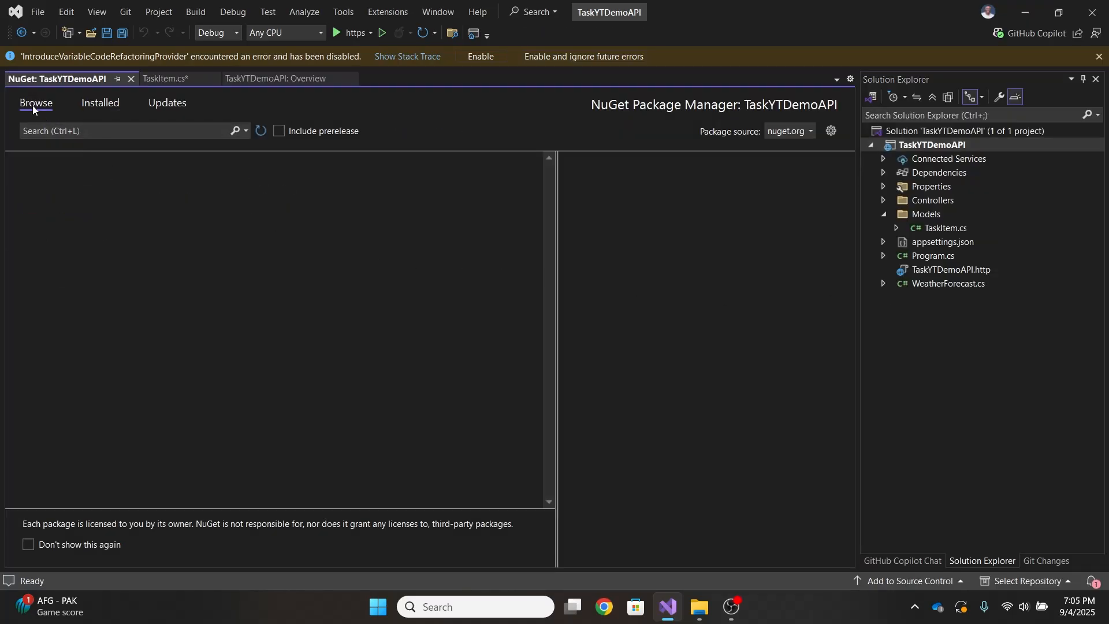
- Install the Microsoft.EntityFrameworkCore package, confirming changes and accepting the license
type("En")
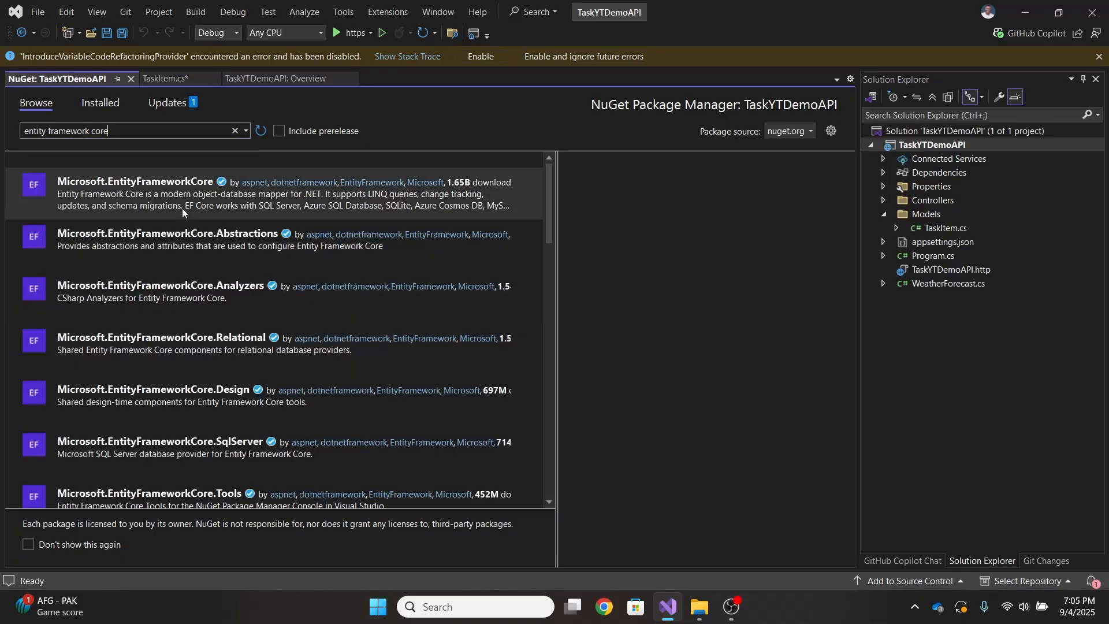
left_click(135, 181)
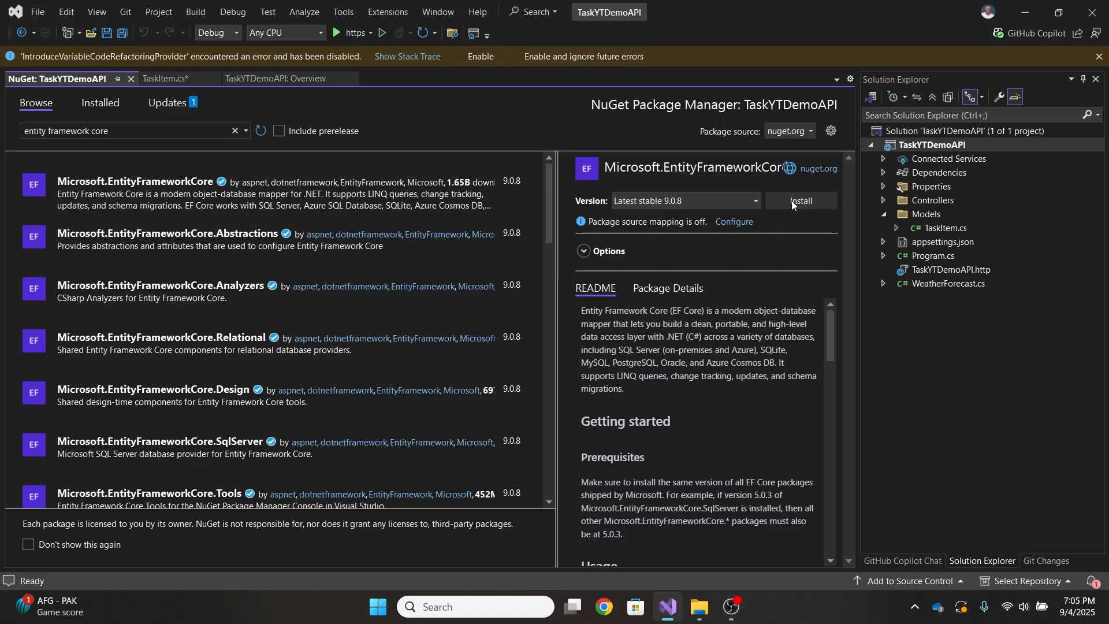
left_click(799, 201)
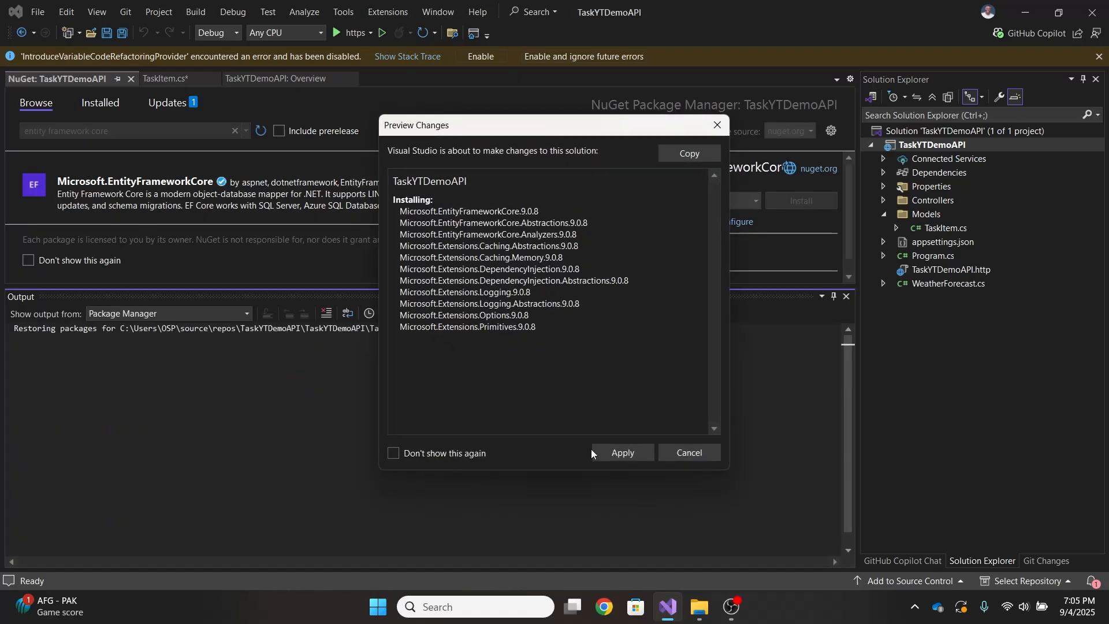
left_click(620, 453)
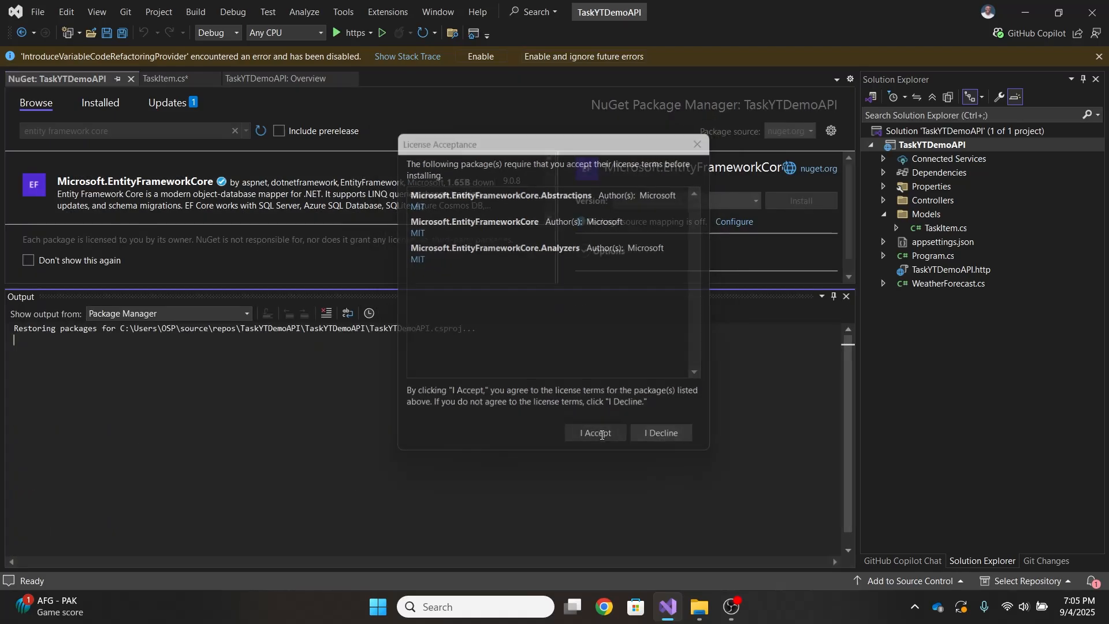
left_click(595, 433)
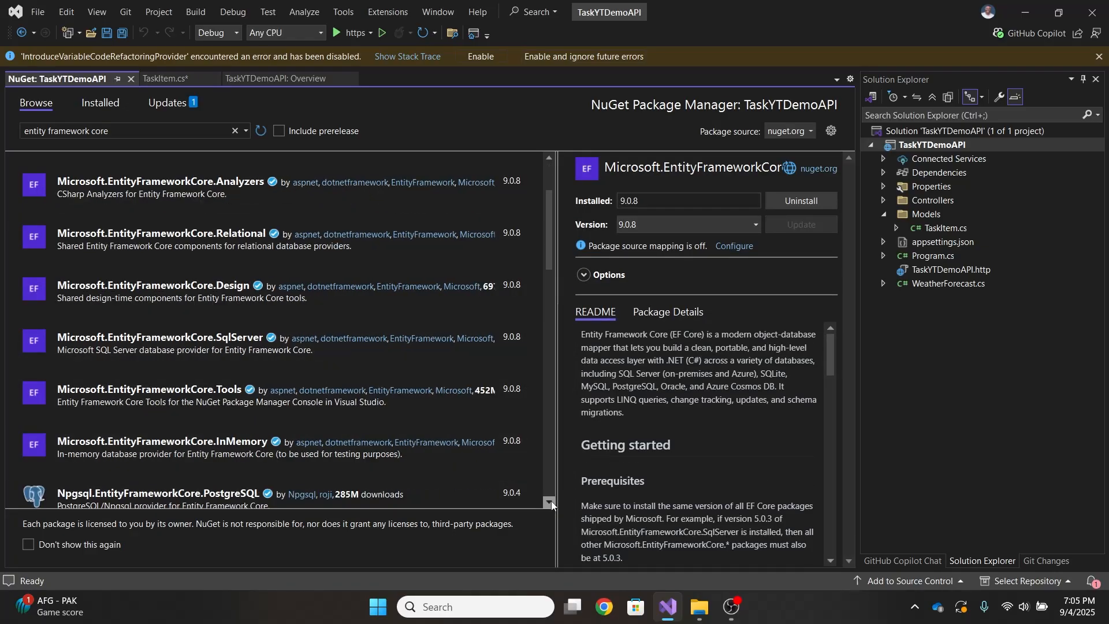
- Install Microsoft.EntityFrameworkCore.InMemory 9.0.8 and accept its license terms
left_click(163, 445)
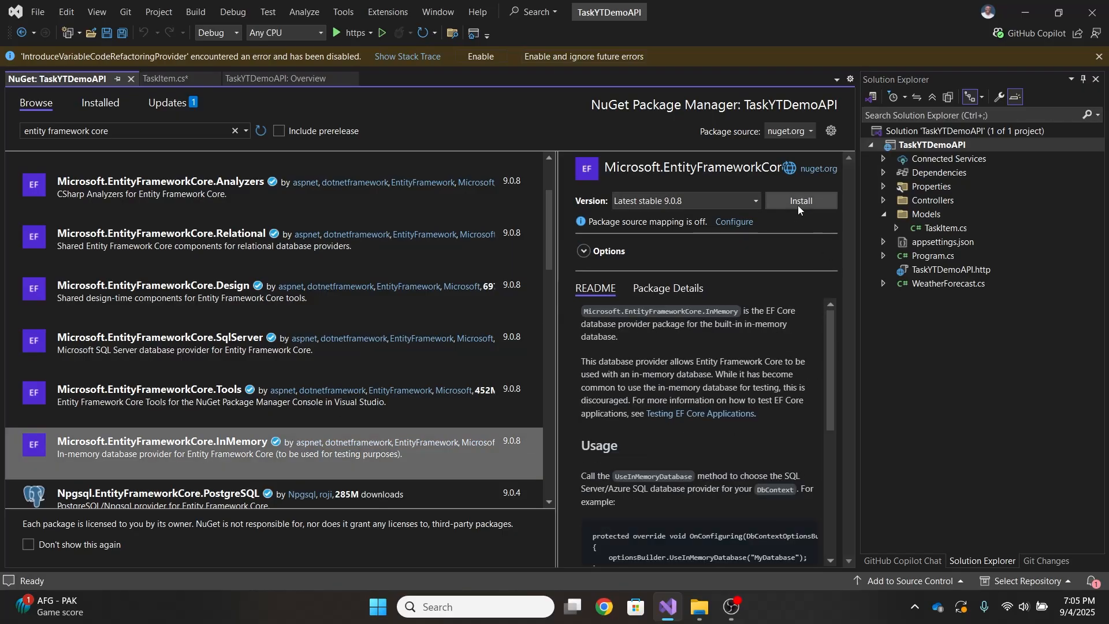
left_click(800, 201)
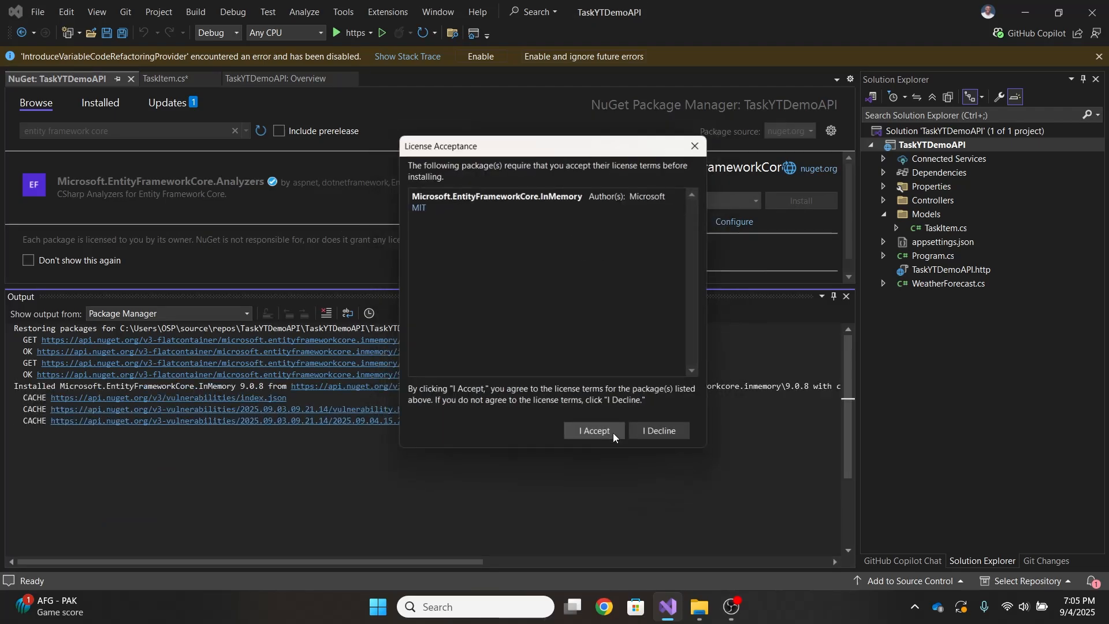
left_click(594, 431)
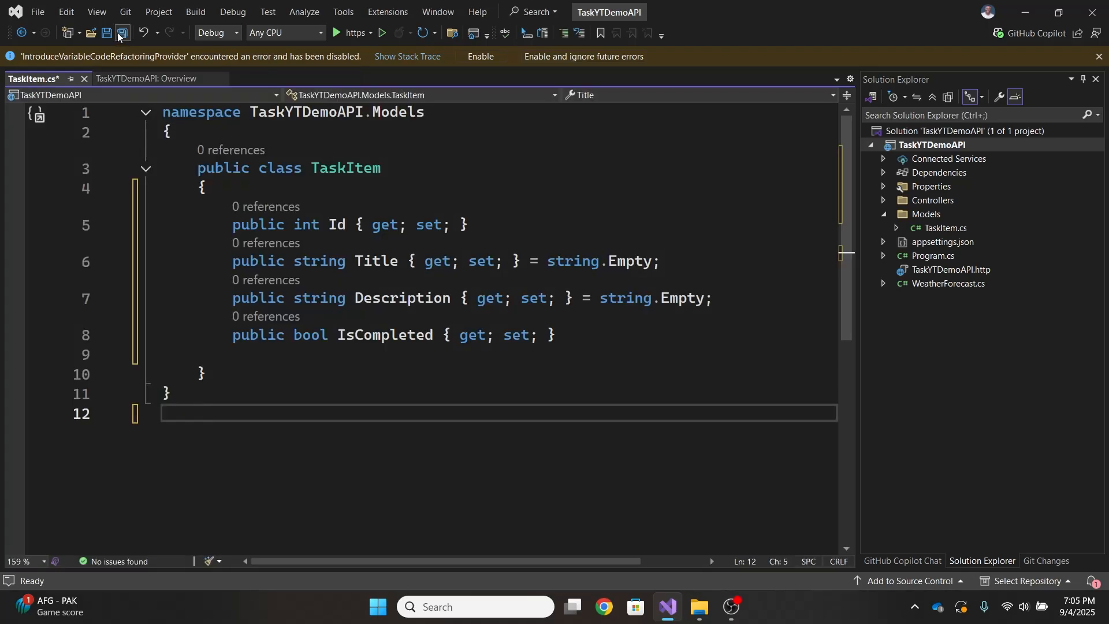
- Add a Data folder to TaskYTDemoAPI and start a new class named TaskDbContext in it
right_click(928, 145)
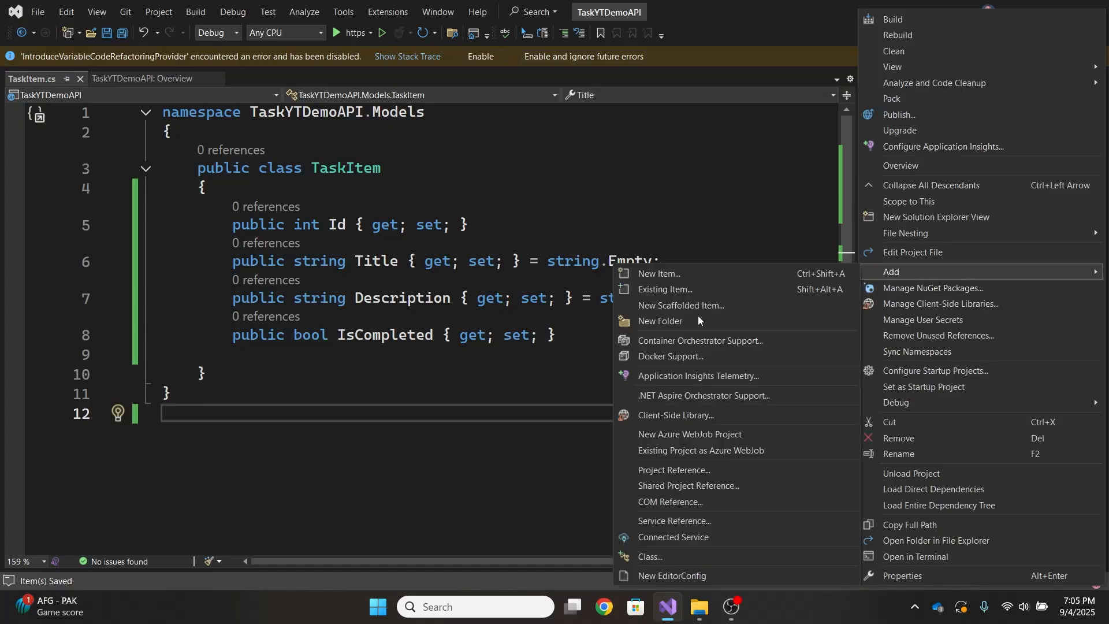
left_click(658, 321)
type("data")
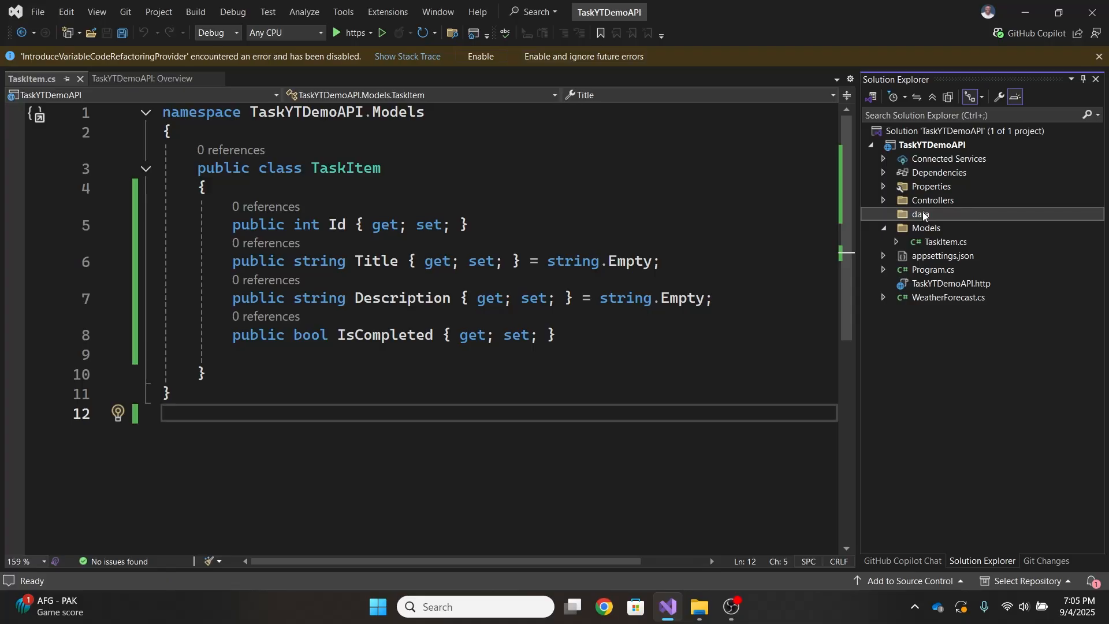
right_click(921, 214)
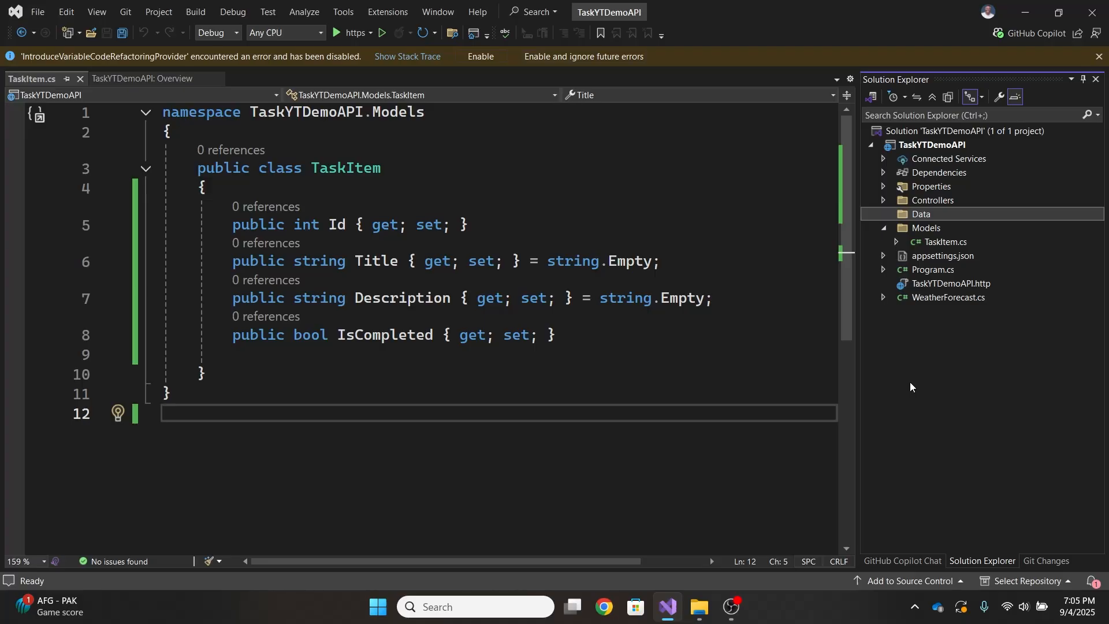
right_click(922, 214)
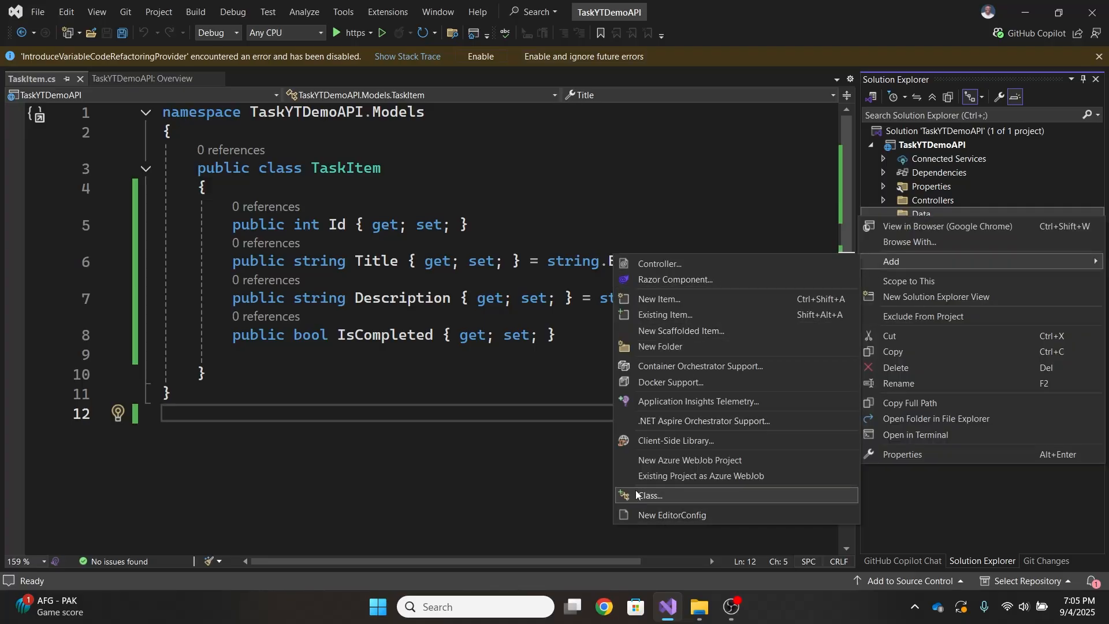
left_click(648, 495)
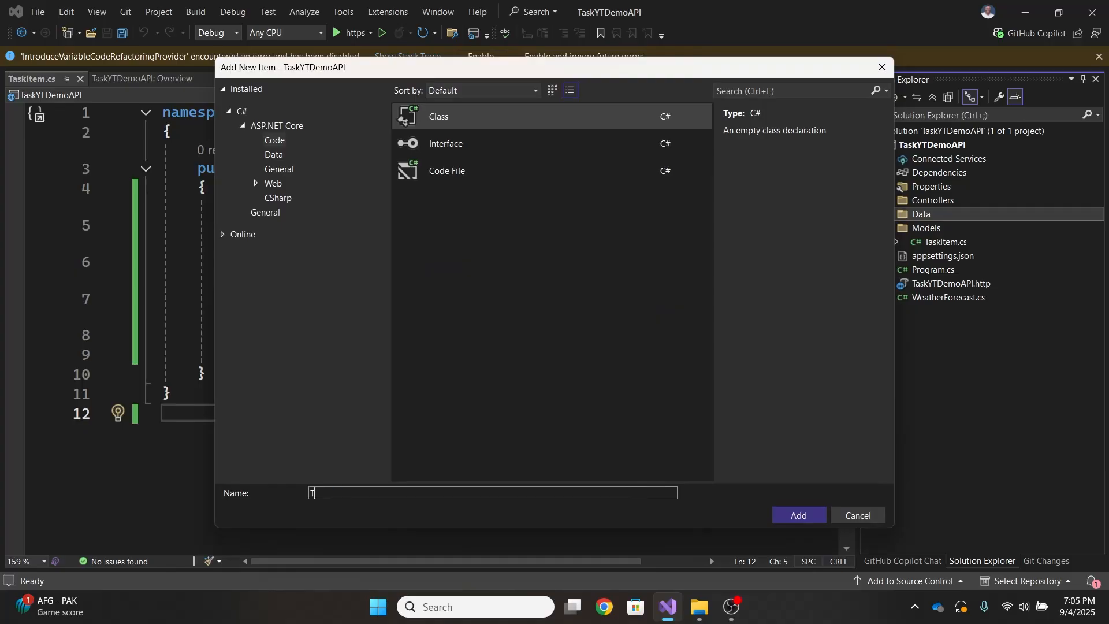
type("askDbConte")
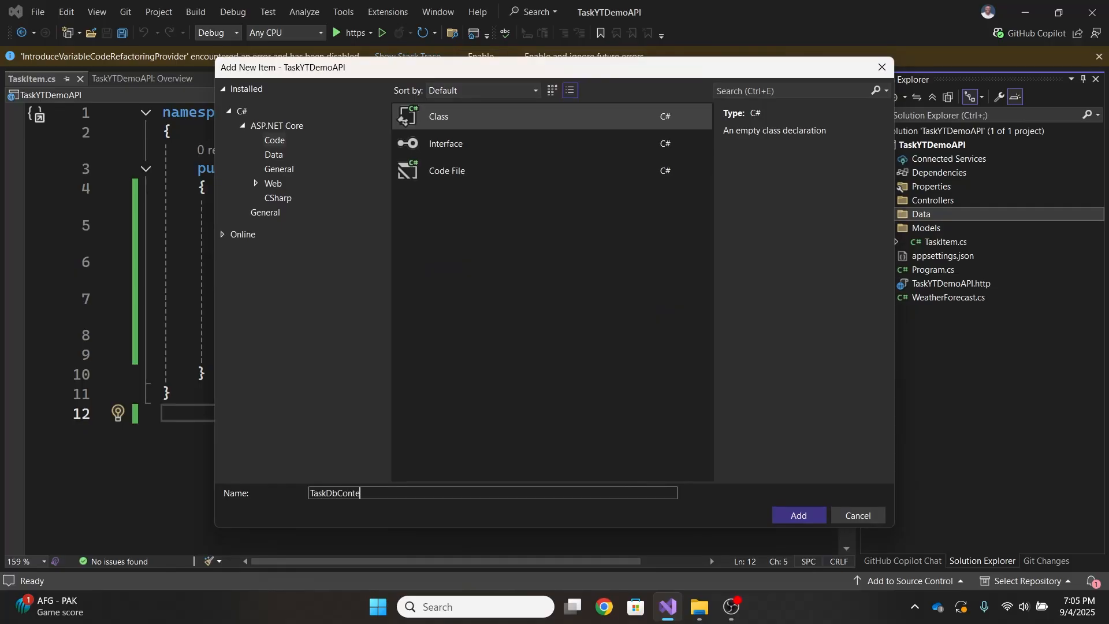
- Create TaskDbContext deriving from DbContext with a constructor passing DbContextOptions<TaskDbContext> to base
left_click(797, 514)
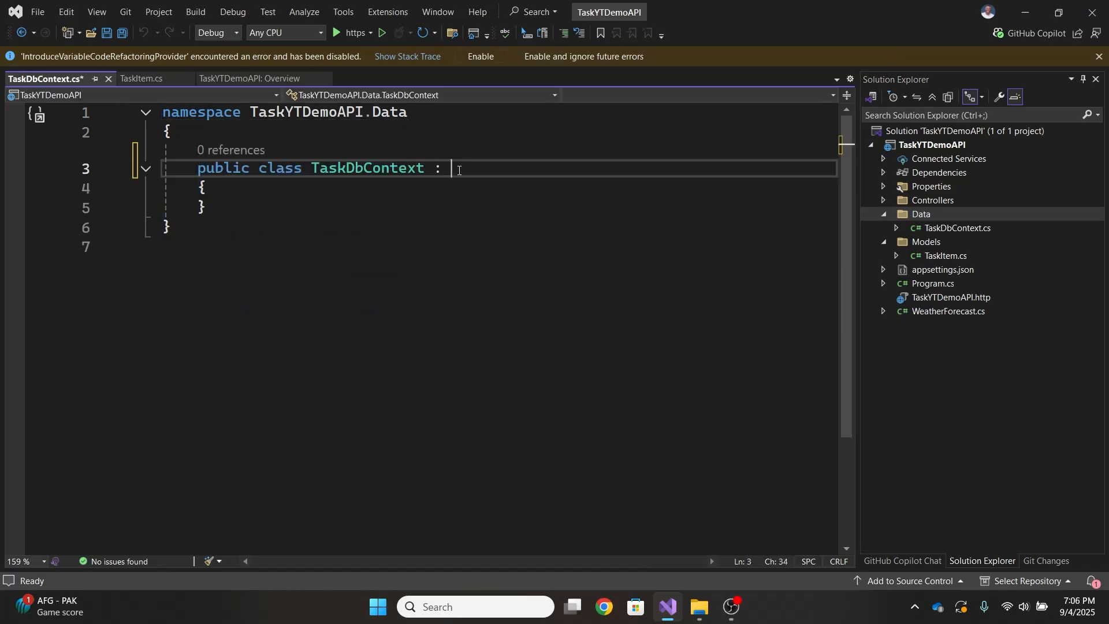
type("DbCp")
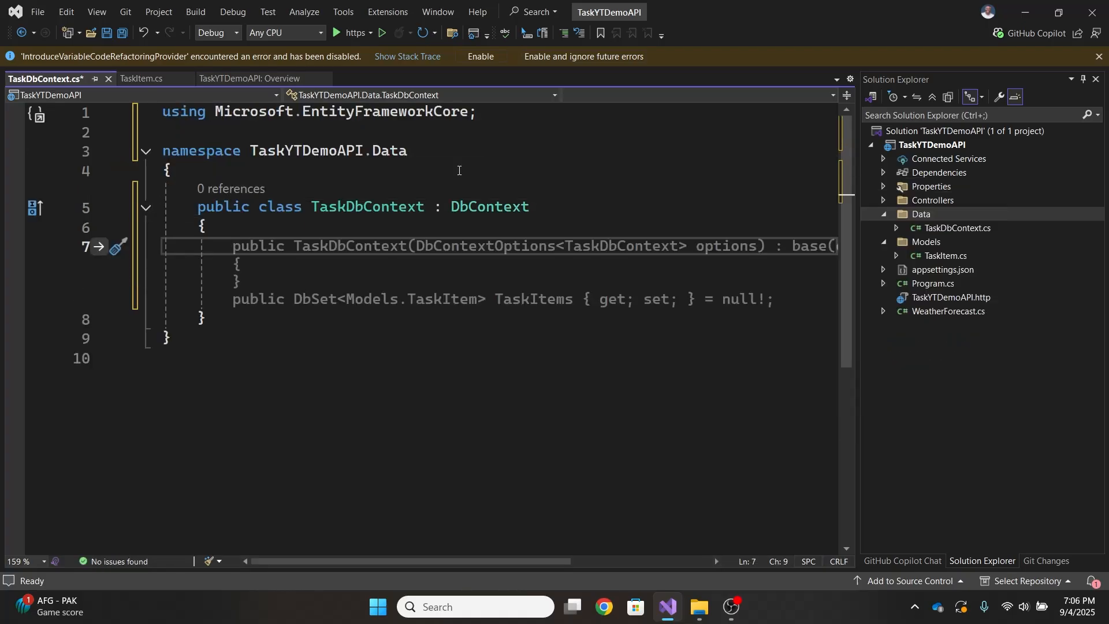
type("c")
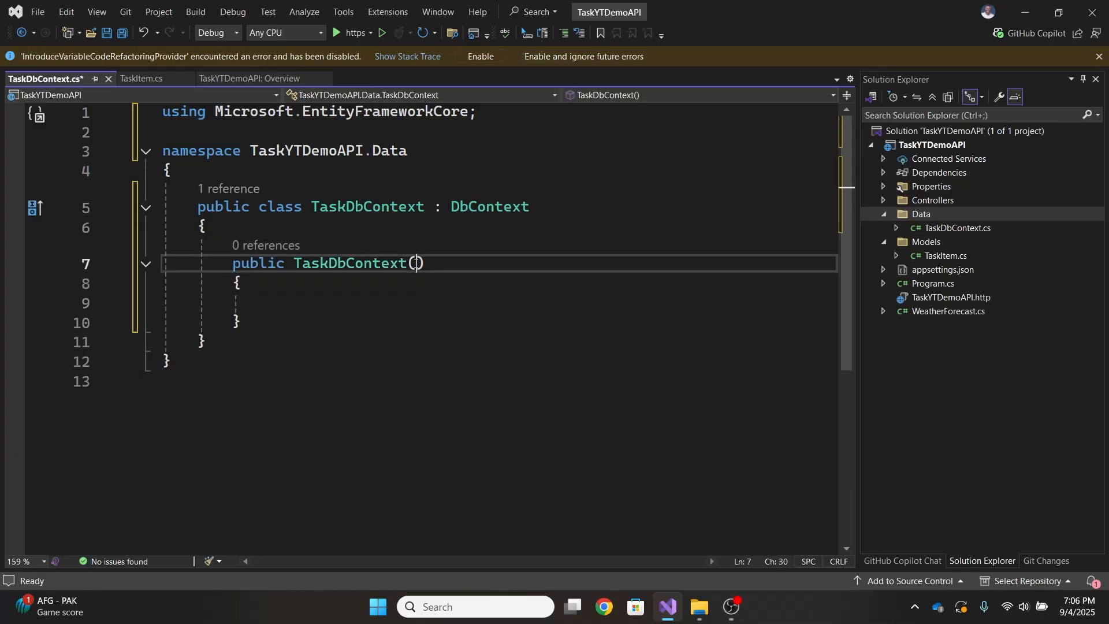
type("DbContextOptions<>")
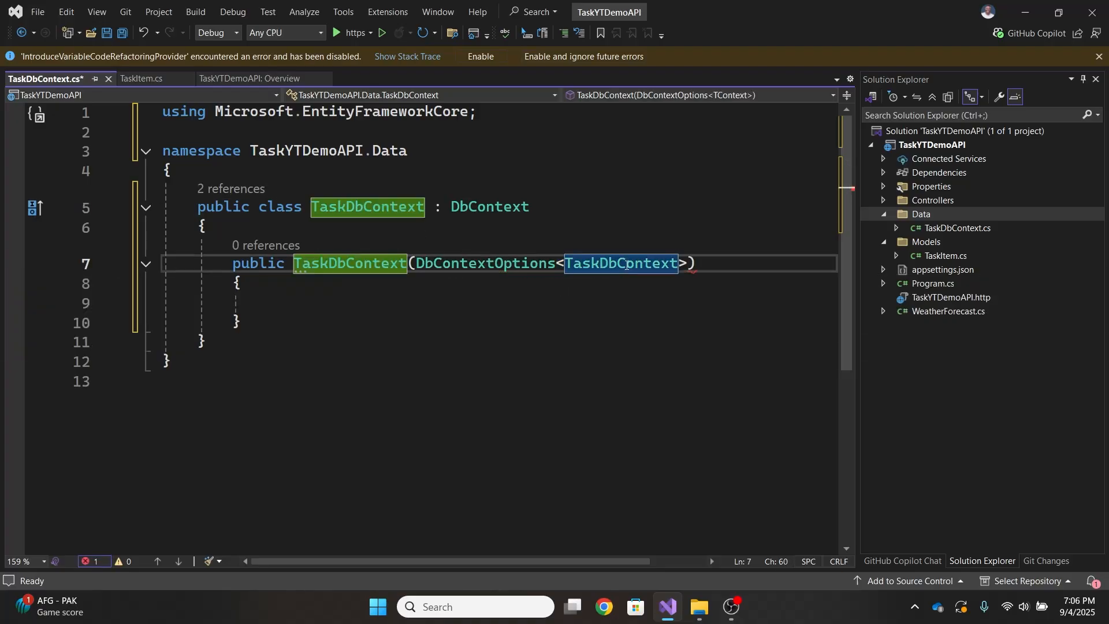
type("opr")
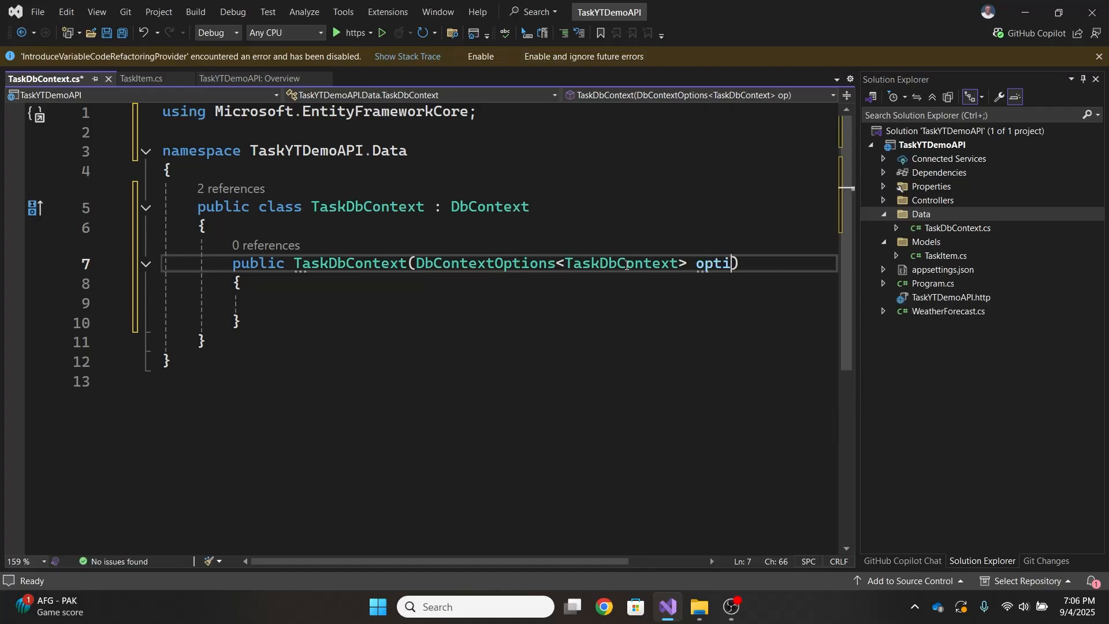
type("ons) : base(")
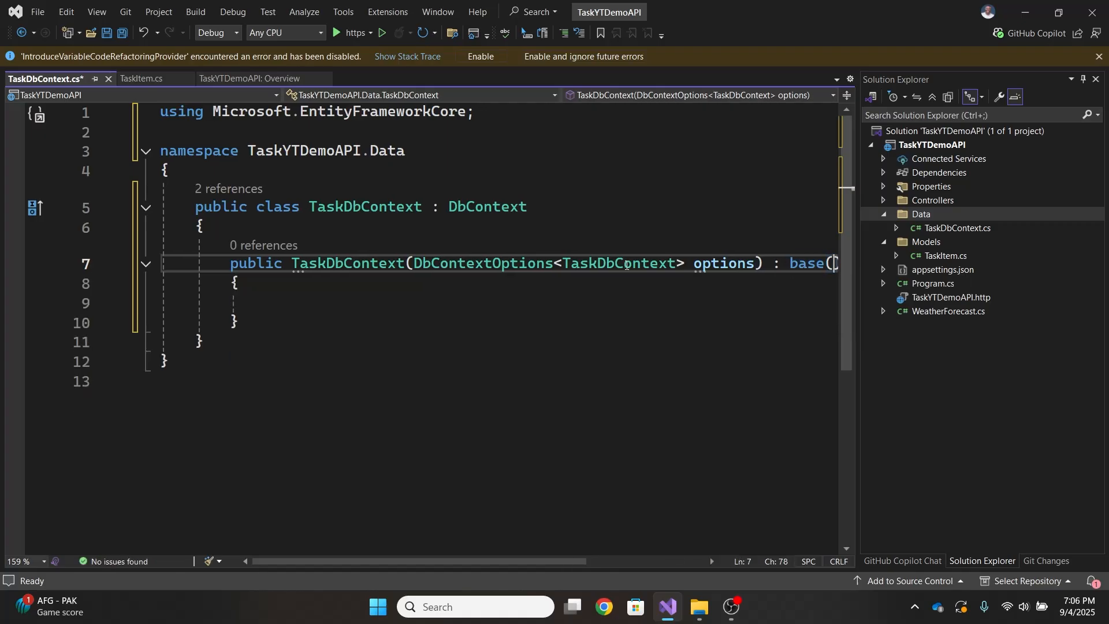
type("options")
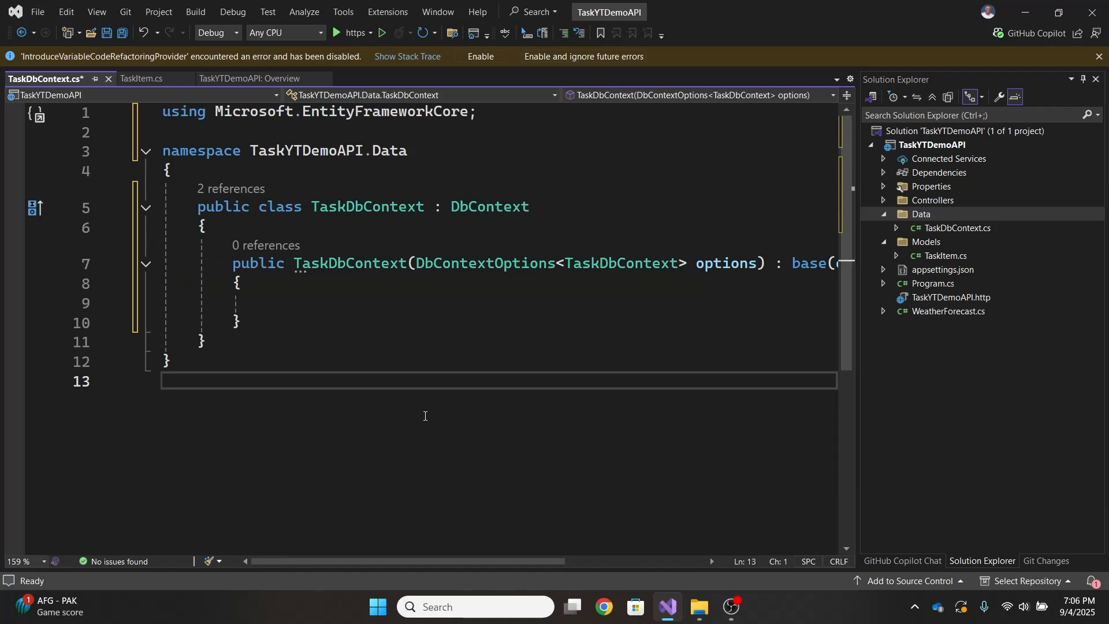
- Add a DbSet<TaskItem> property named TaskItems to TaskDbContext
left_click(268, 321)
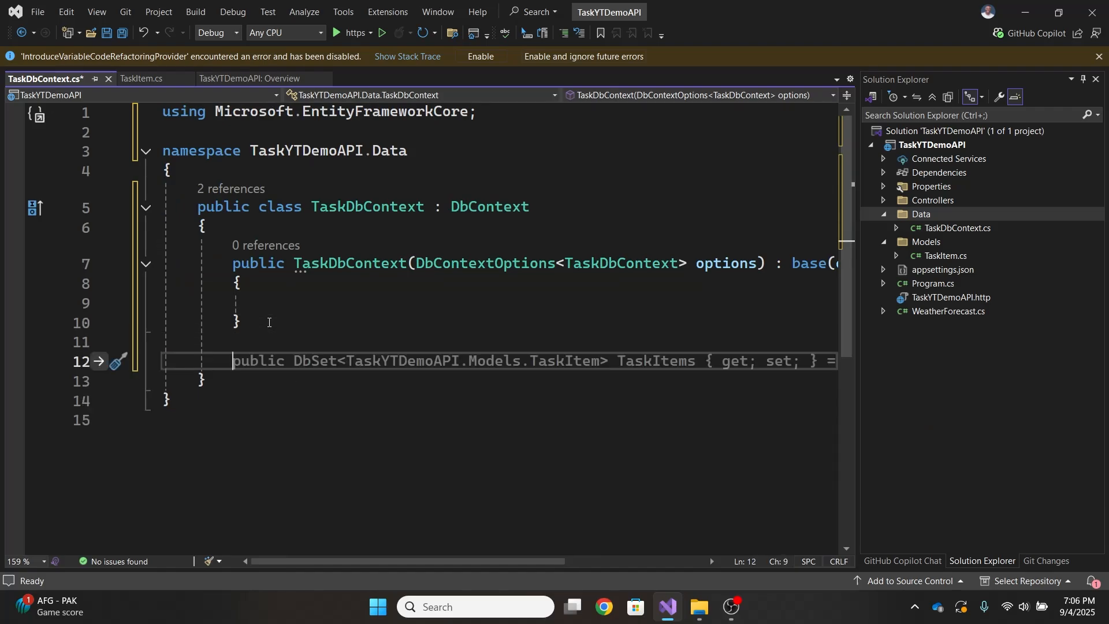
type("DbSet<> MyProperty { get; set;")
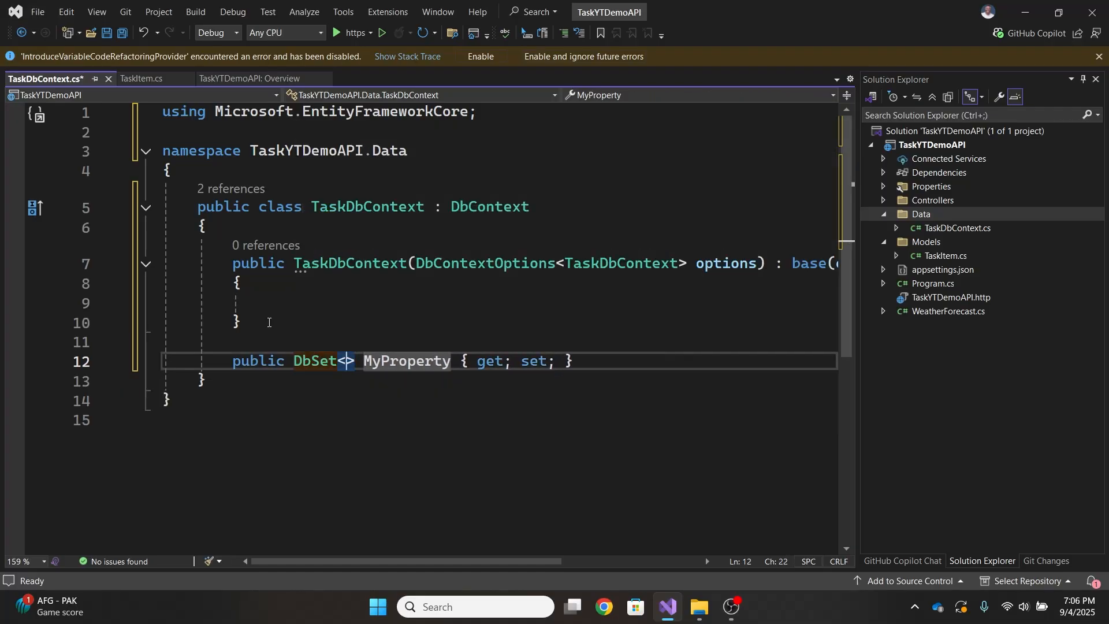
type("Item")
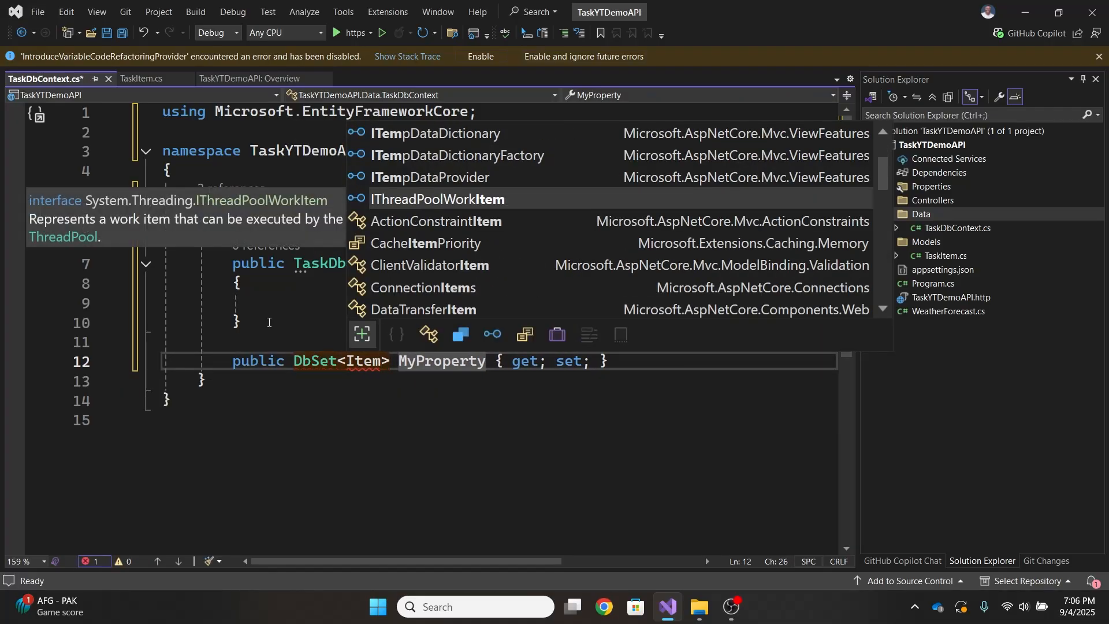
type("TaskI")
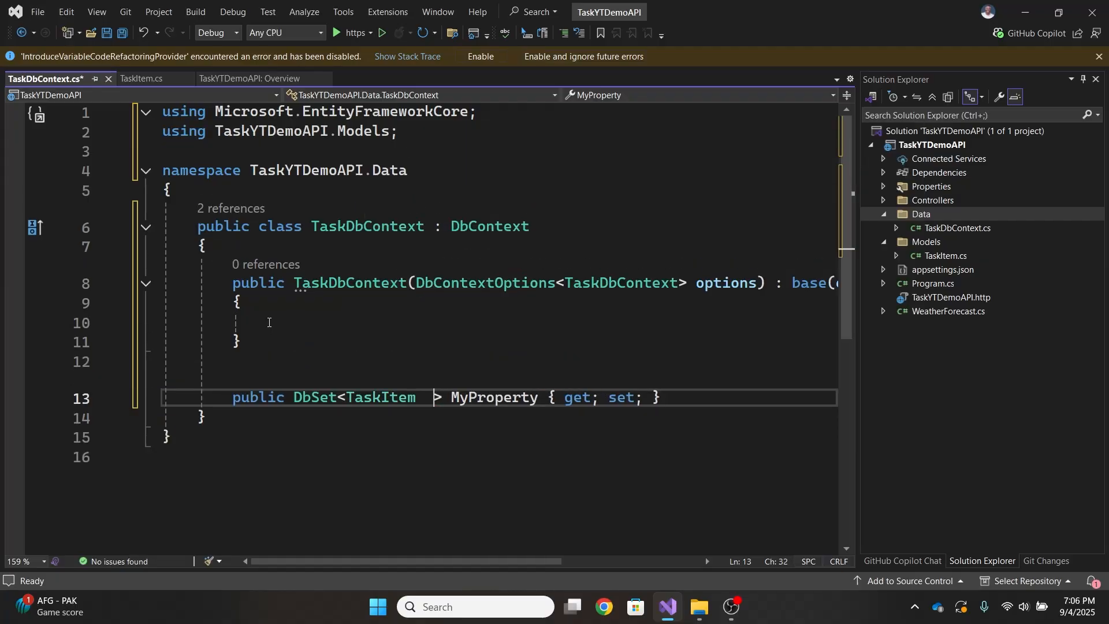
double_click(380, 397)
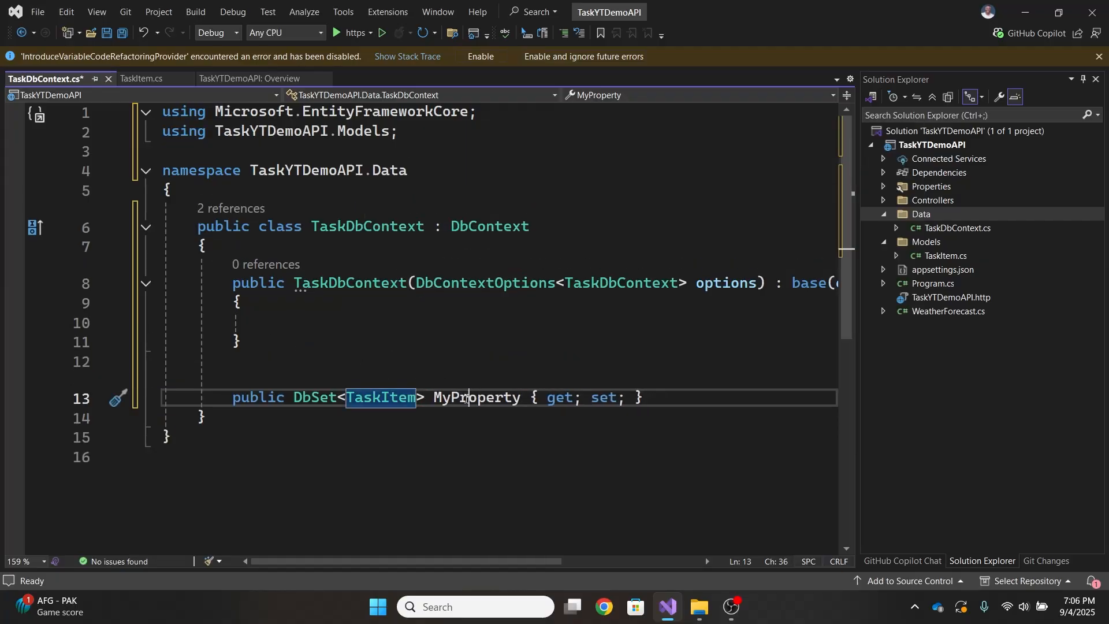
type("TaskItems")
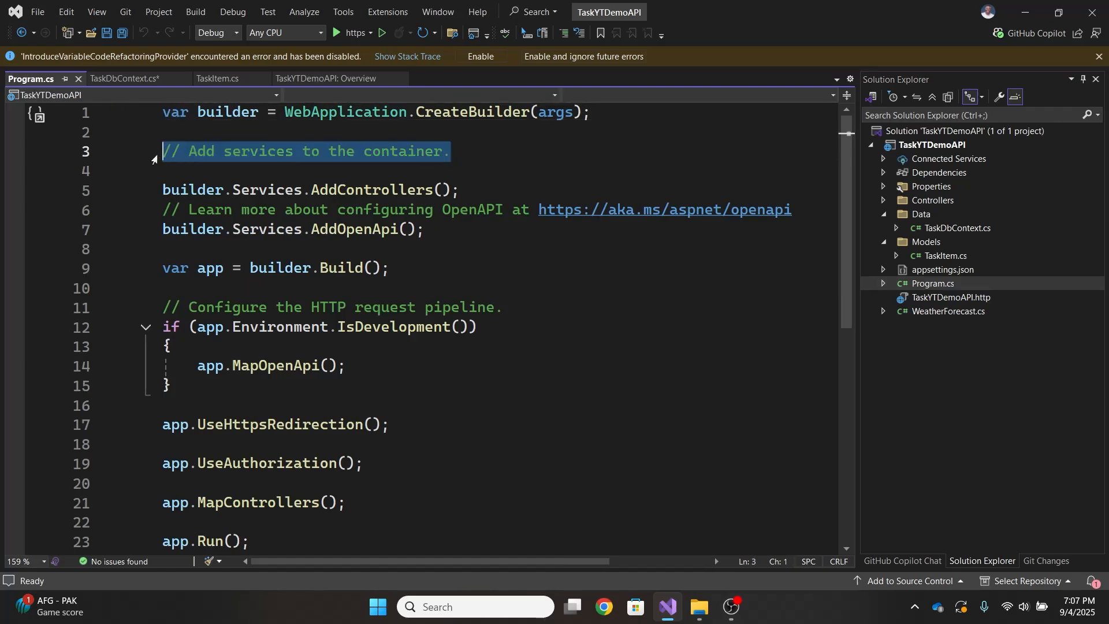
- Write builder.Services.AddDbContext<TaskDbContext> in Program.cs, checking the context's options constructor
left_click(458, 151)
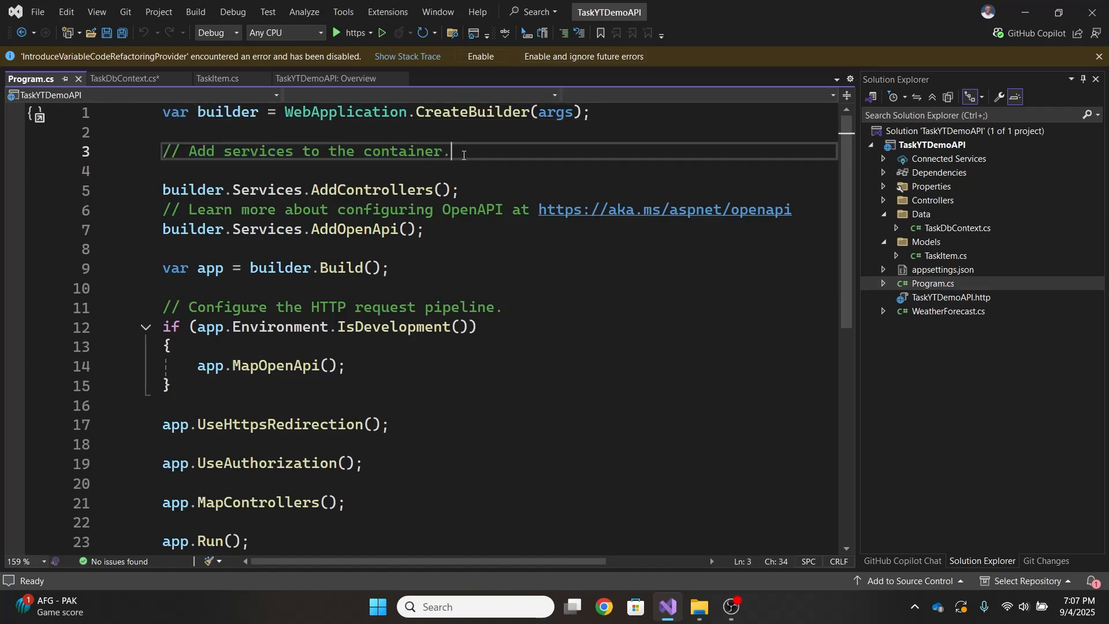
type("builder.Services.AddDbContext<")
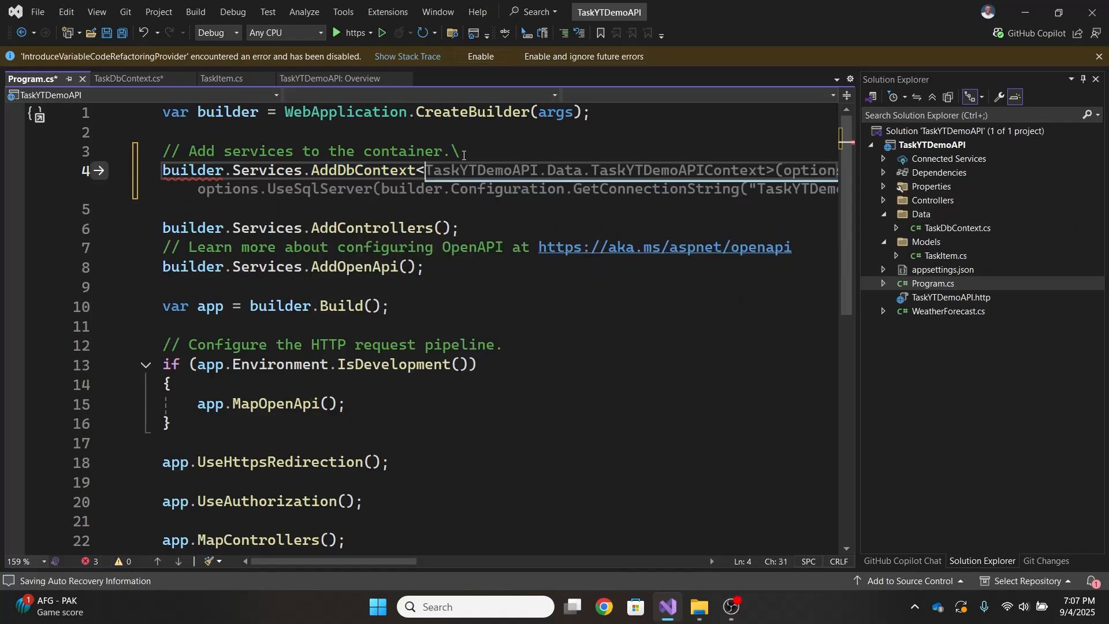
type("TaskDbContext>")
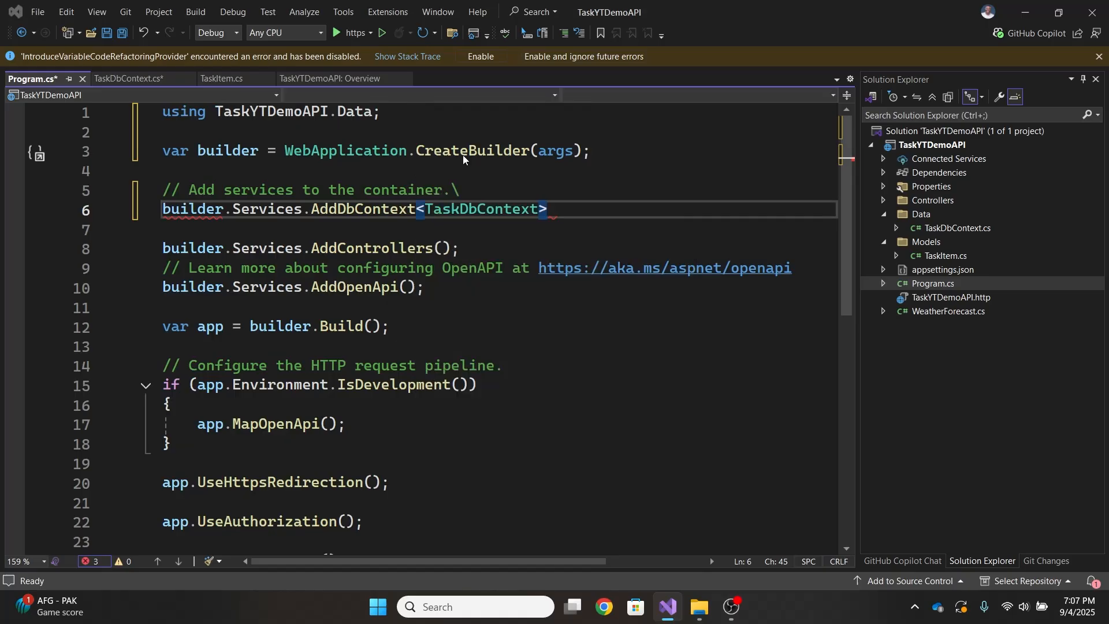
left_click(128, 78)
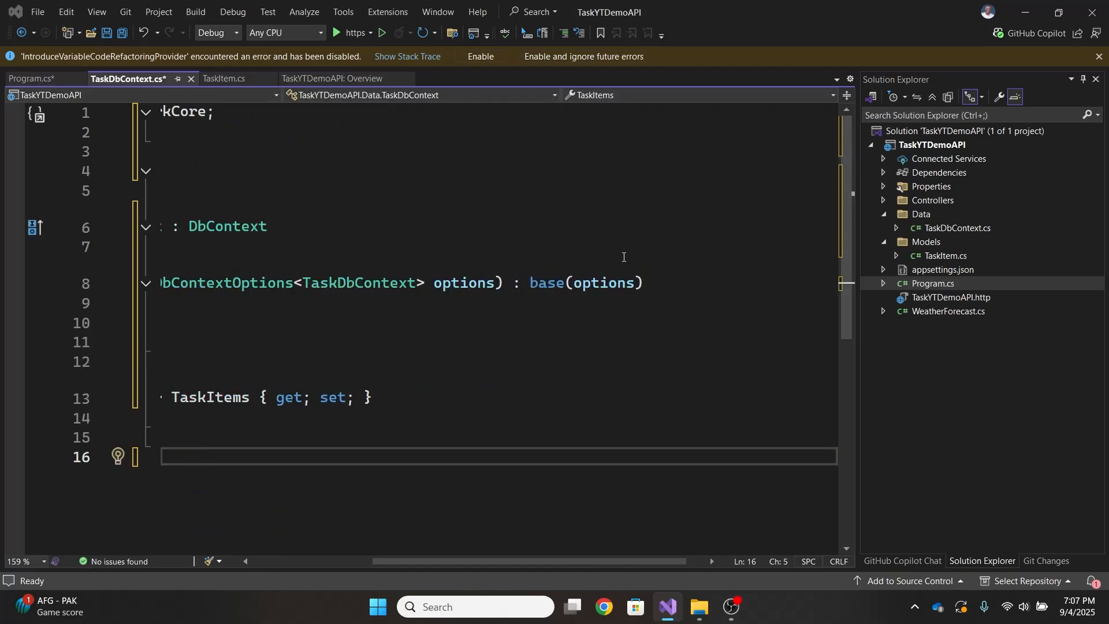
left_click(469, 283)
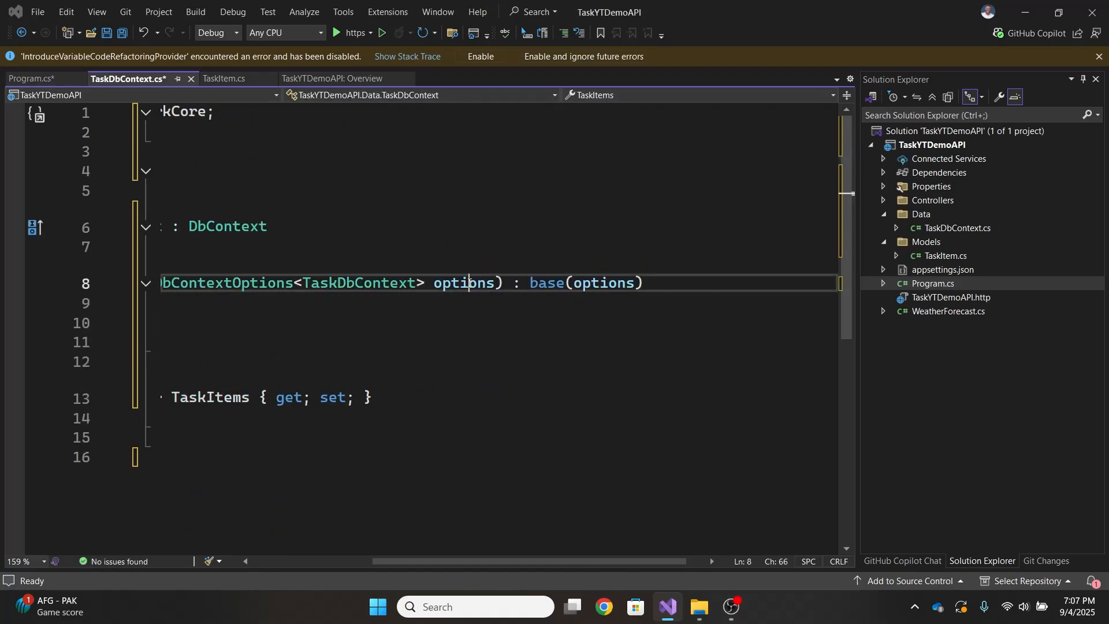
left_click(29, 79)
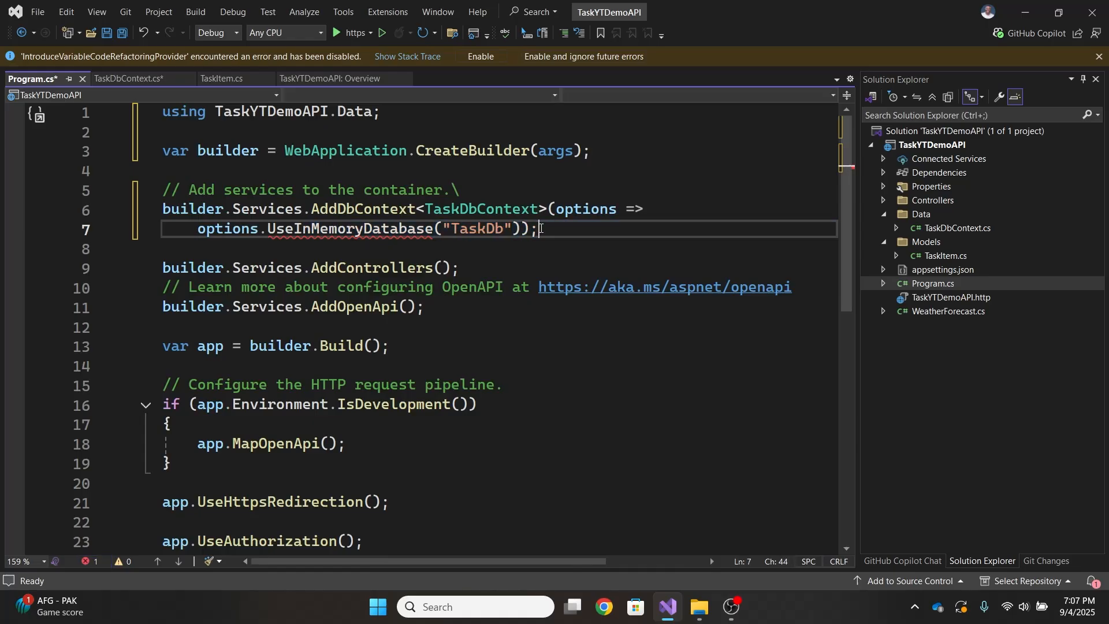
- Add the Microsoft.EntityFrameworkCore using via quick fix and name the in-memory database TaskDemoDb
left_click(120, 229)
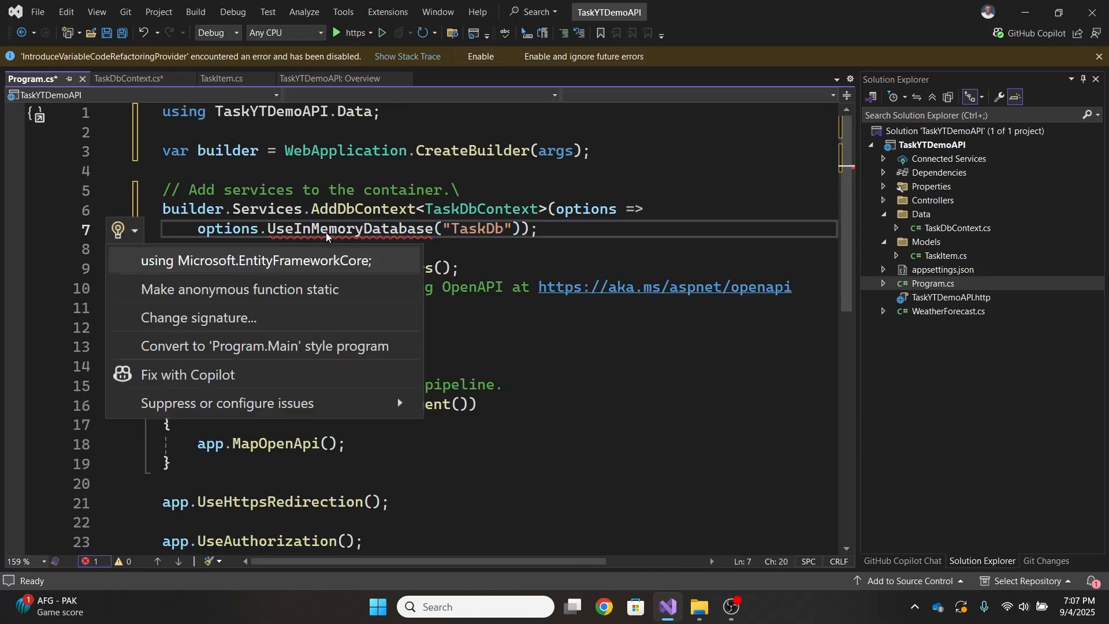
left_click(255, 261)
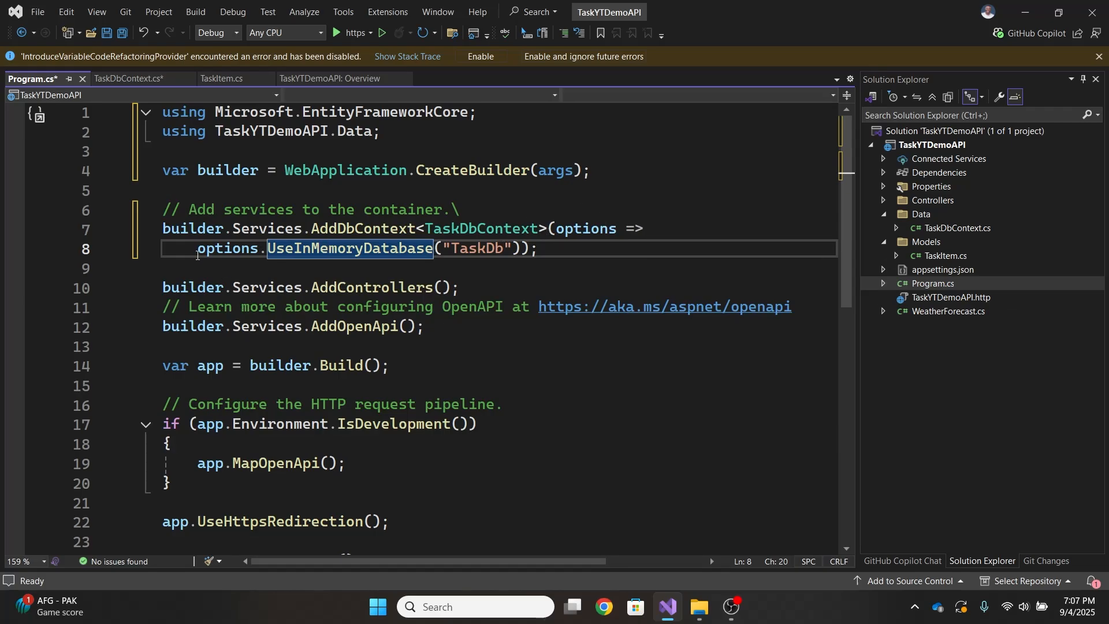
left_click(558, 248)
type("emoD")
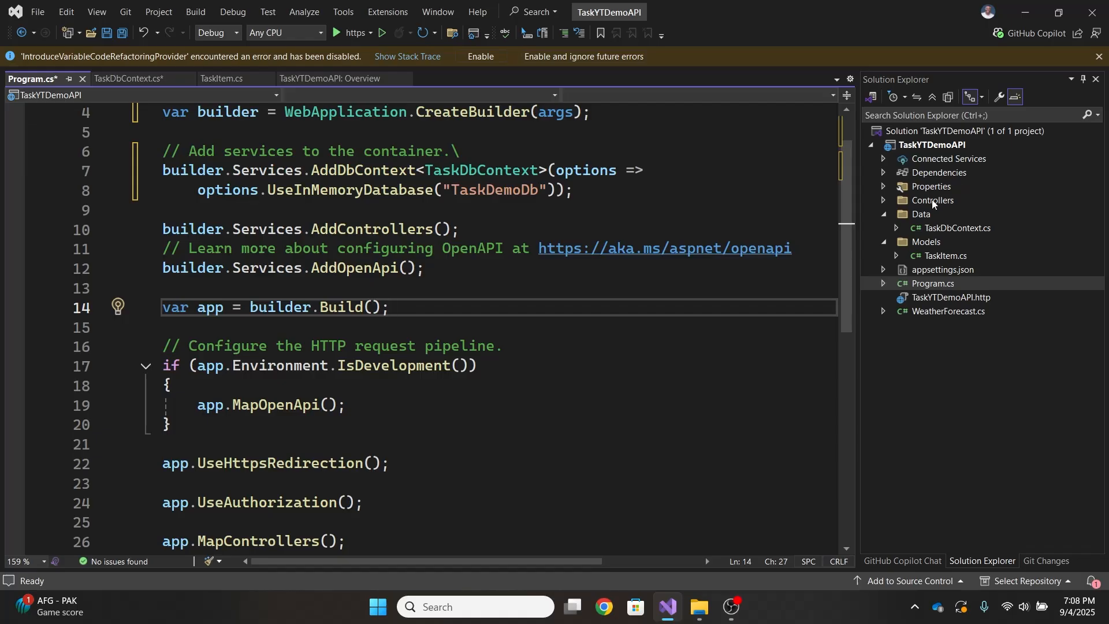
- Add an empty API controller named TaskController.cs to the Controllers folder
right_click(933, 200)
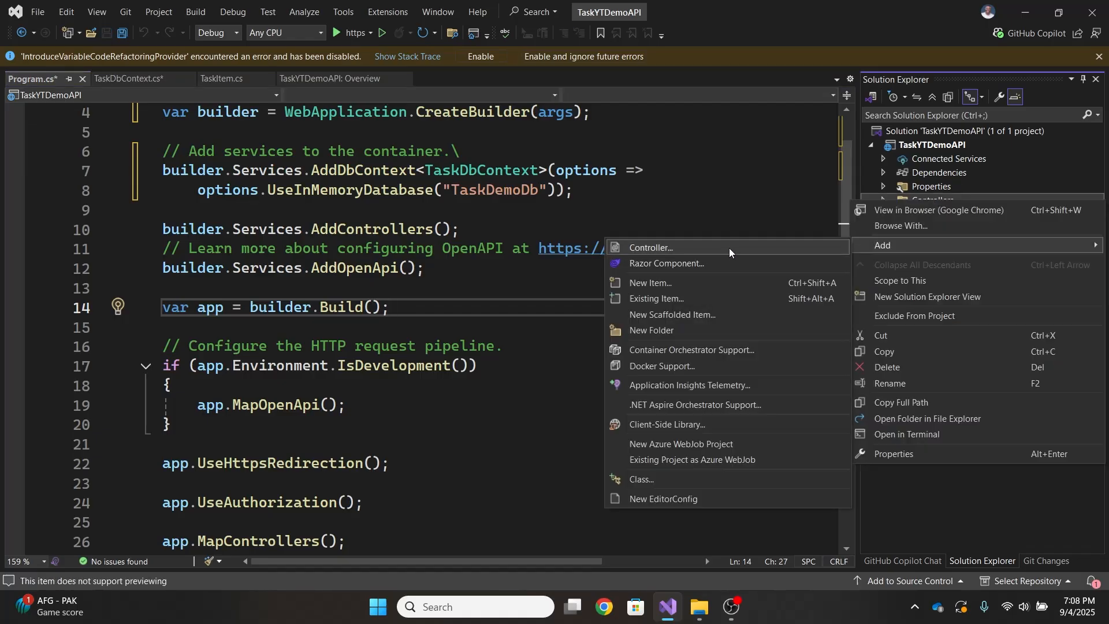
left_click(651, 247)
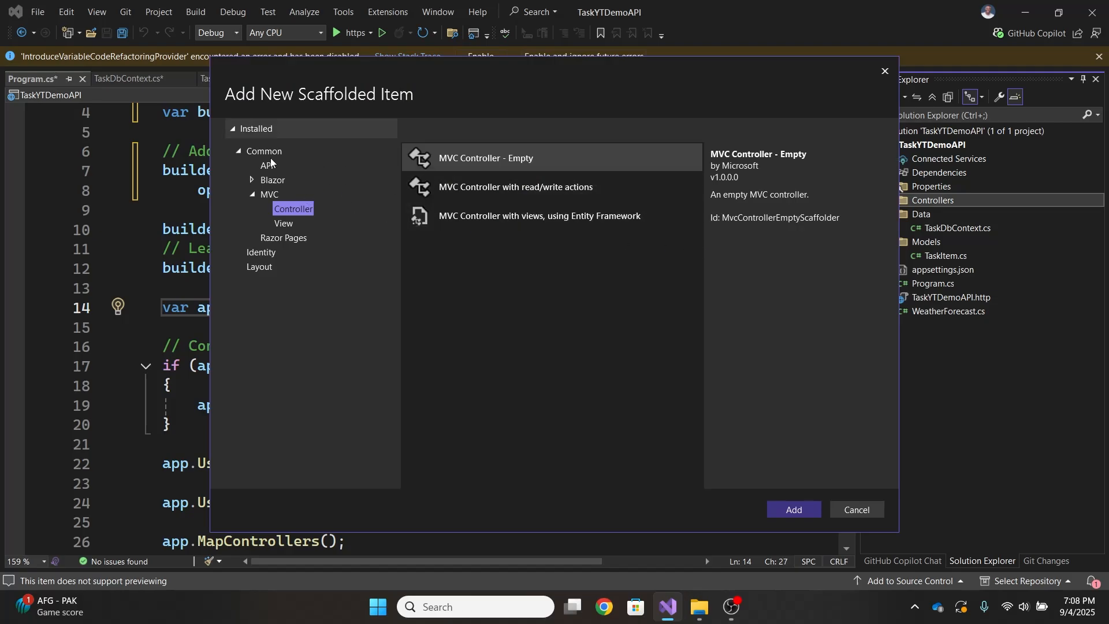
left_click(266, 165)
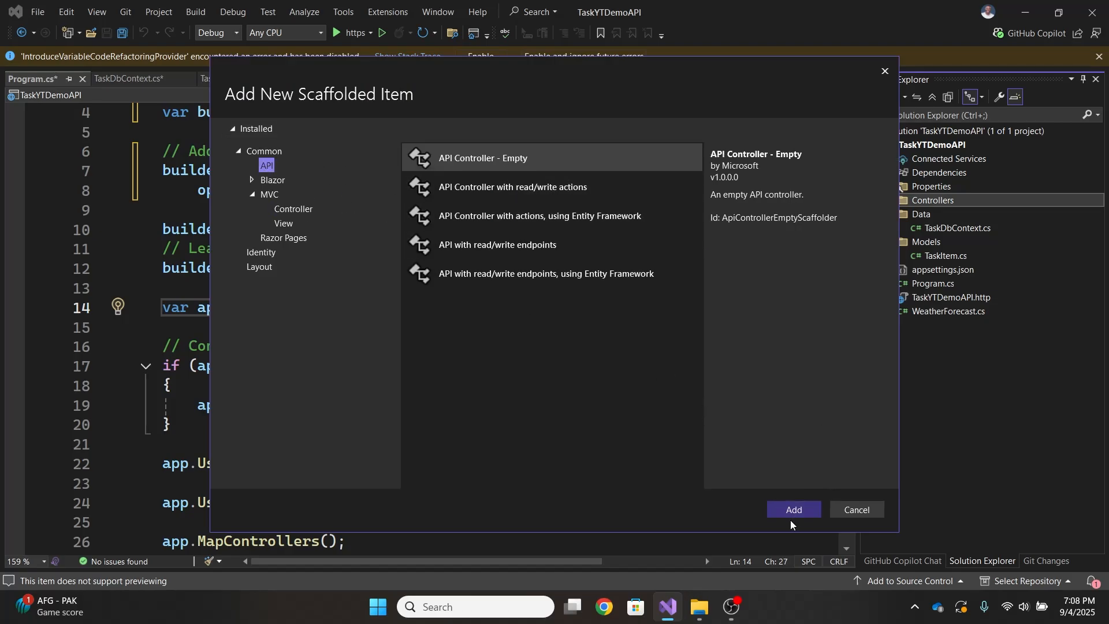
left_click(793, 510)
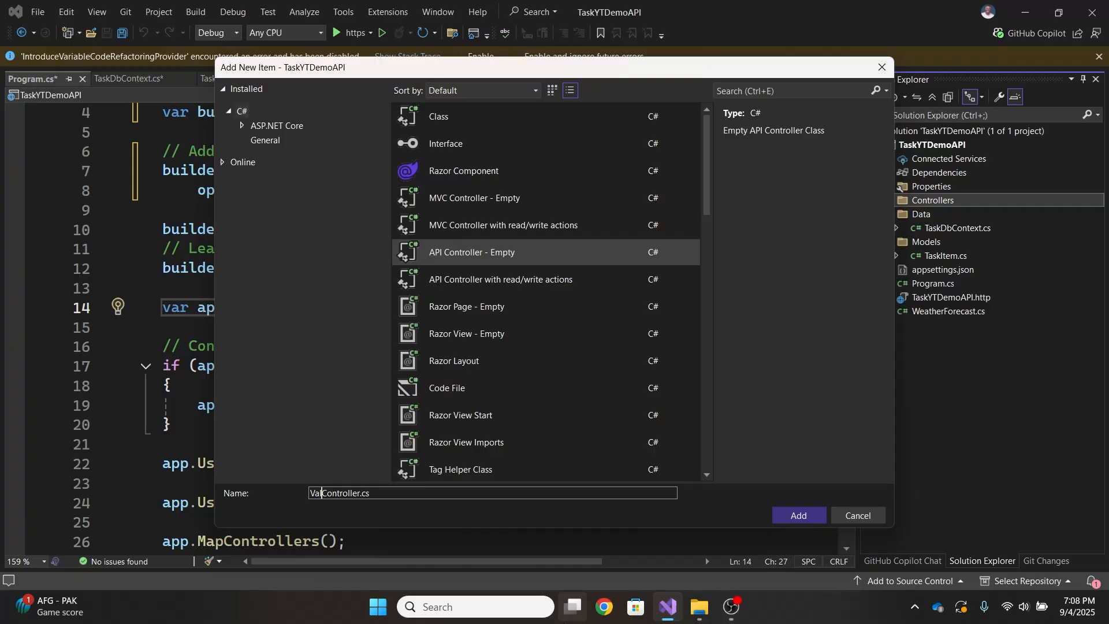
left_click(798, 514)
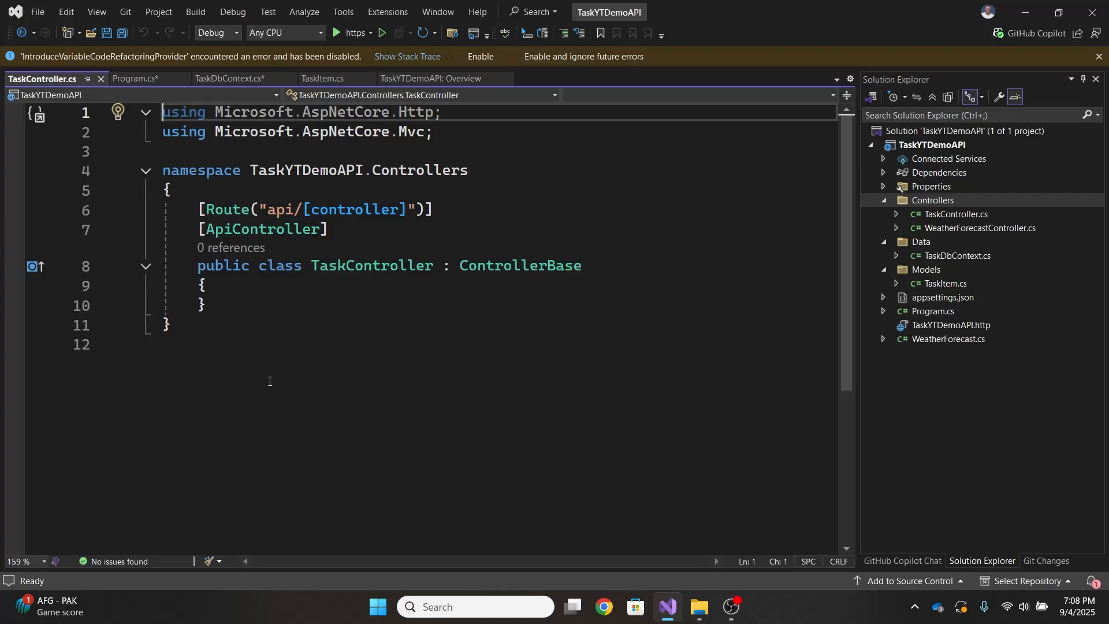
mouse_move(262, 323)
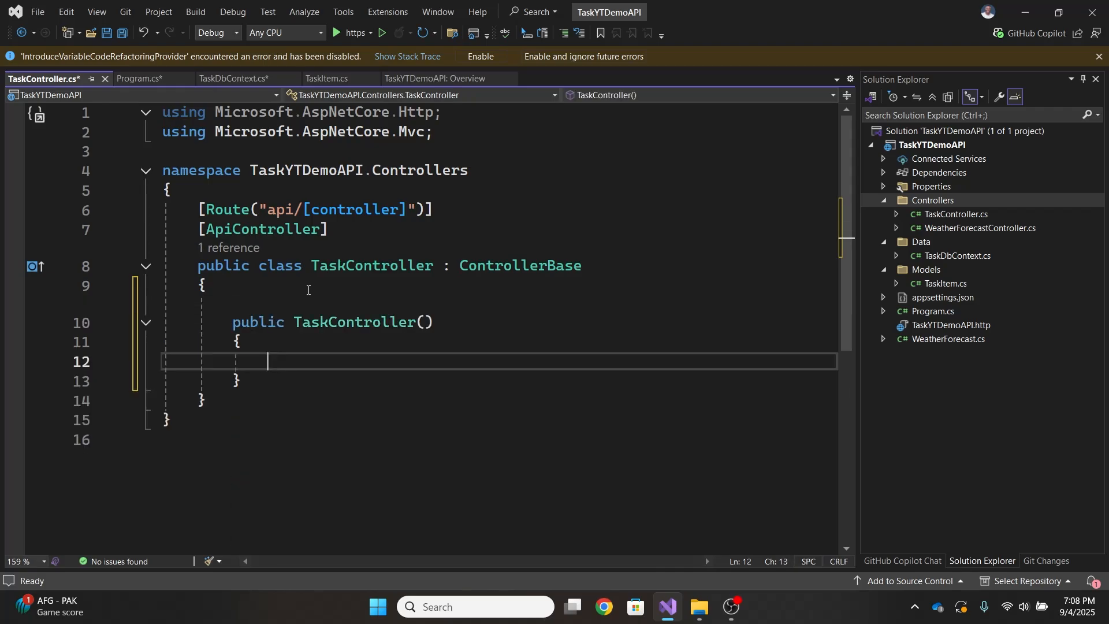
- Inject TaskDbContext through the constructor and store it in a private readonly _taskDbContext field
type("Ts")
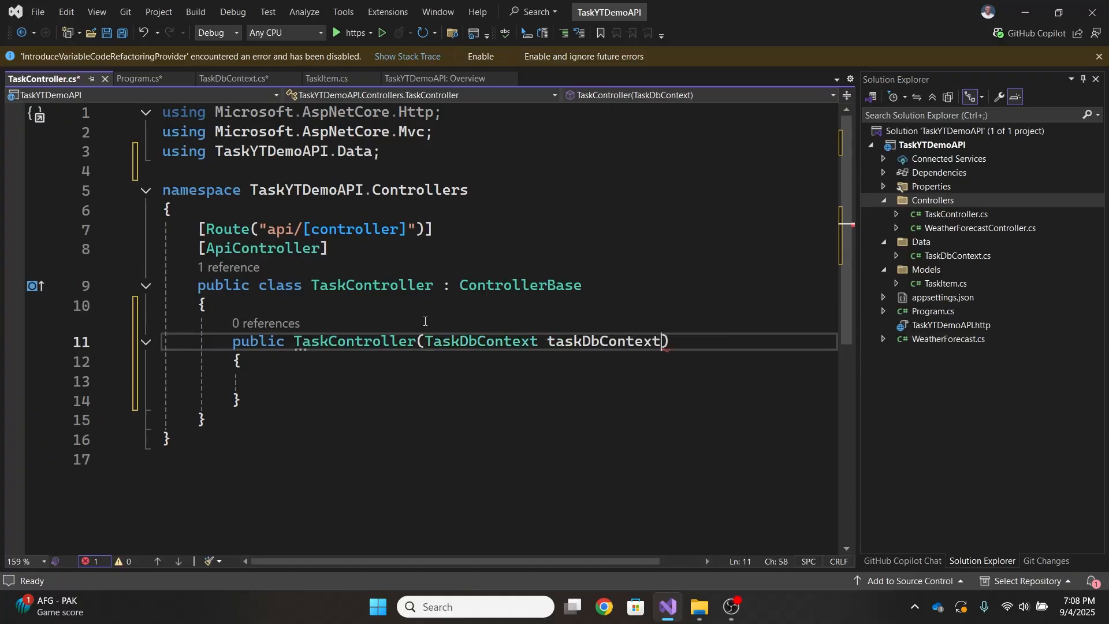
left_click(118, 341)
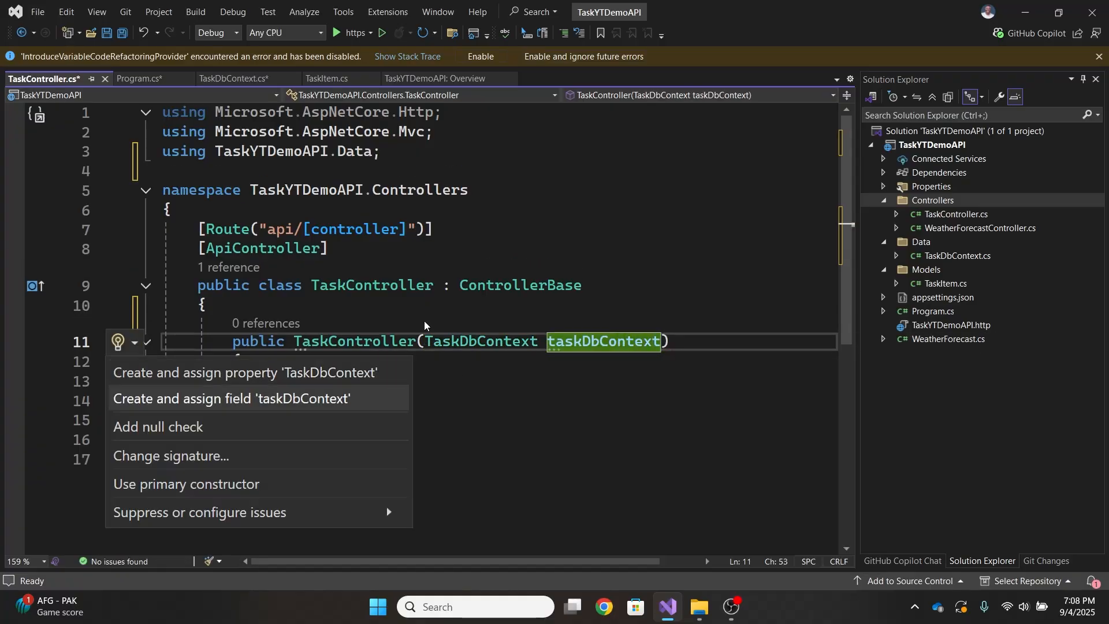
left_click(230, 398)
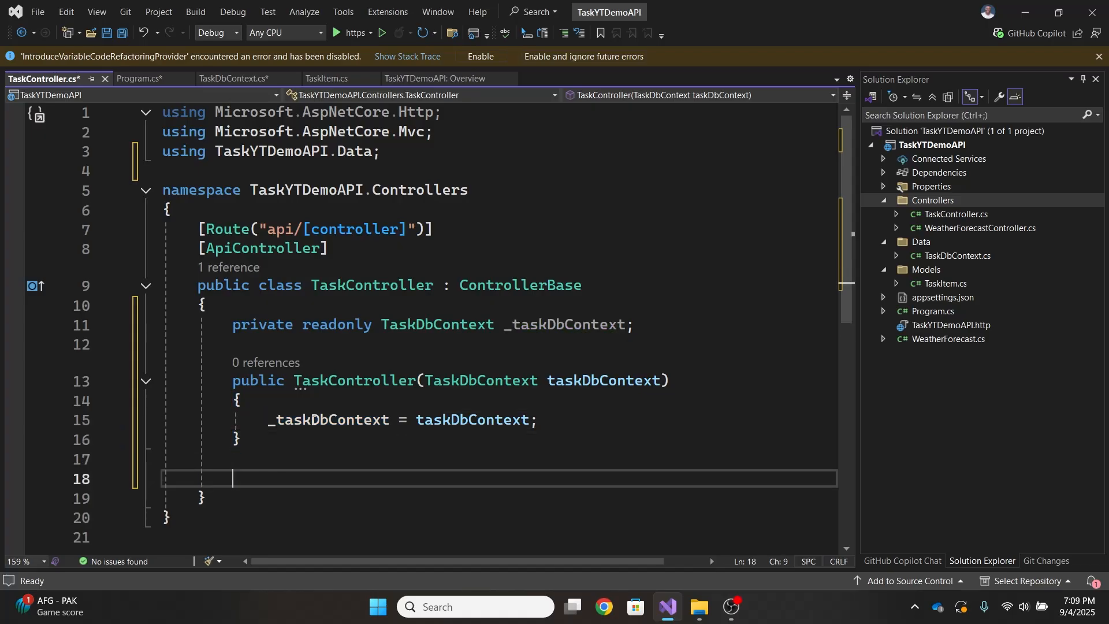
- Add //READ => GET, //CREATE => POST and //UPDATE => PUT comments with an [HttpGet] under READ
type("//CREATE")
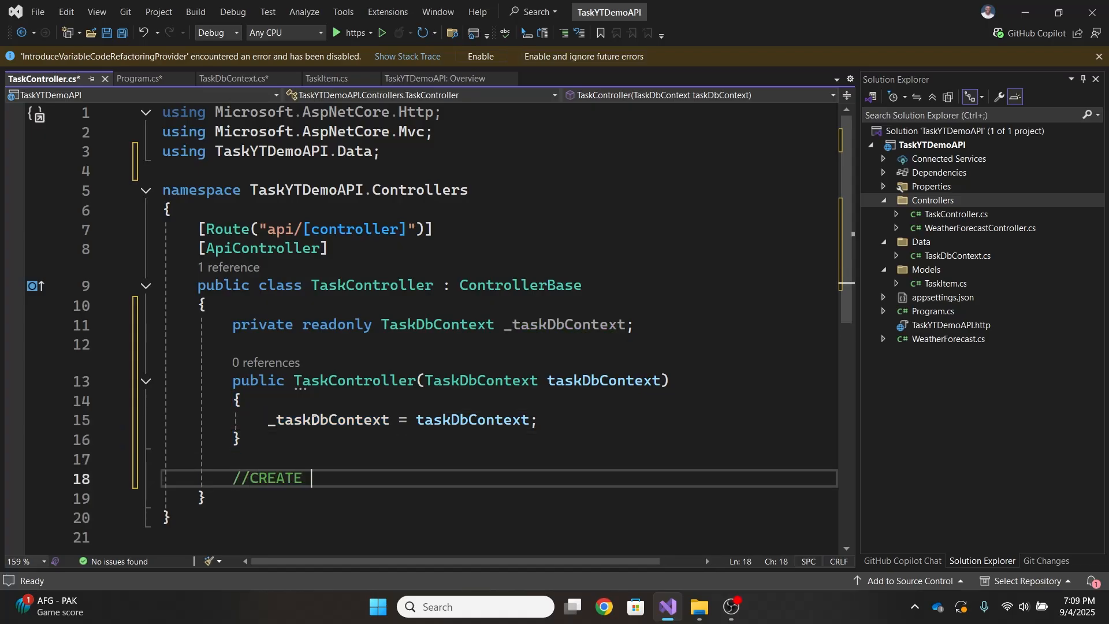
type("=> POST")
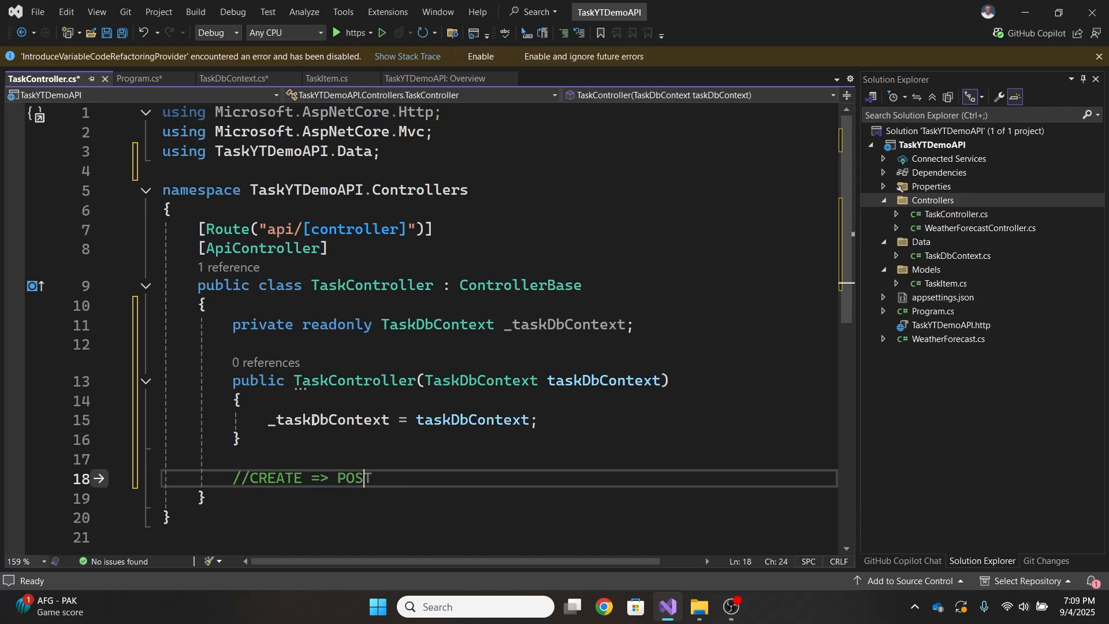
key("Enter")
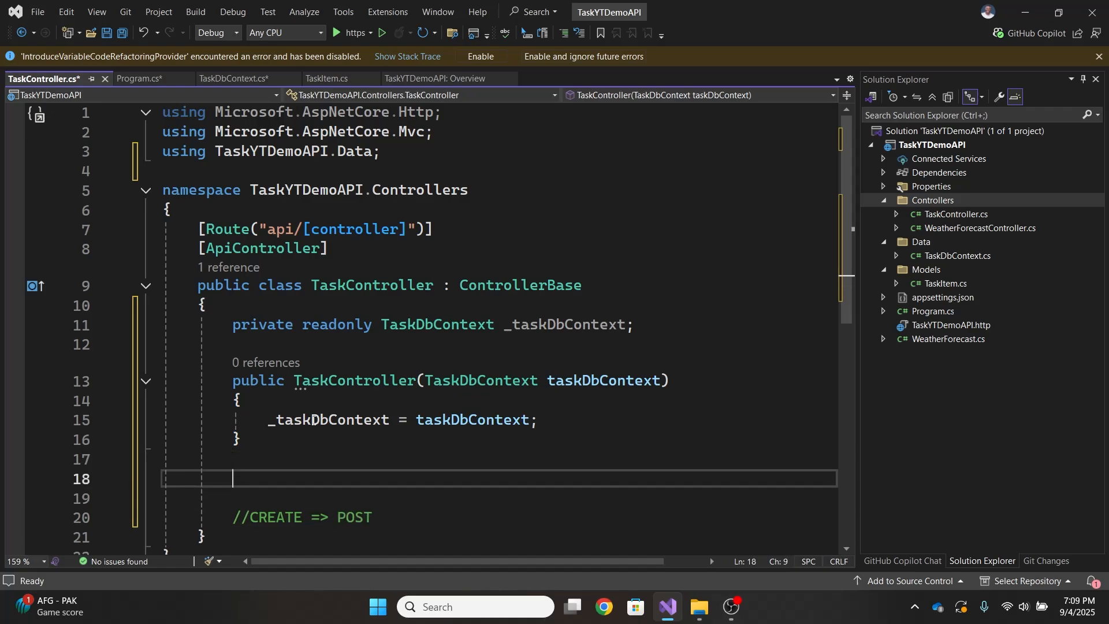
type("READ => GET")
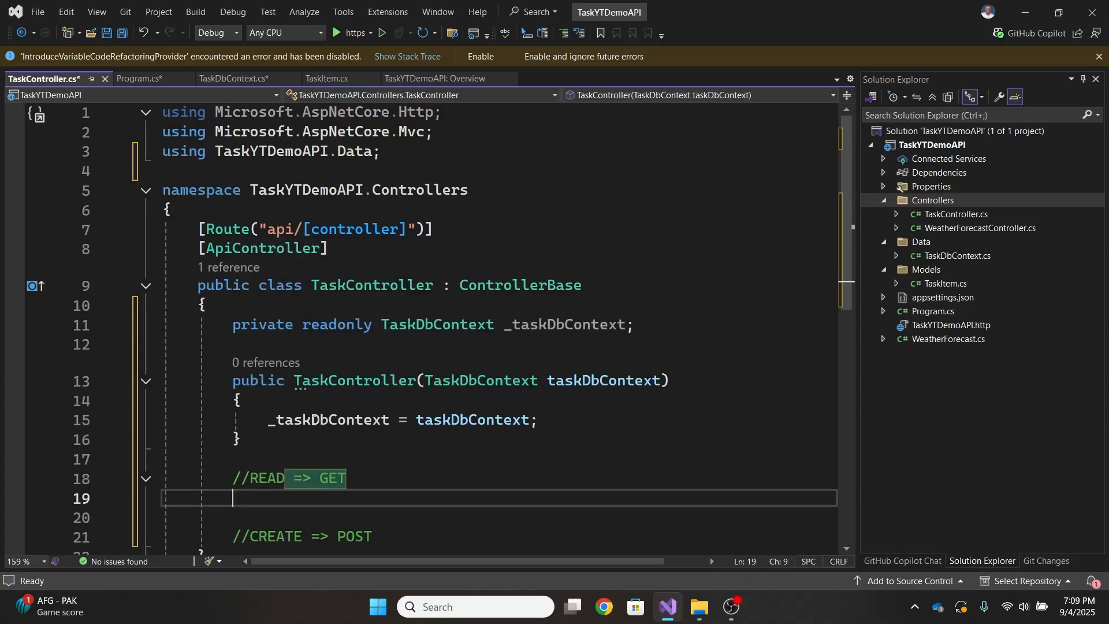
type("[HttpGet]")
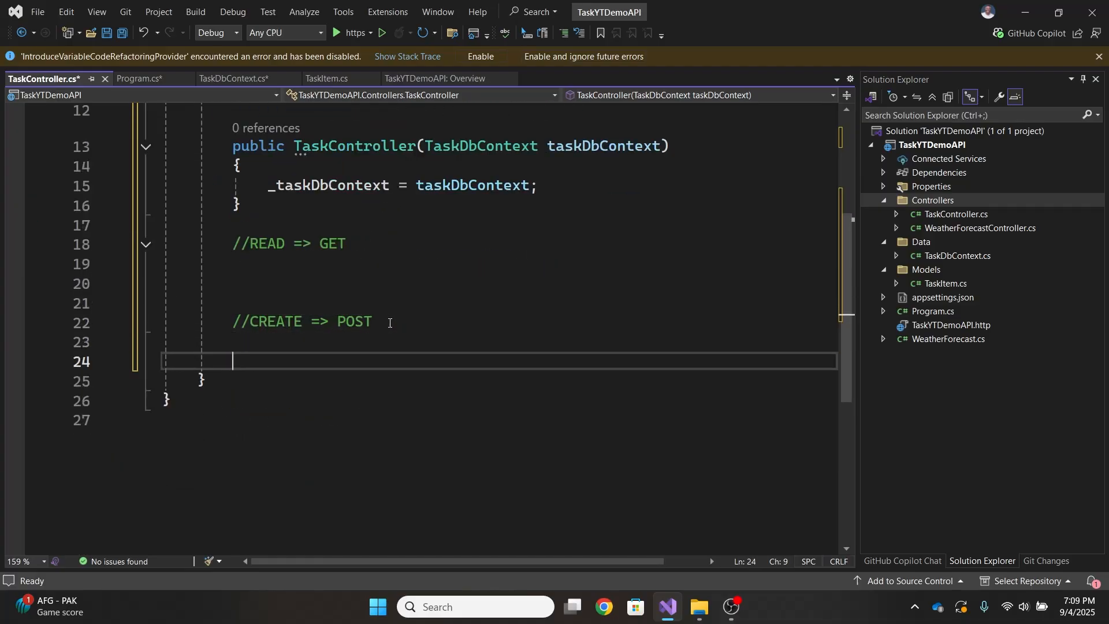
type("//UPDATE => PUT")
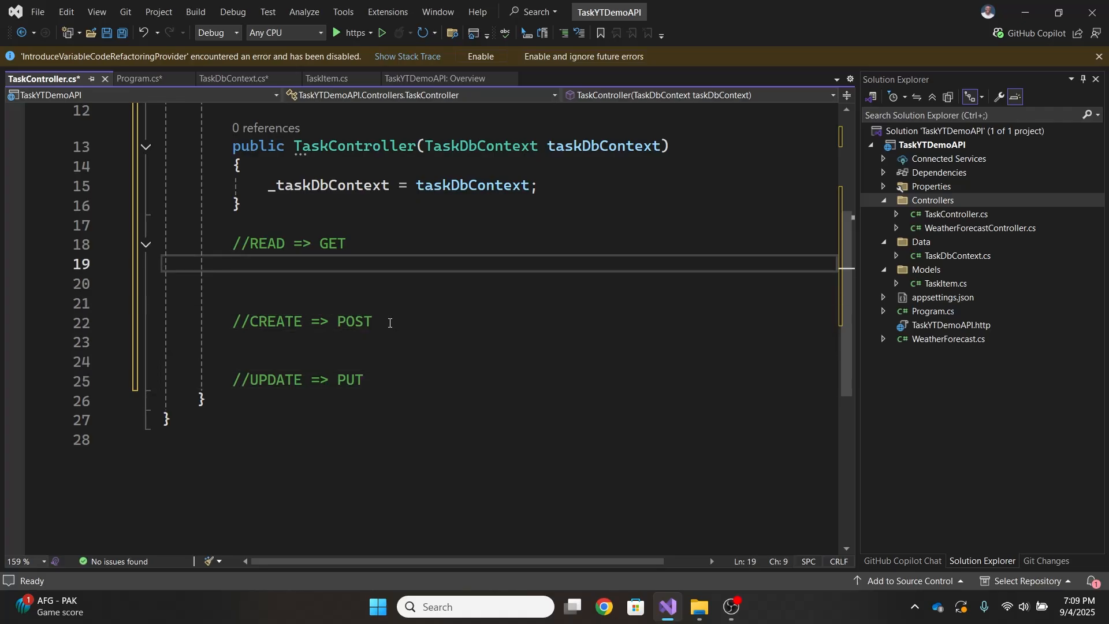
type("[][]")
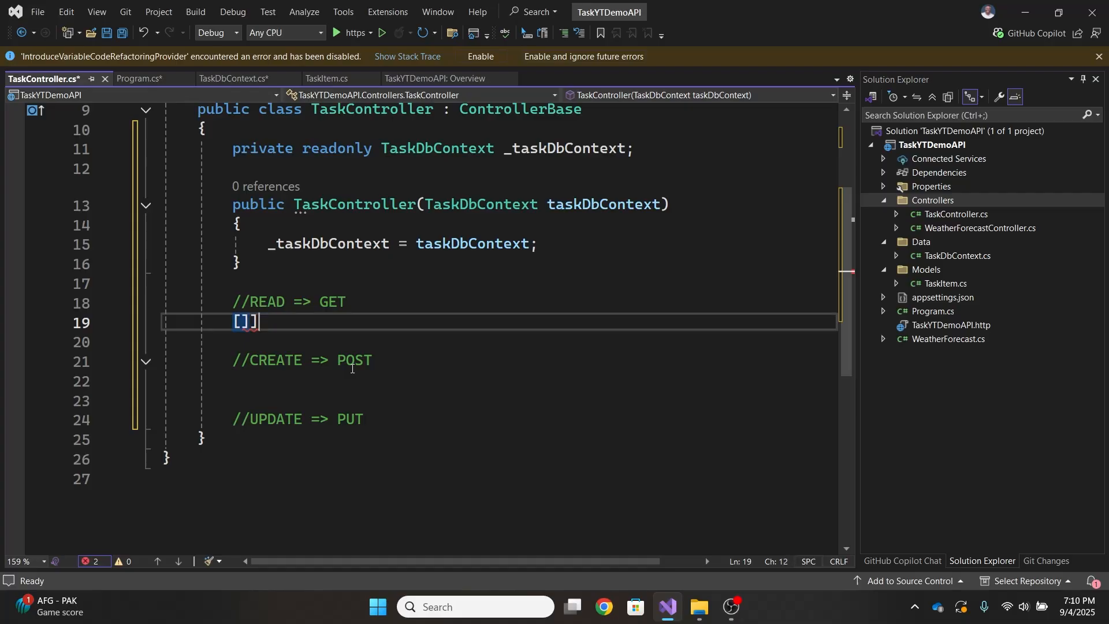
- Write the [HttpGet] GetTasks signature returning Task<ActionResult<IEnumerable<TaskItem>>>
type("HttpGet")
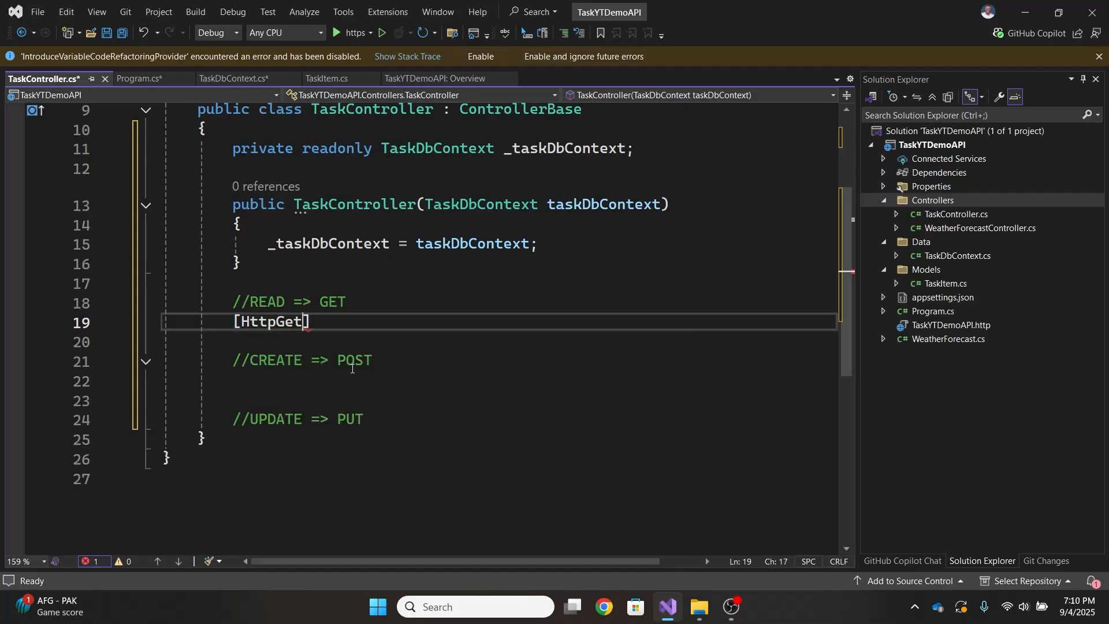
type("public;ic")
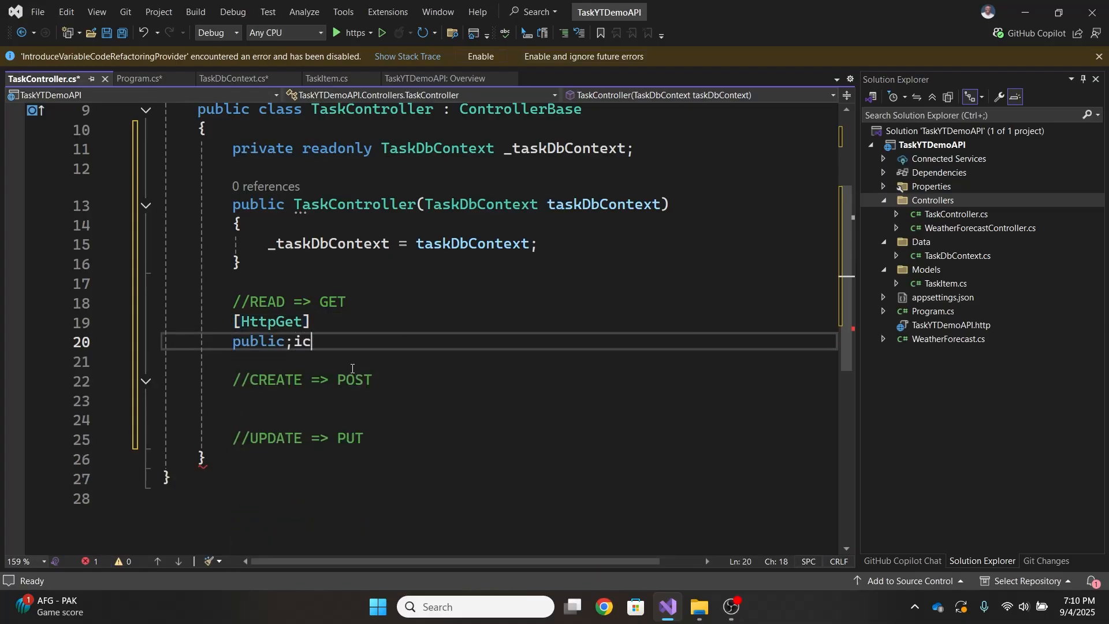
type("async")
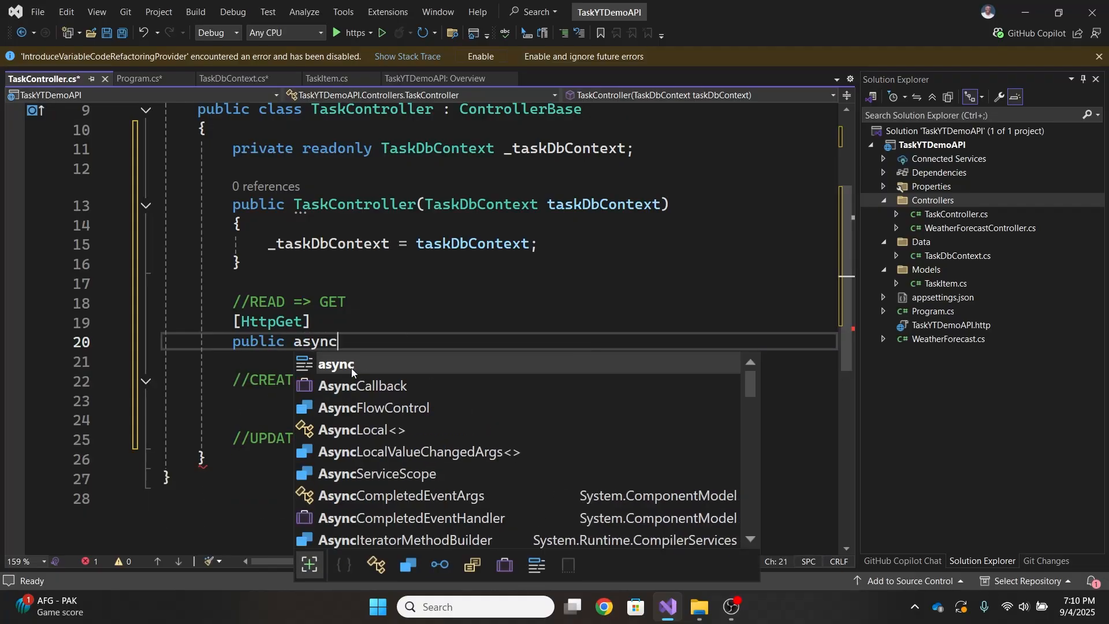
type("Task<IActionResult> GetAllTasks()")
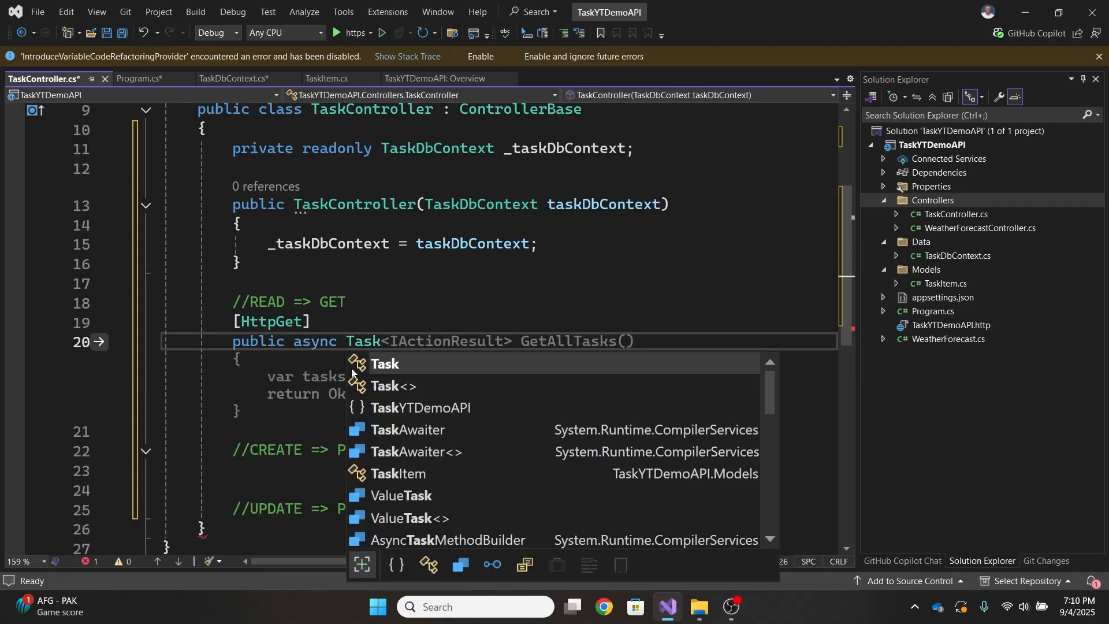
type("Ac>")
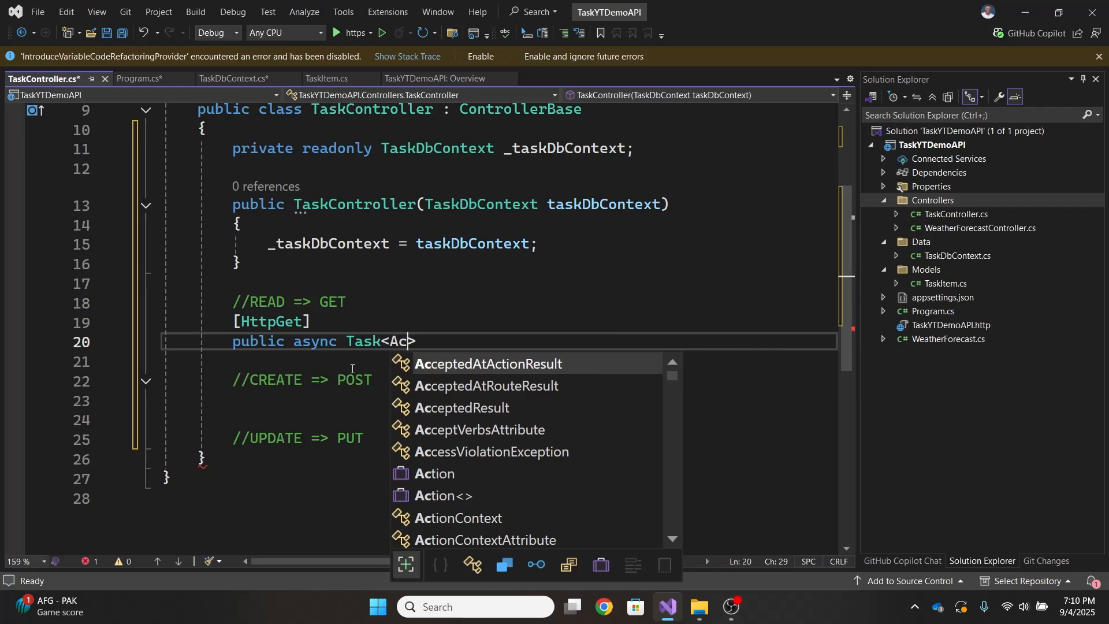
type("tionResult<")
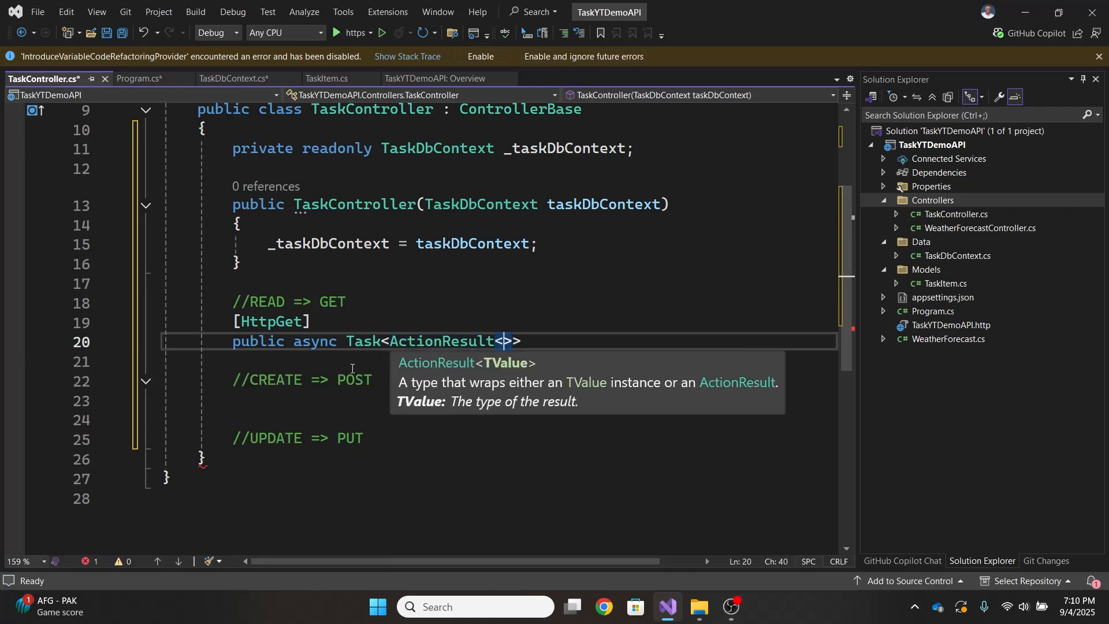
type("IEnumerable<")
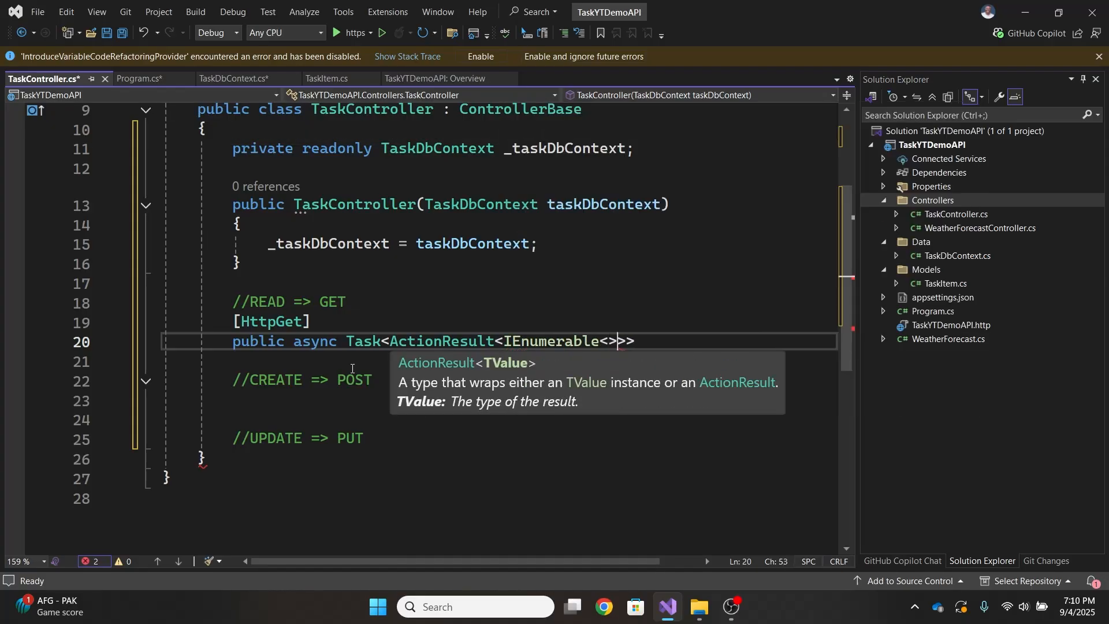
type("TaskItem")
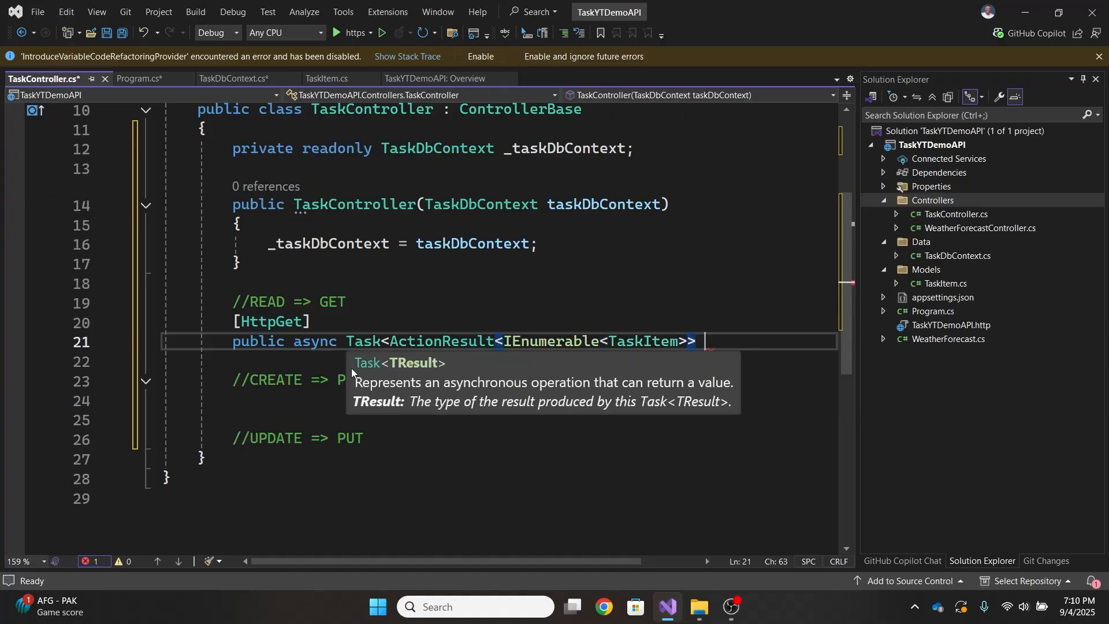
type("ActionResult")
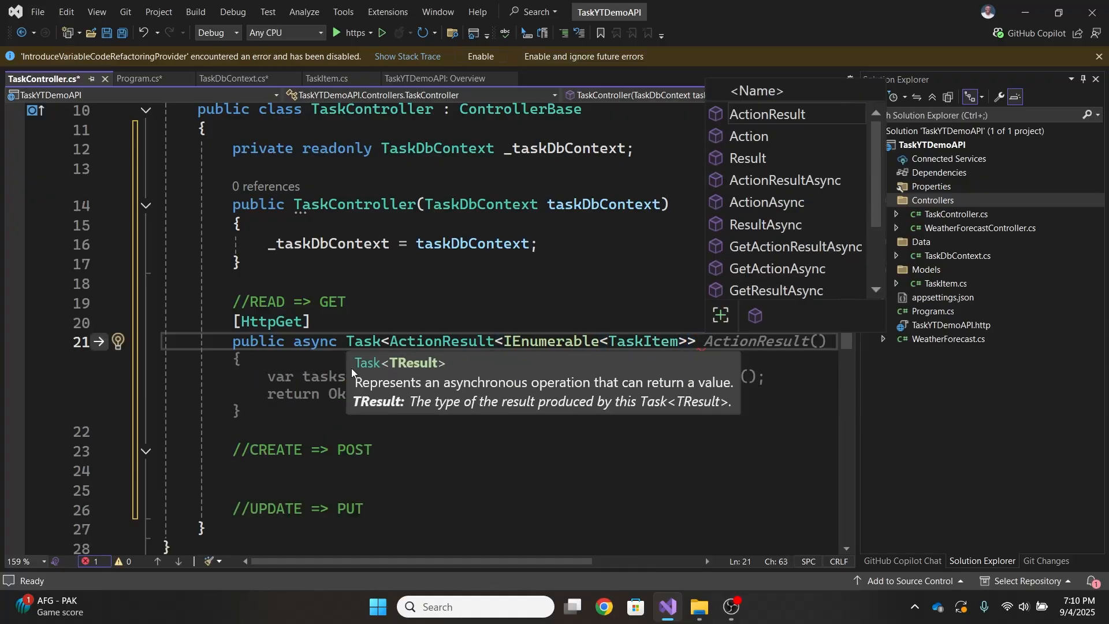
- Fill the GetTasks body to await TaskItems.ToListAsync() and return Ok(tasks)
type("Get")
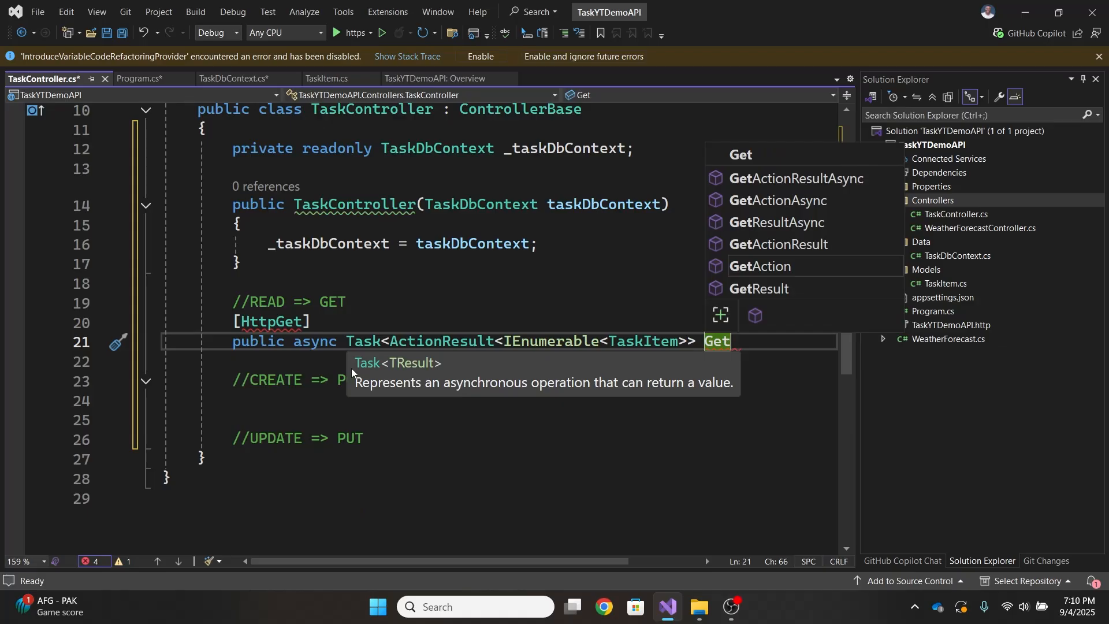
type("Tasks(")
type("var tasks = await _taskDbContext")
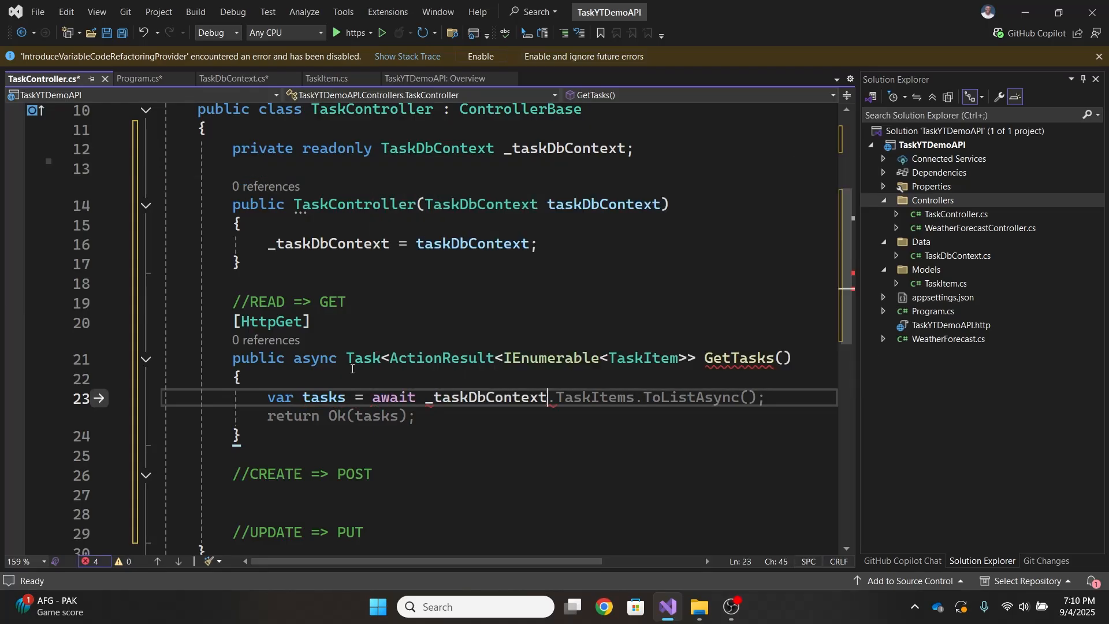
type(".TaskItems.ToListAsync();")
left_click(498, 415)
type("return Ok(tasks);")
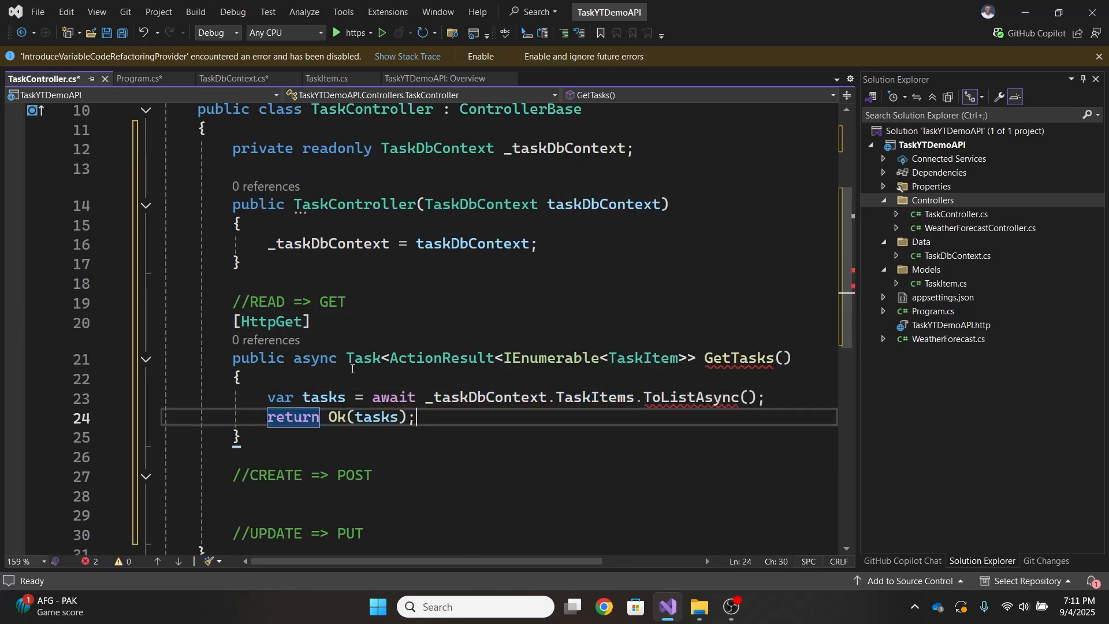
scroll("down", 3)
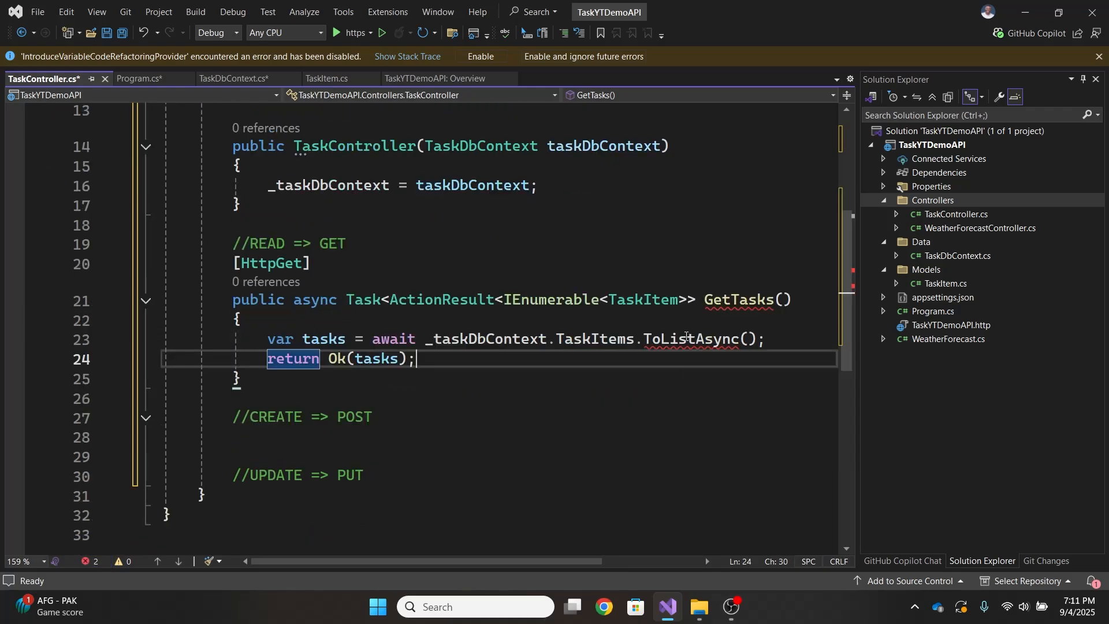
mouse_move(689, 338)
type(">")
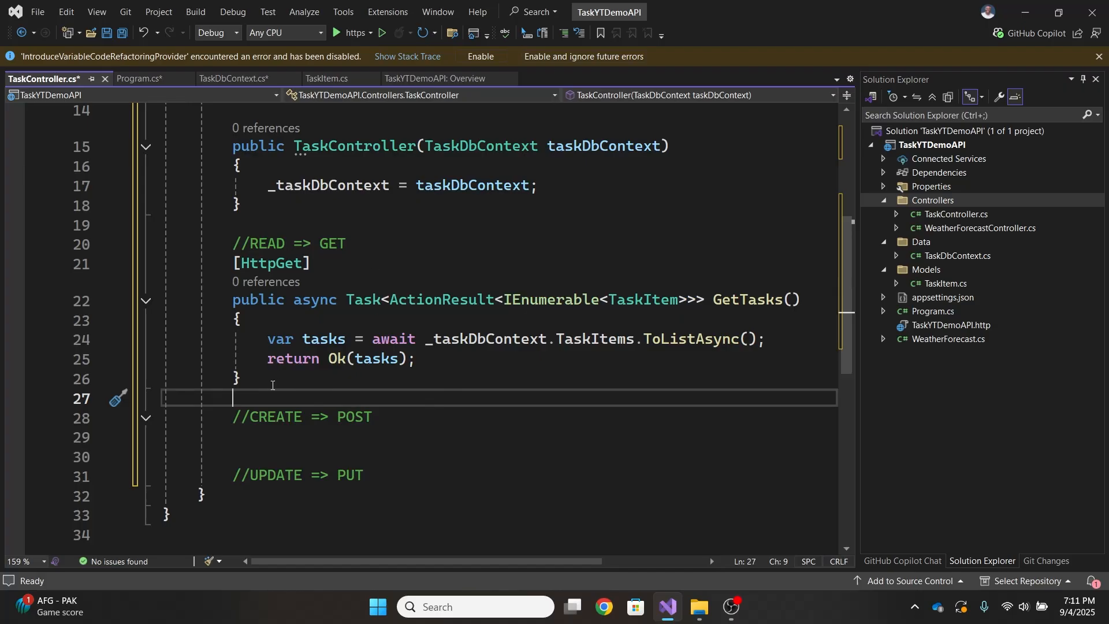
- Add the [HttpGet("{id}")] route attribute and begin the public GetTask(int id) signature
type("[HttpPost]")
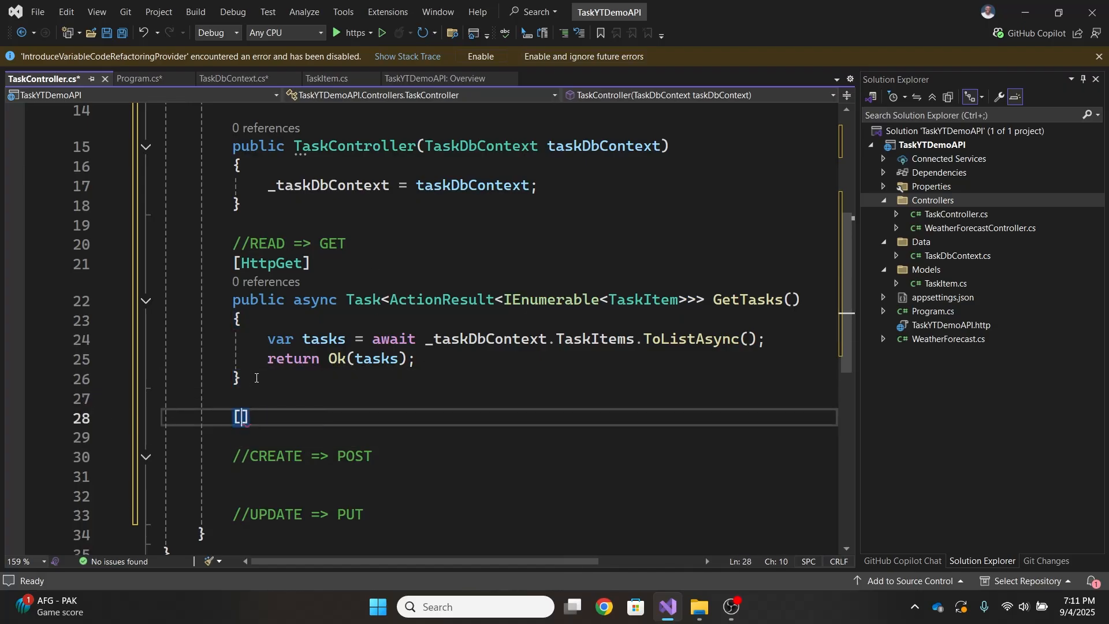
type("HttpGet")
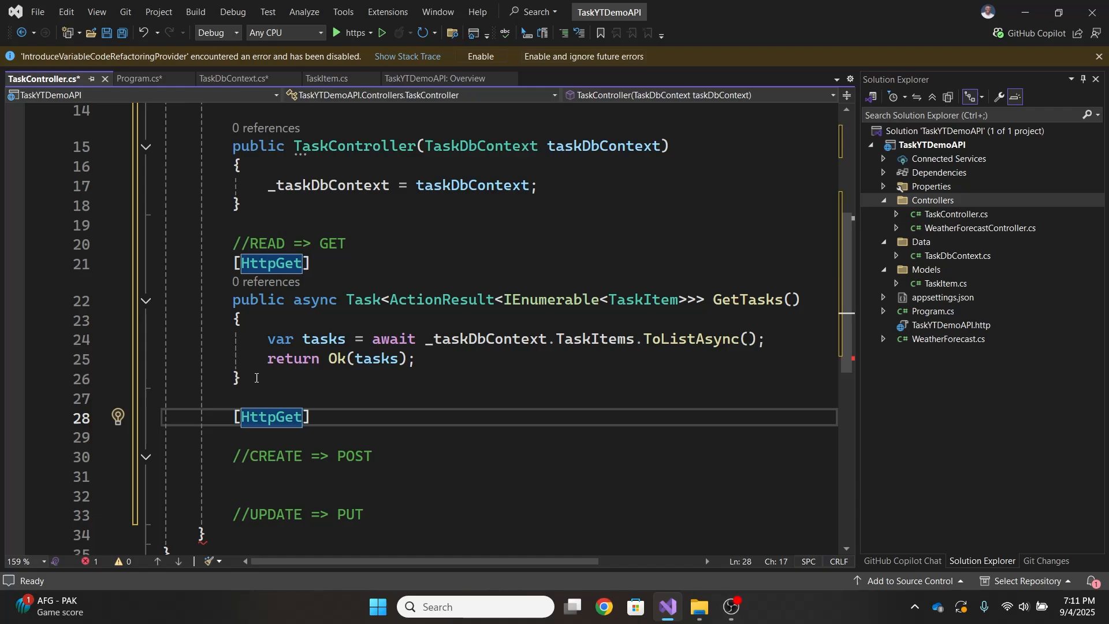
type("(\"\")")
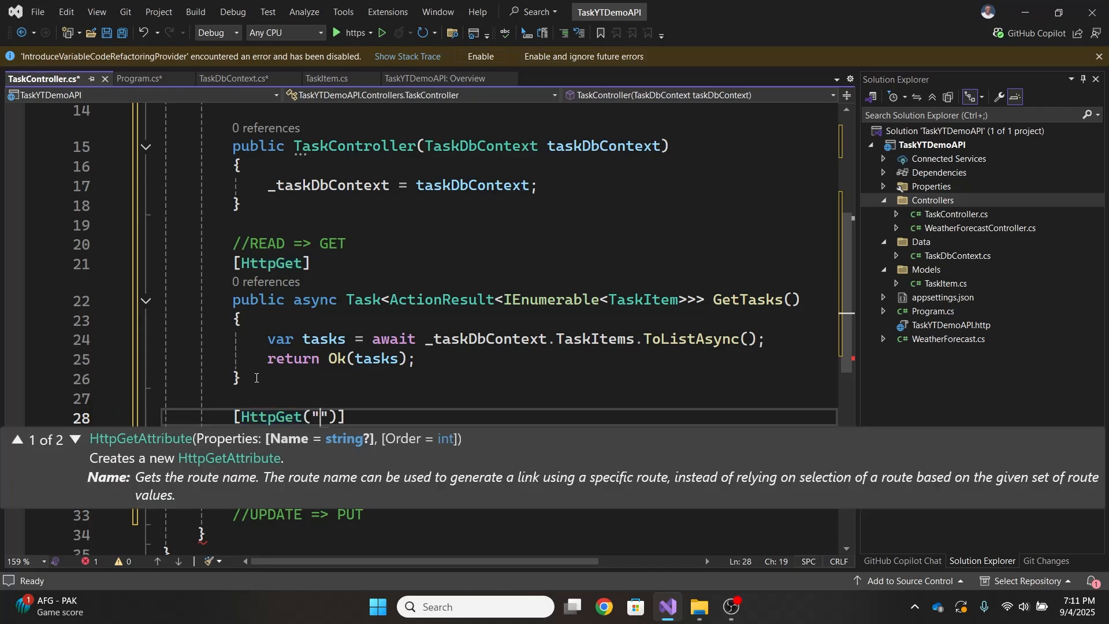
type("{}")
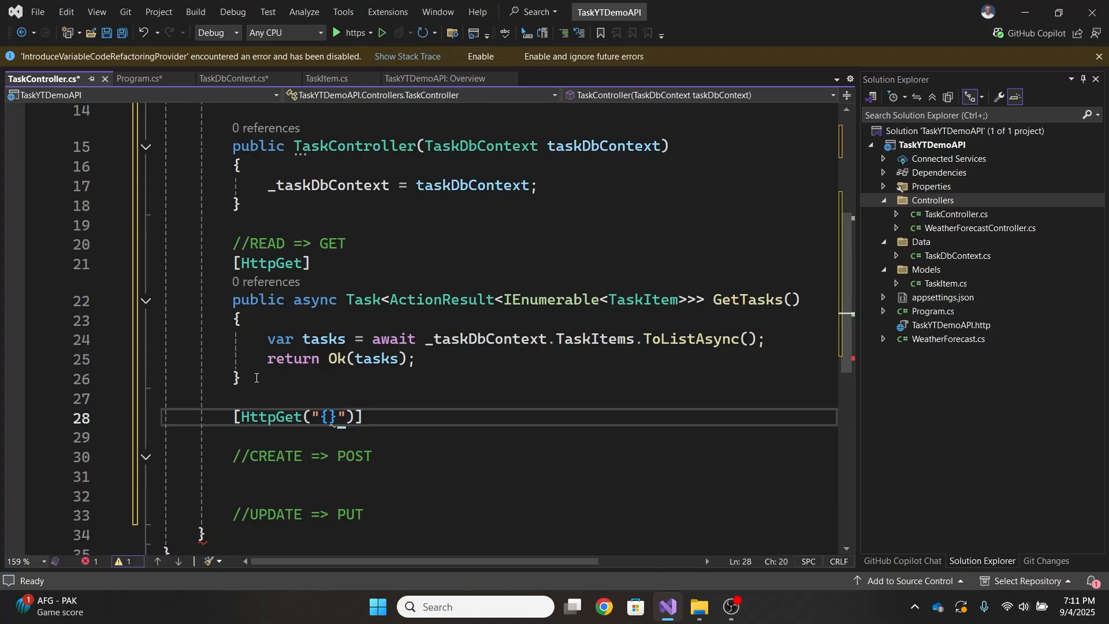
type("id")
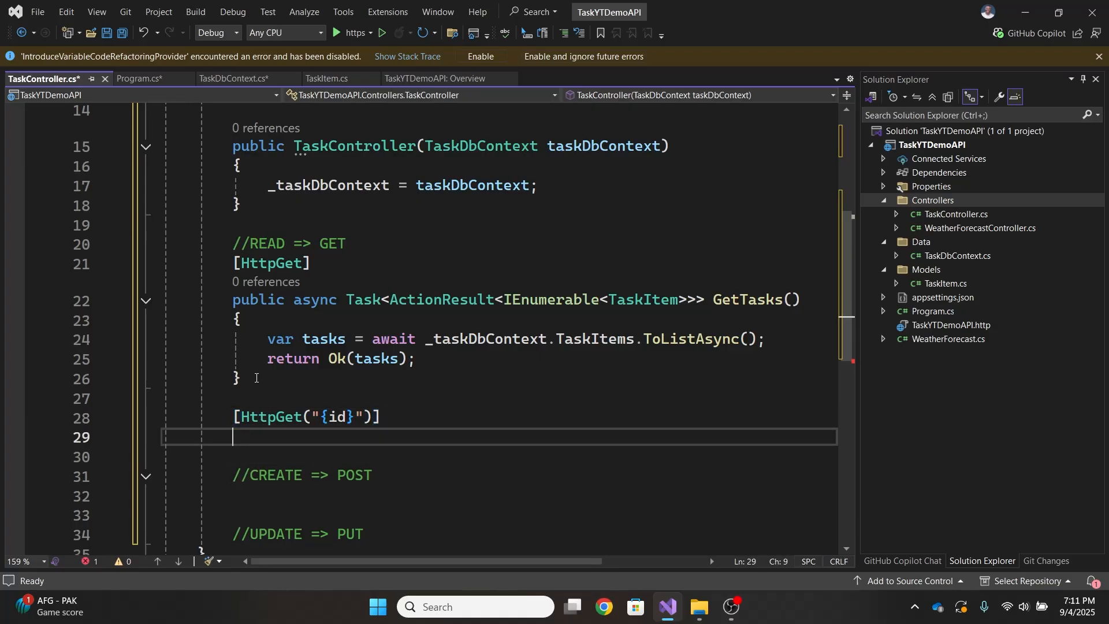
type("puvl")
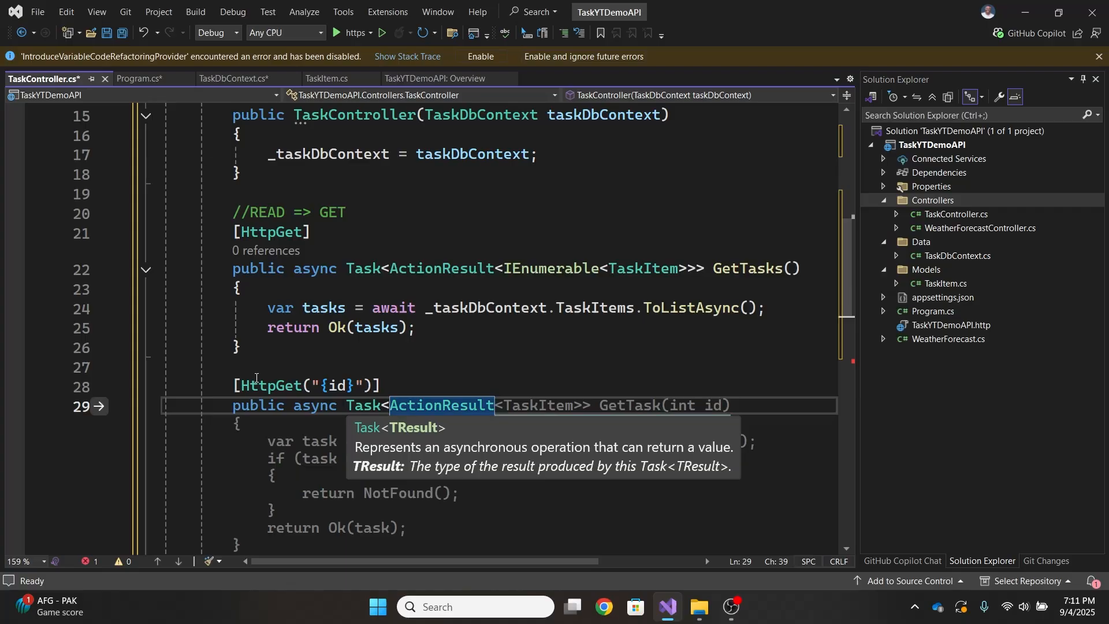
- Write GetTaskItem(int id) to await _taskDbContext.TaskItems.FindAsync(id) into taskItem
type("Tas")
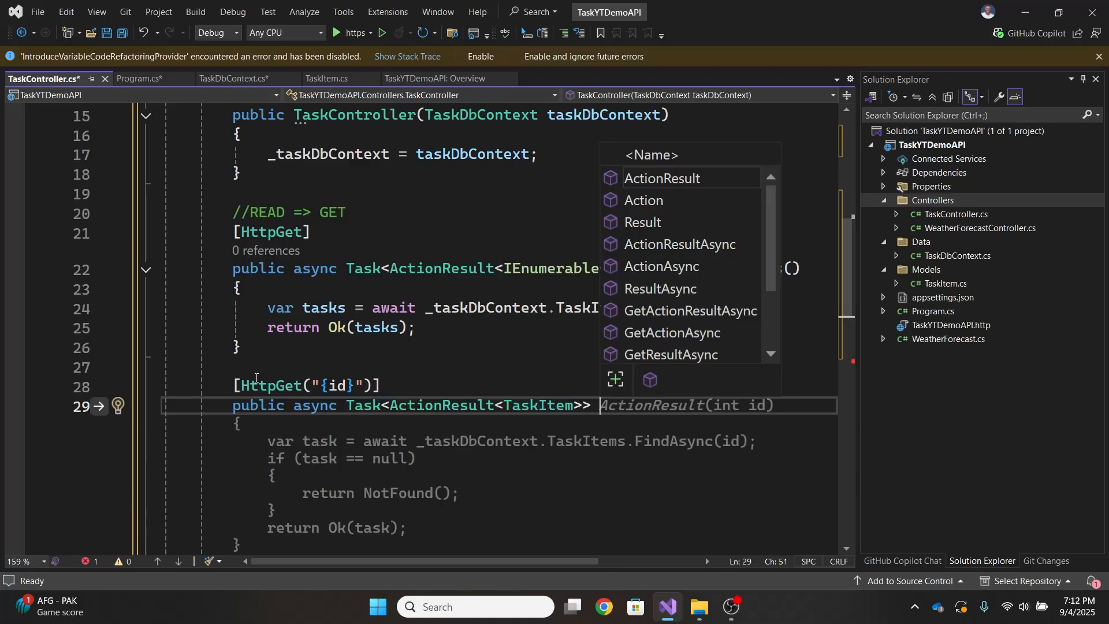
type("GetT")
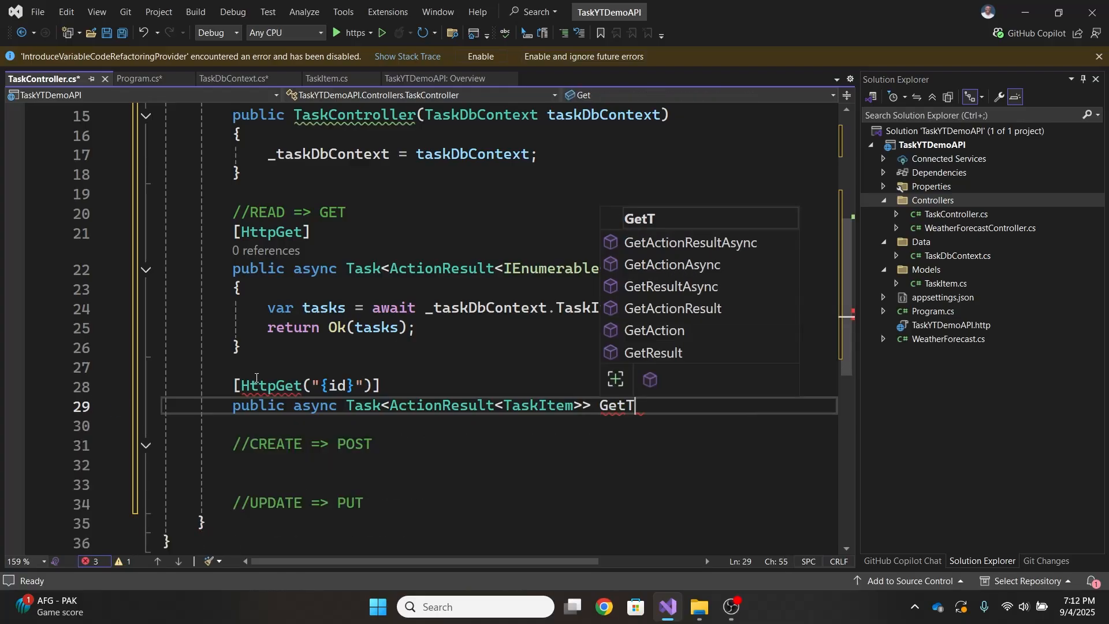
type("askItem(int id")
type("var")
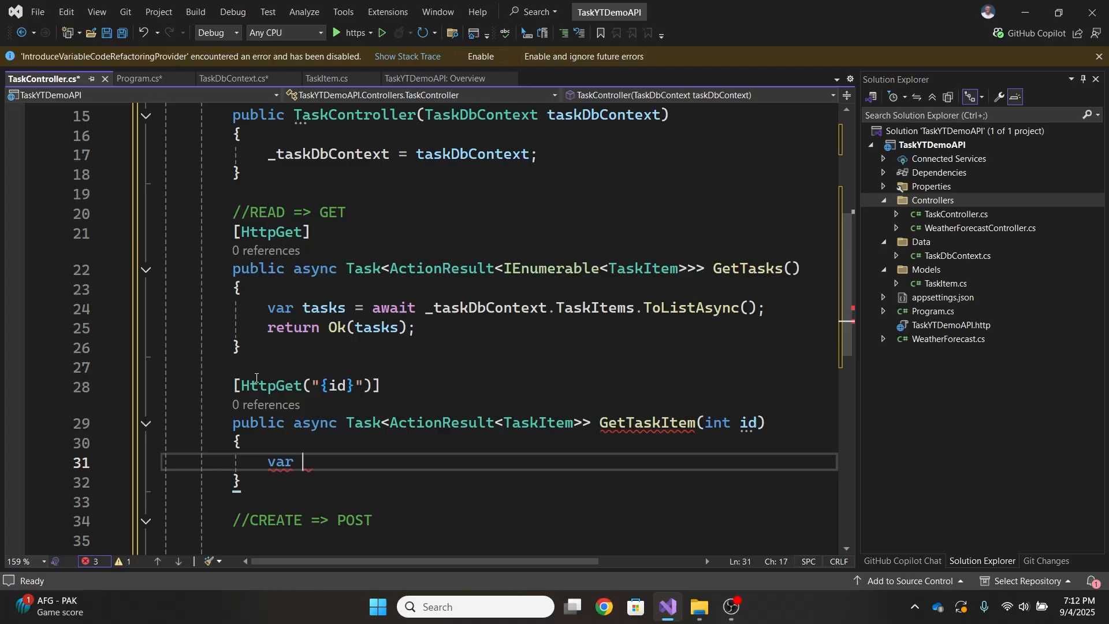
type("taskItem = await _taskDbContext.TaskItems.FindAsync(id);")
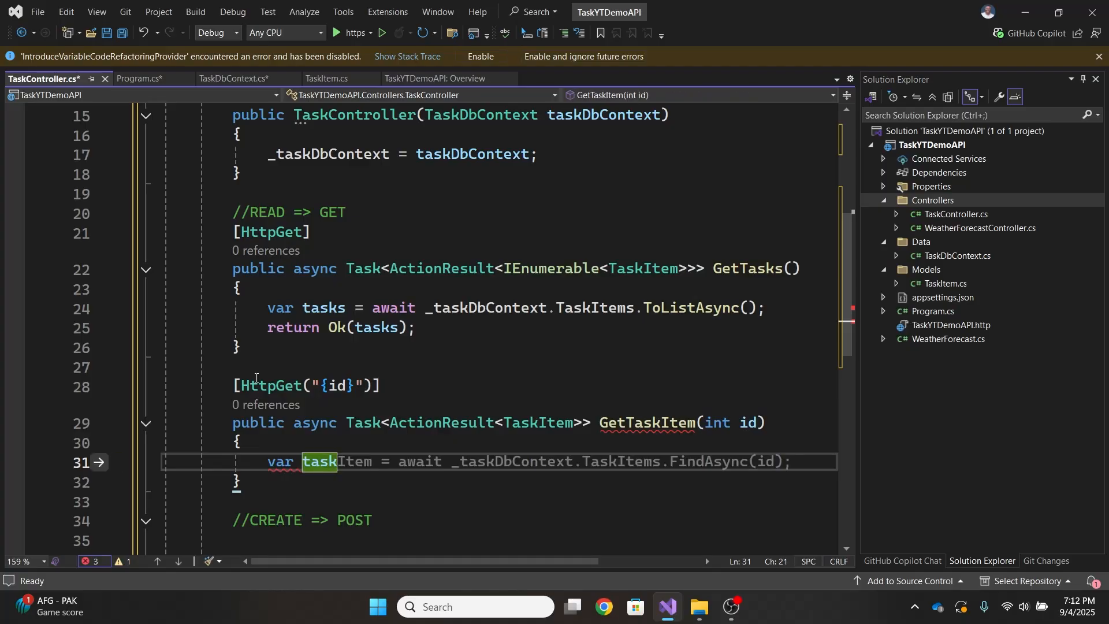
type("It")
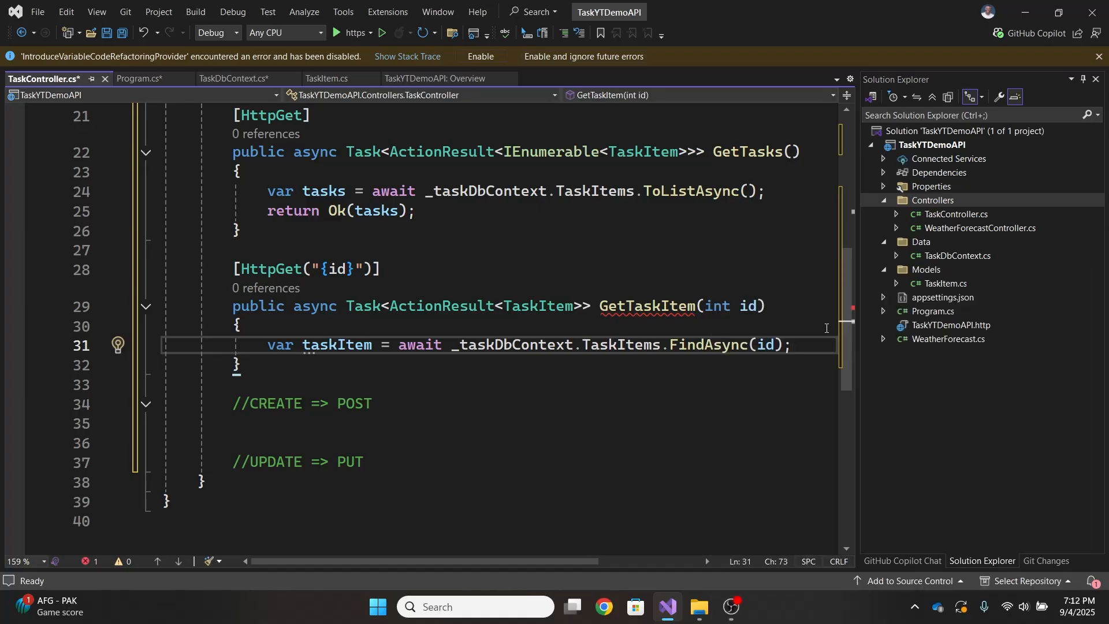
key("enter")
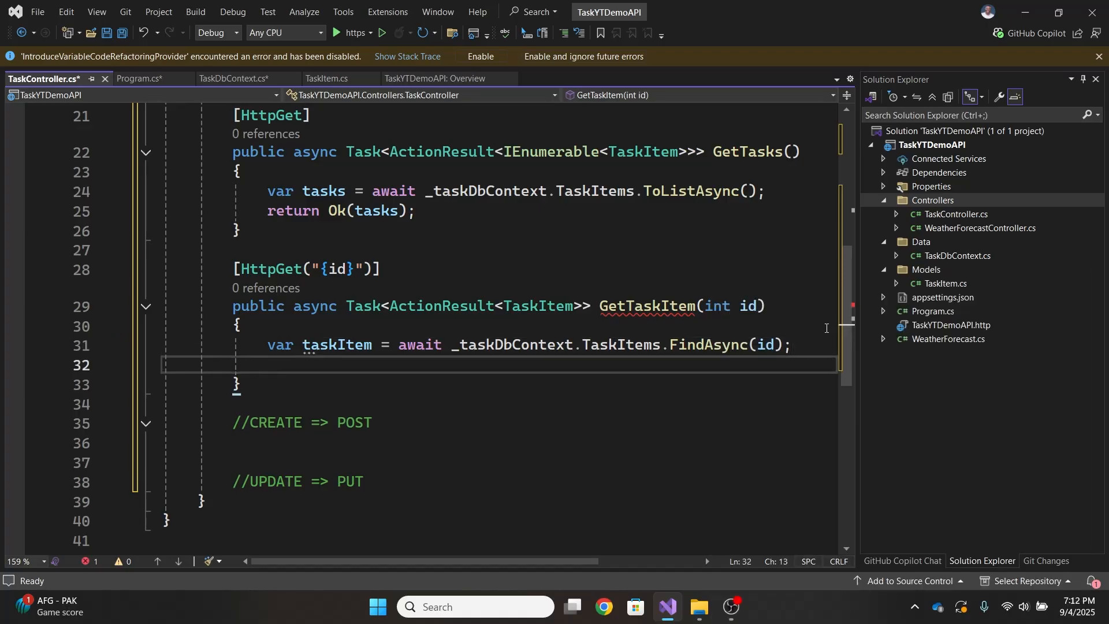
- Return NotFound() when taskItem is null, otherwise return Ok(taskItem)
type("if ((")
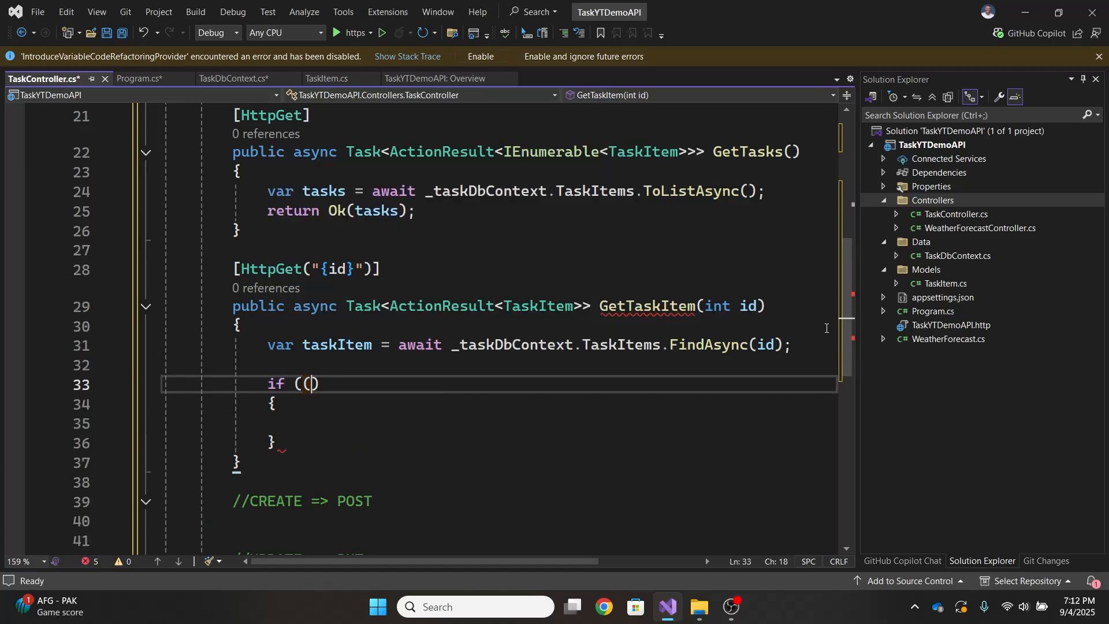
type("(taskItem")
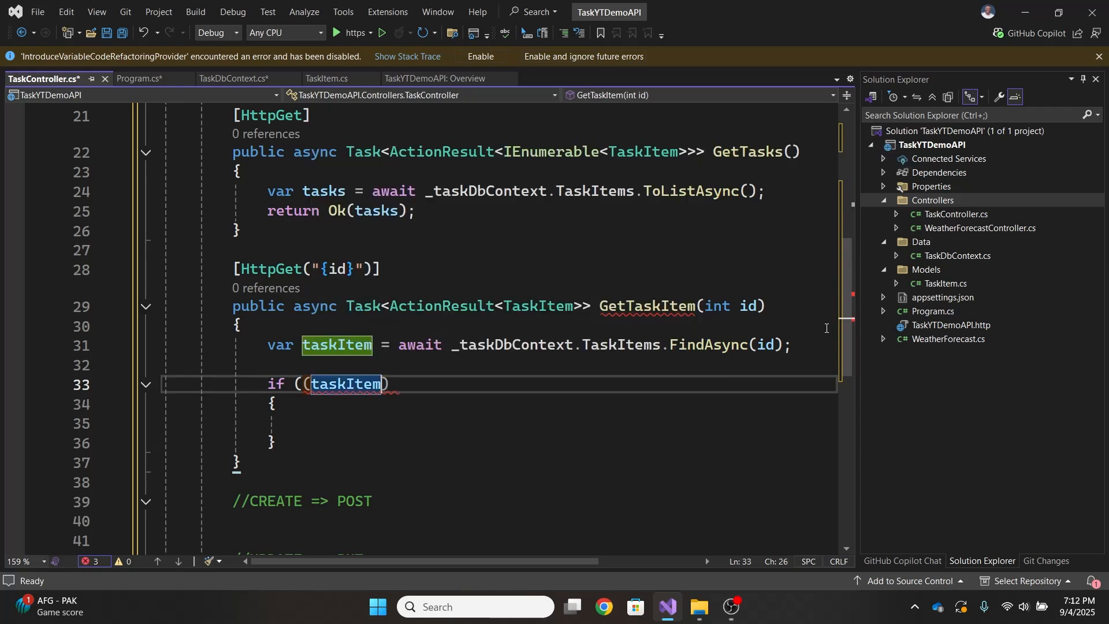
type("== null")
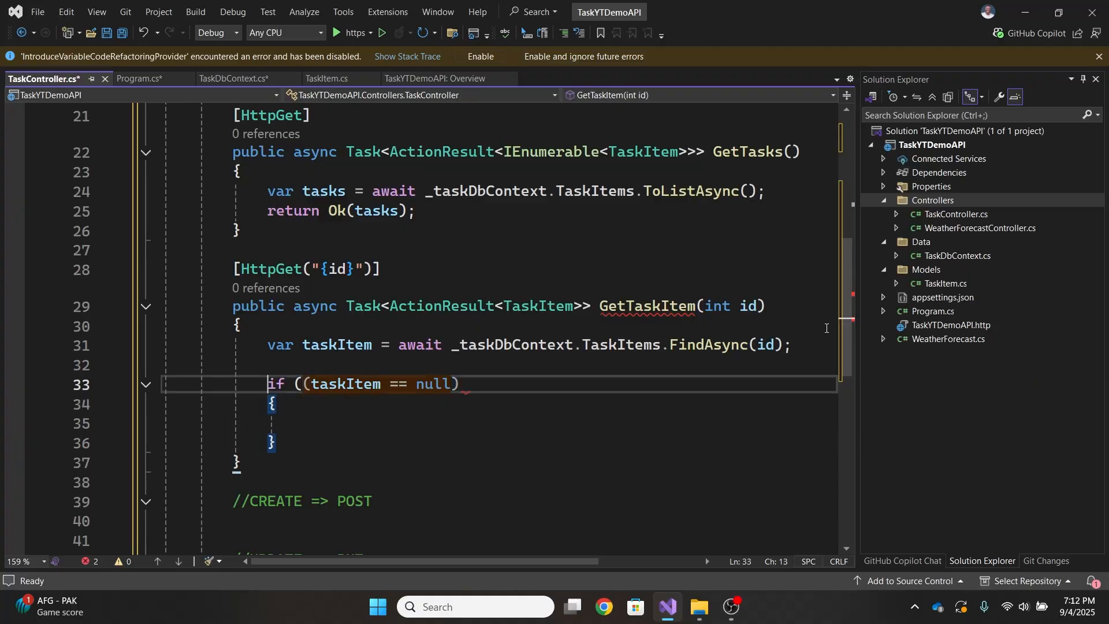
left_click(200, 384)
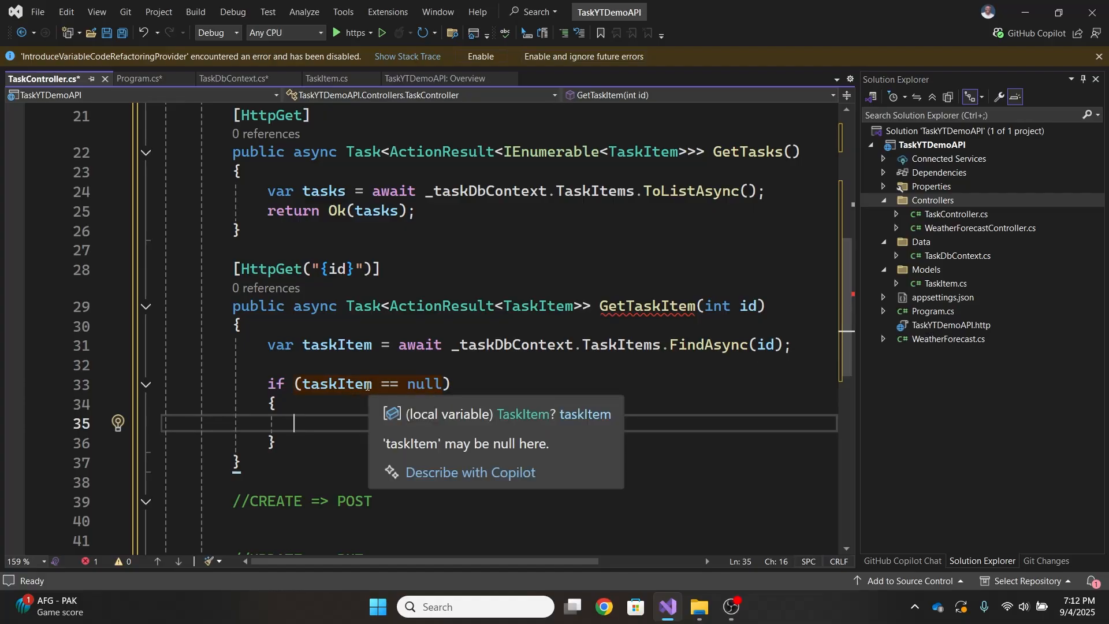
type("return")
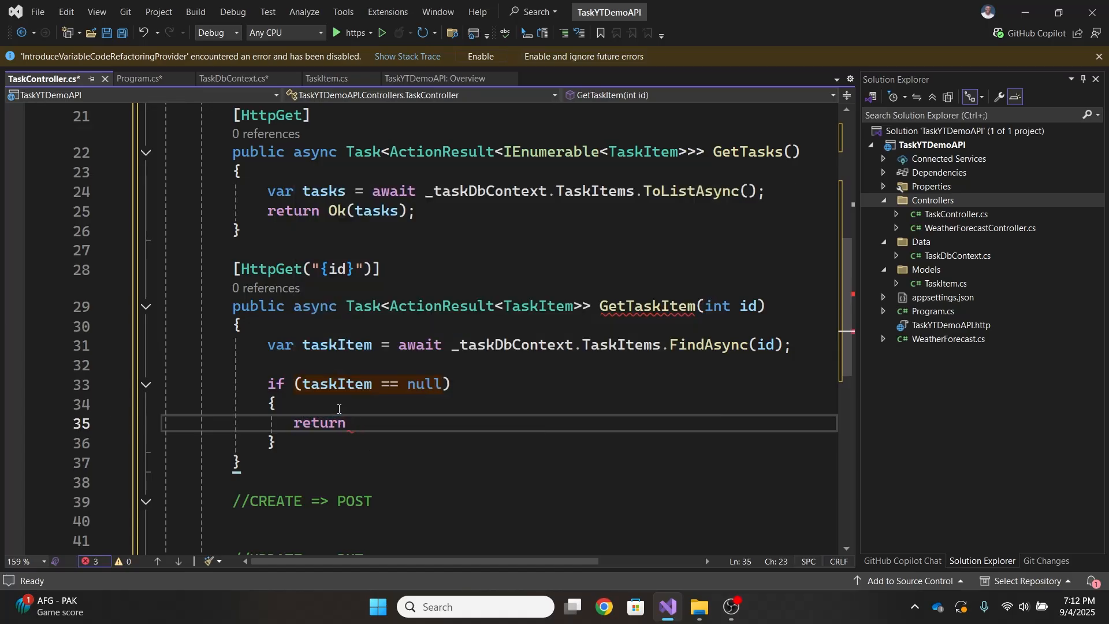
type("NotFound();")
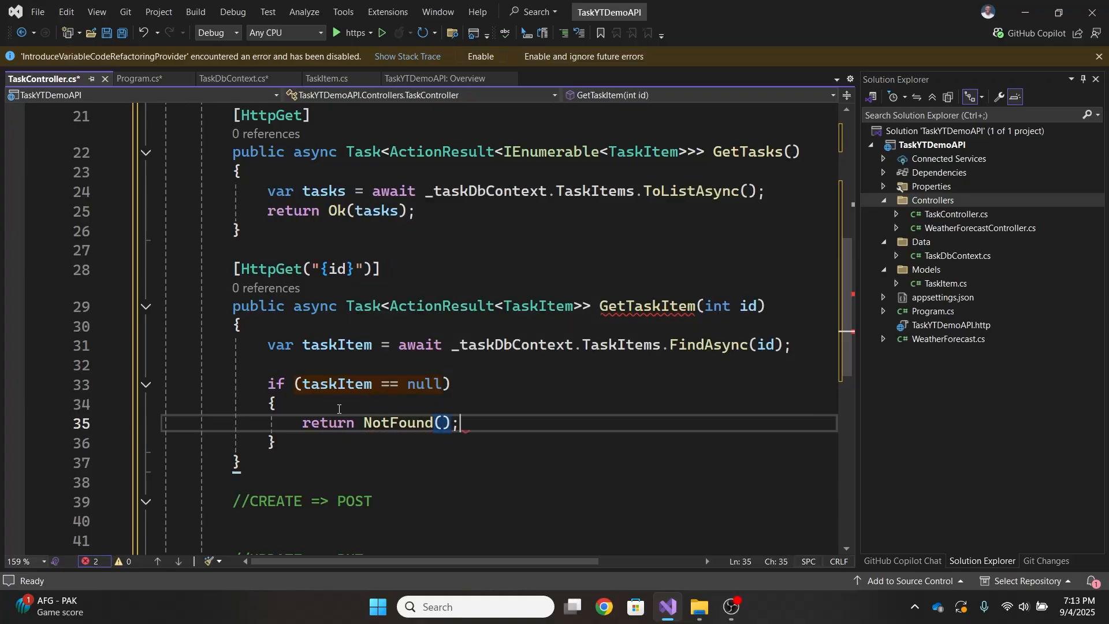
type("return Ok(taskItem);")
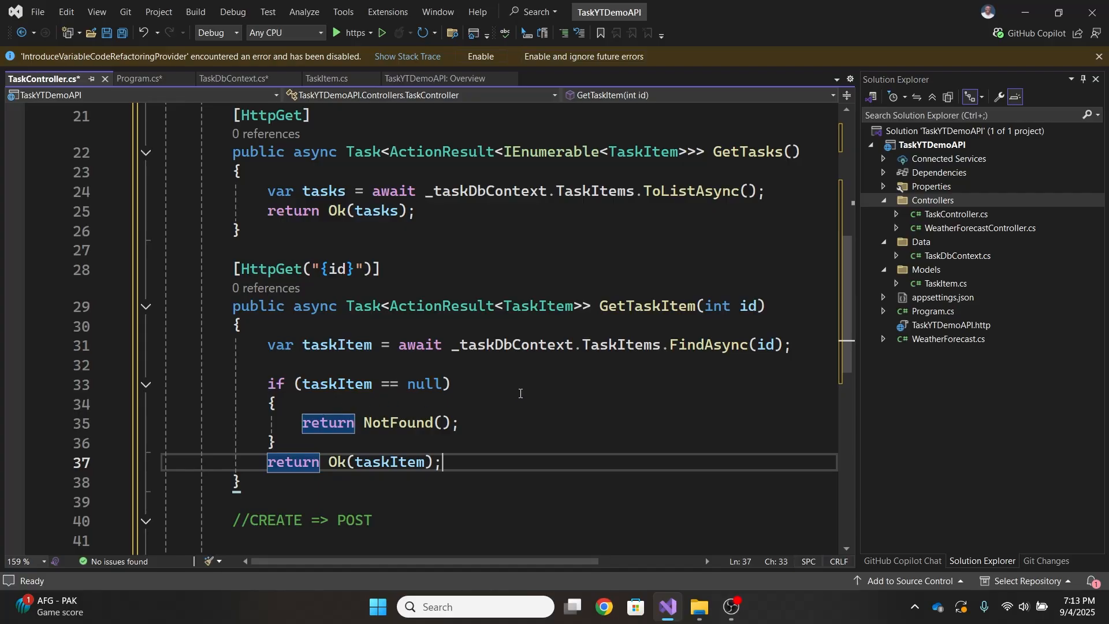
scroll("down", 3)
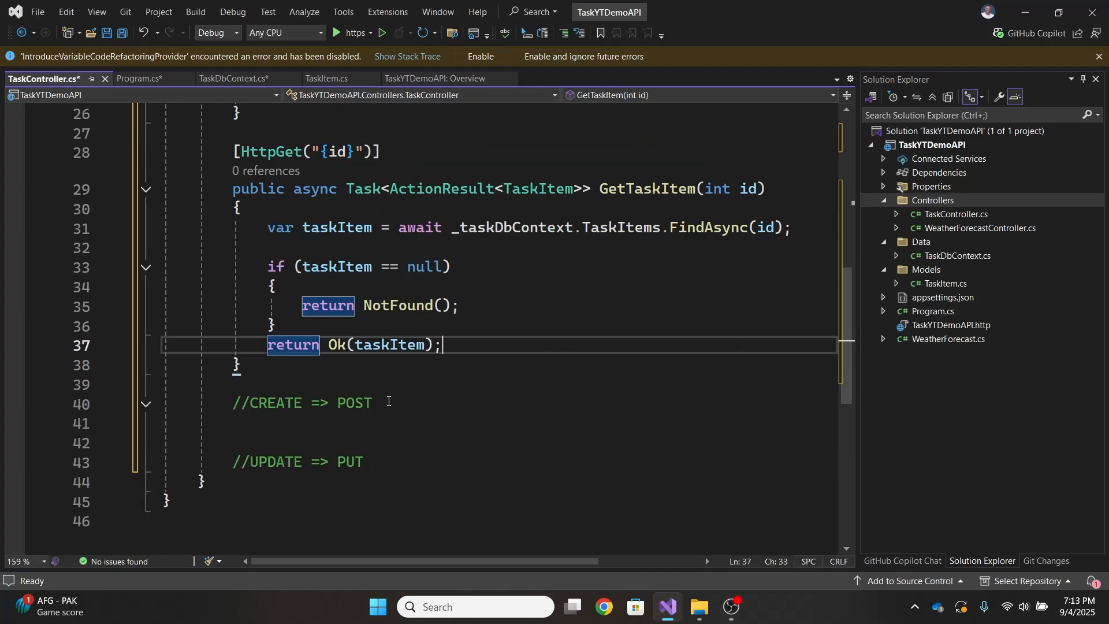
- Add the //DELETE => DELETE comment and the [HttpPost] attribute for the create action
type("[HttpPost]")
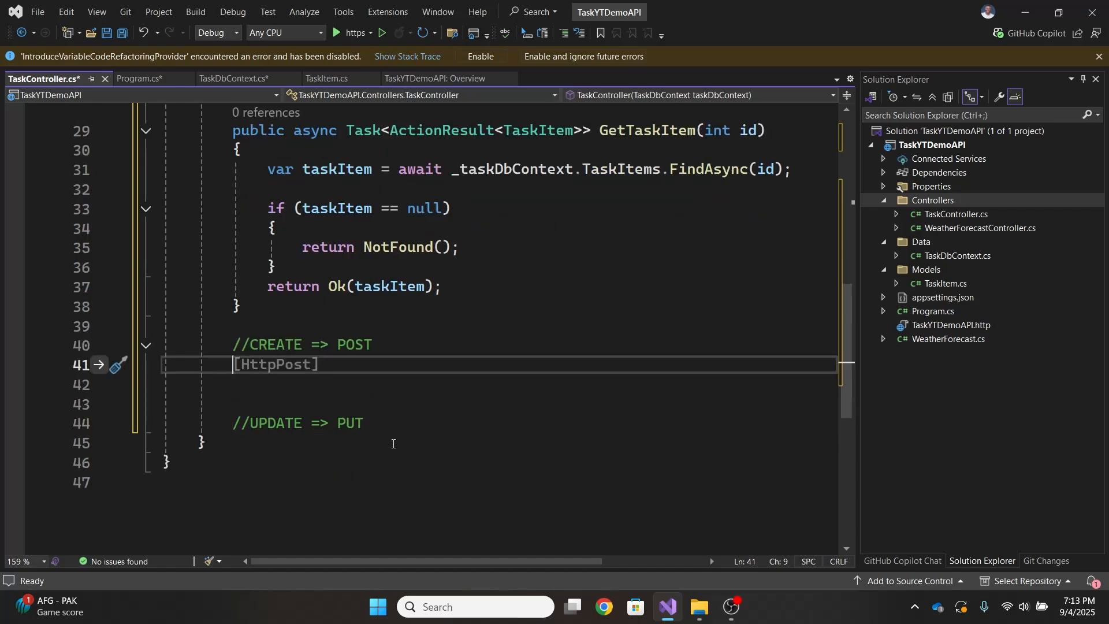
type("//DE")
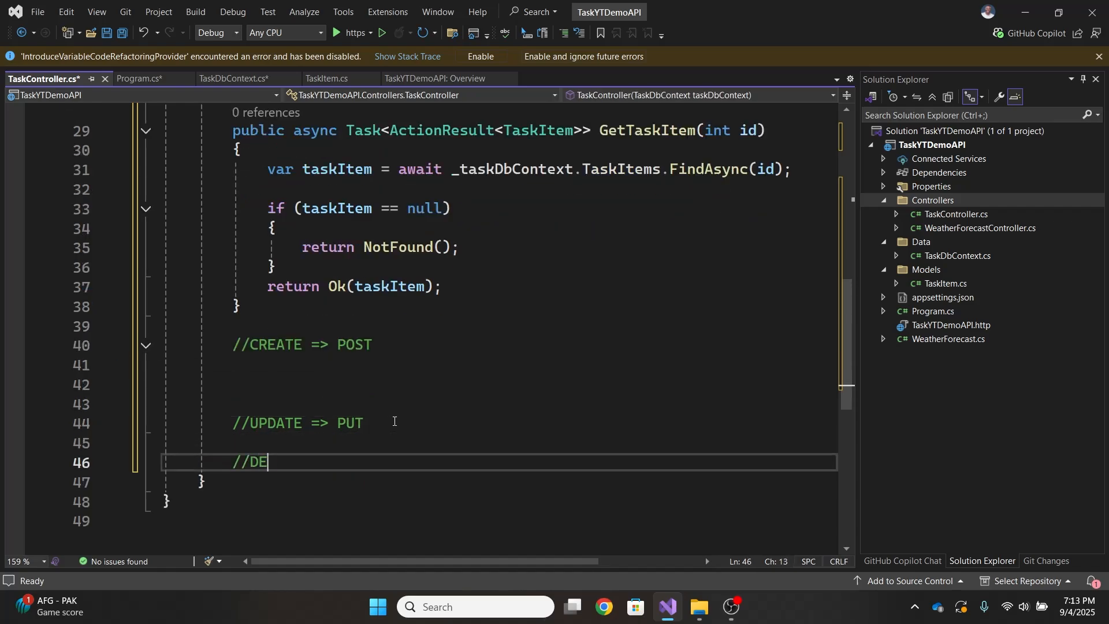
type("LETE => DELETE")
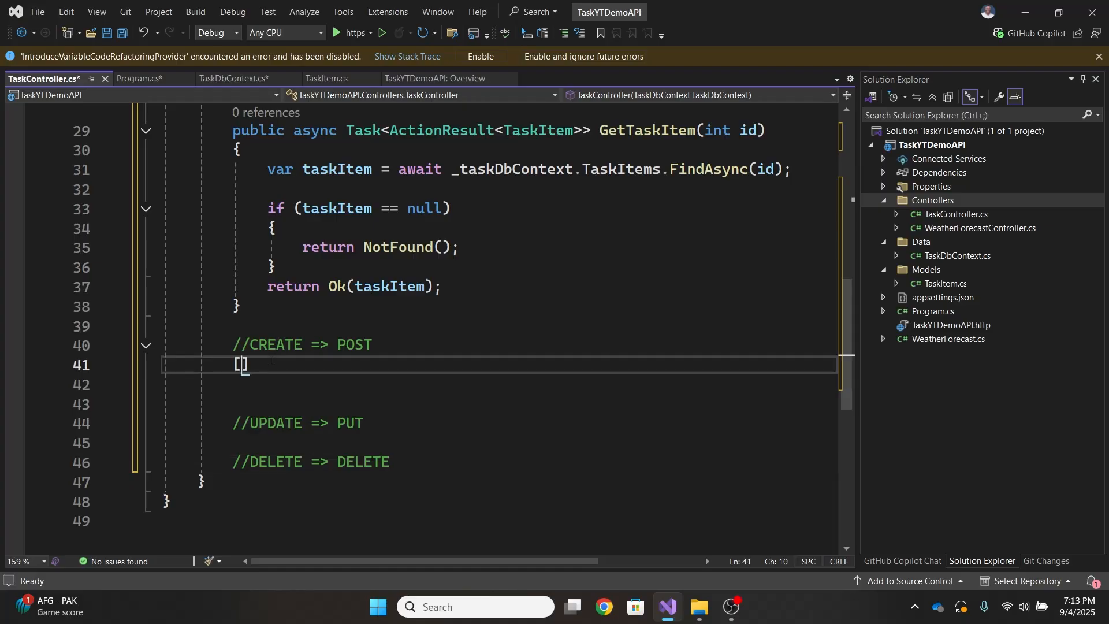
type("[")
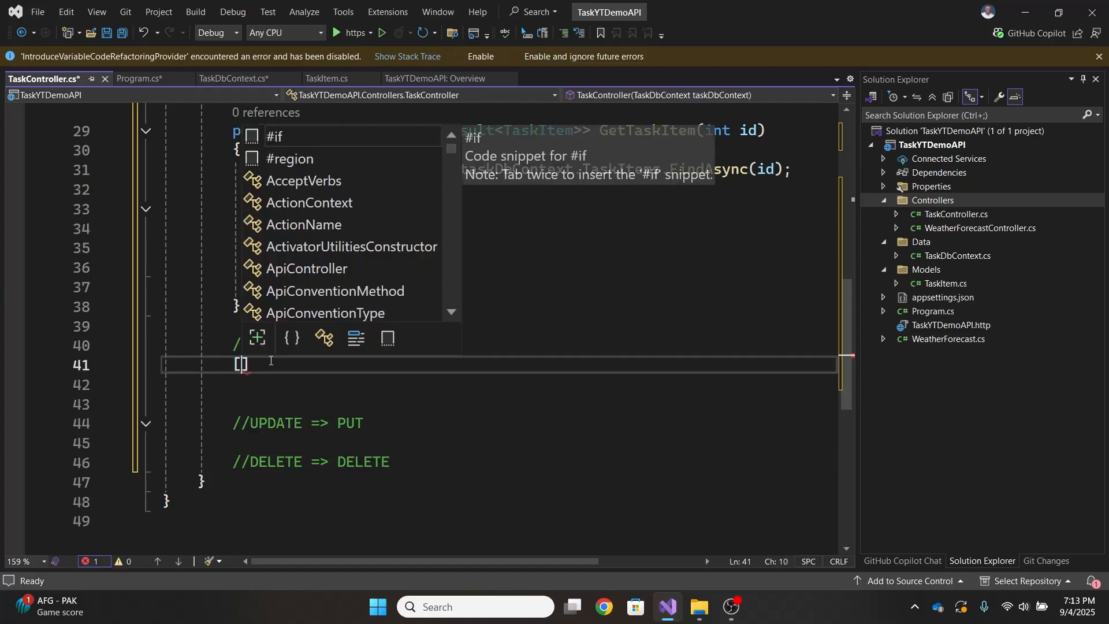
type("HttpPost")
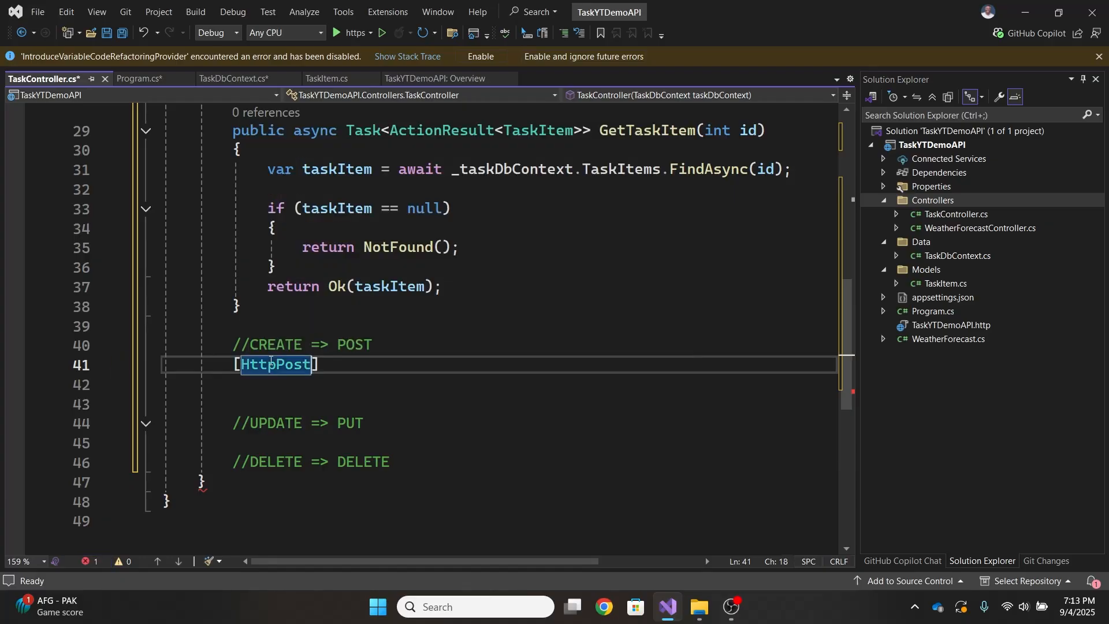
- Complete CreateTaskItem with Add, SaveChangesAsync and CreatedAtAction, then add [HttpPut("{id}")]
type("public async")
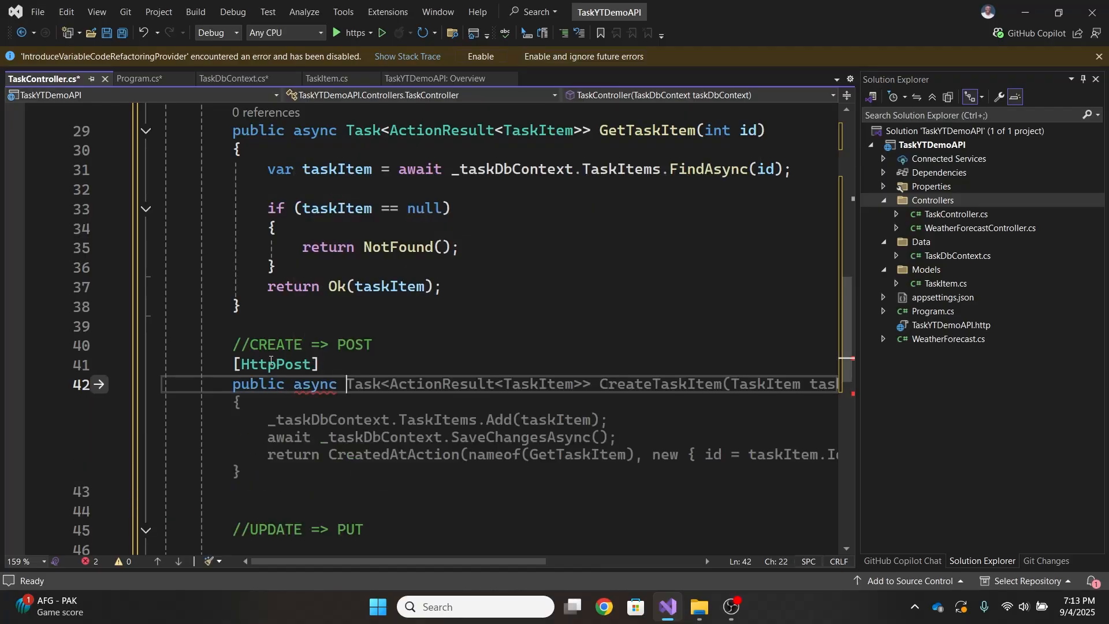
type("Task")
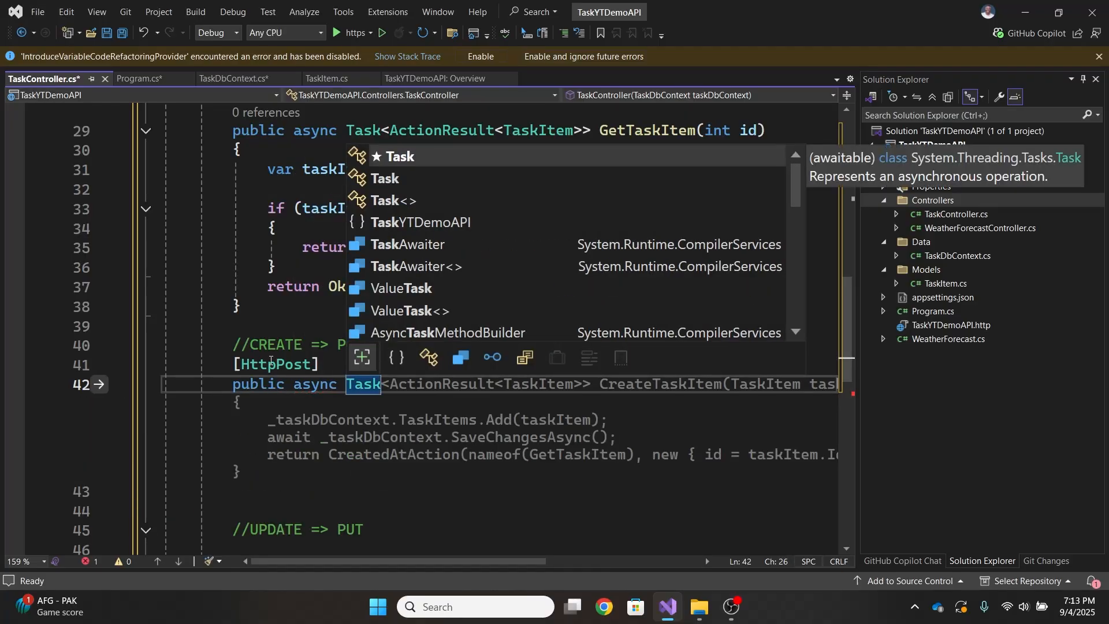
type("<ActionResult")
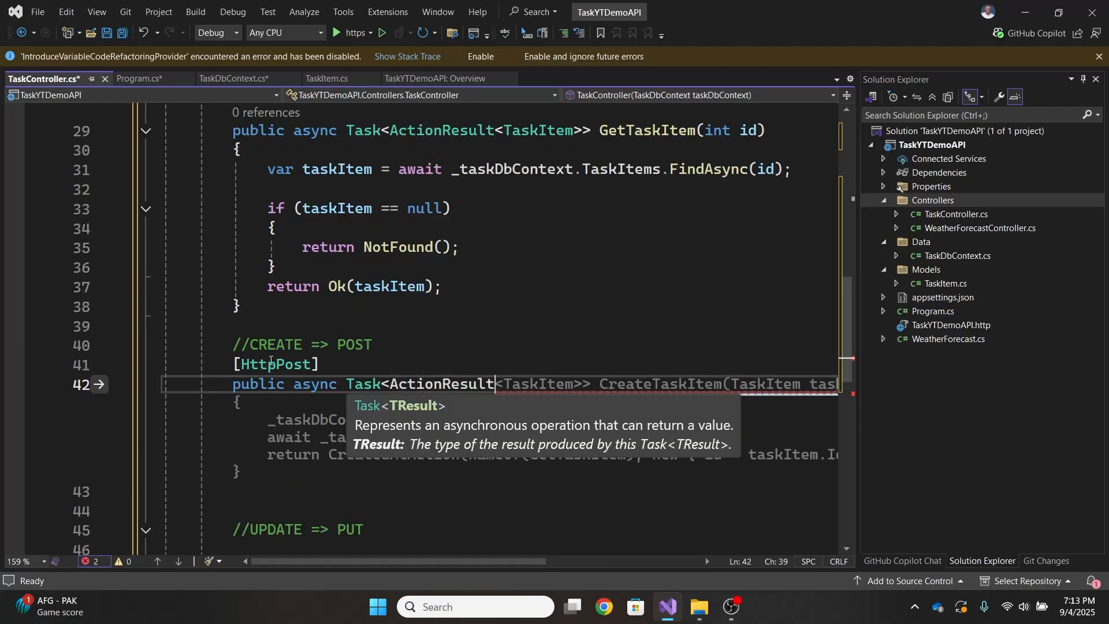
type("TaskItem>> CreateTaskItem(TaskItem tas")
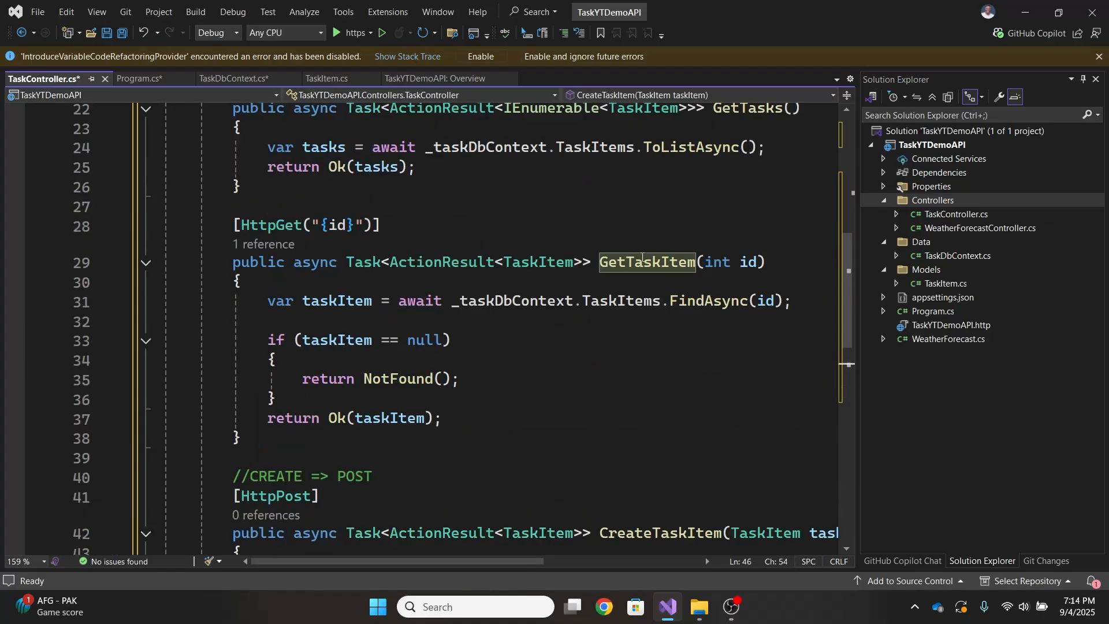
scroll("down", 3)
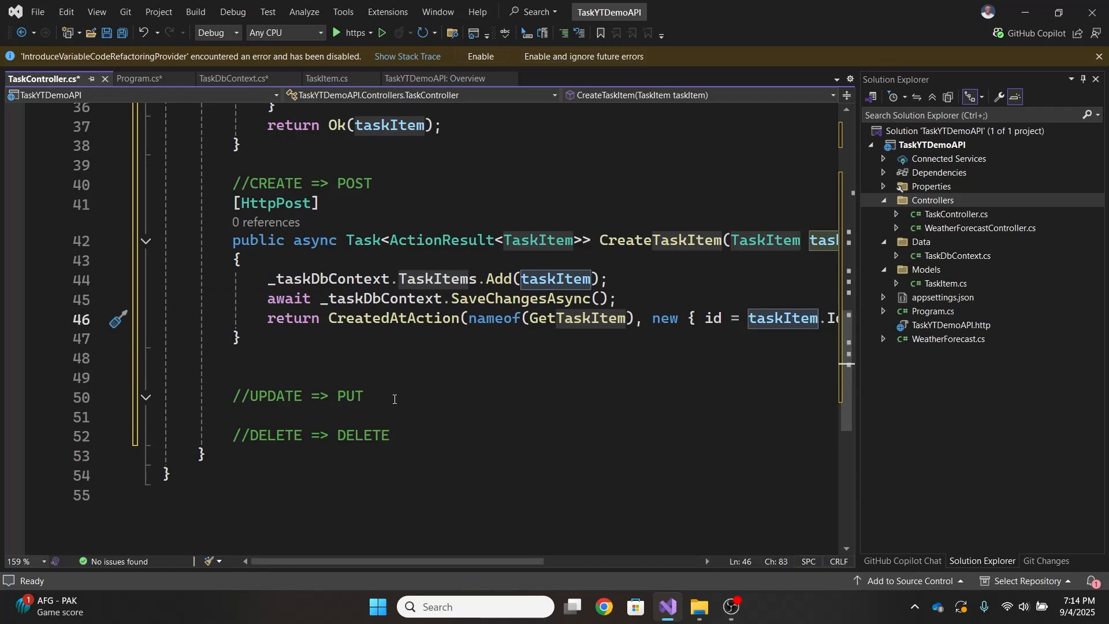
scroll("down", 3)
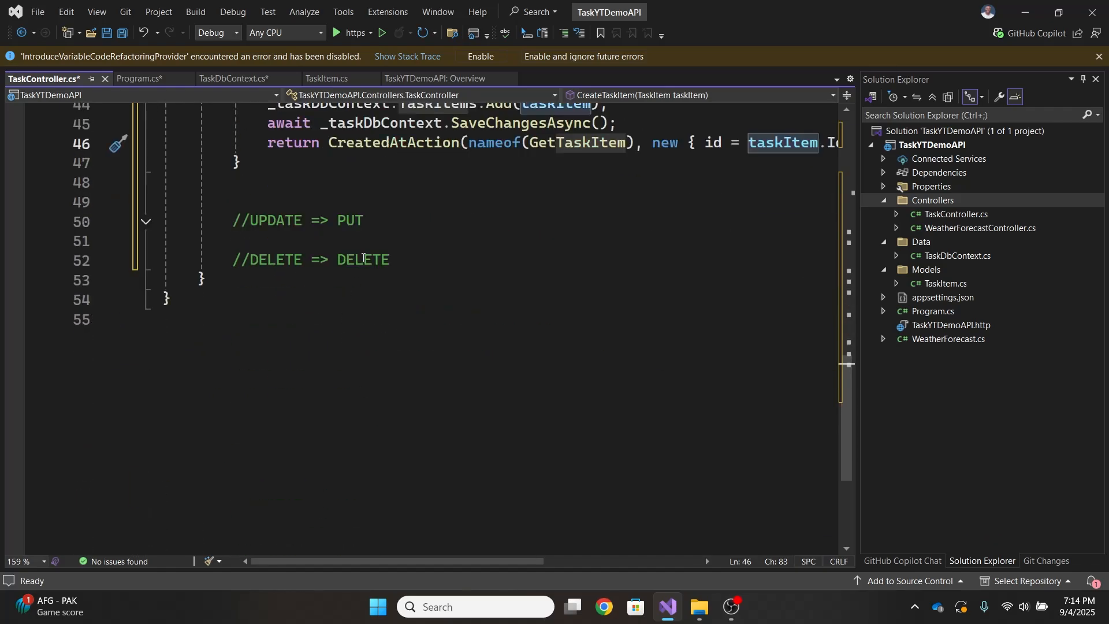
type("[HttpPut(\"{id}\")]")
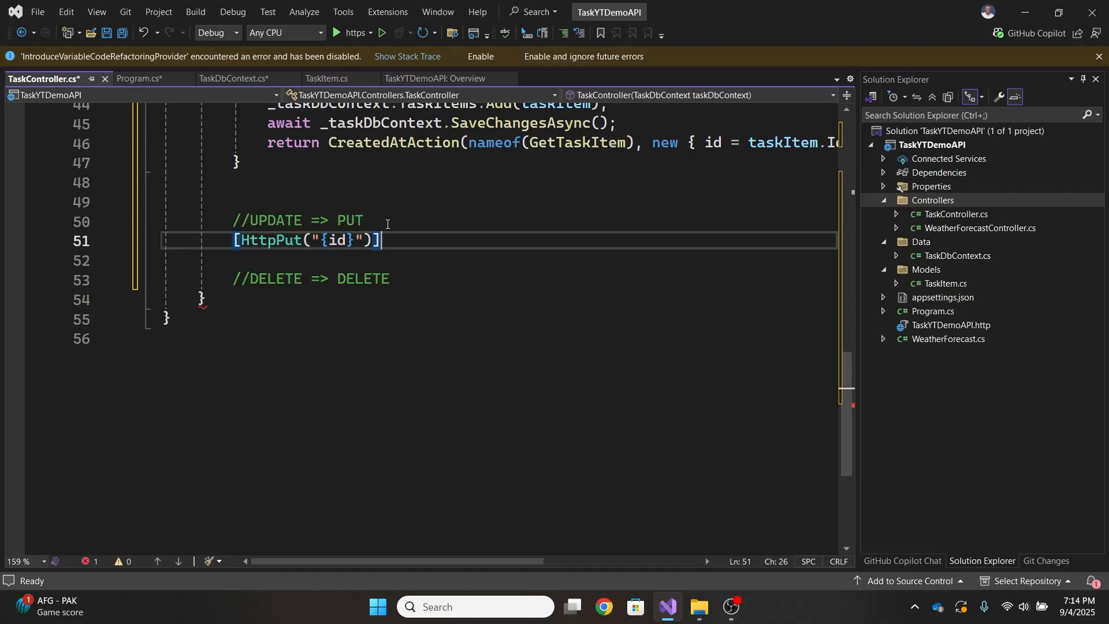
- Start the PUT UpdateTaskItem action signature under the [HttpPut("{id}")] route
key("enter")
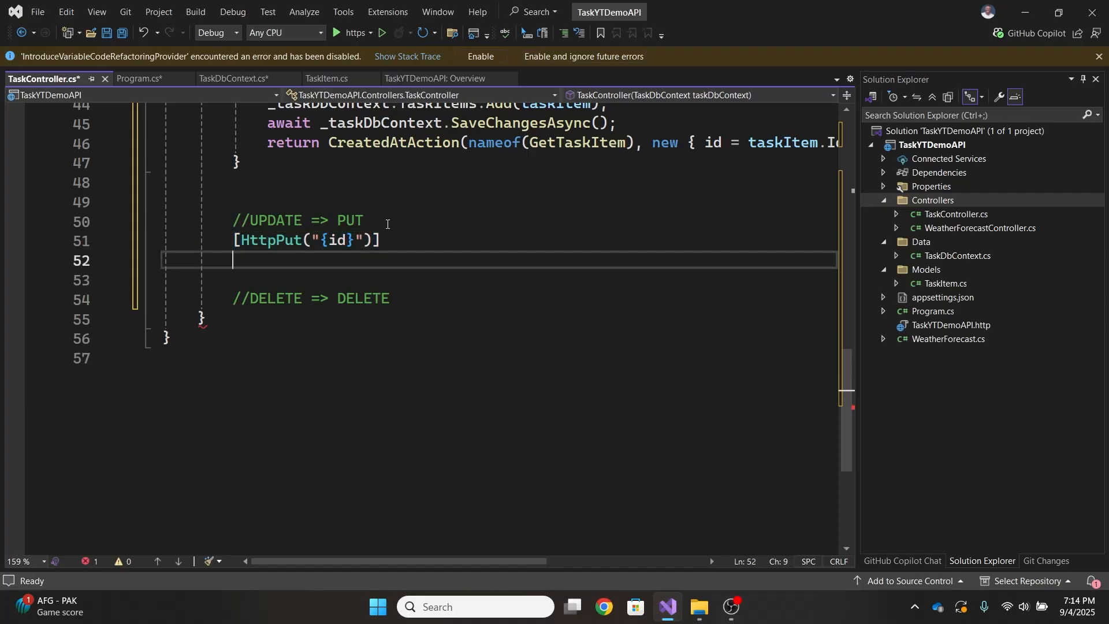
type("public async")
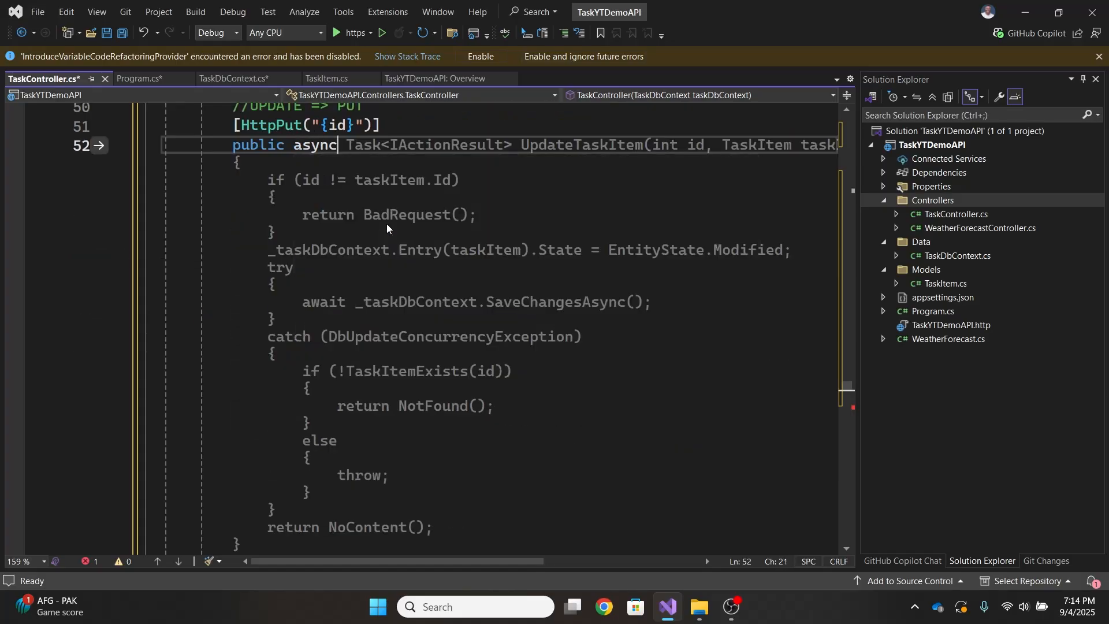
type("task")
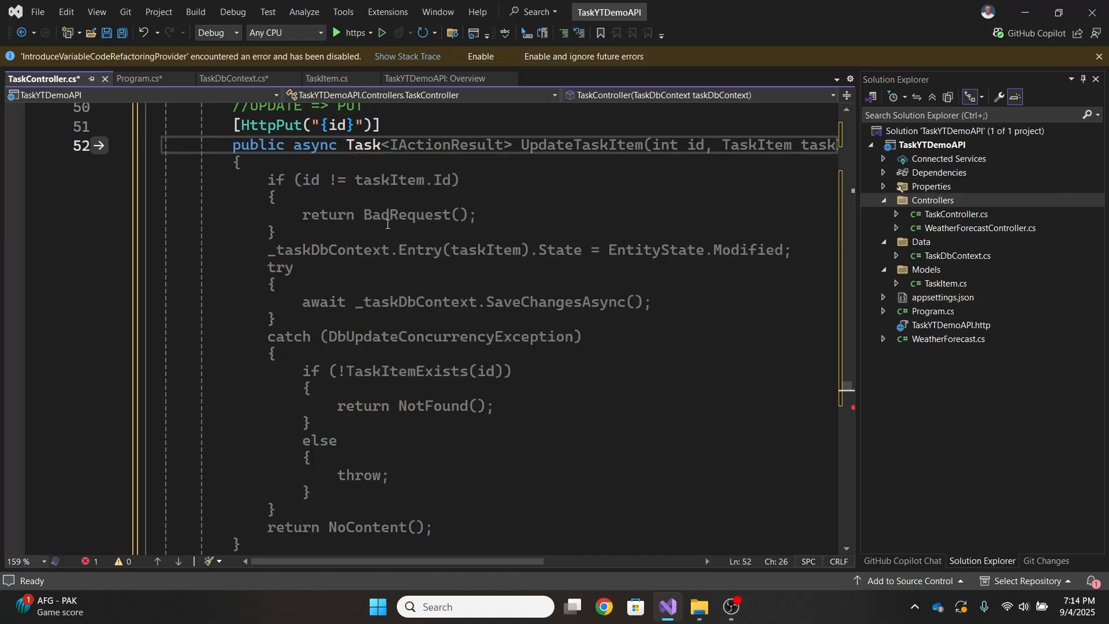
mouse_move(362, 145)
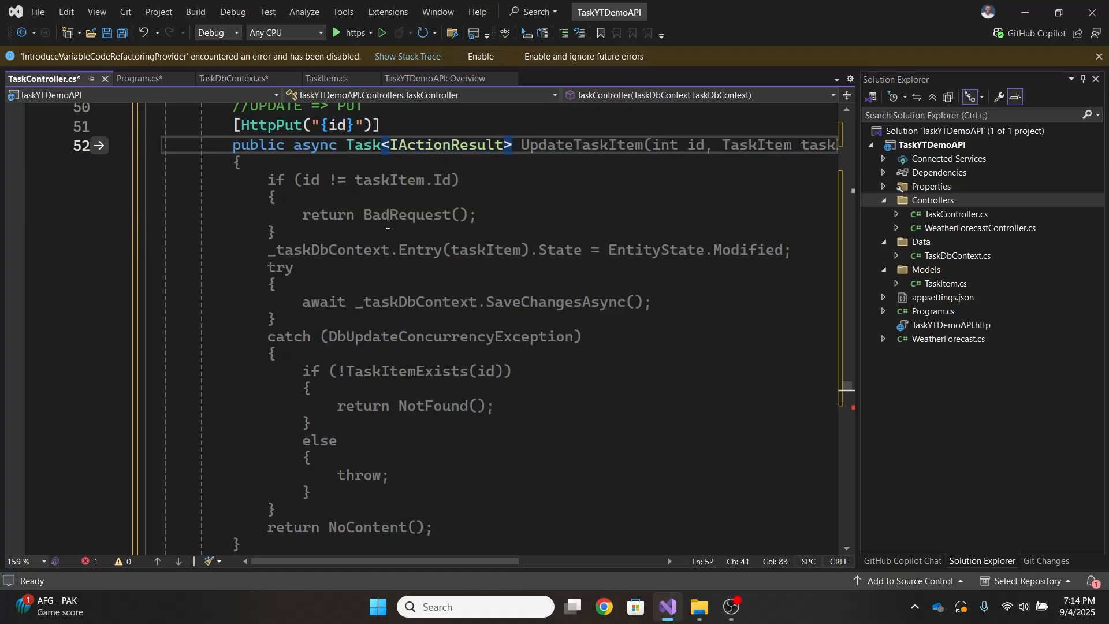
scroll("down", 3)
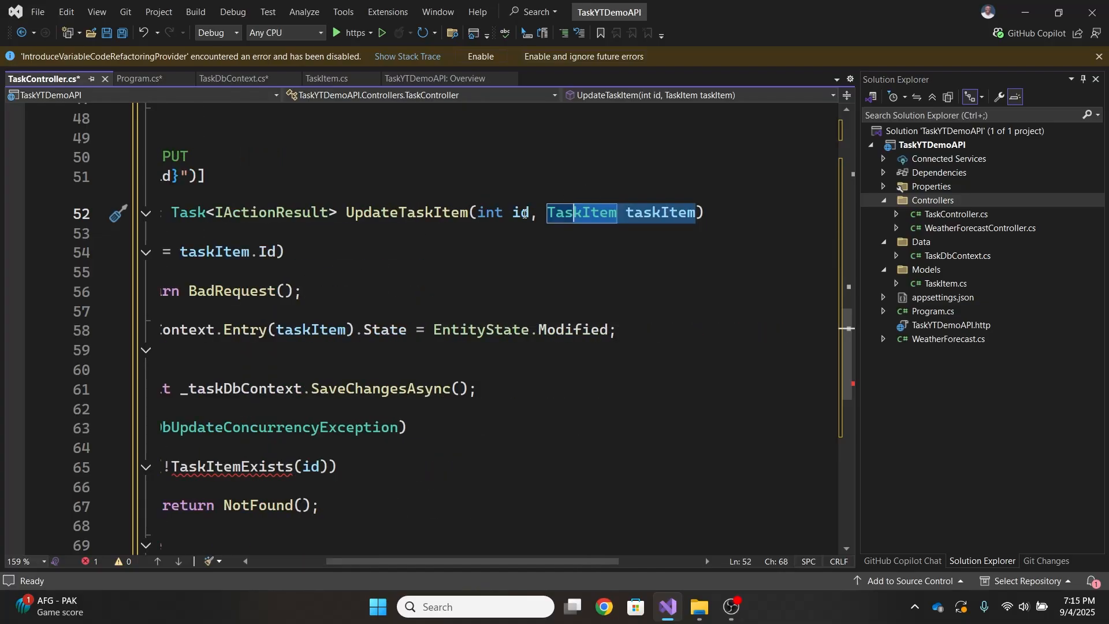
- Review the modified-state line in UpdateTaskItem and target the undefined TaskItemExists call for generation
left_click(520, 212)
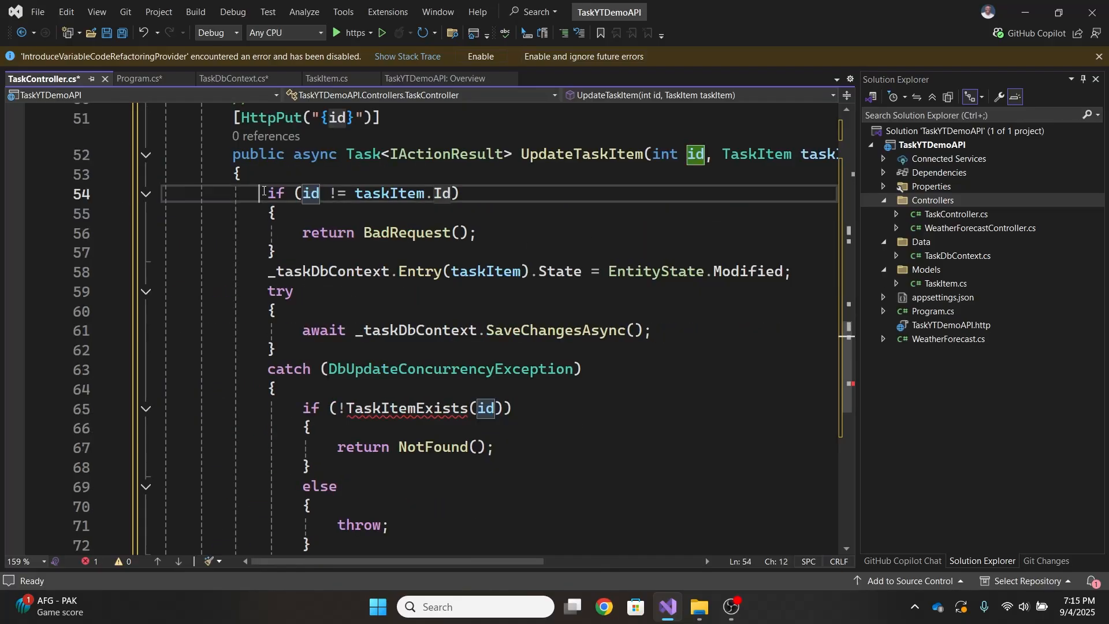
left_click_drag(264, 192, 281, 254)
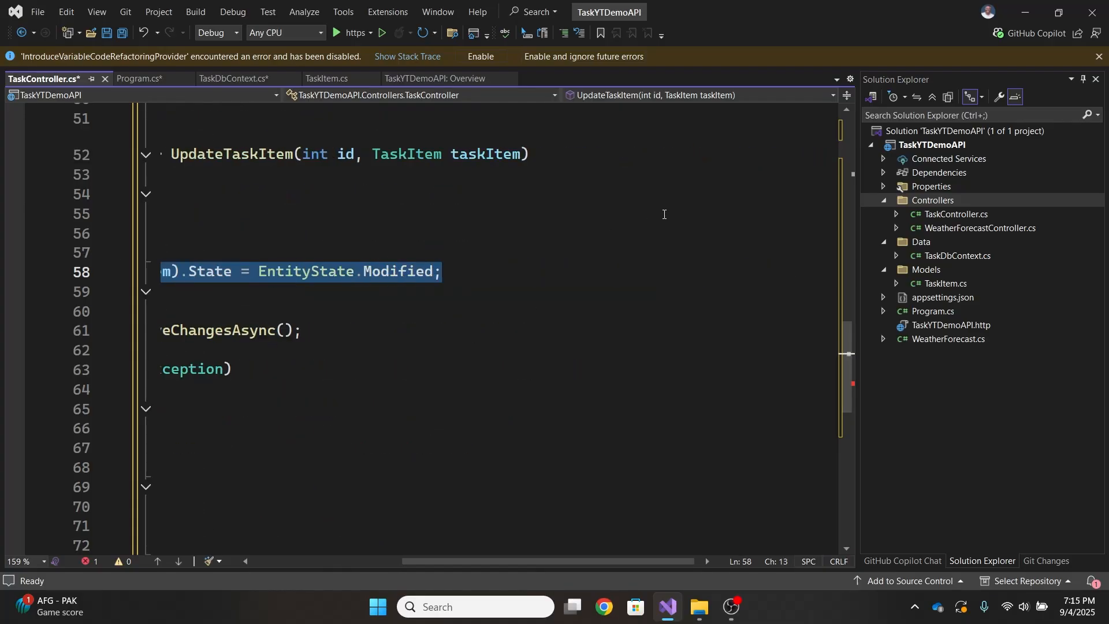
double_click(399, 271)
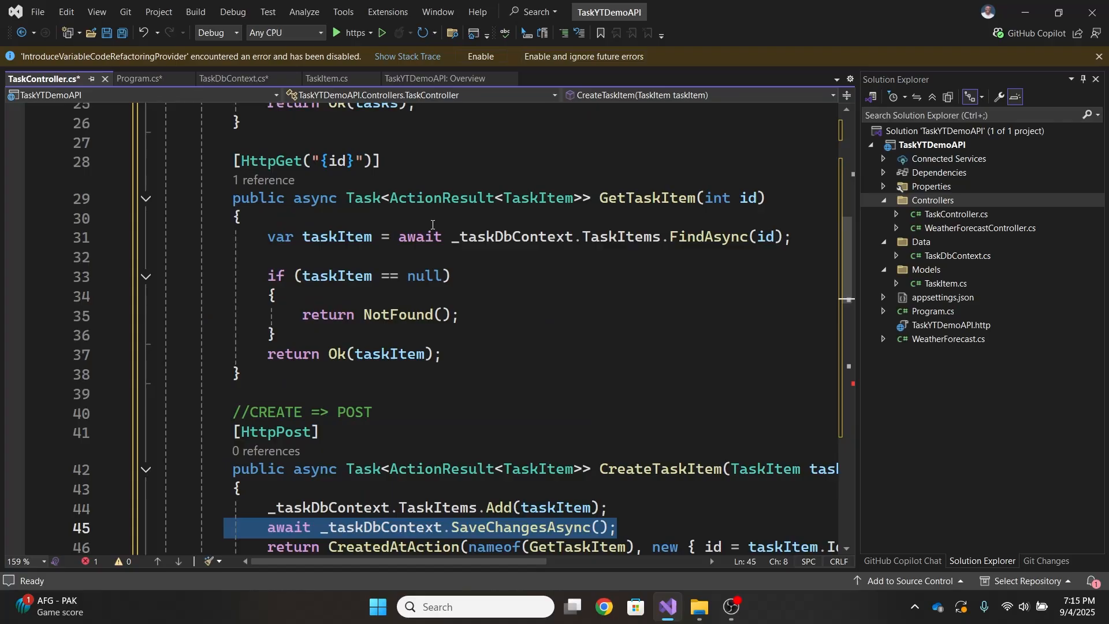
scroll("down", 3)
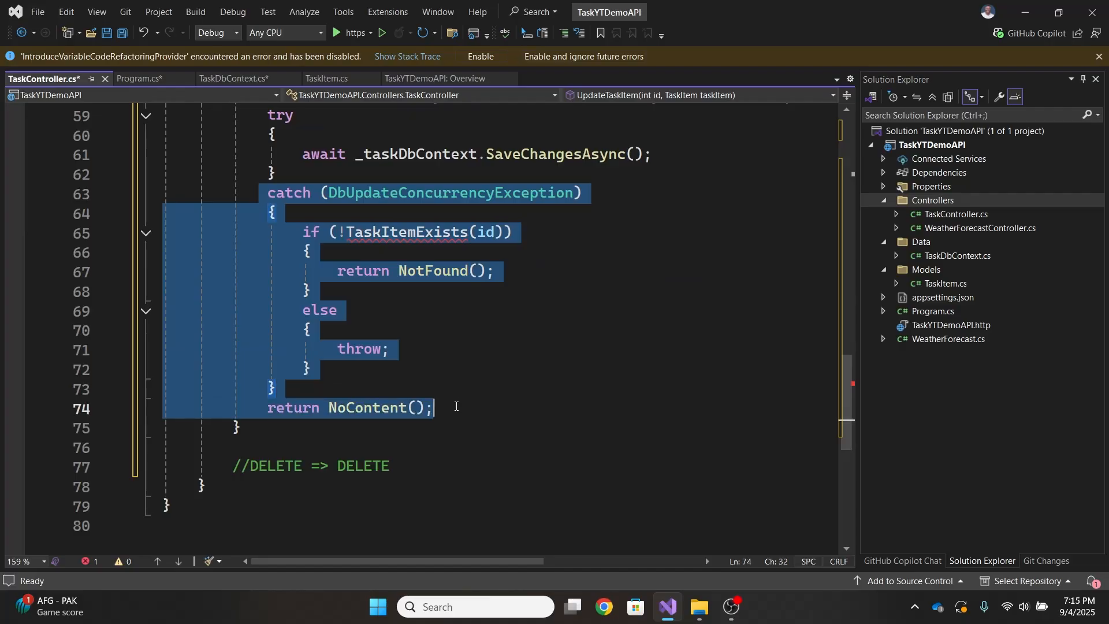
left_click(309, 331)
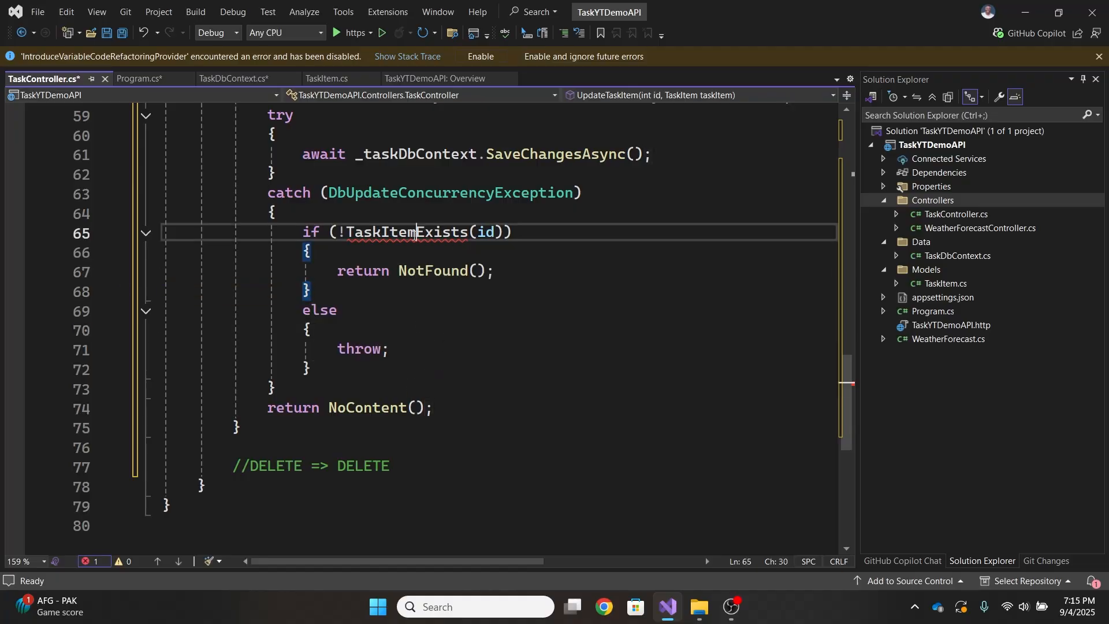
mouse_move(413, 232)
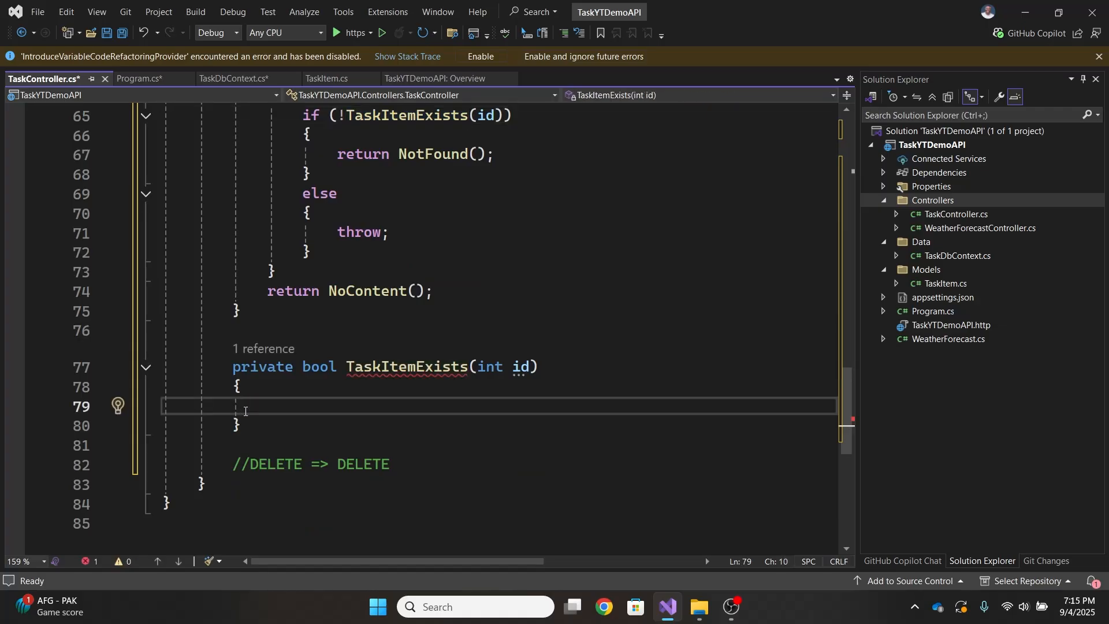
- Make TaskItemExists return _taskDbContext.TaskItems.Any(e => e.Id == id) and add [HttpDelete("{id}")]
type("r")
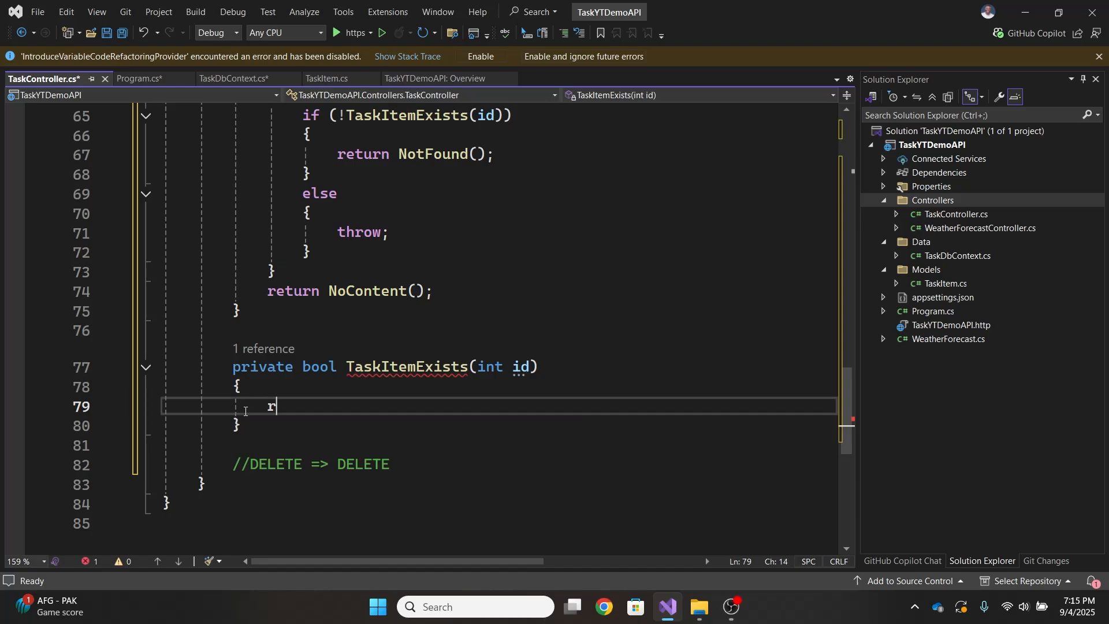
type("return _taskDbContext.TaskItems.Any(e => e.Id == id);")
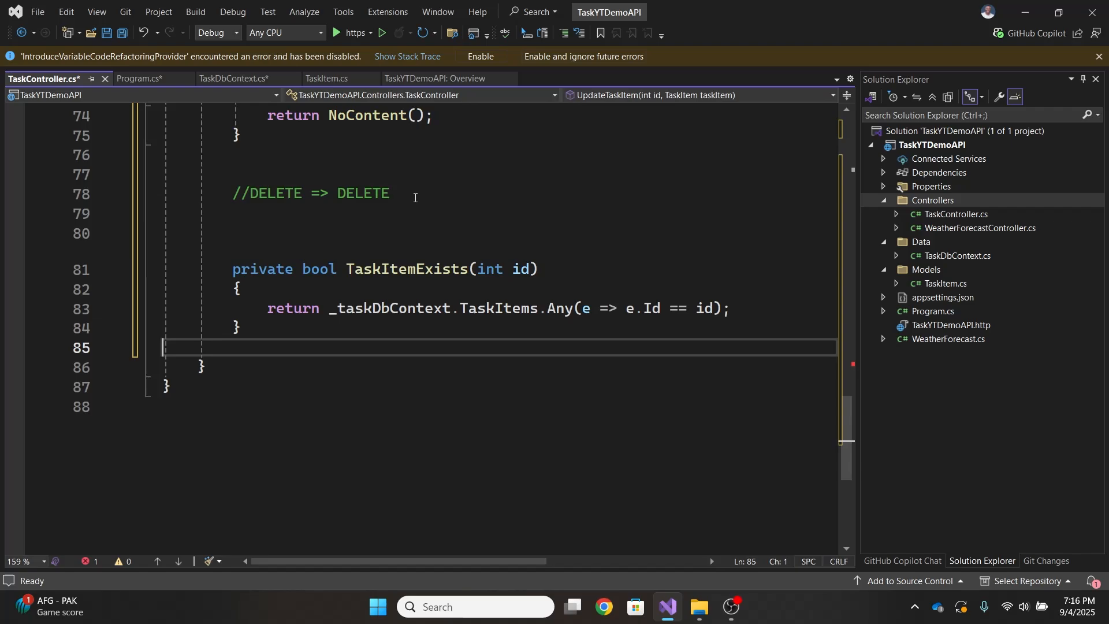
type("[HttpDelete(\"{id}\")]")
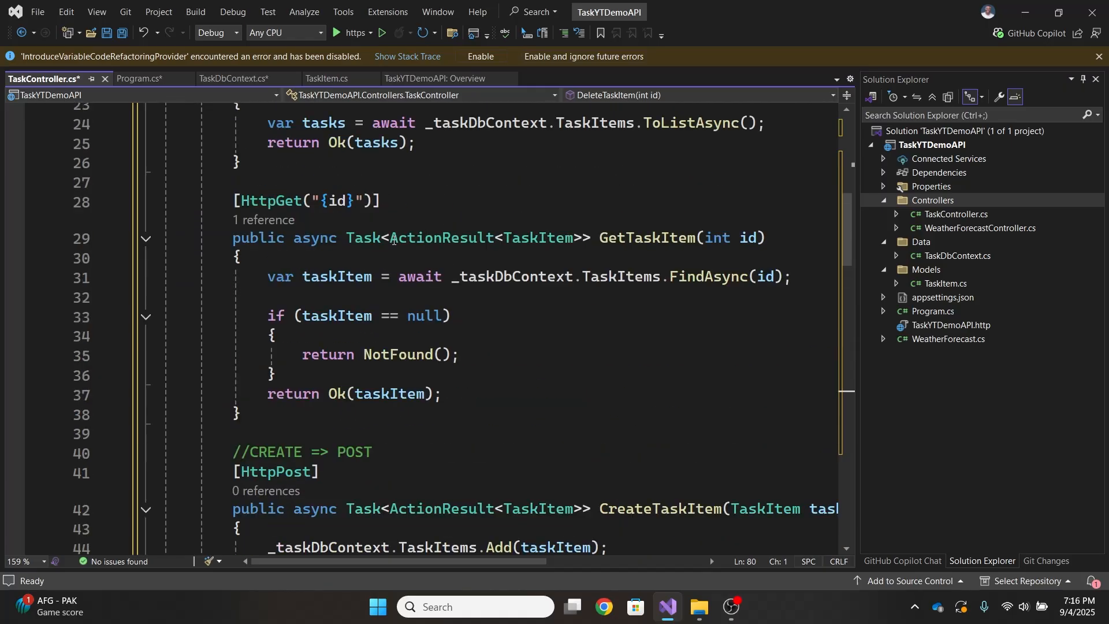
- Add DeleteTaskItem(int id) that finds the task, removes it, saves and returns NoContent
left_click(573, 238)
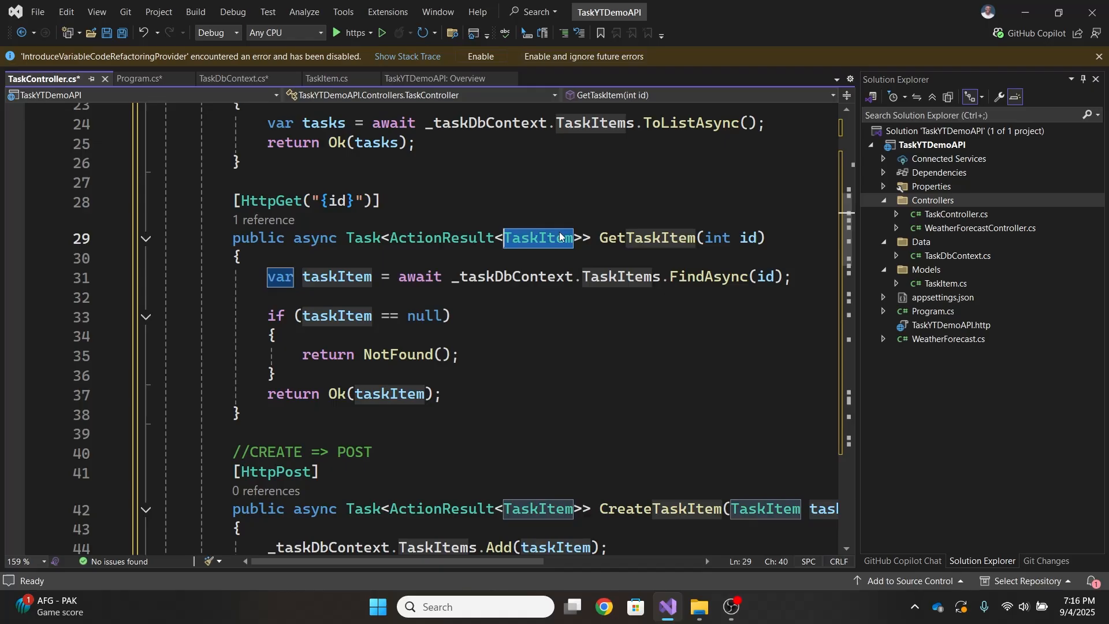
scroll("down", 3)
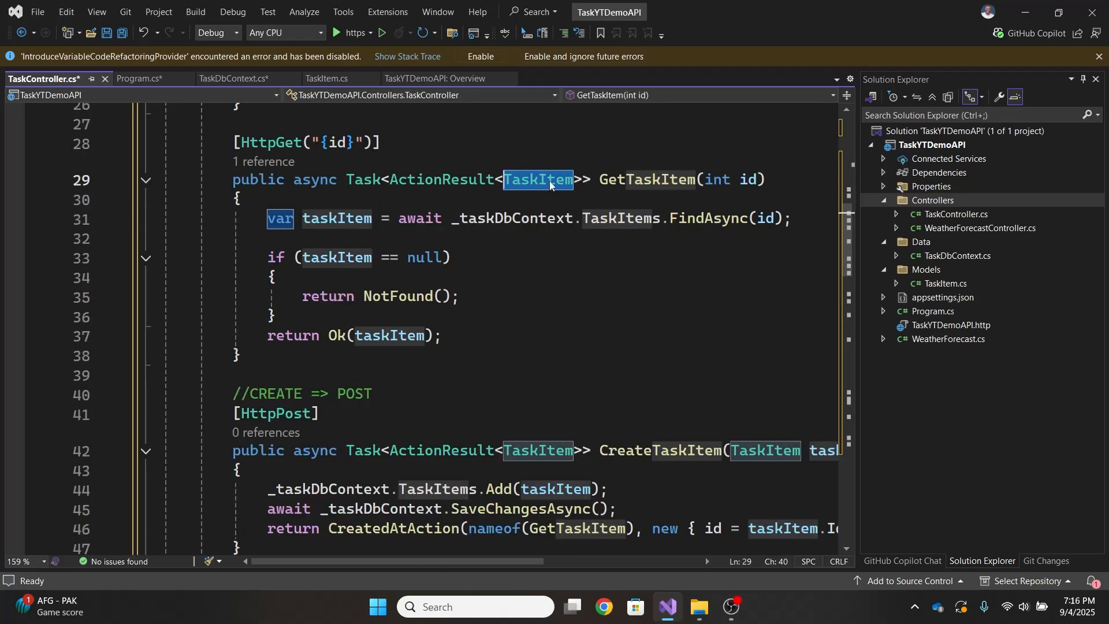
scroll("down", 3)
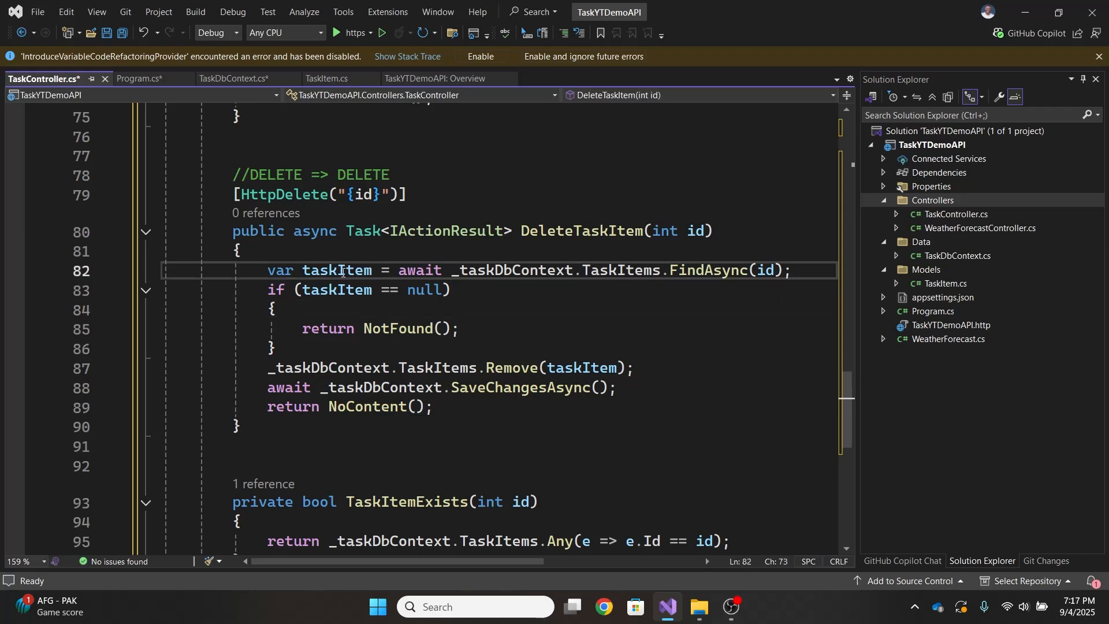
left_click(277, 348)
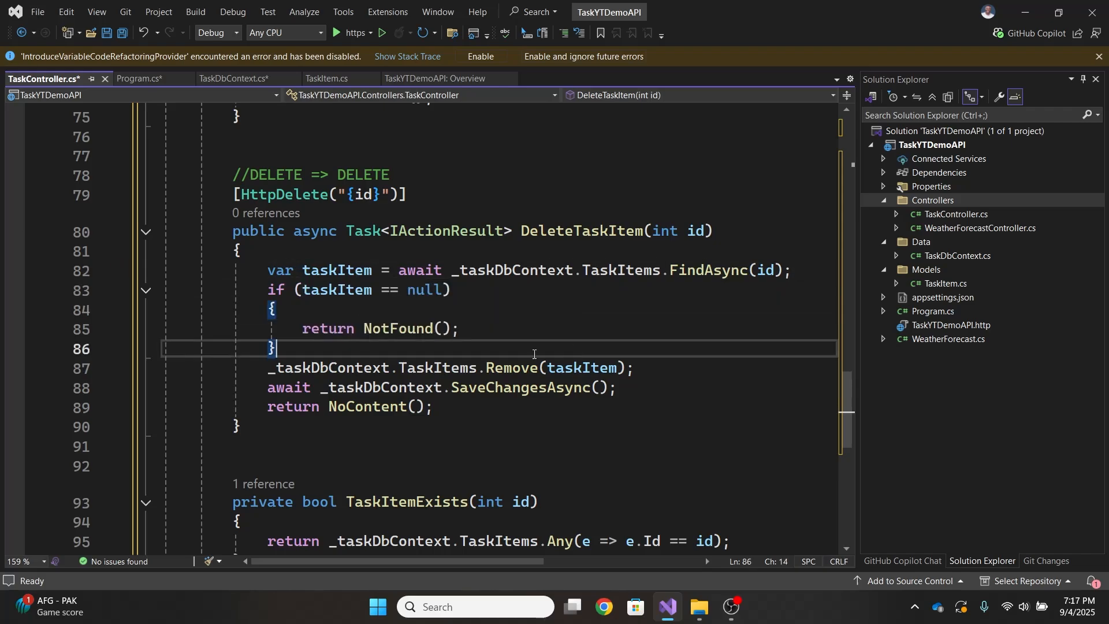
left_click_drag(268, 289, 277, 349)
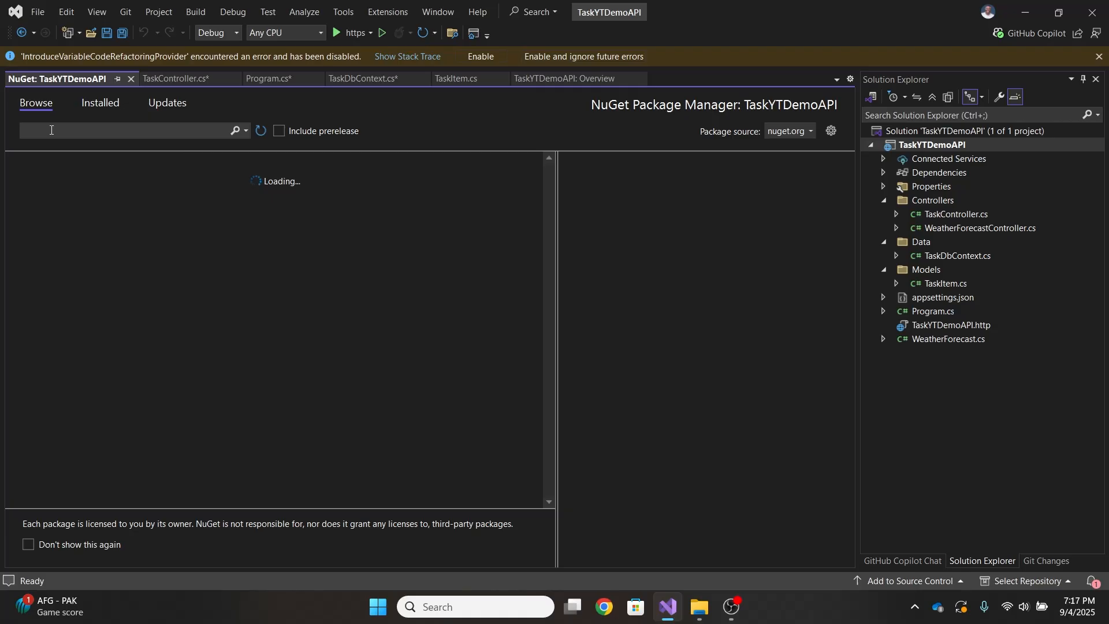
- Search NuGet for scalar, install Scalar.AspNetCore 2.7.2 and apply the preview changes
type("scalar")
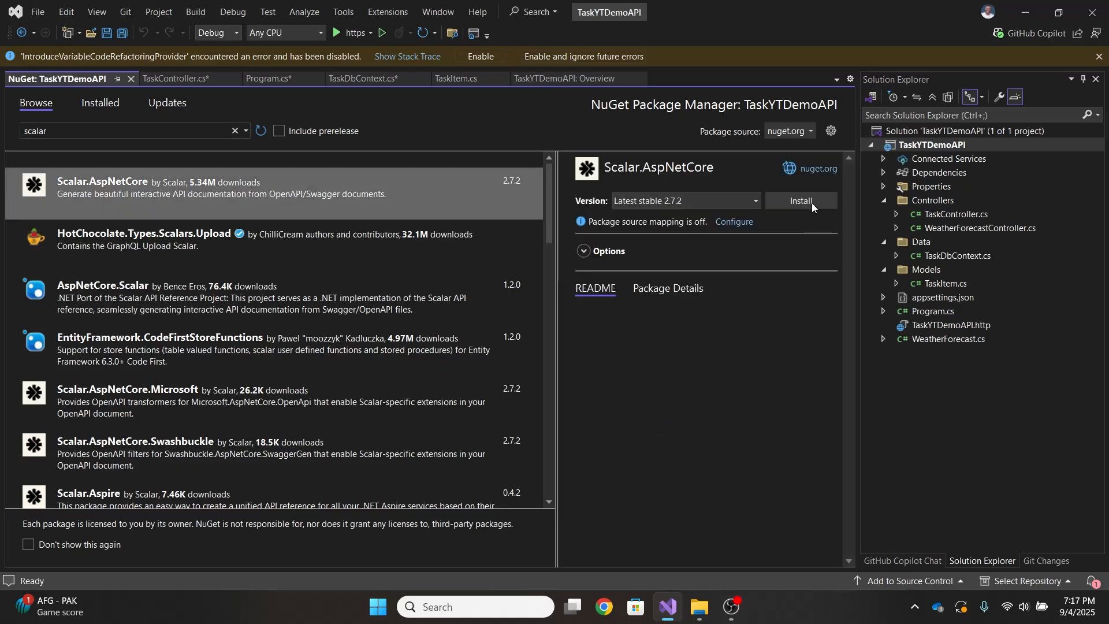
left_click(799, 201)
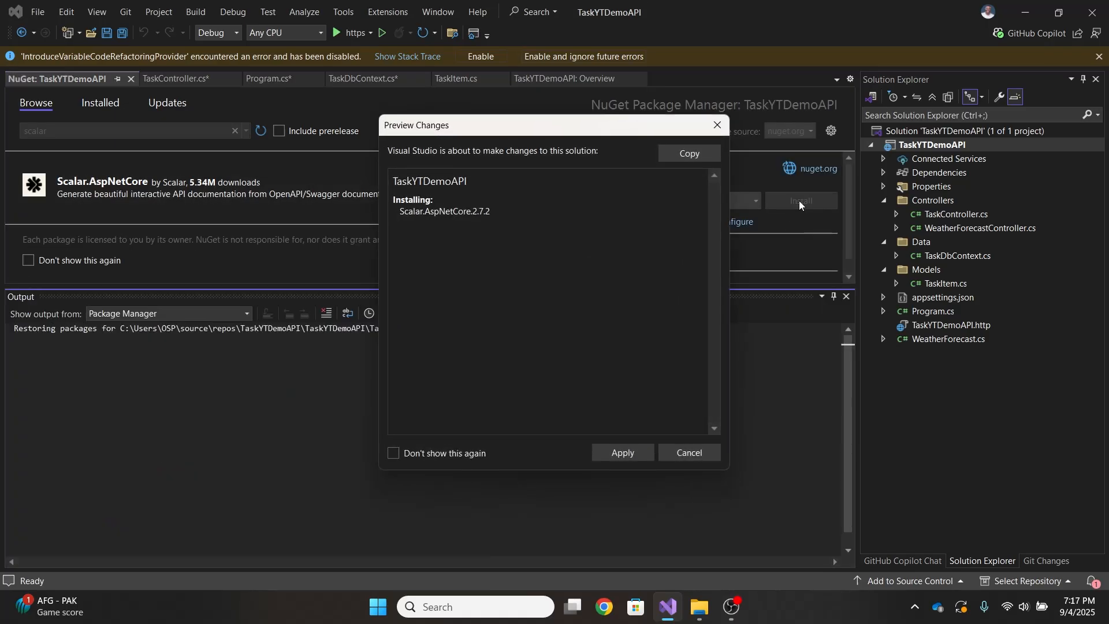
left_click(621, 453)
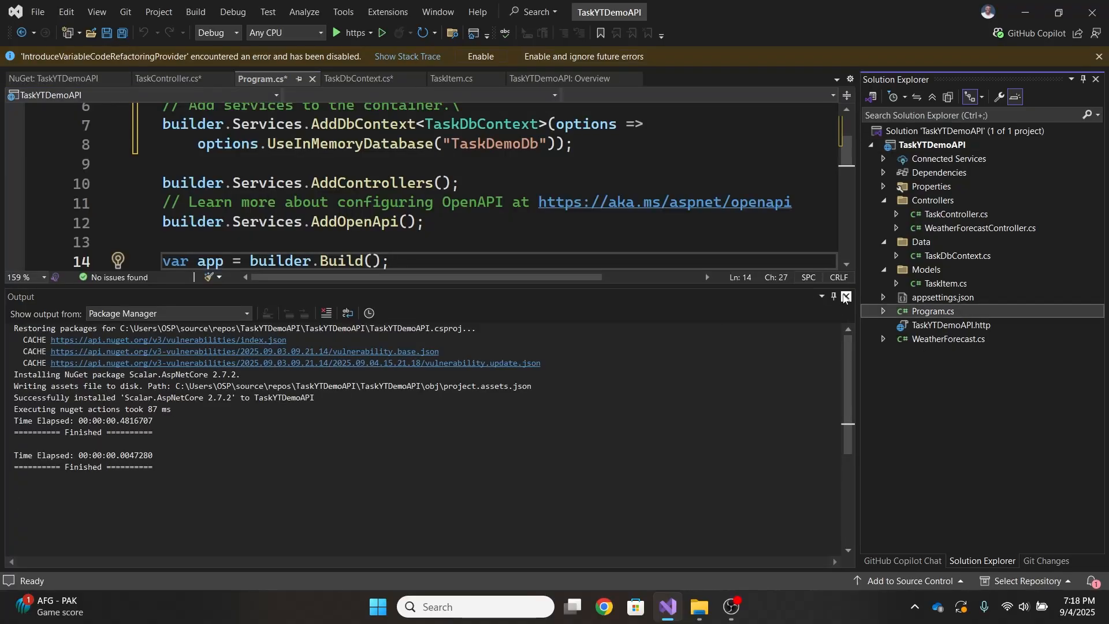
- Add app.MapScalarApiReference(); after MapOpenApi in Program.cs's development block
left_click(844, 296)
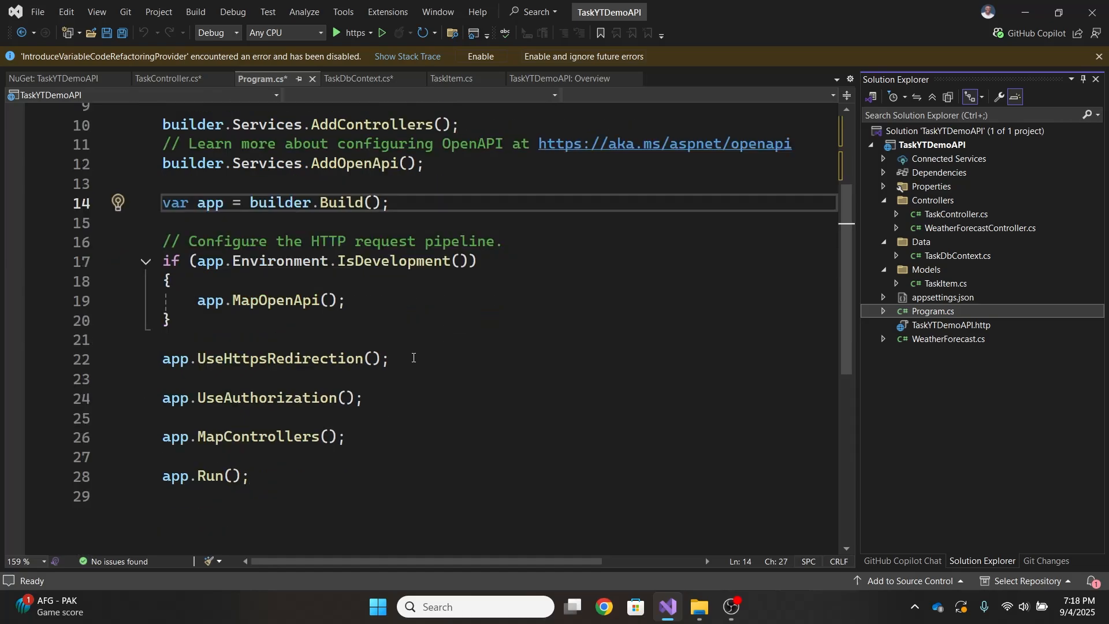
mouse_move(362, 298)
type("app.")
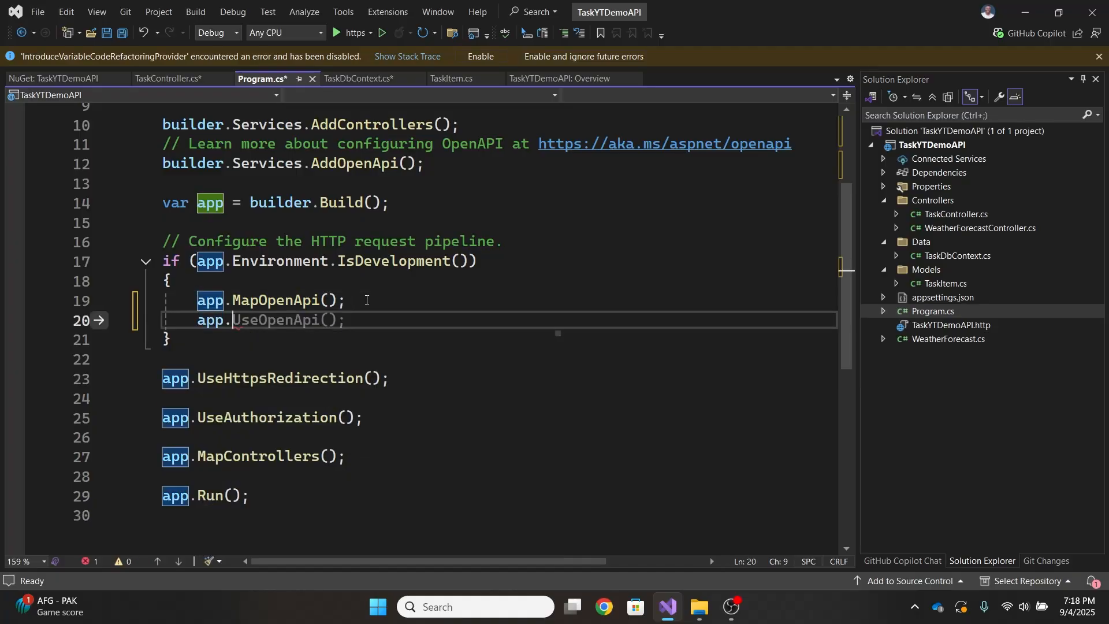
type("Map")
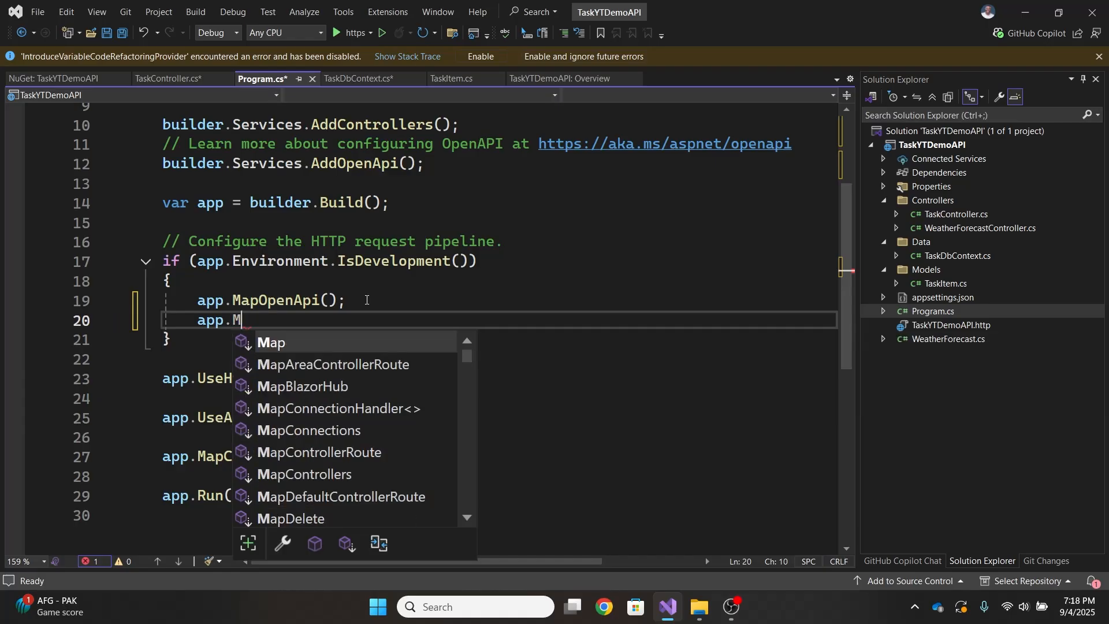
type("Sc")
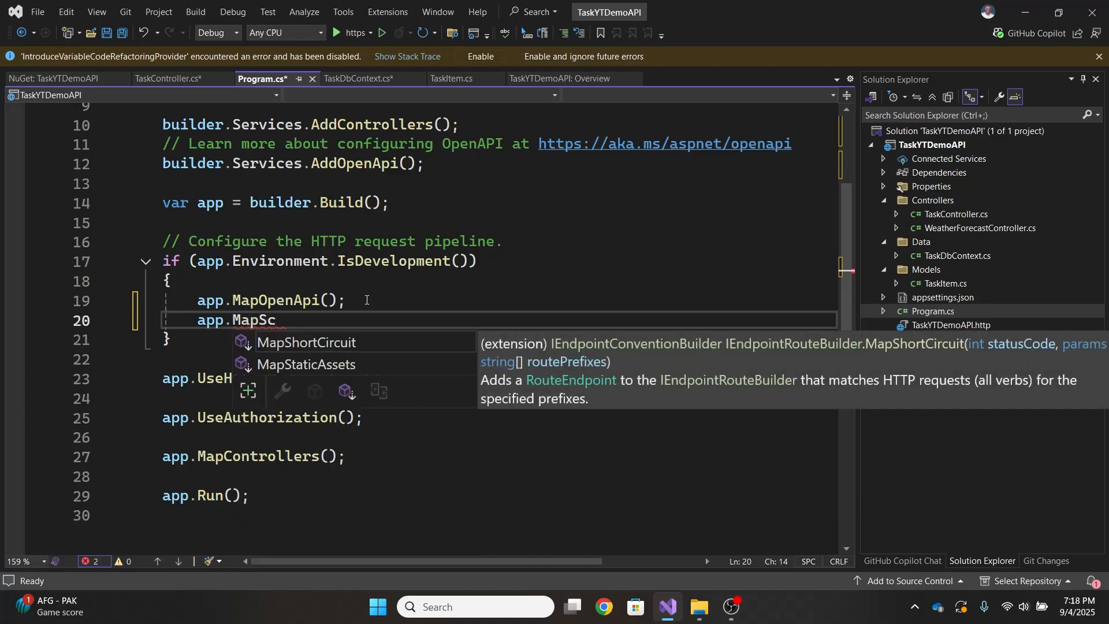
key("Backspace")
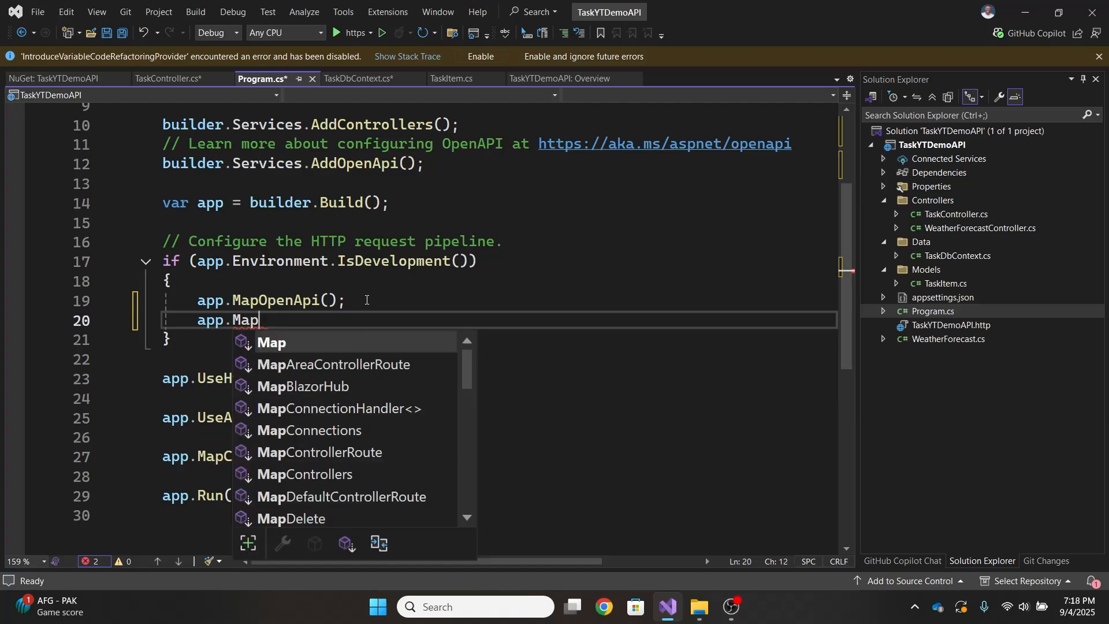
type("Sca")
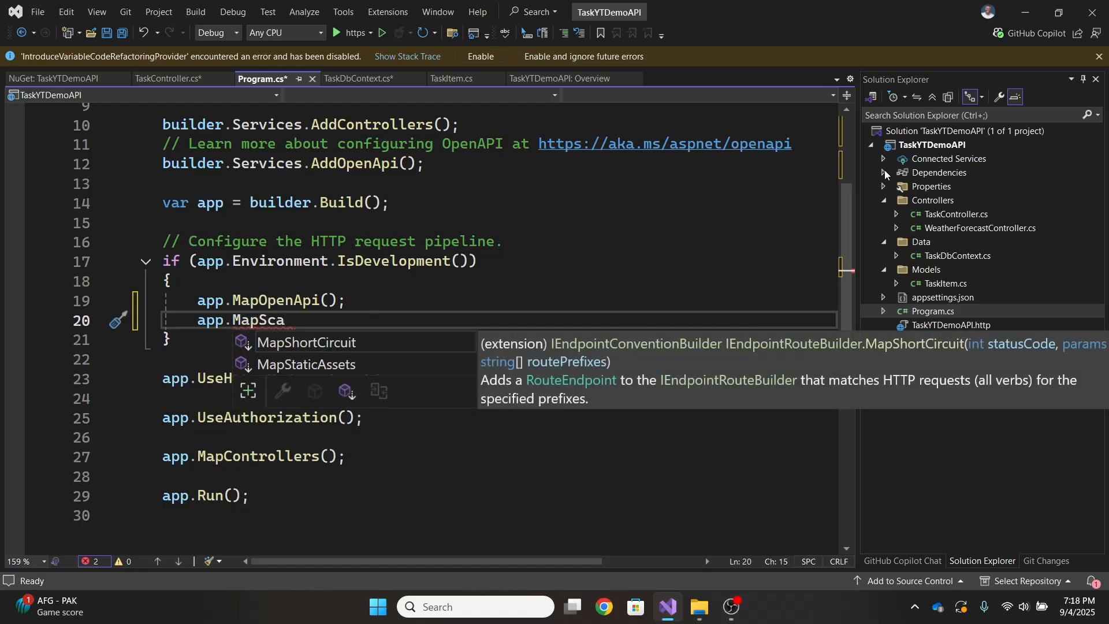
left_click(882, 173)
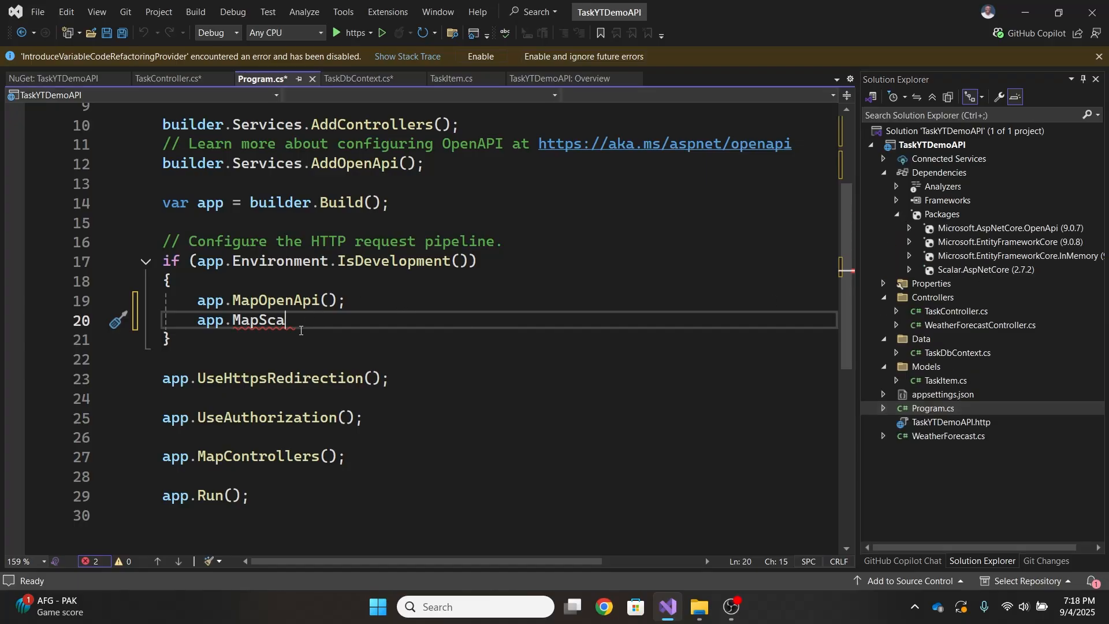
type("ffoldOpenApi();")
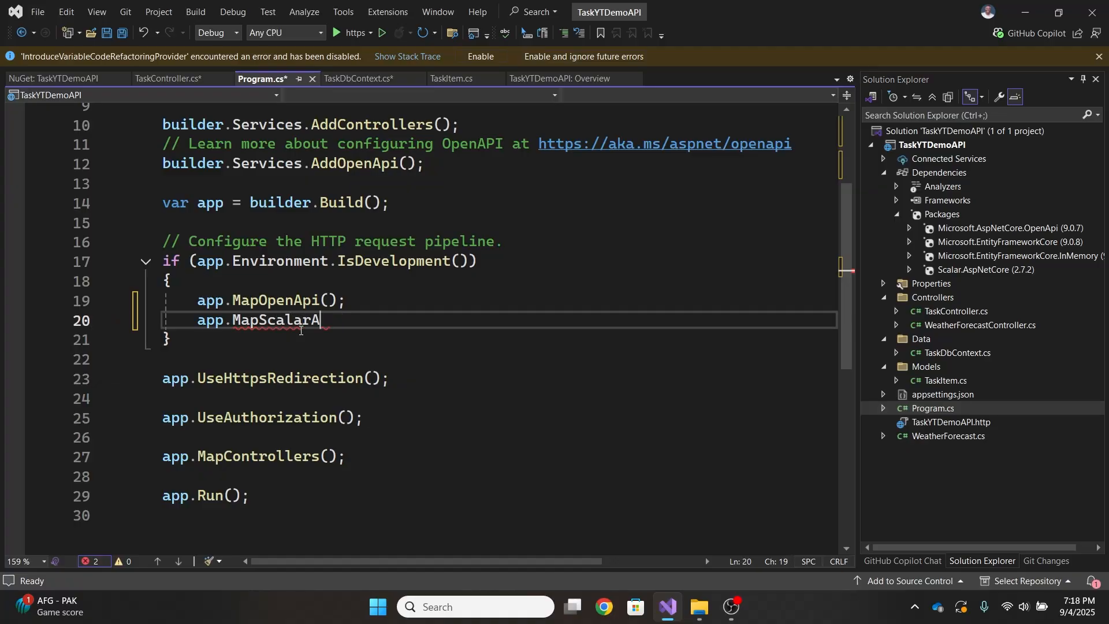
type("piRe")
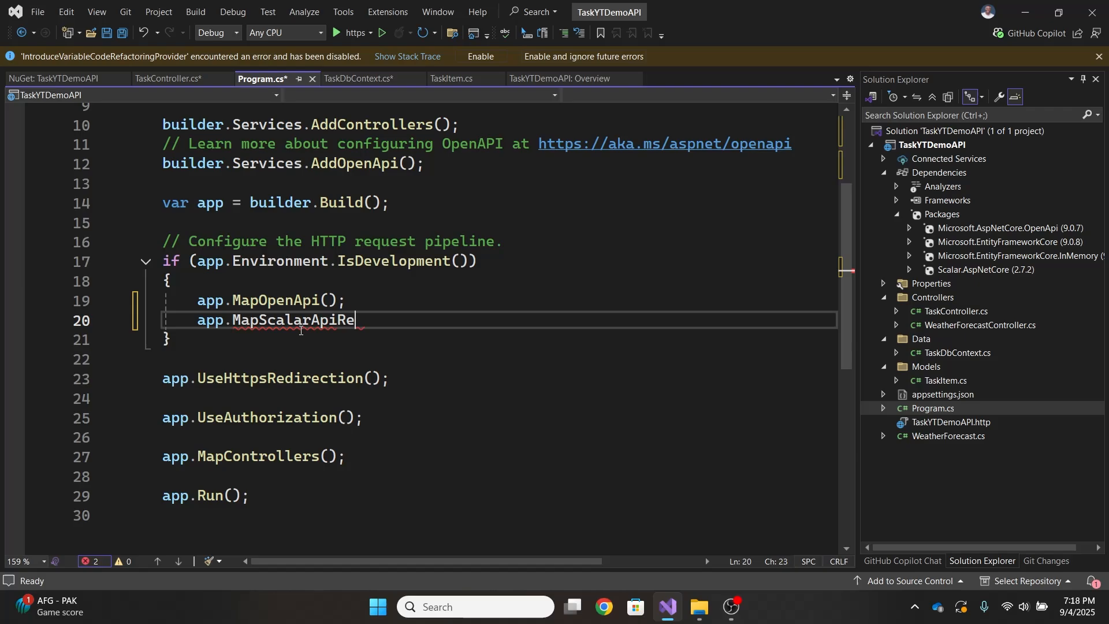
type("ference();")
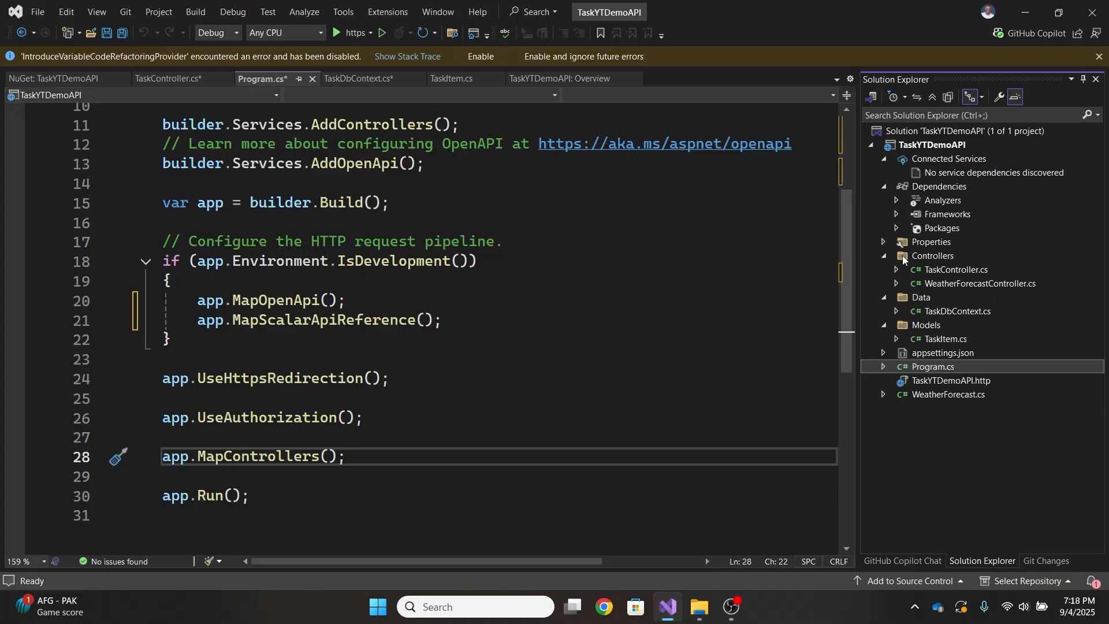
- Set "launchUrl": "scalar/v1" in the https profile of launchSettings.json and start the API
left_click(883, 241)
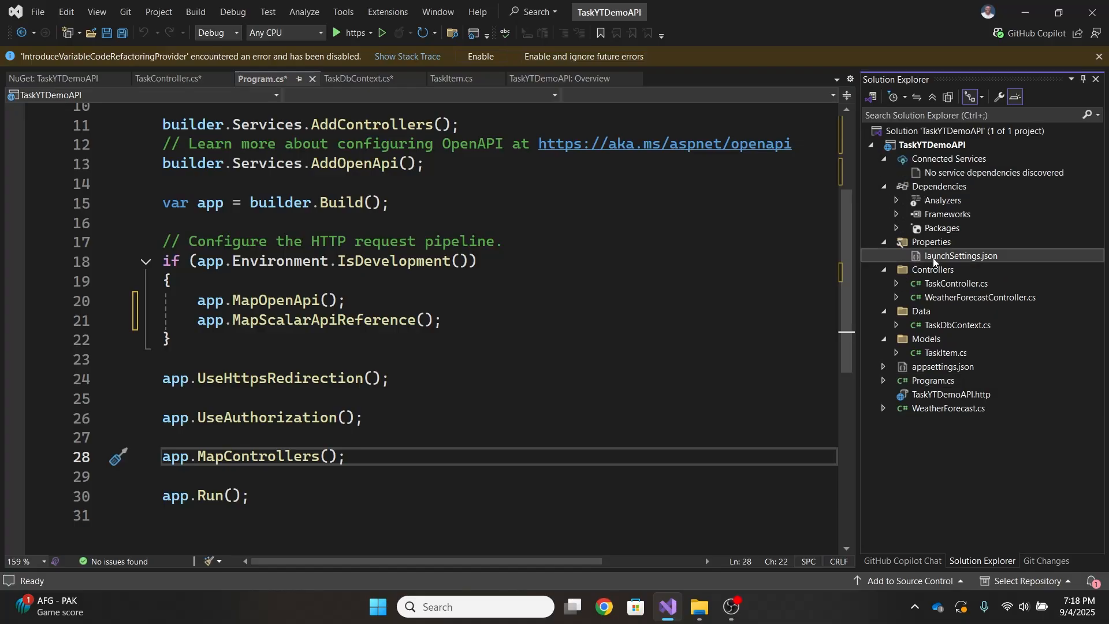
double_click(960, 255)
type("\"")
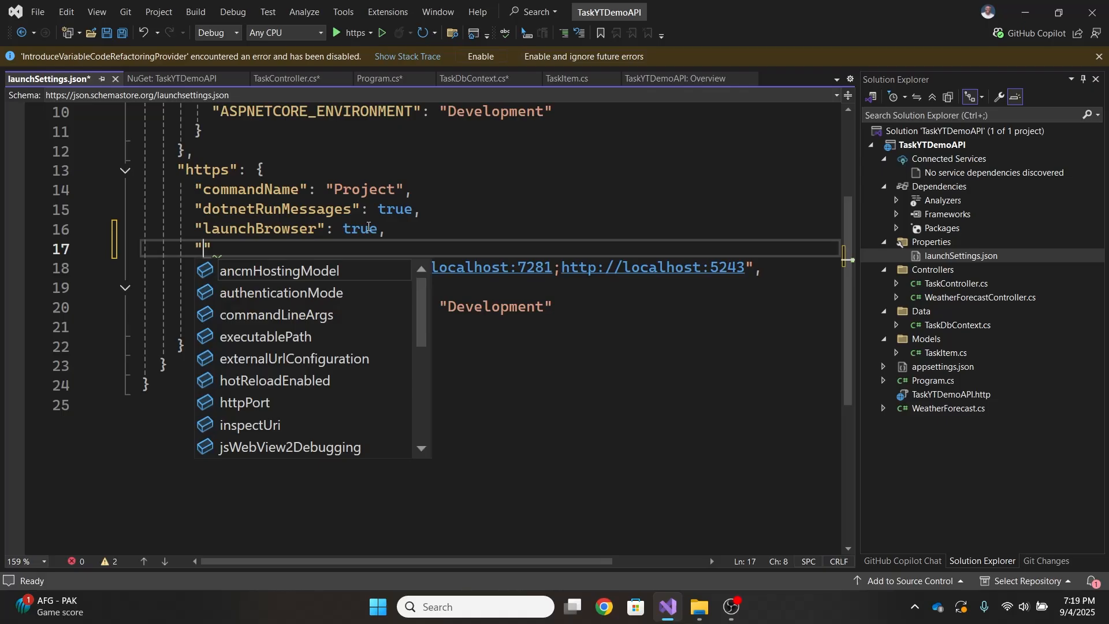
type("launchUrl\":")
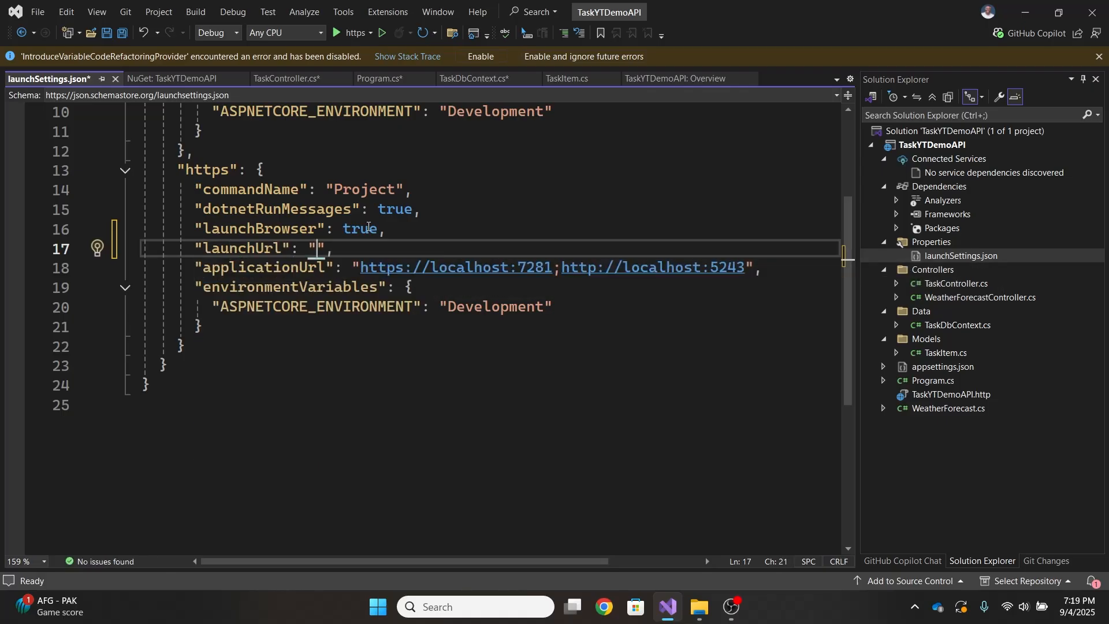
type("sca")
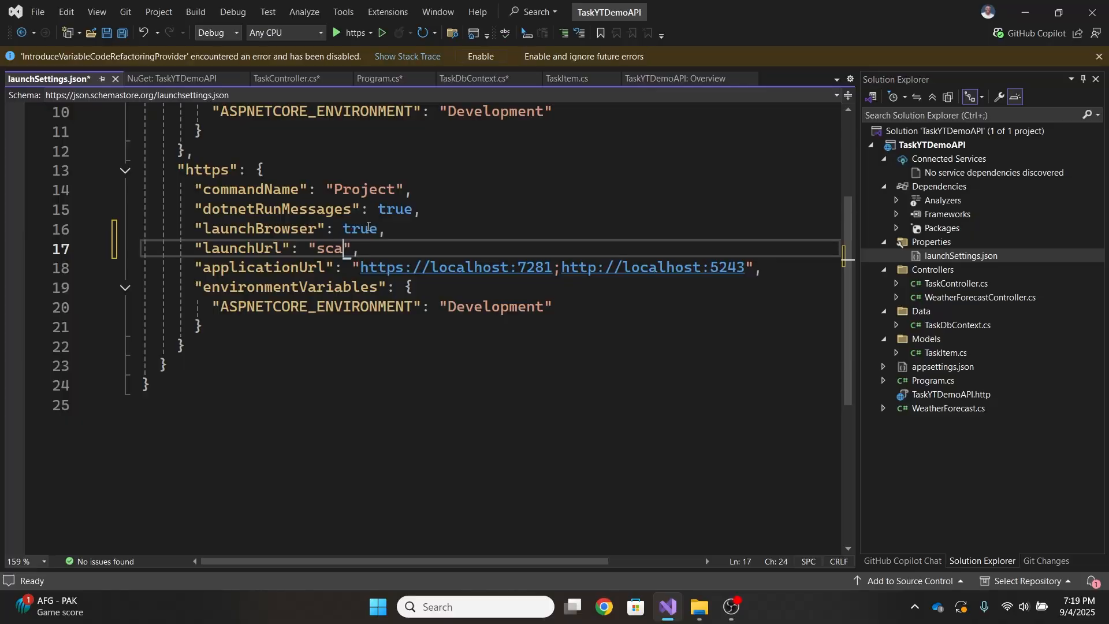
type("lar/")
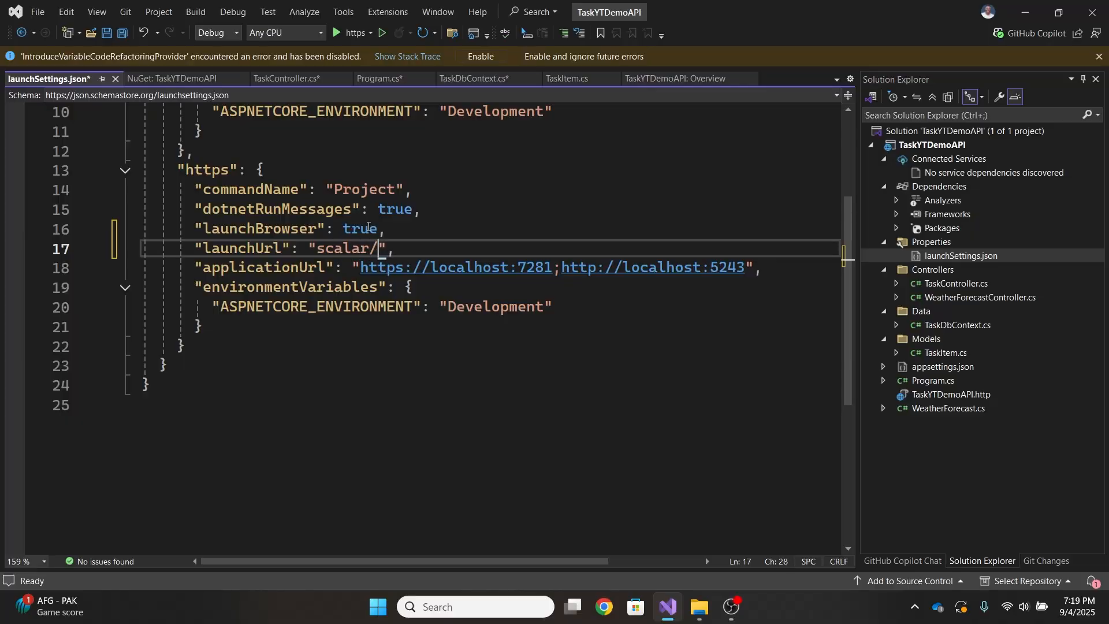
type("v1")
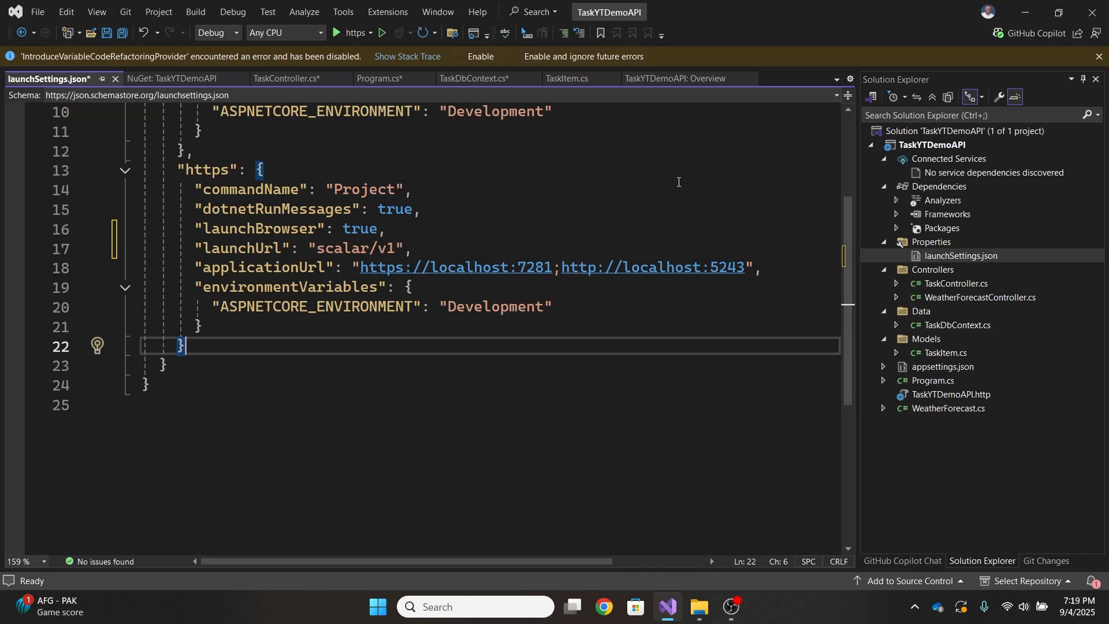
left_click(346, 34)
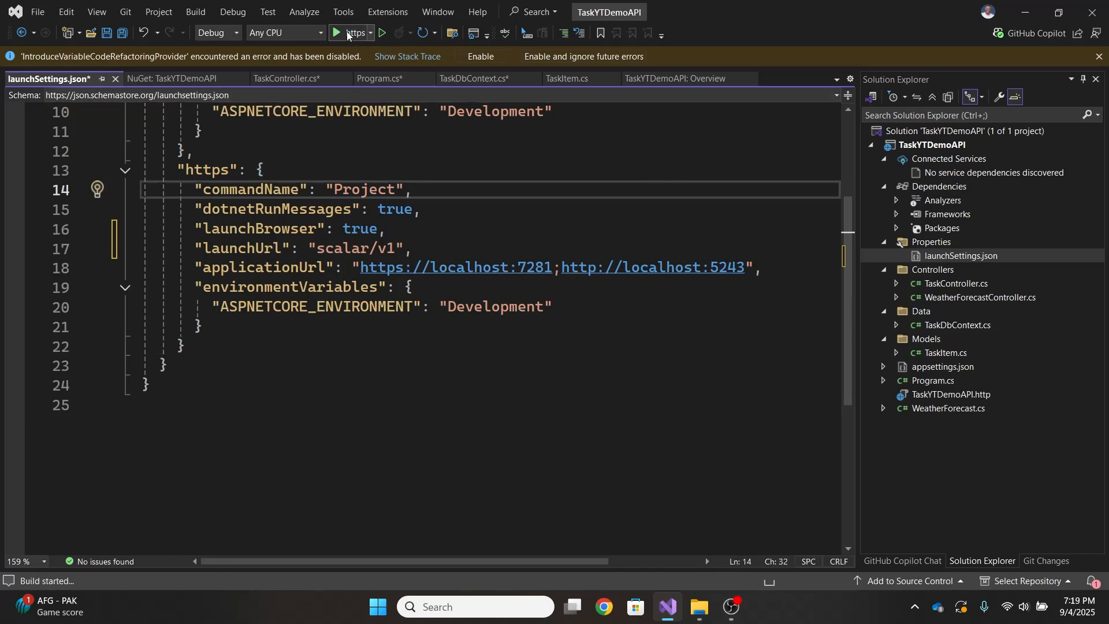
- Load Scalar at localhost:7281/scalar/v1 and show the POST /api/Task endpoint
left_click(346, 33)
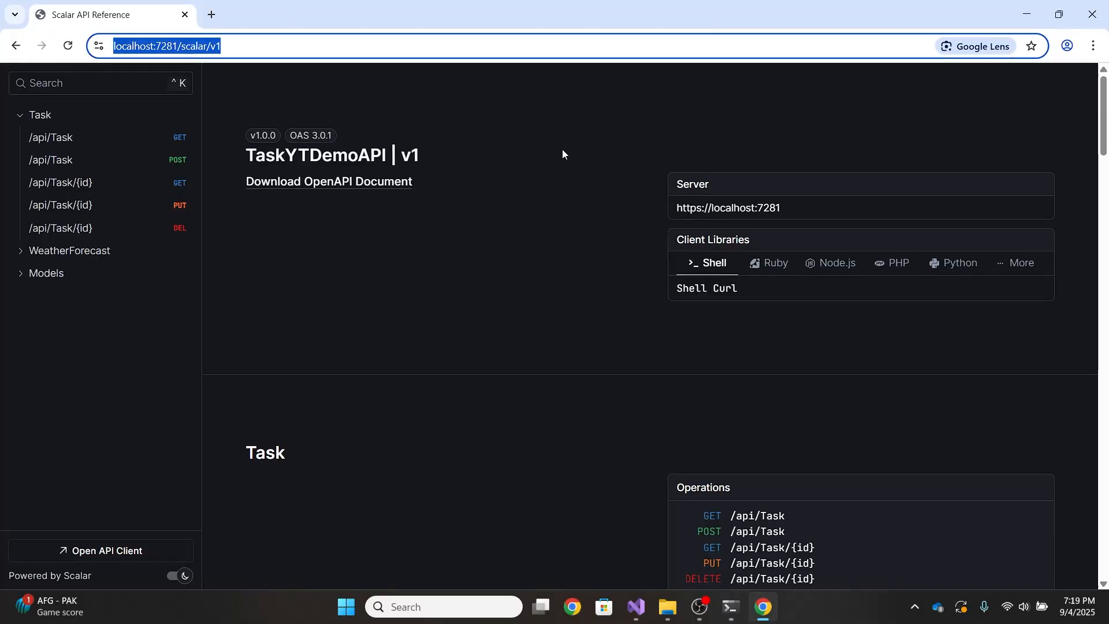
mouse_move(81, 160)
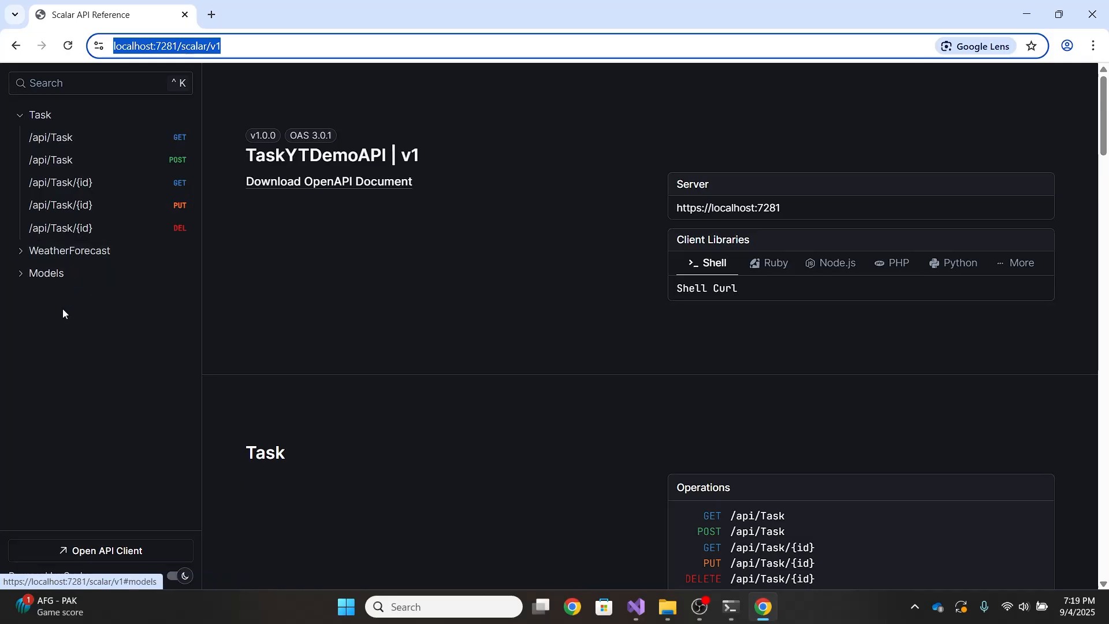
left_click(53, 160)
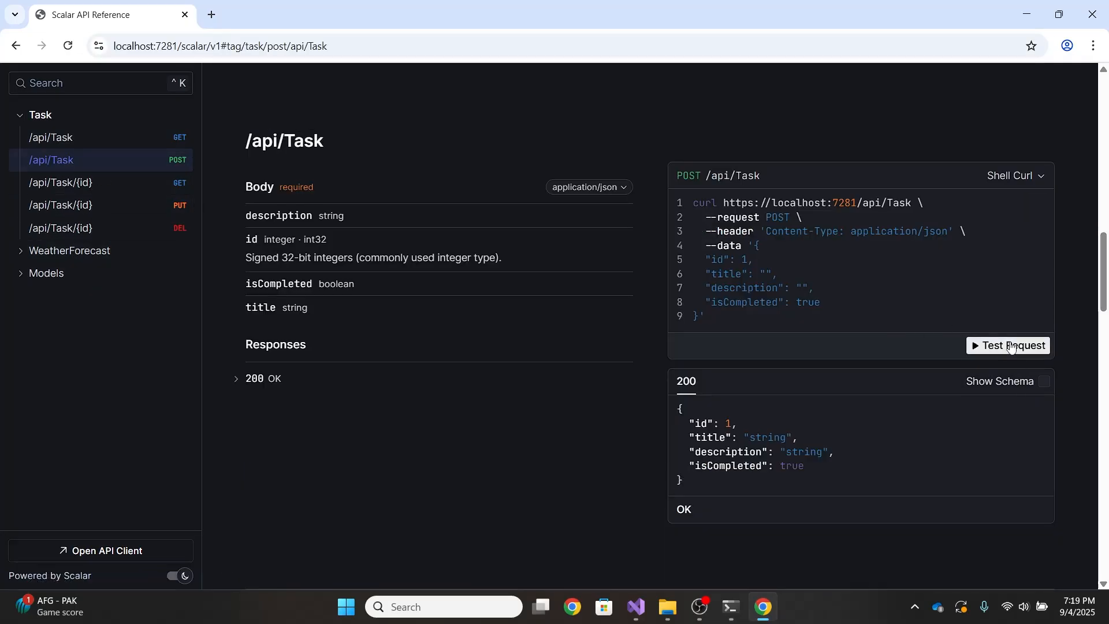
- Send a create-task request with title Gym, description Work out, isCompleted false
left_click(1007, 346)
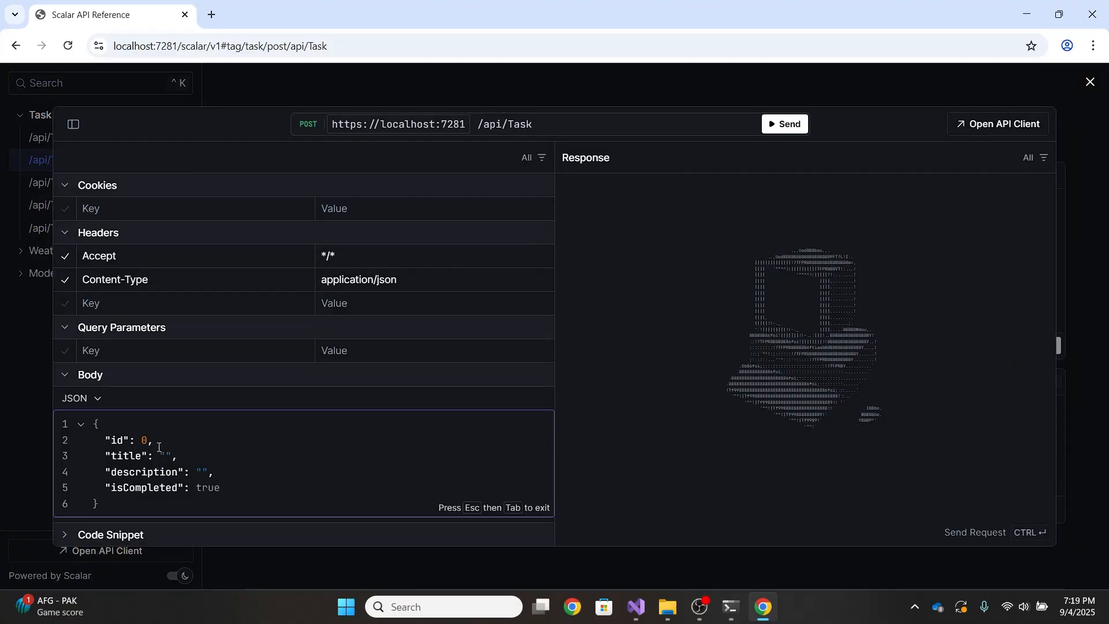
type("Gym")
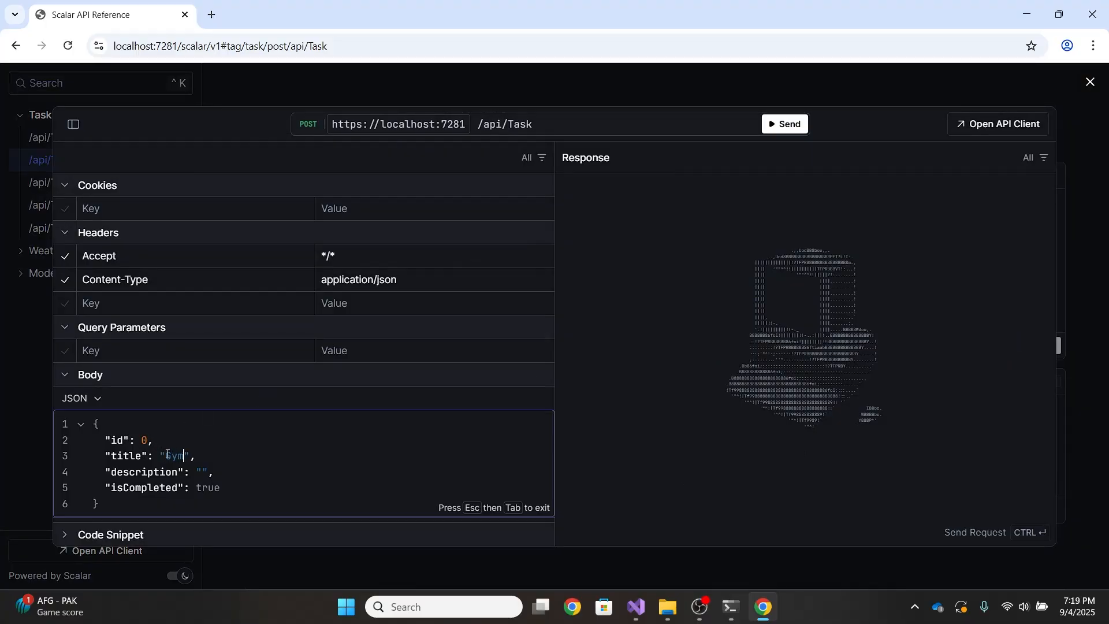
type("Work")
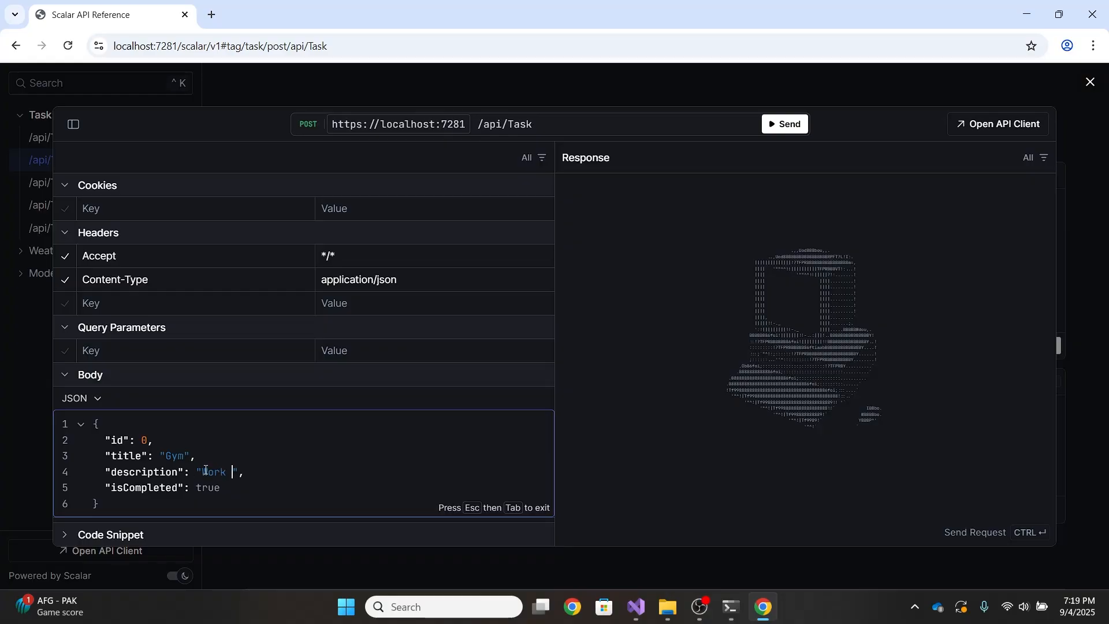
double_click(207, 487)
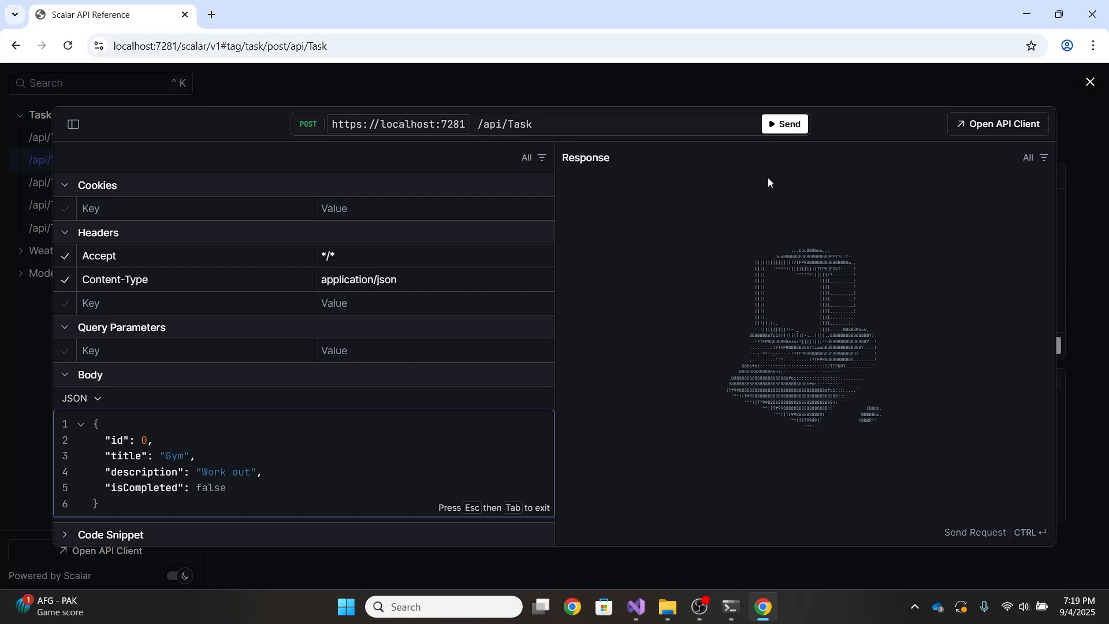
left_click(784, 124)
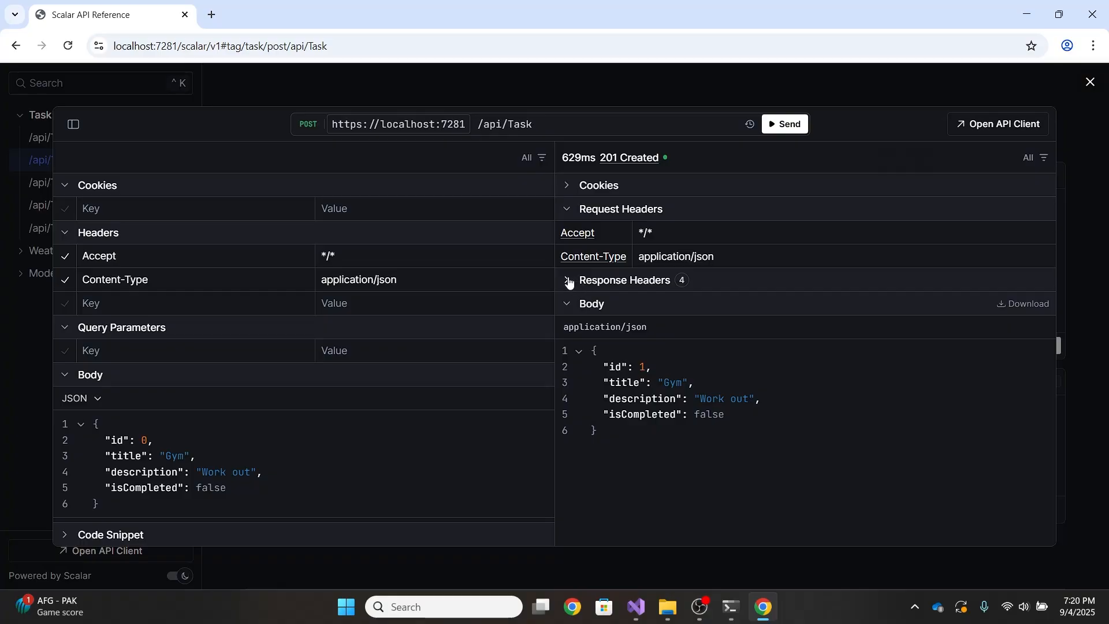
- Expand the 201 Created response headers and select the Location URL /api/Task/1
left_click(566, 280)
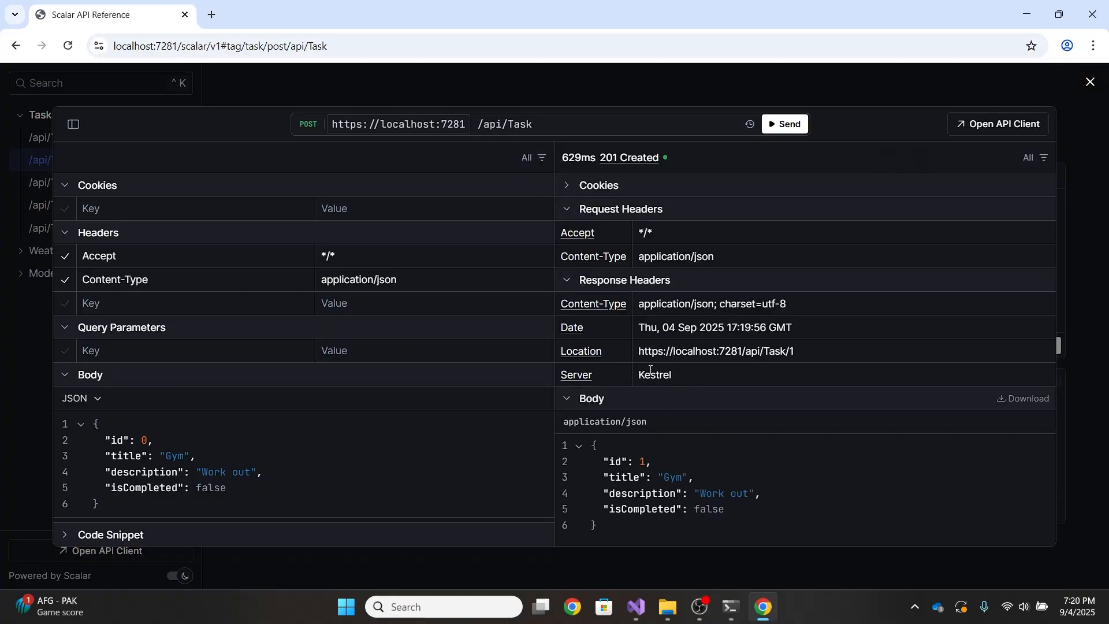
mouse_move(593, 303)
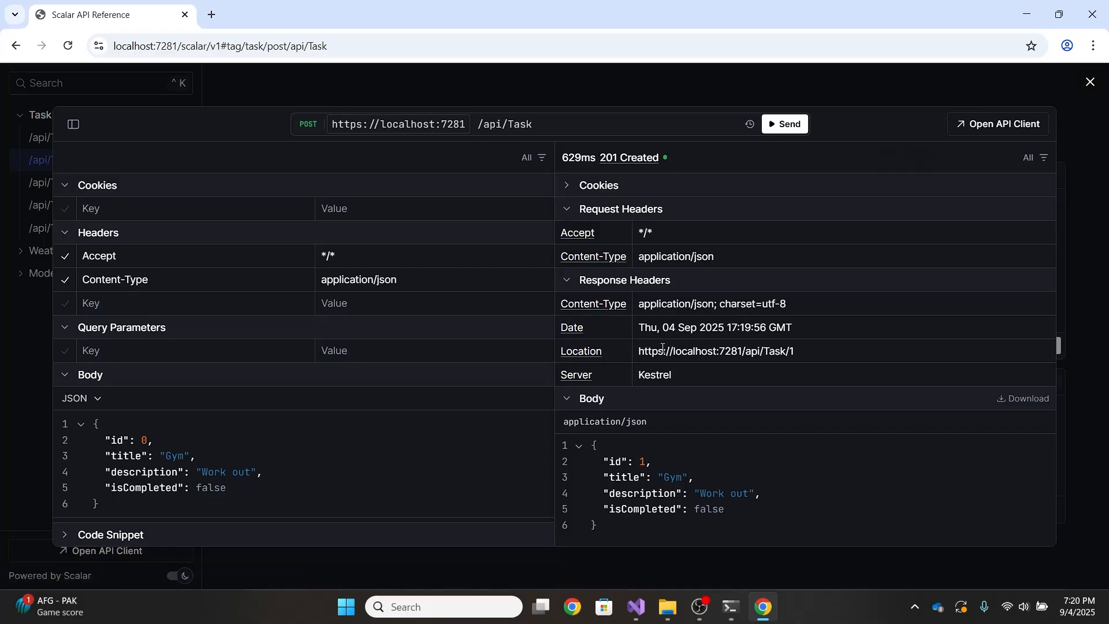
double_click(714, 350)
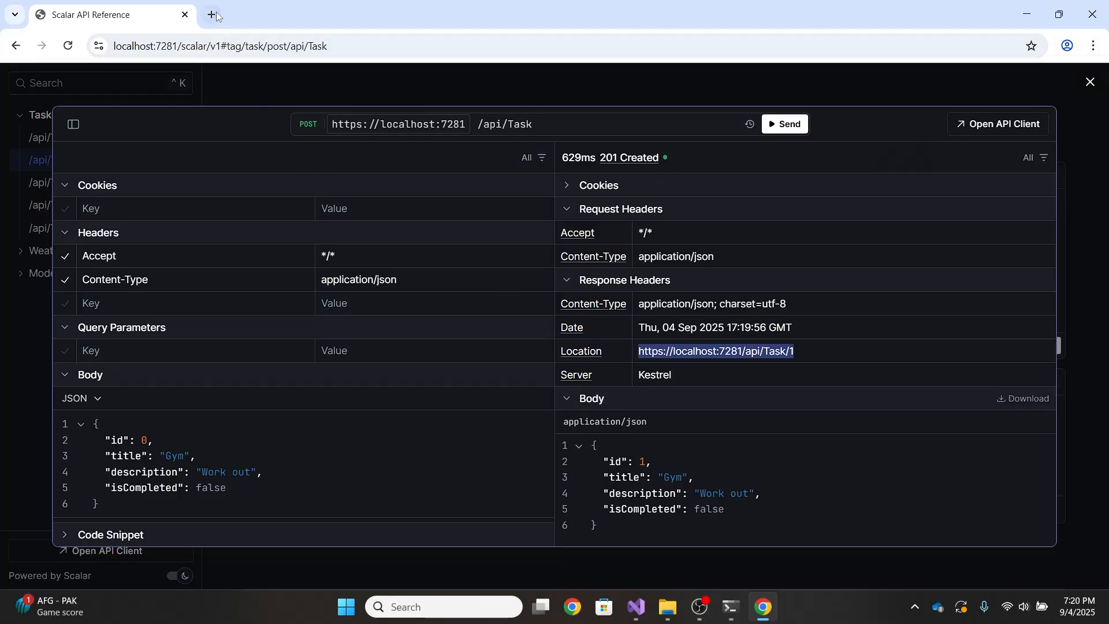
- Open localhost:7281/api/Task/1 in a new Chrome tab, showing the Gym task's JSON
left_click(211, 14)
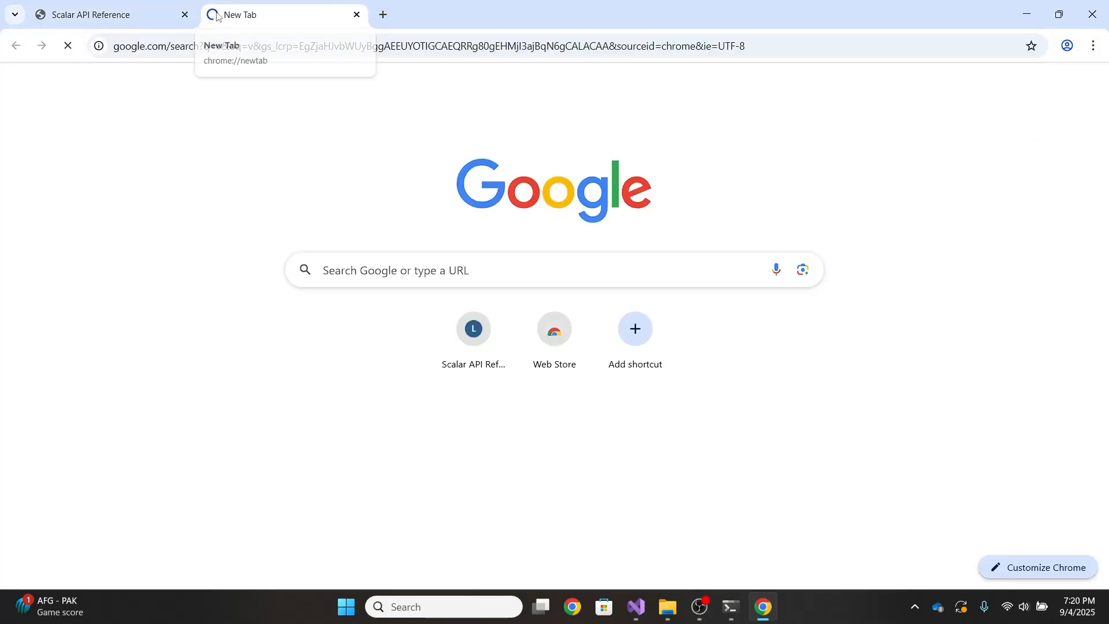
left_click(106, 14)
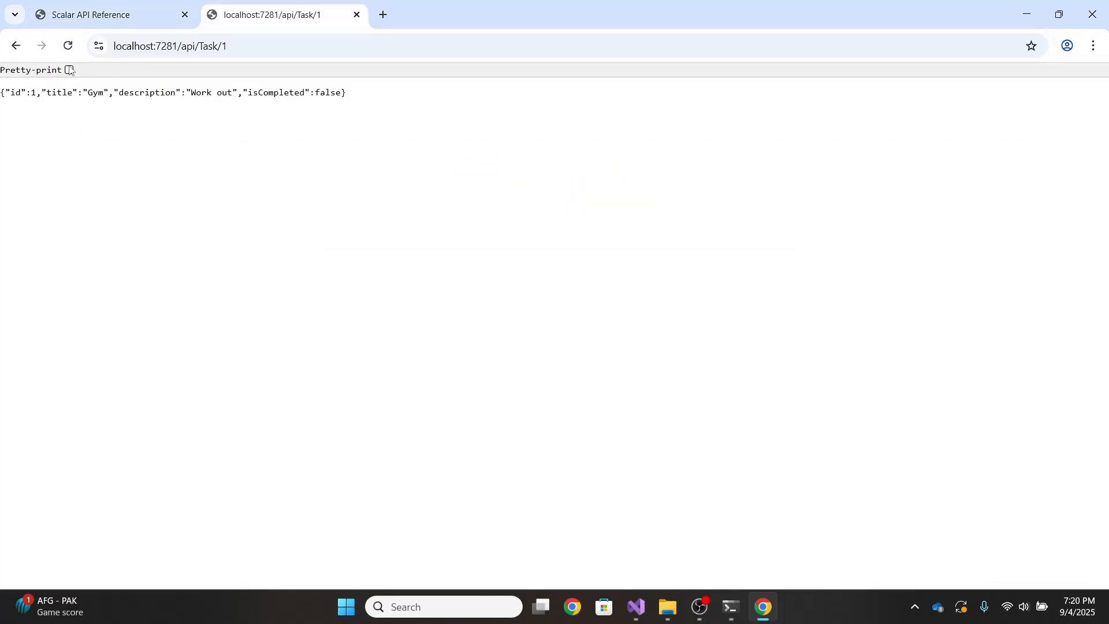
left_click(68, 70)
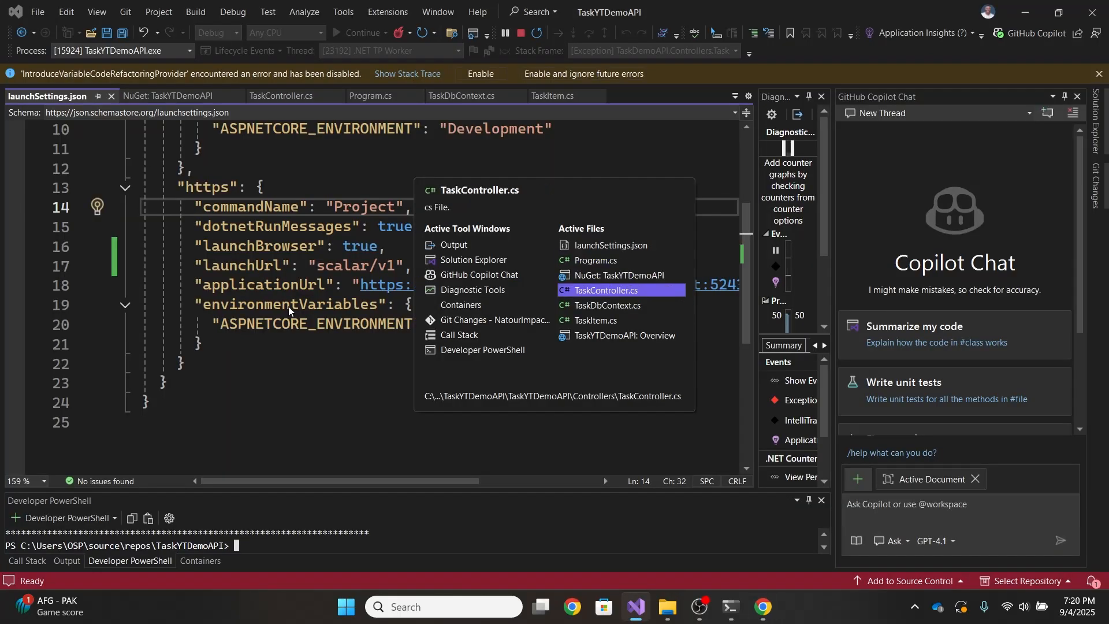
- Switch to TaskController.cs to review the CreatedAtAction return in CreateTaskItem
left_click(604, 290)
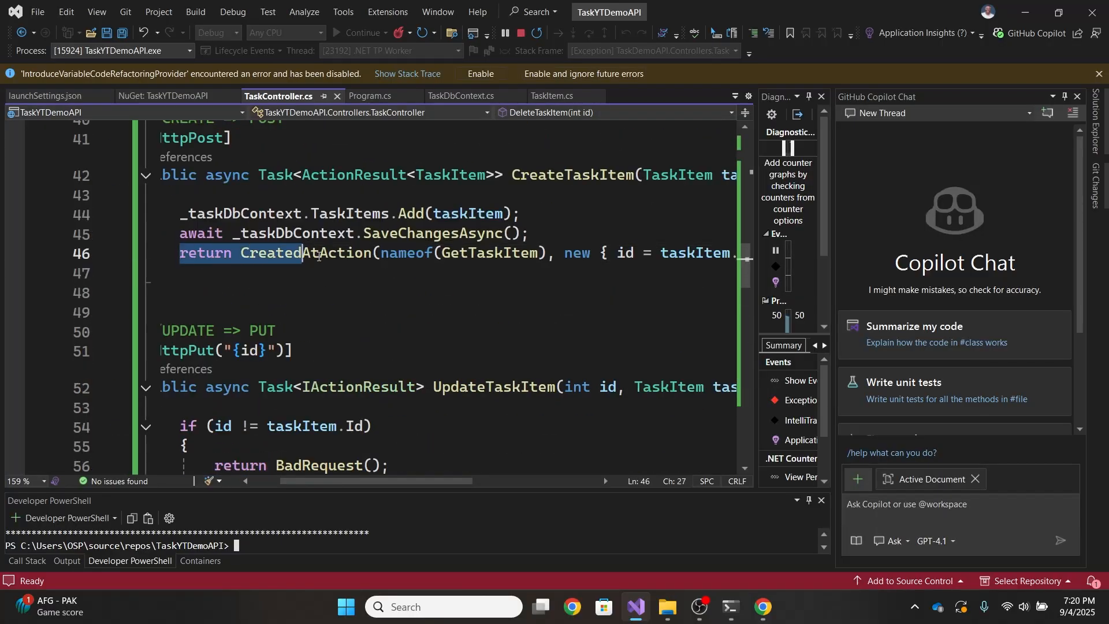
left_click(762, 612)
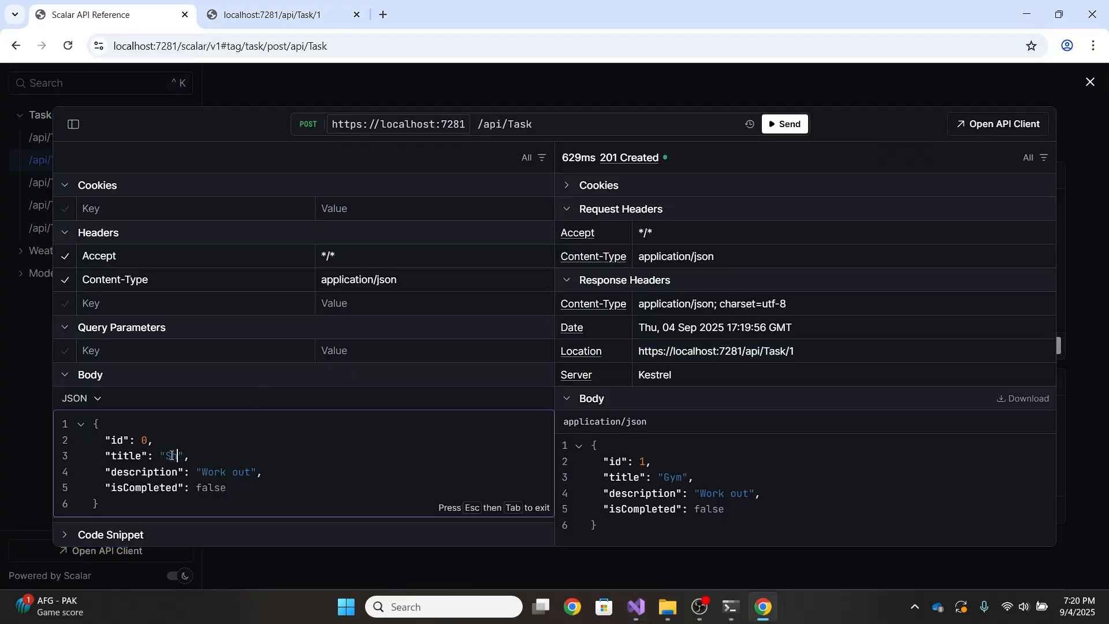
- Change the request body to title Shop and description Get groceries, then close the client
type("hop")
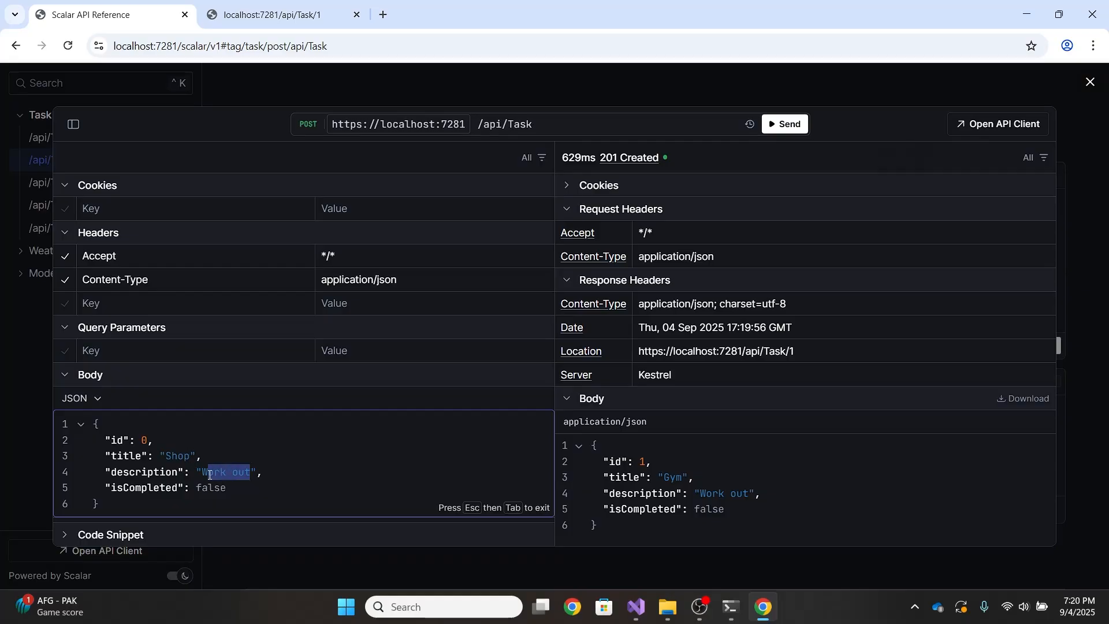
type("Get")
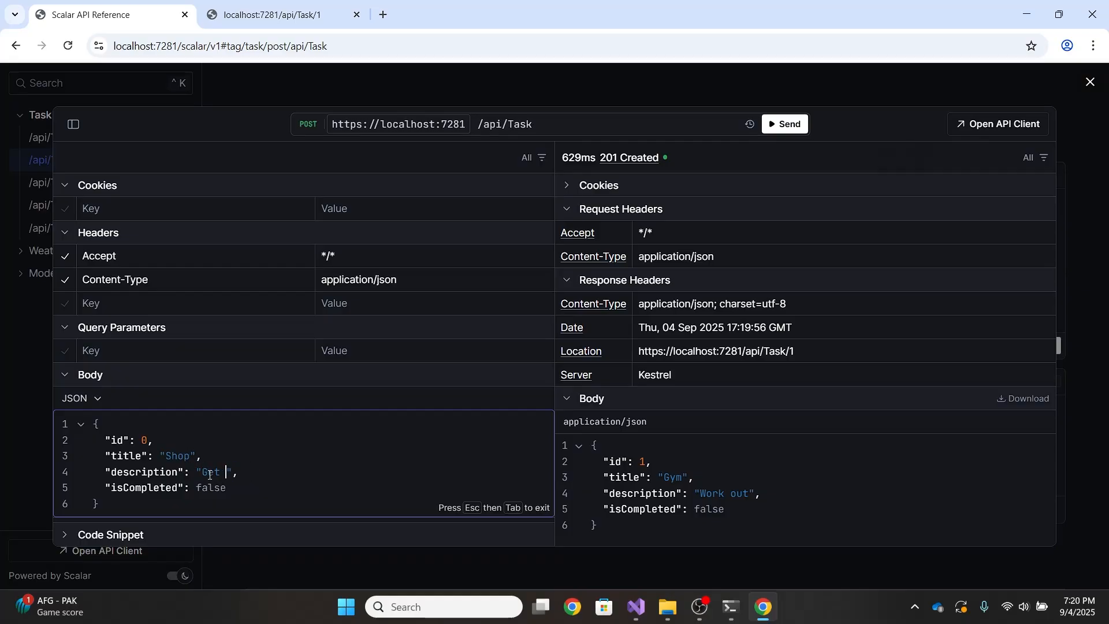
type("groceries")
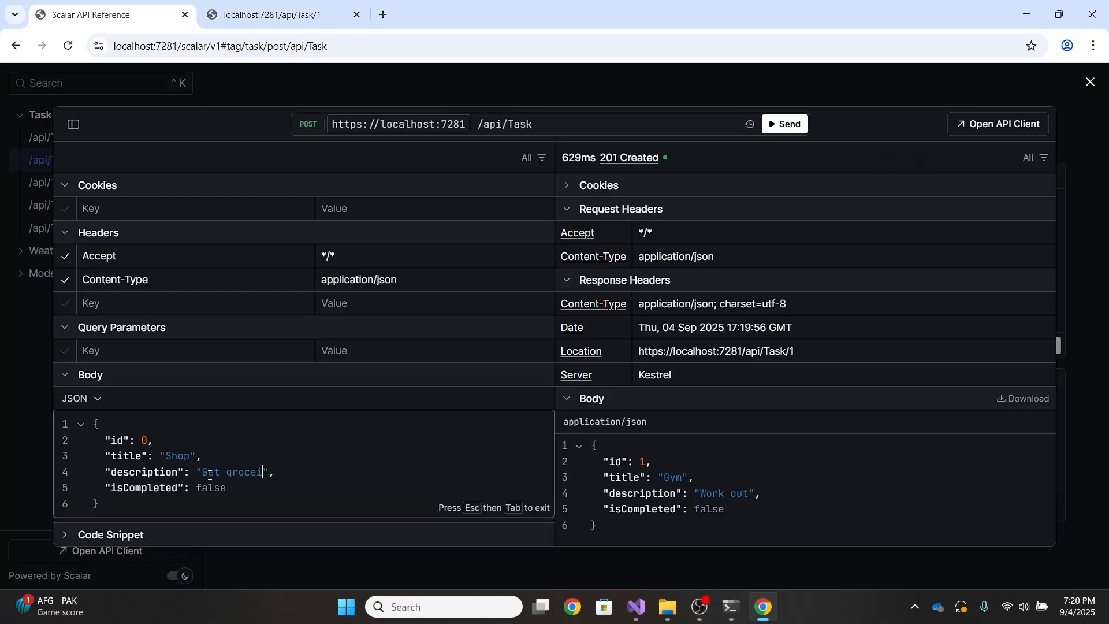
type("ries")
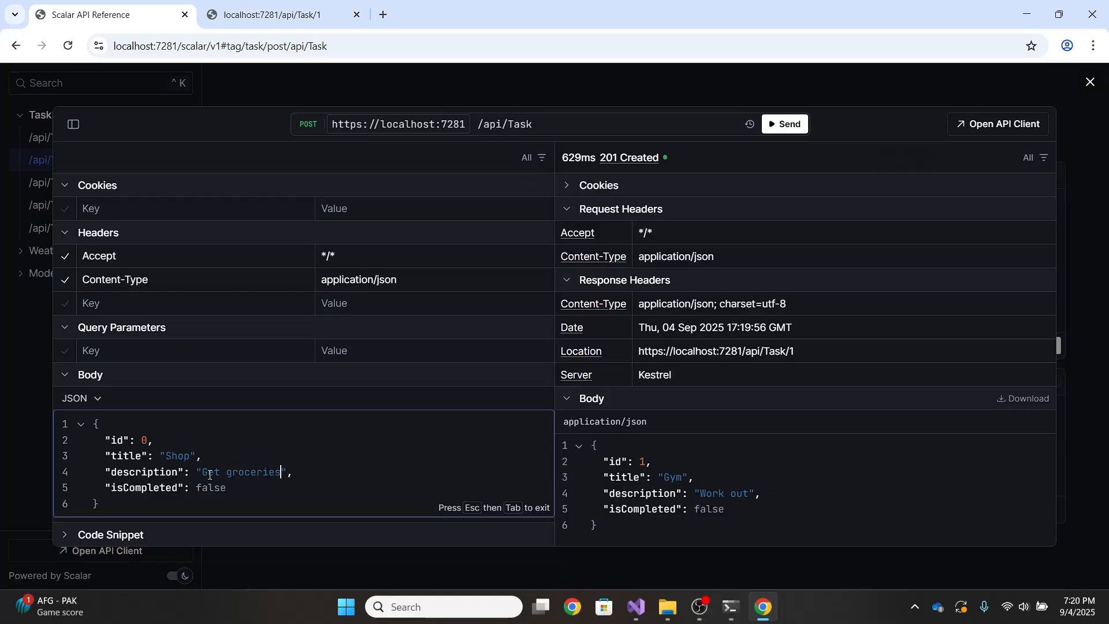
left_click(783, 123)
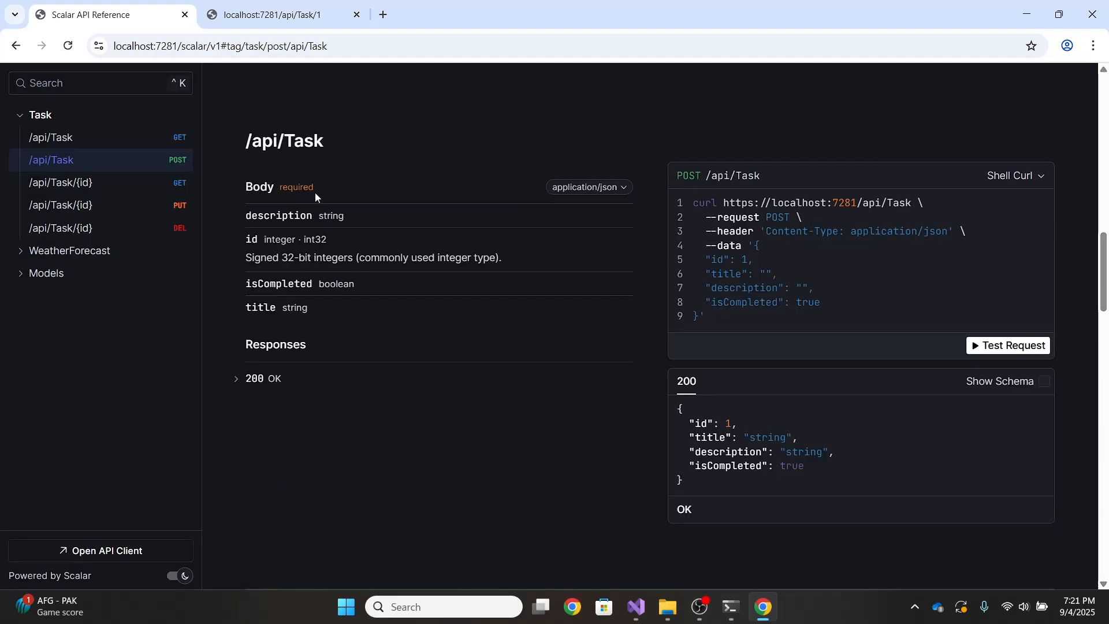
- List all tasks, then fetch task 2 (Shop) via GET /api/Task/{id} with 200 OK
left_click(63, 137)
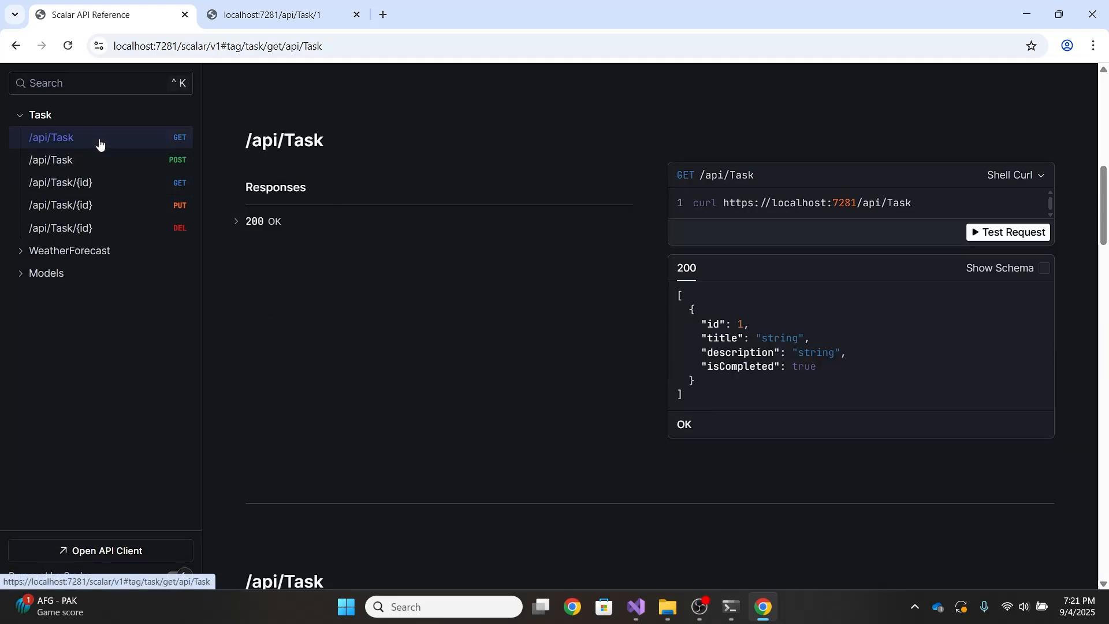
left_click(1007, 232)
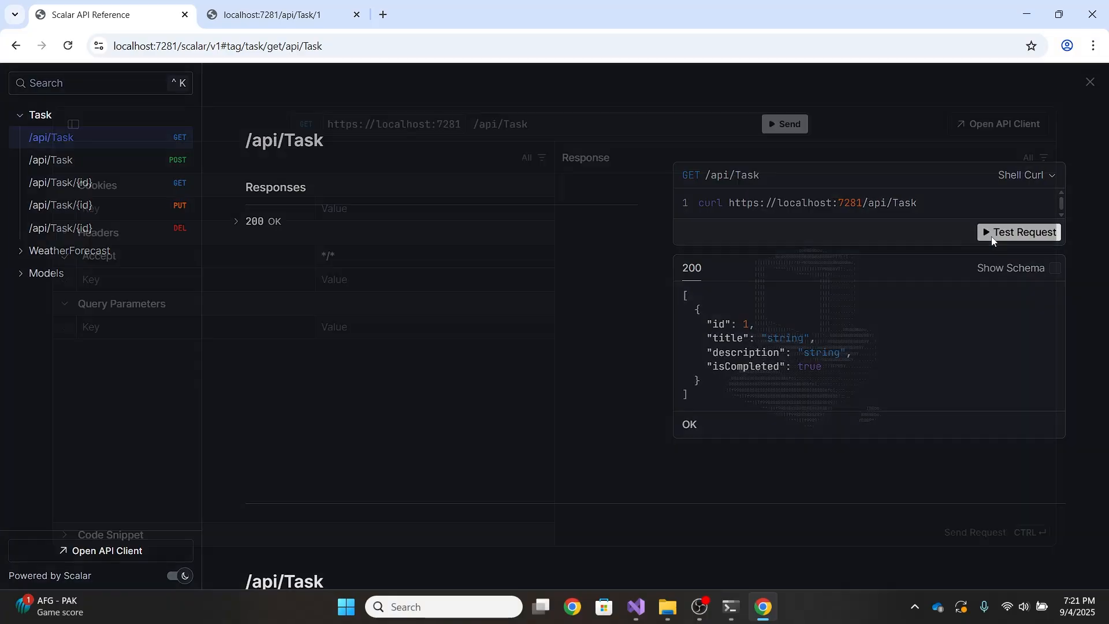
left_click(1018, 232)
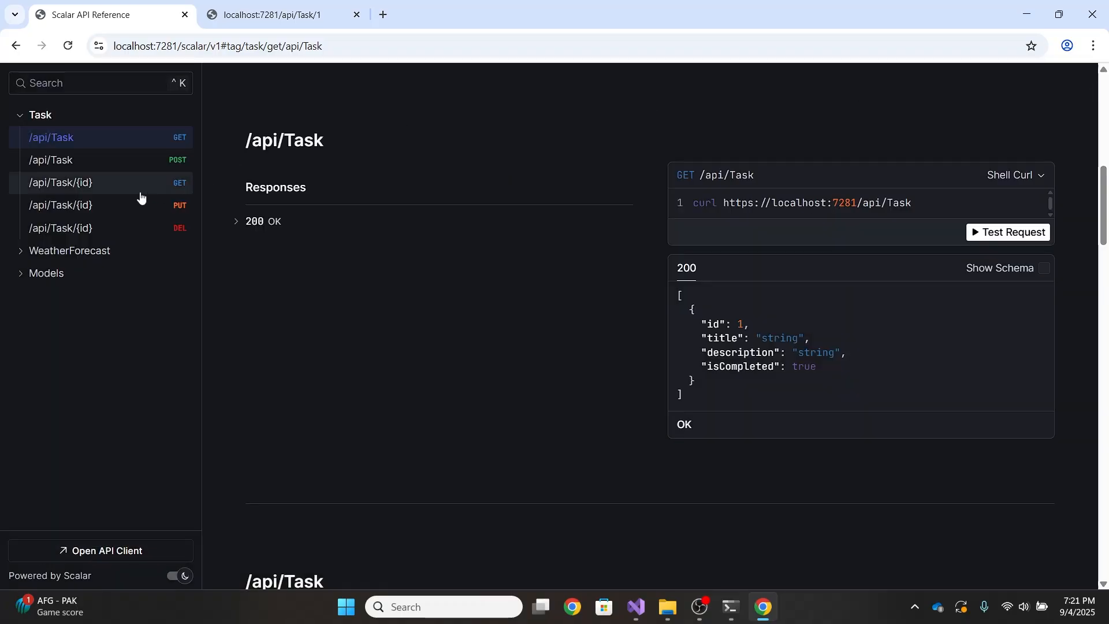
left_click(60, 182)
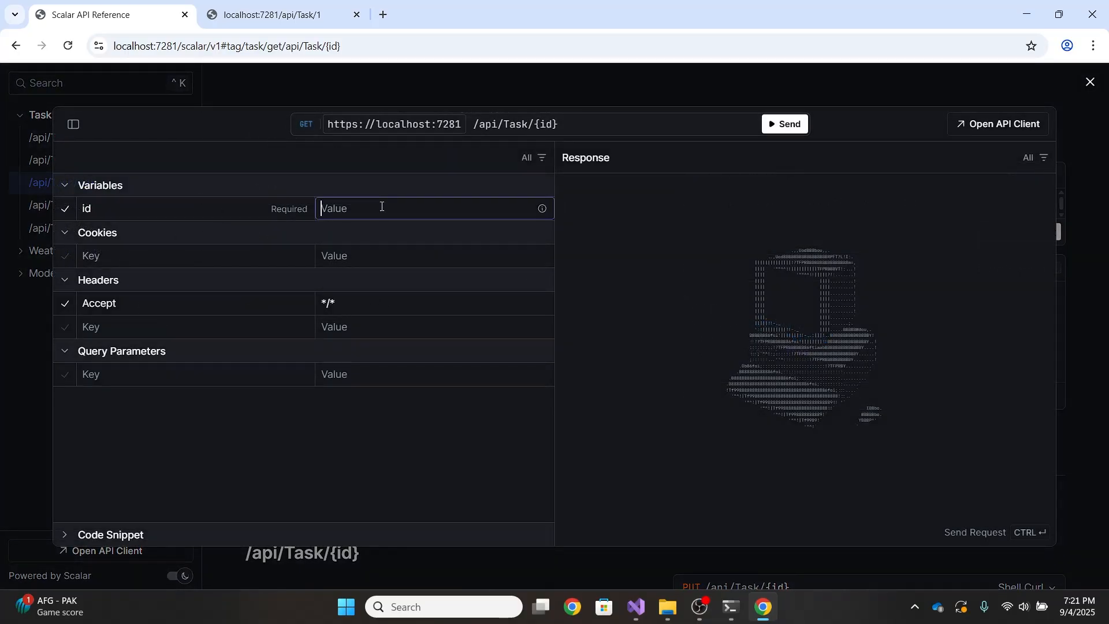
left_click(785, 124)
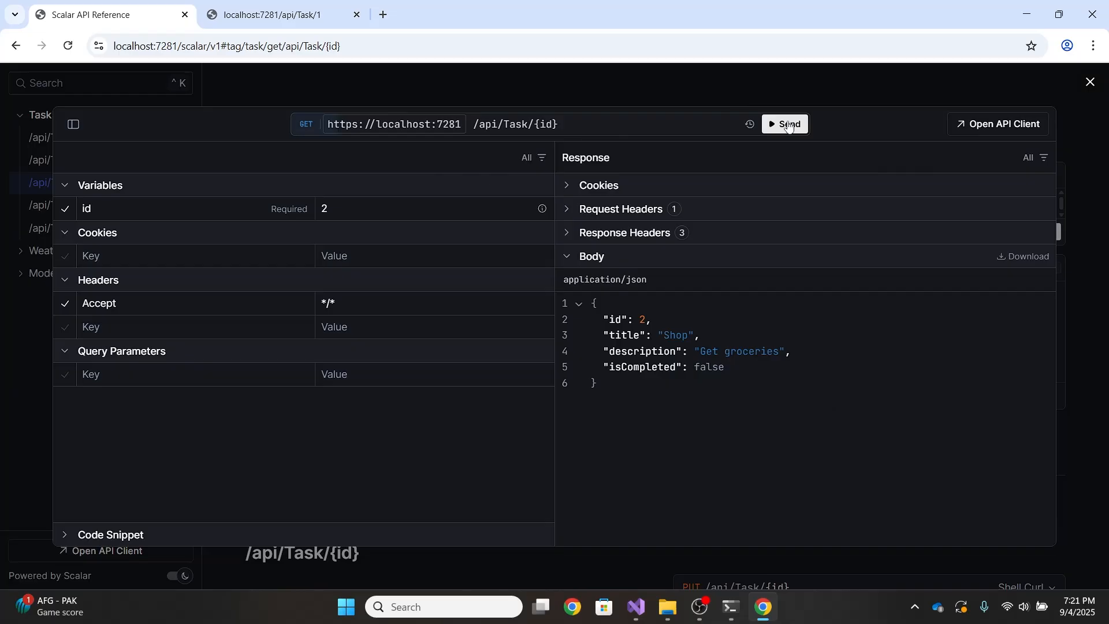
- Request nonexistent task 209 to get 404 Not Found, then close the client
left_click(784, 124)
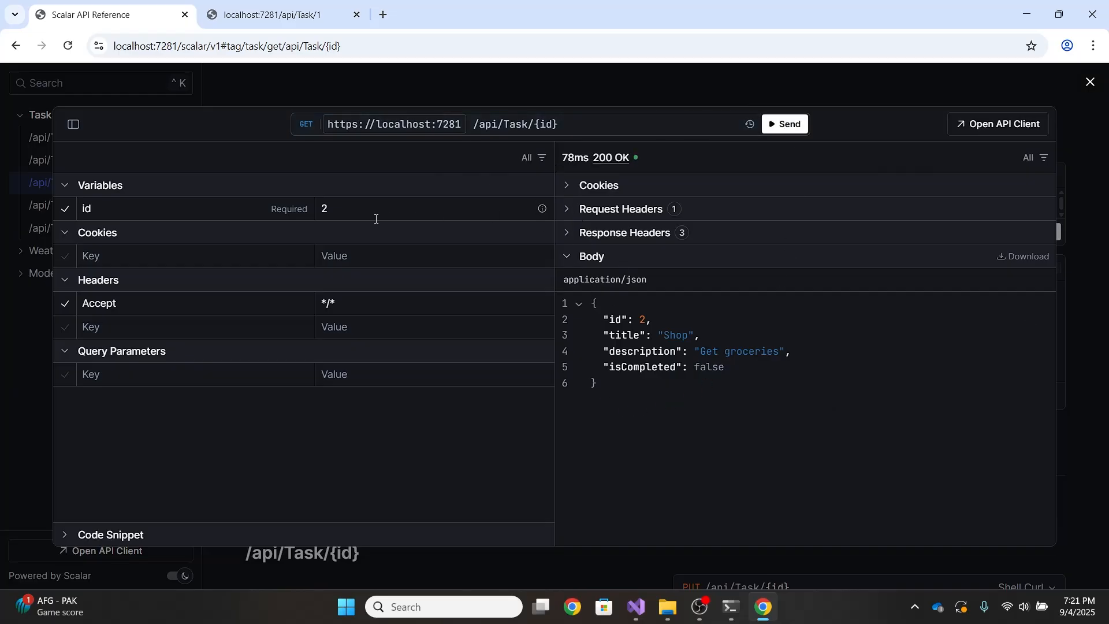
type("209")
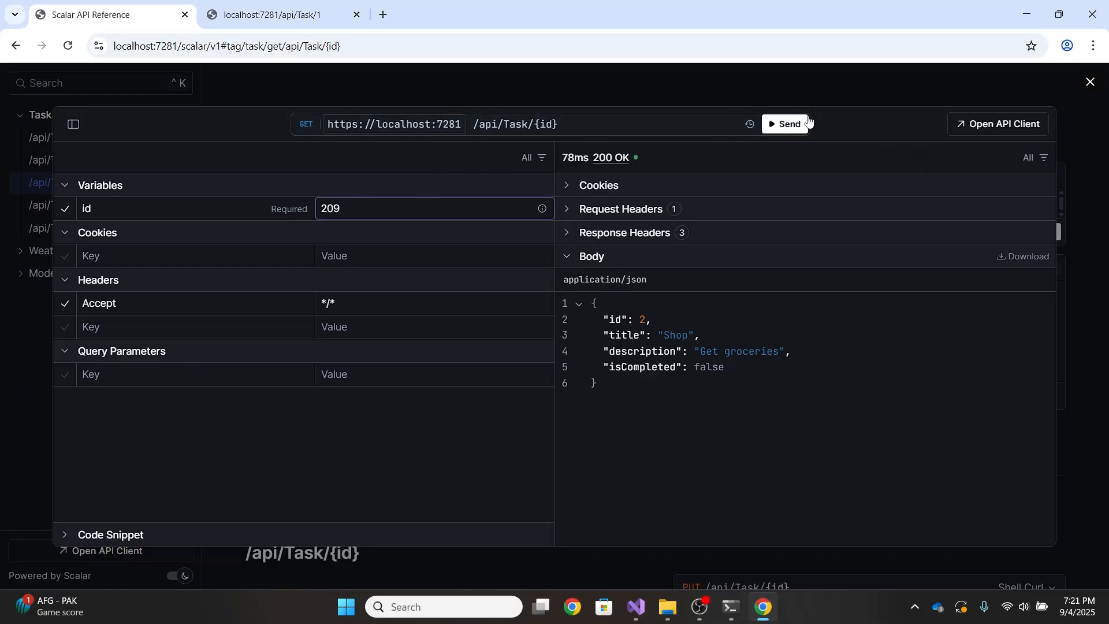
left_click(785, 124)
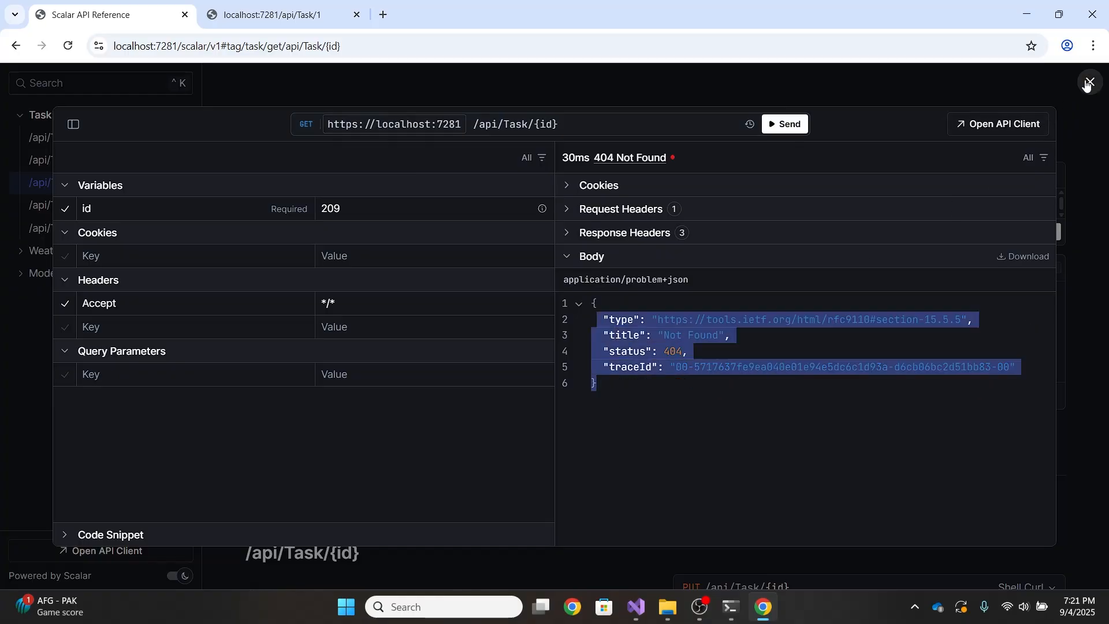
left_click(1094, 82)
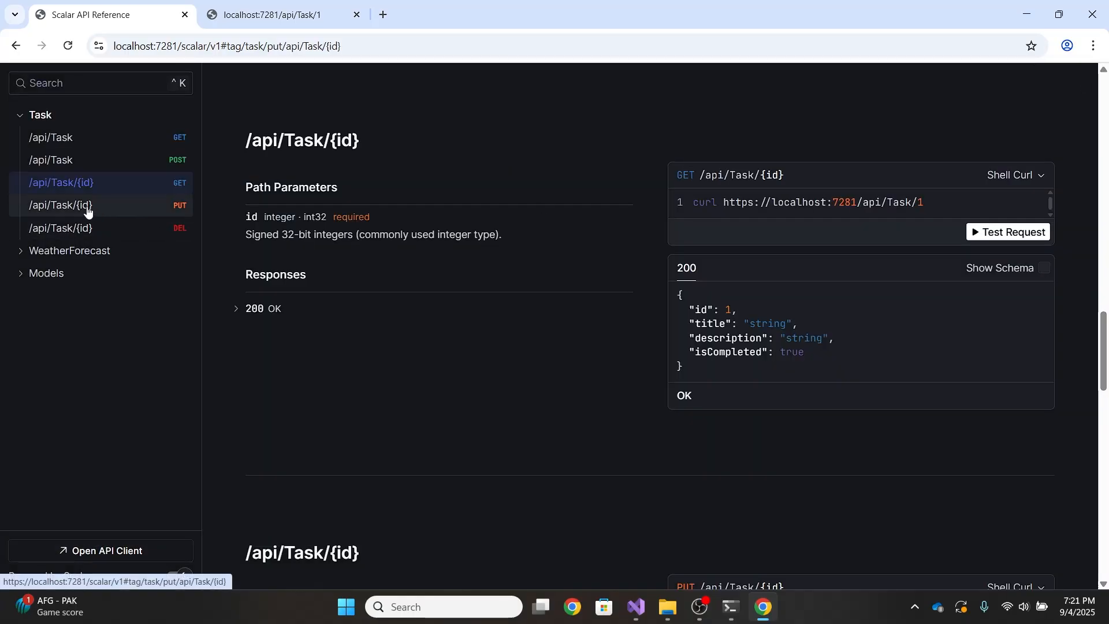
- Fetch task 1 via GET /api/Task/{id}, returning Gym / Work out with 200 OK
left_click(60, 205)
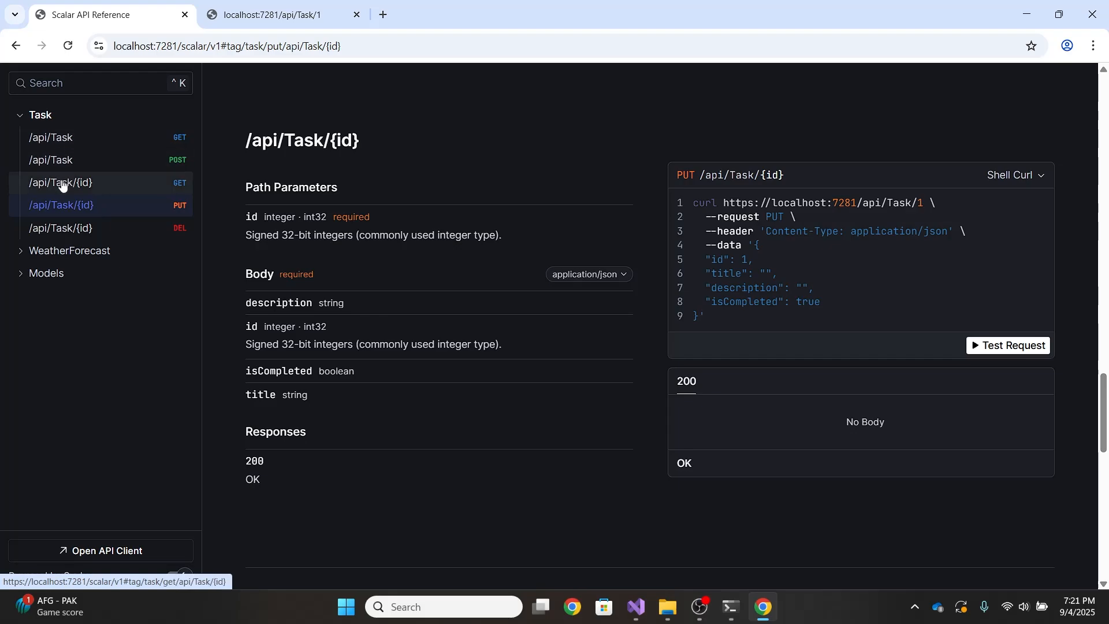
left_click(60, 183)
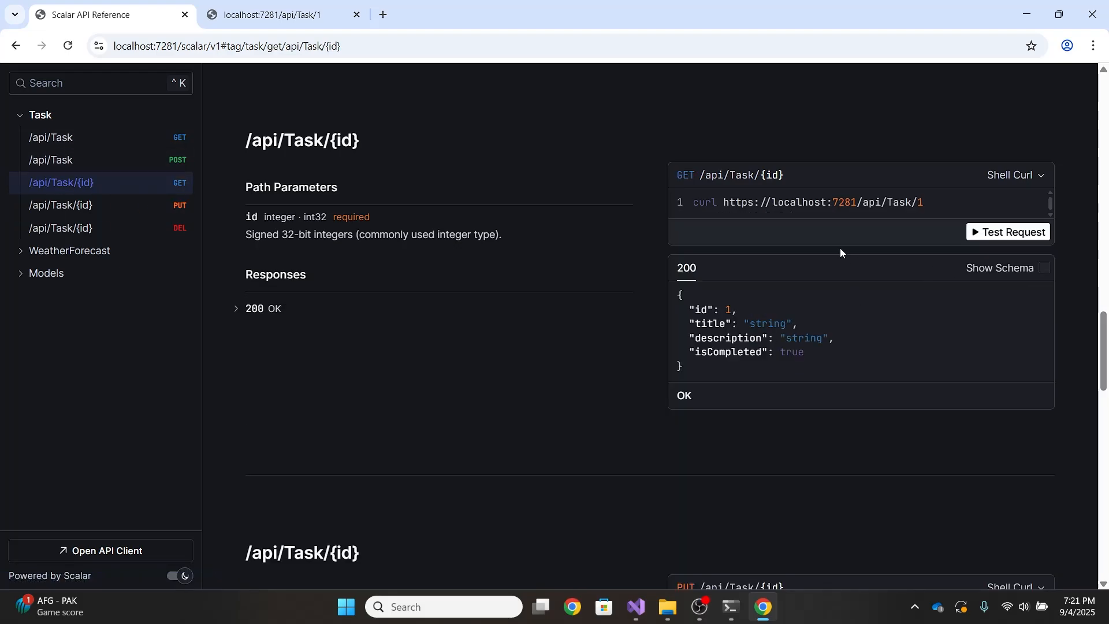
left_click(1006, 231)
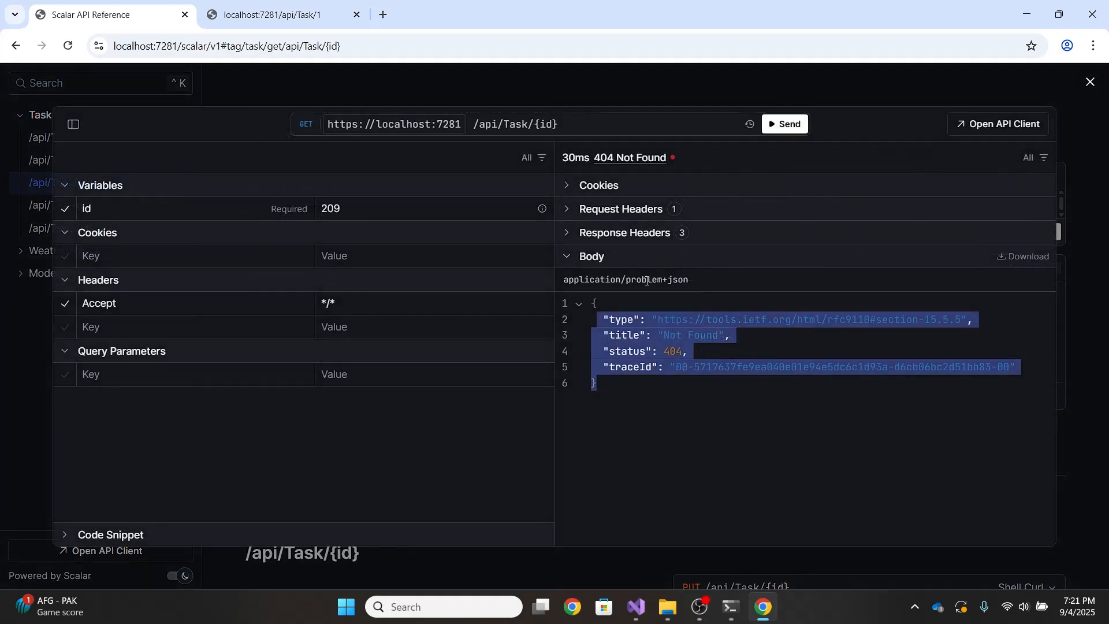
left_click(368, 208)
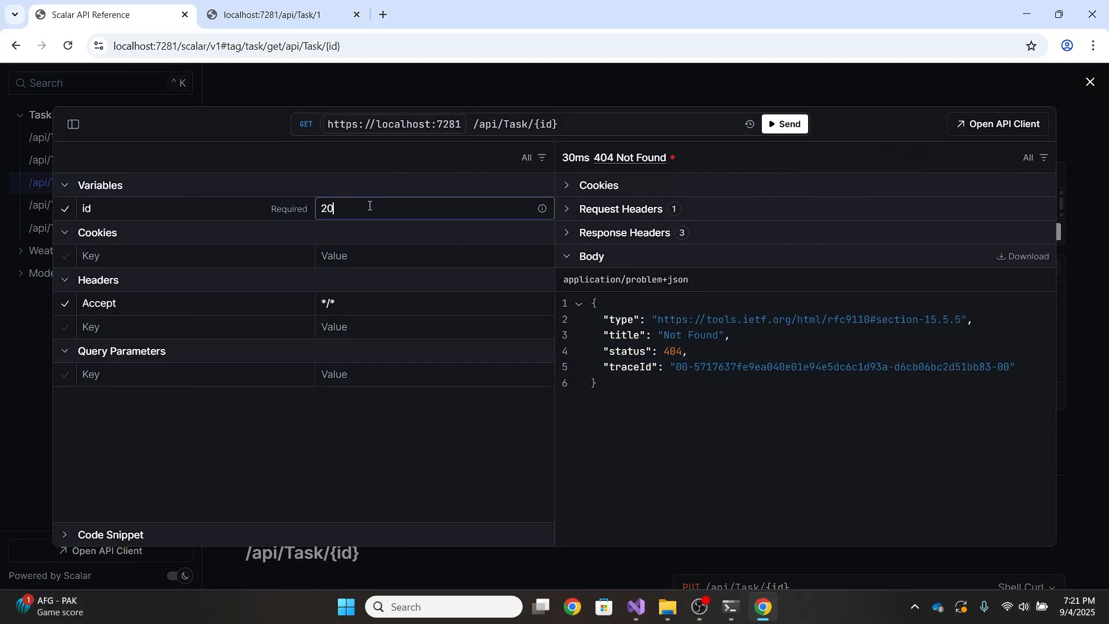
type("1")
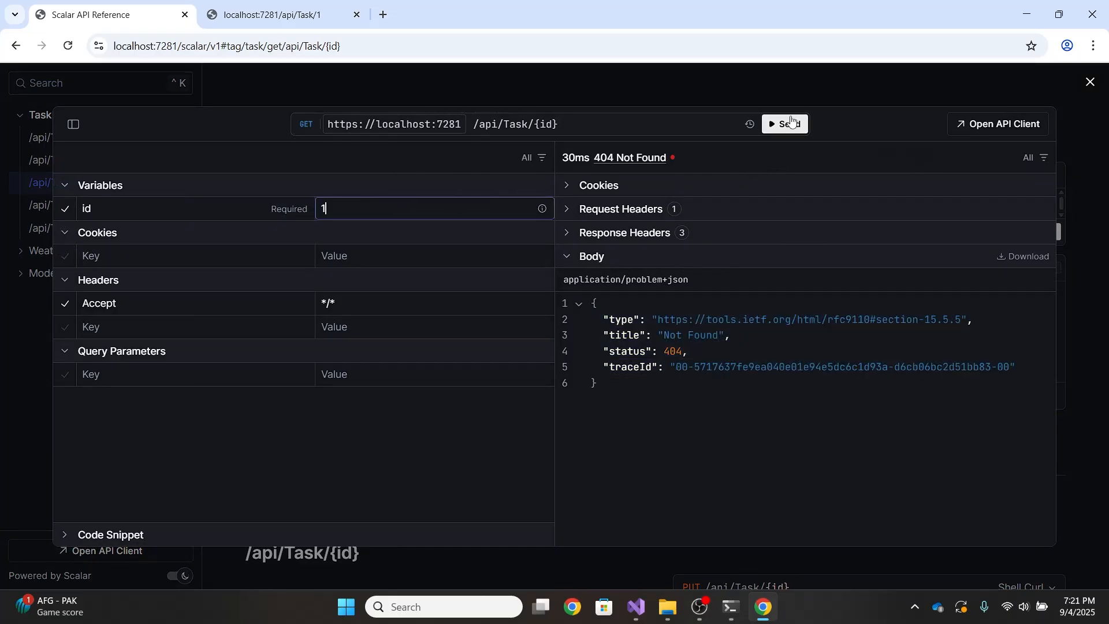
left_click(784, 124)
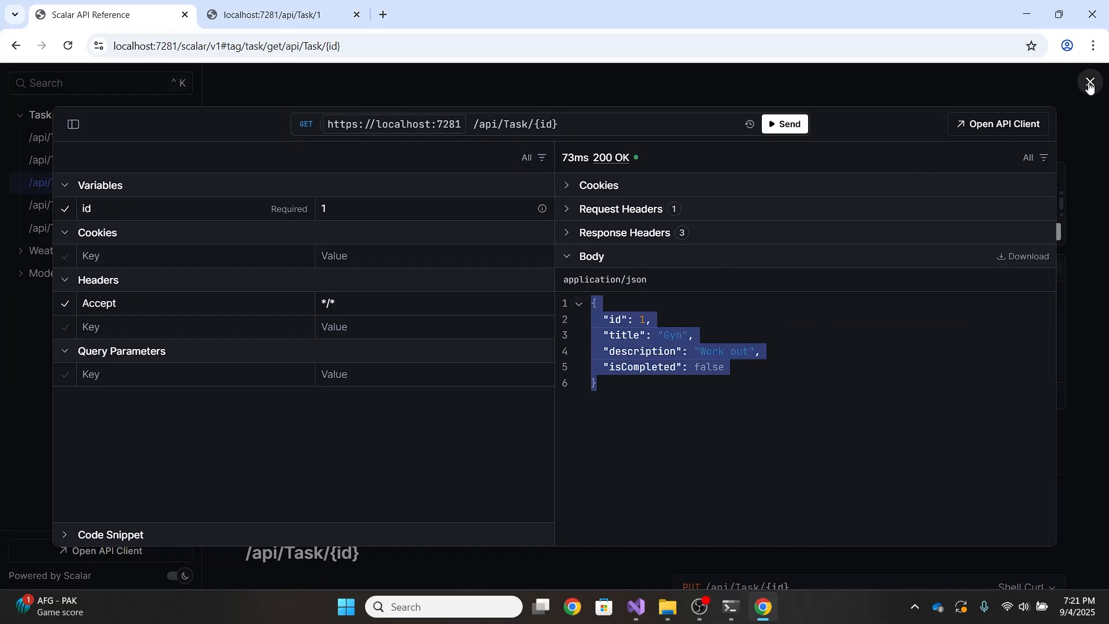
- Close the client and show the PUT /api/Task/{id} documentation
left_click(1090, 82)
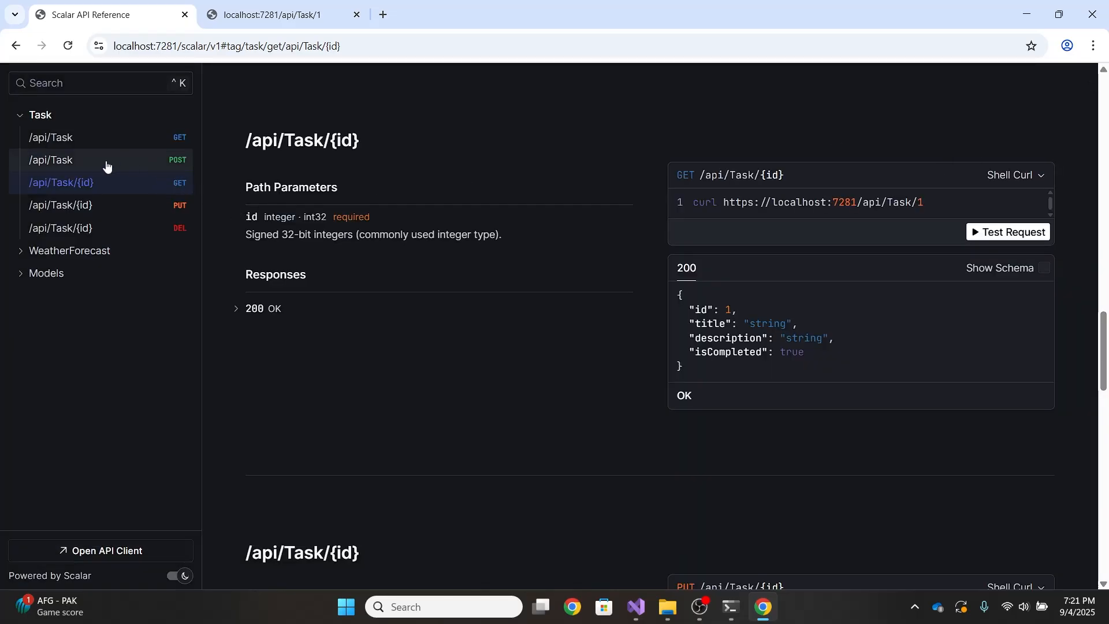
left_click(63, 205)
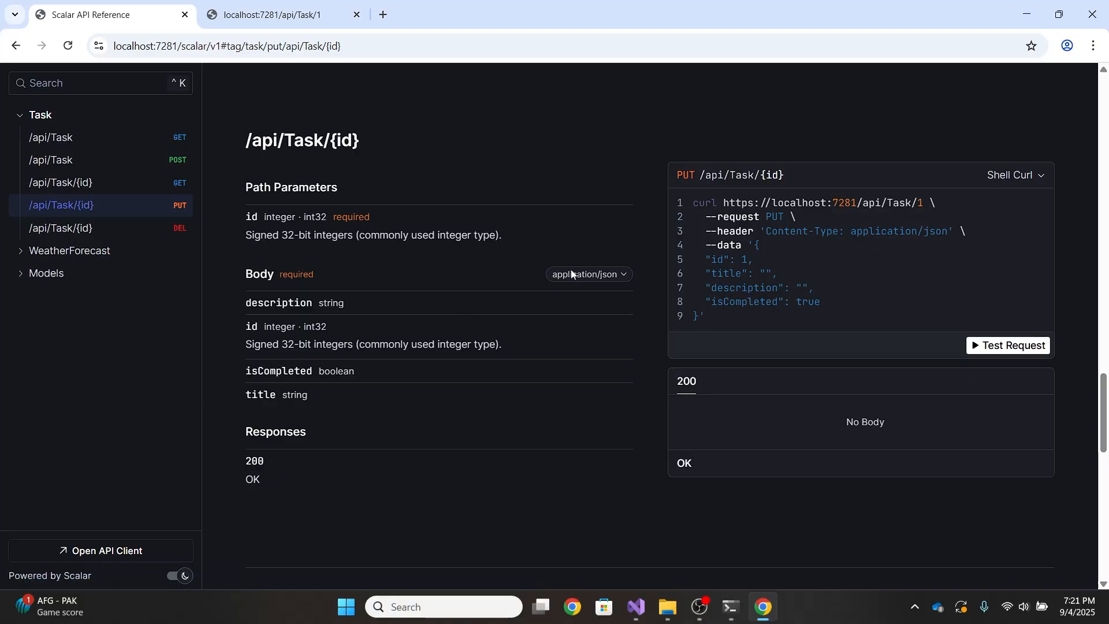
- Send a PUT for task 1 with title Gym2 and description Work out2
left_click(1006, 346)
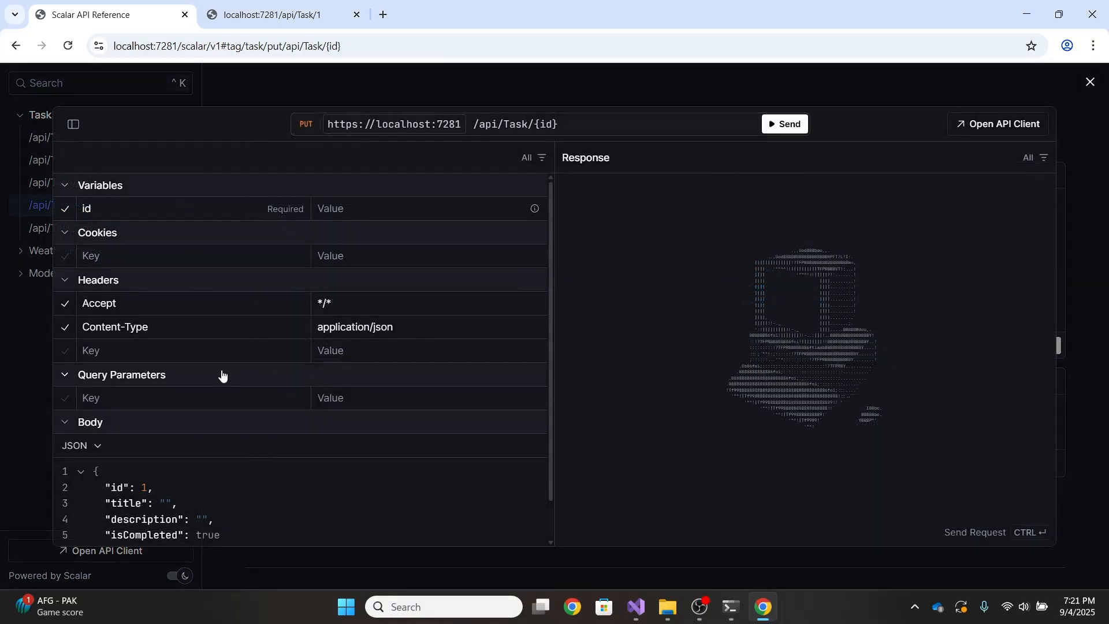
scroll("down", 3)
type("Gym")
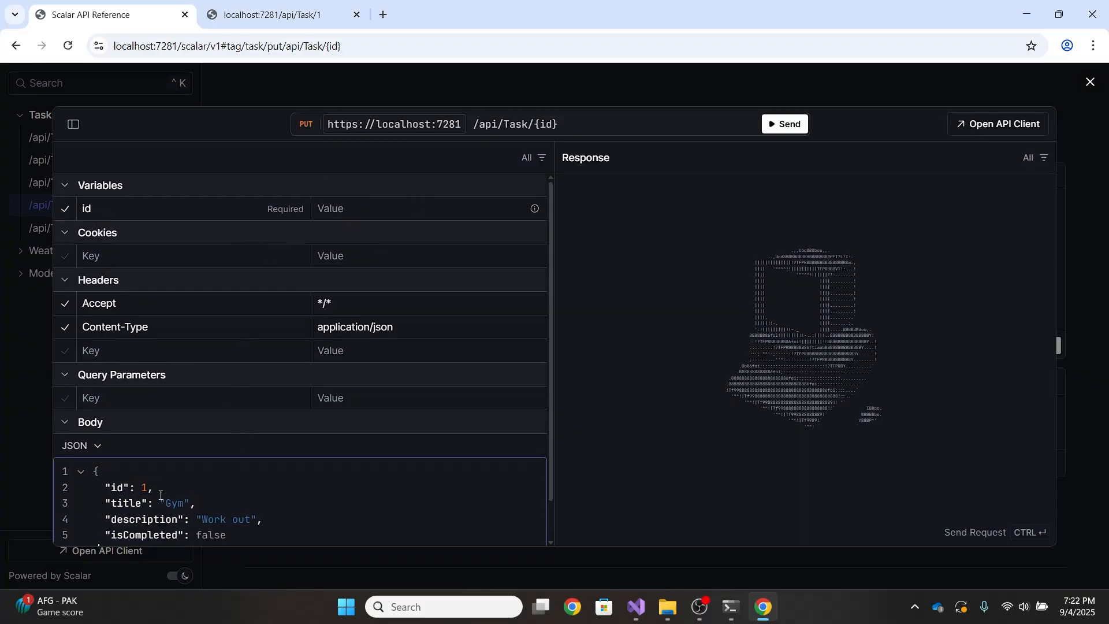
scroll("down", 3)
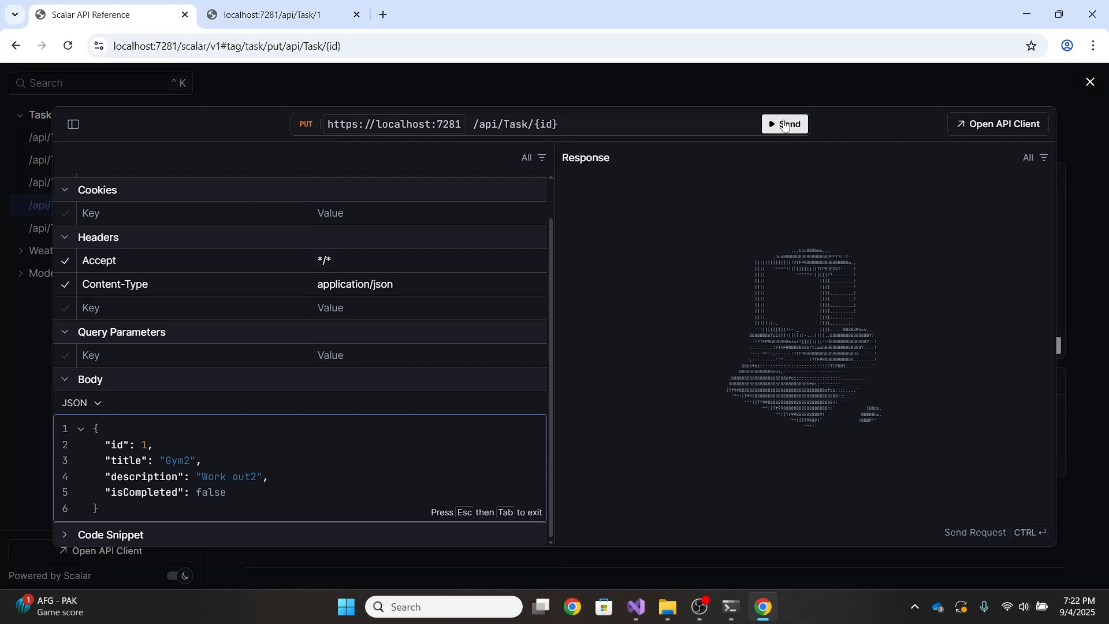
left_click(783, 124)
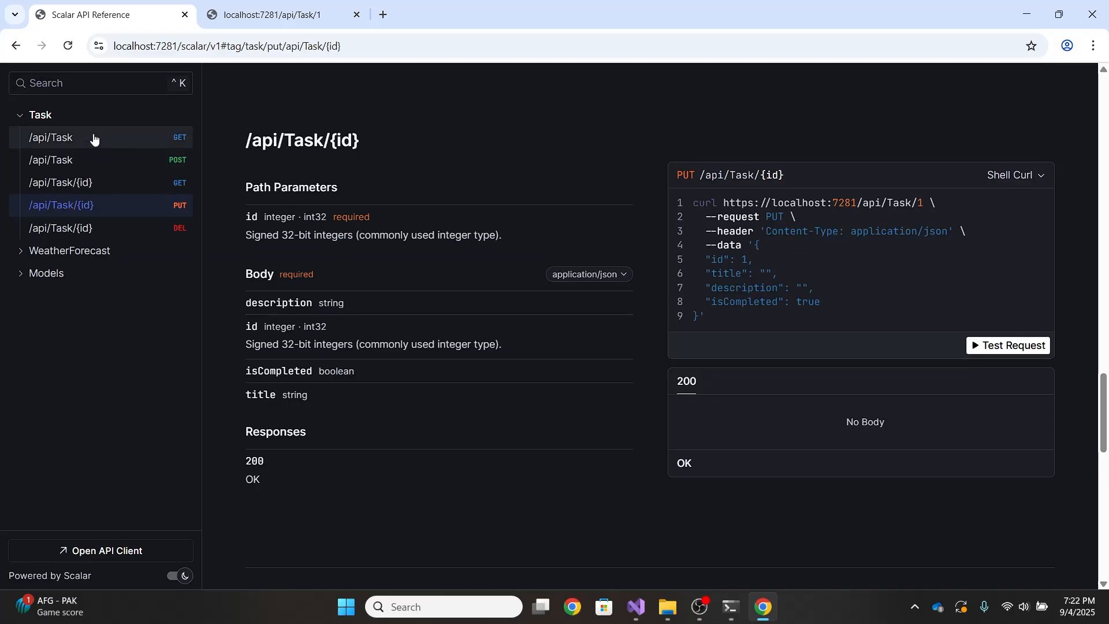
- List all tasks via GET /api/Task, showing task 1 as Gym2 / Work out2 alongside Shop
left_click(78, 137)
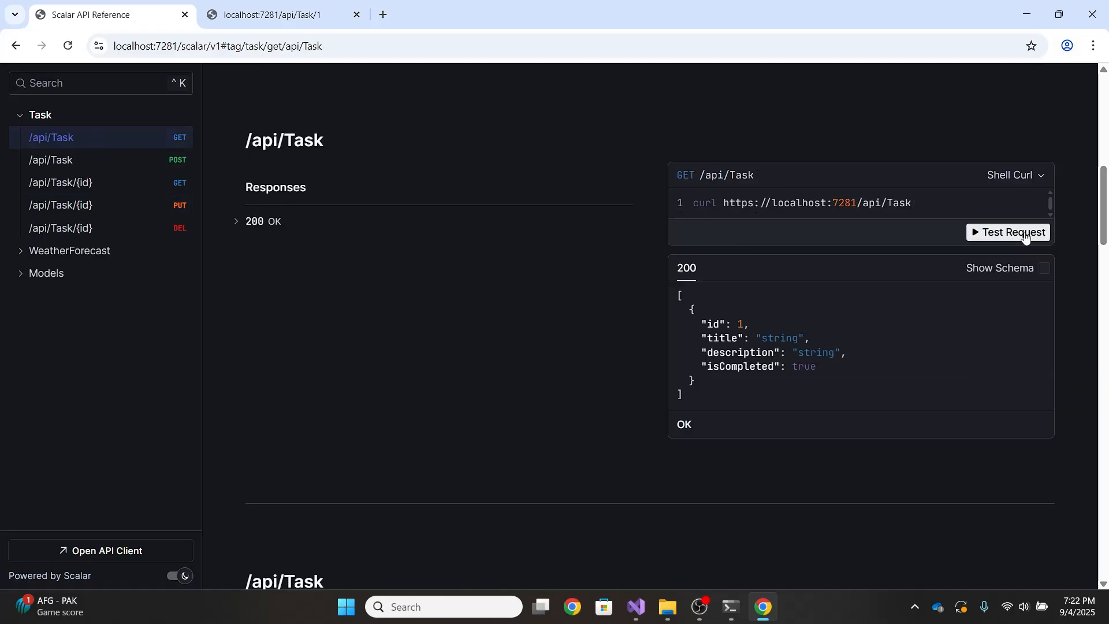
left_click(1006, 232)
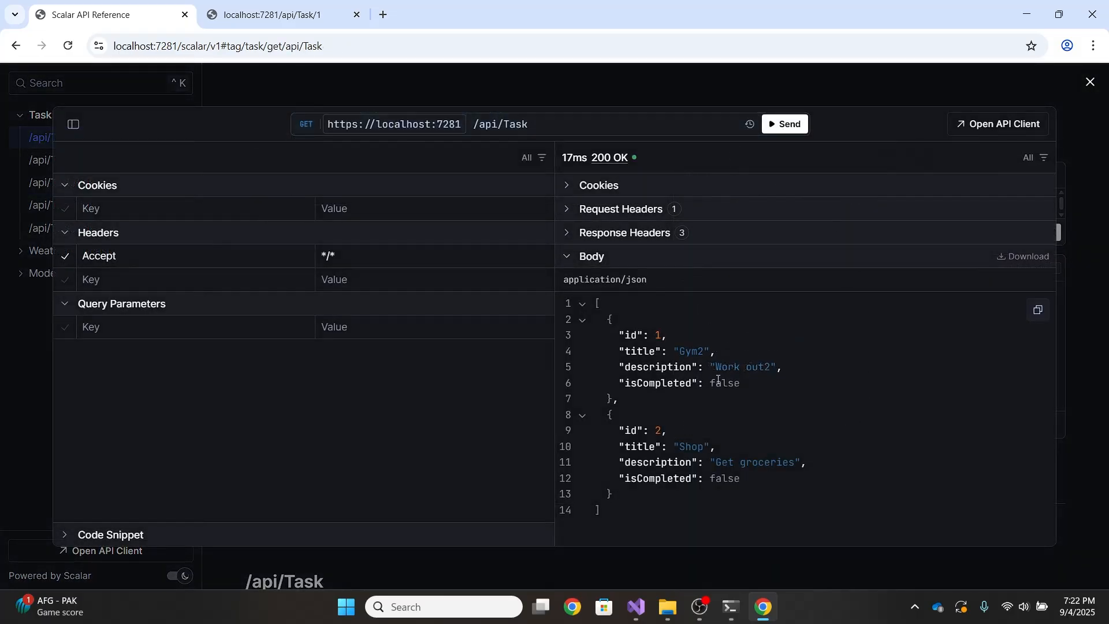
double_click(698, 351)
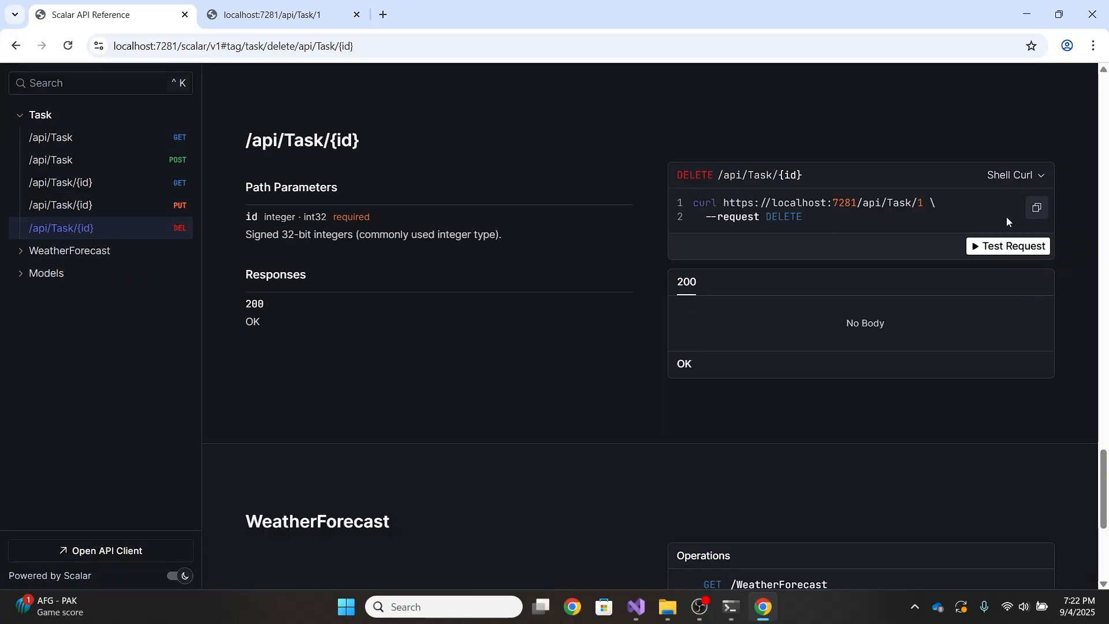
- Delete task 2 via DELETE /api/Task/{id}, receiving 204 No Content
left_click(1007, 245)
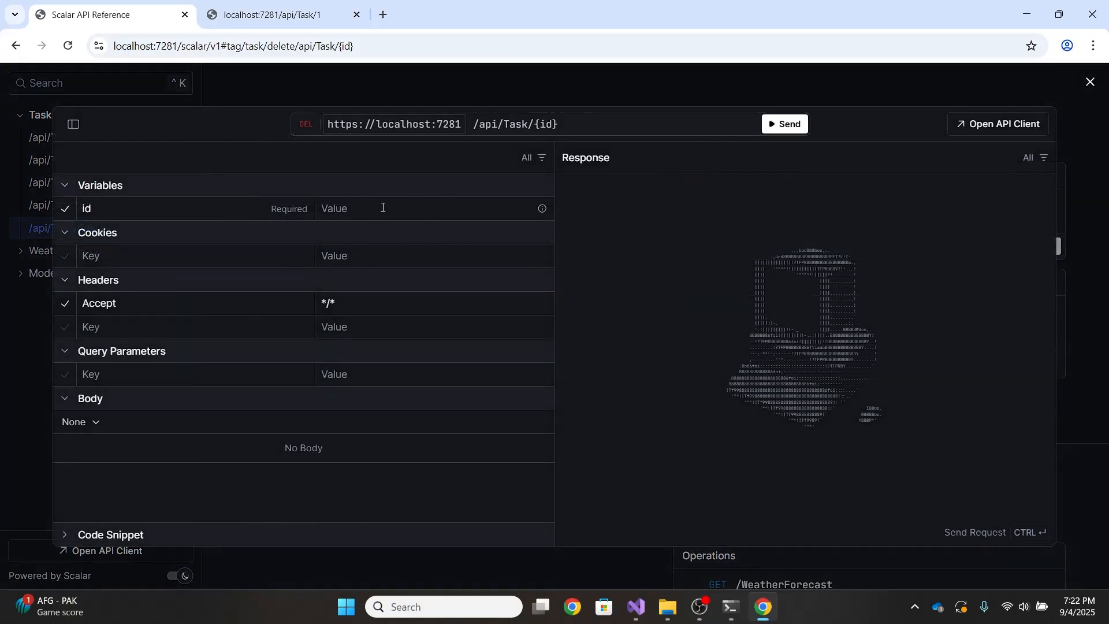
type("2")
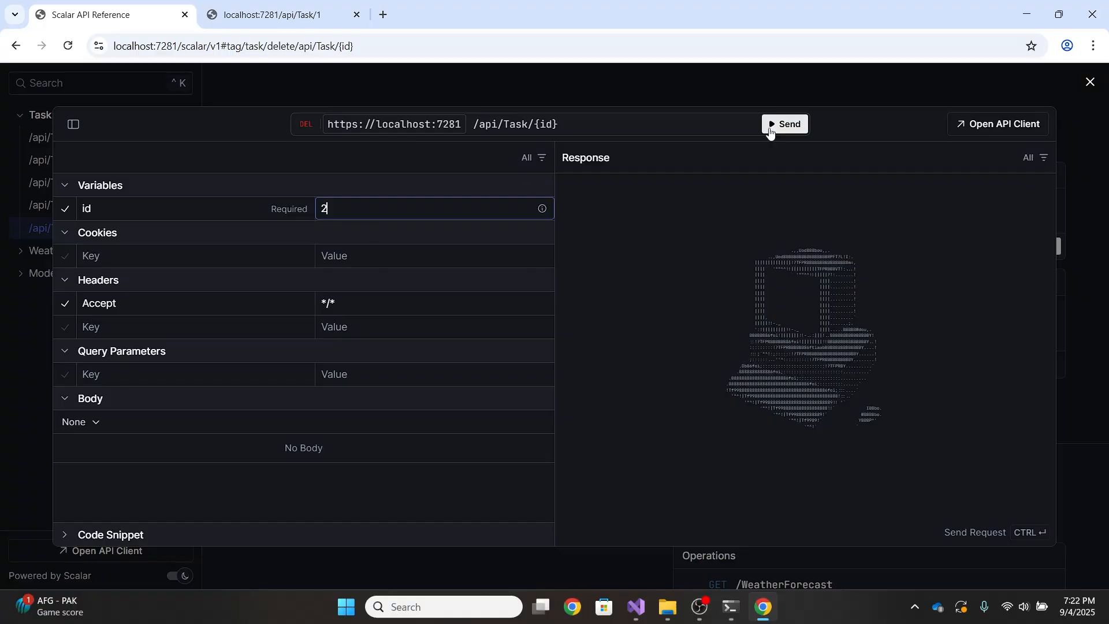
left_click(783, 123)
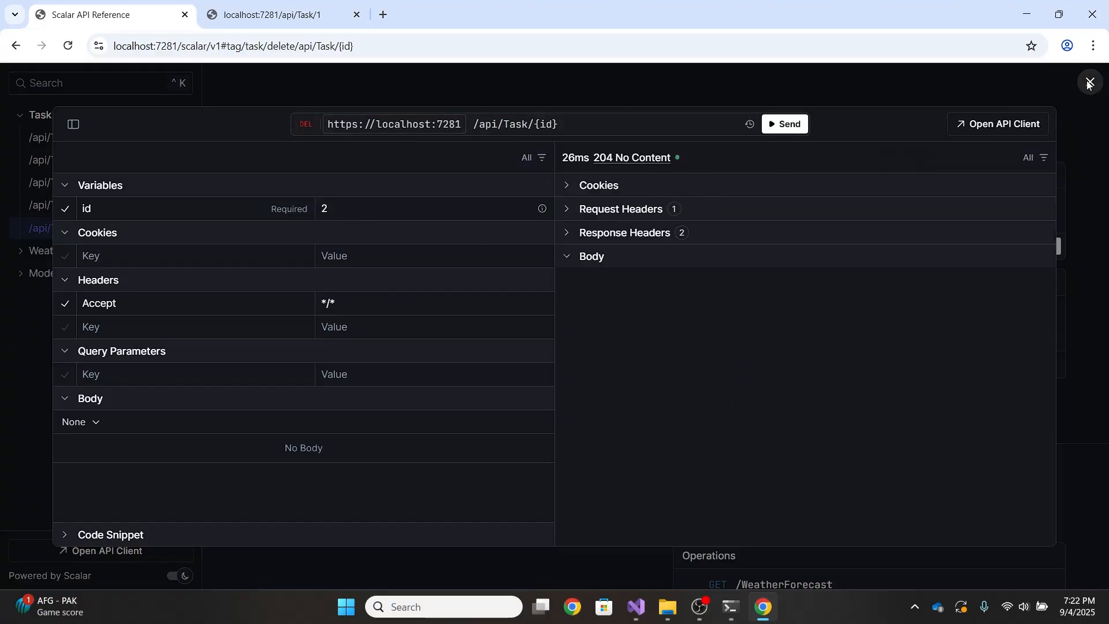
- Close the client and reopen the GET /api/Task tester to list remaining tasks
left_click(1086, 82)
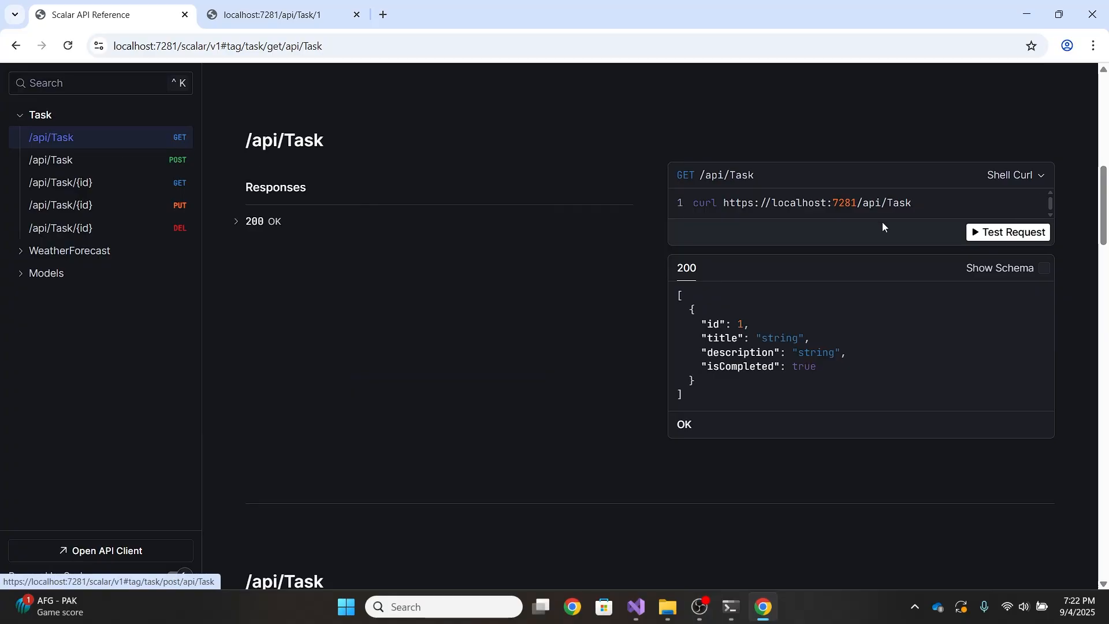
left_click(1006, 232)
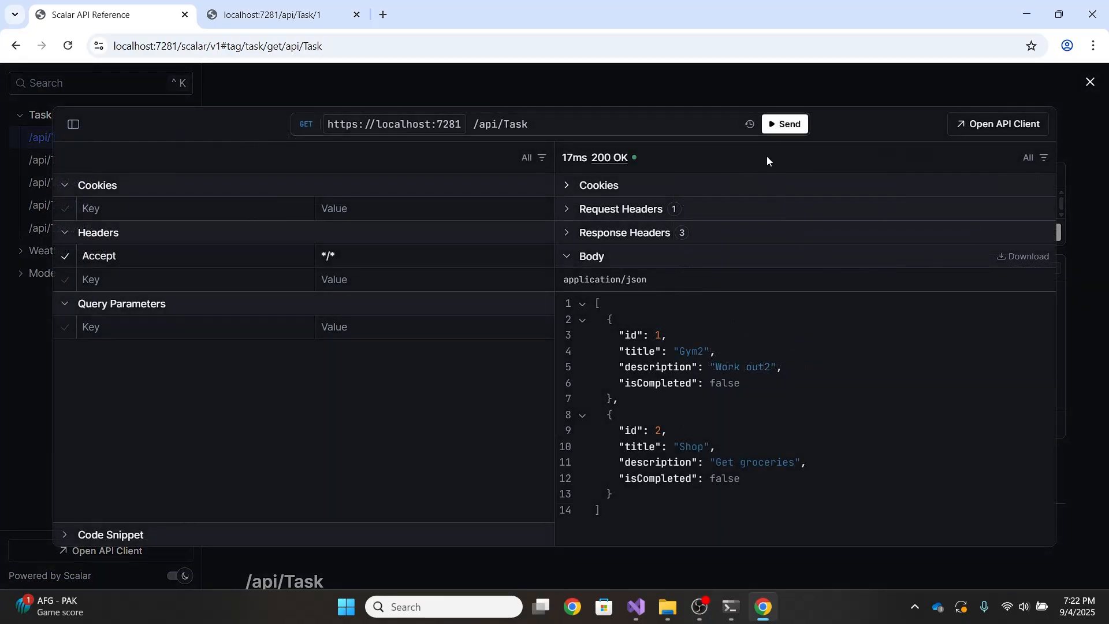